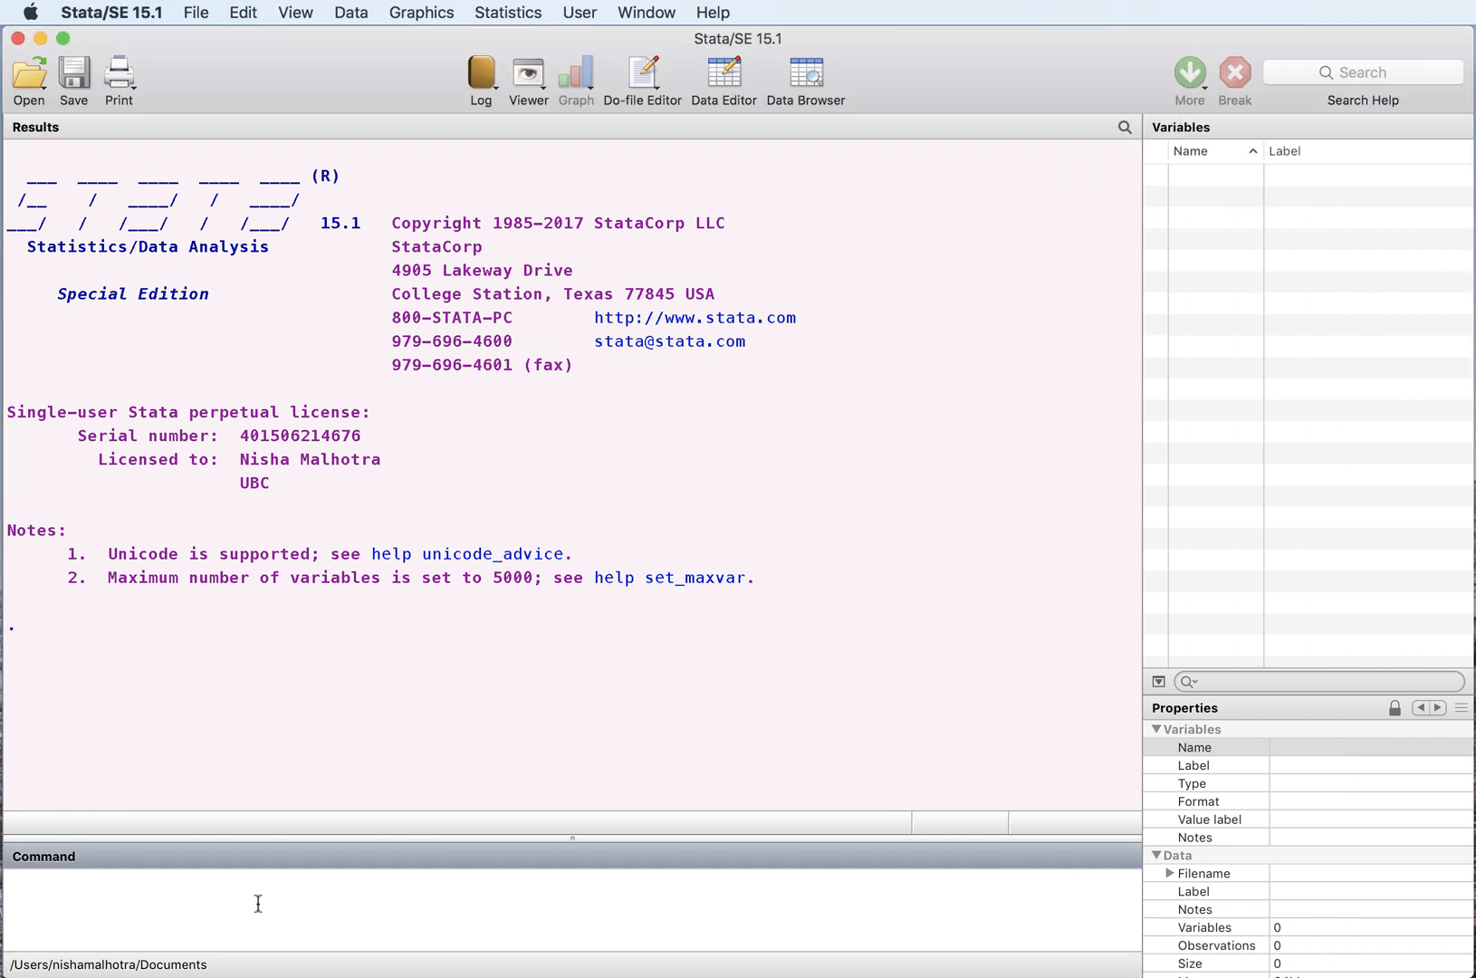
Load the lbw low-birth-weight example dataset with webuse lbw
text(w)
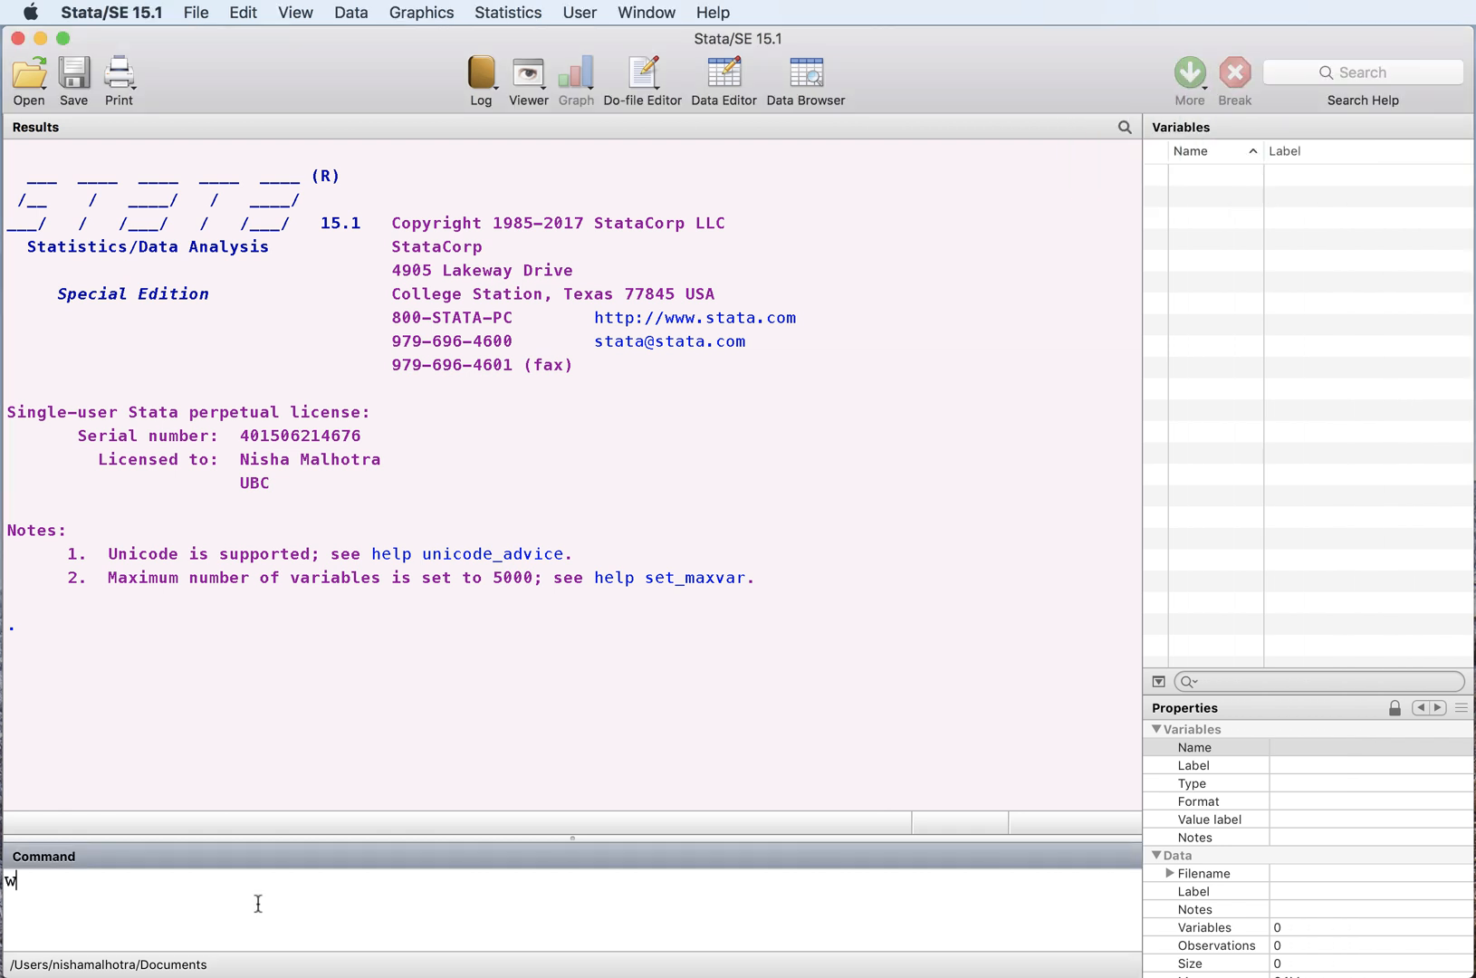
text(ebuse l)
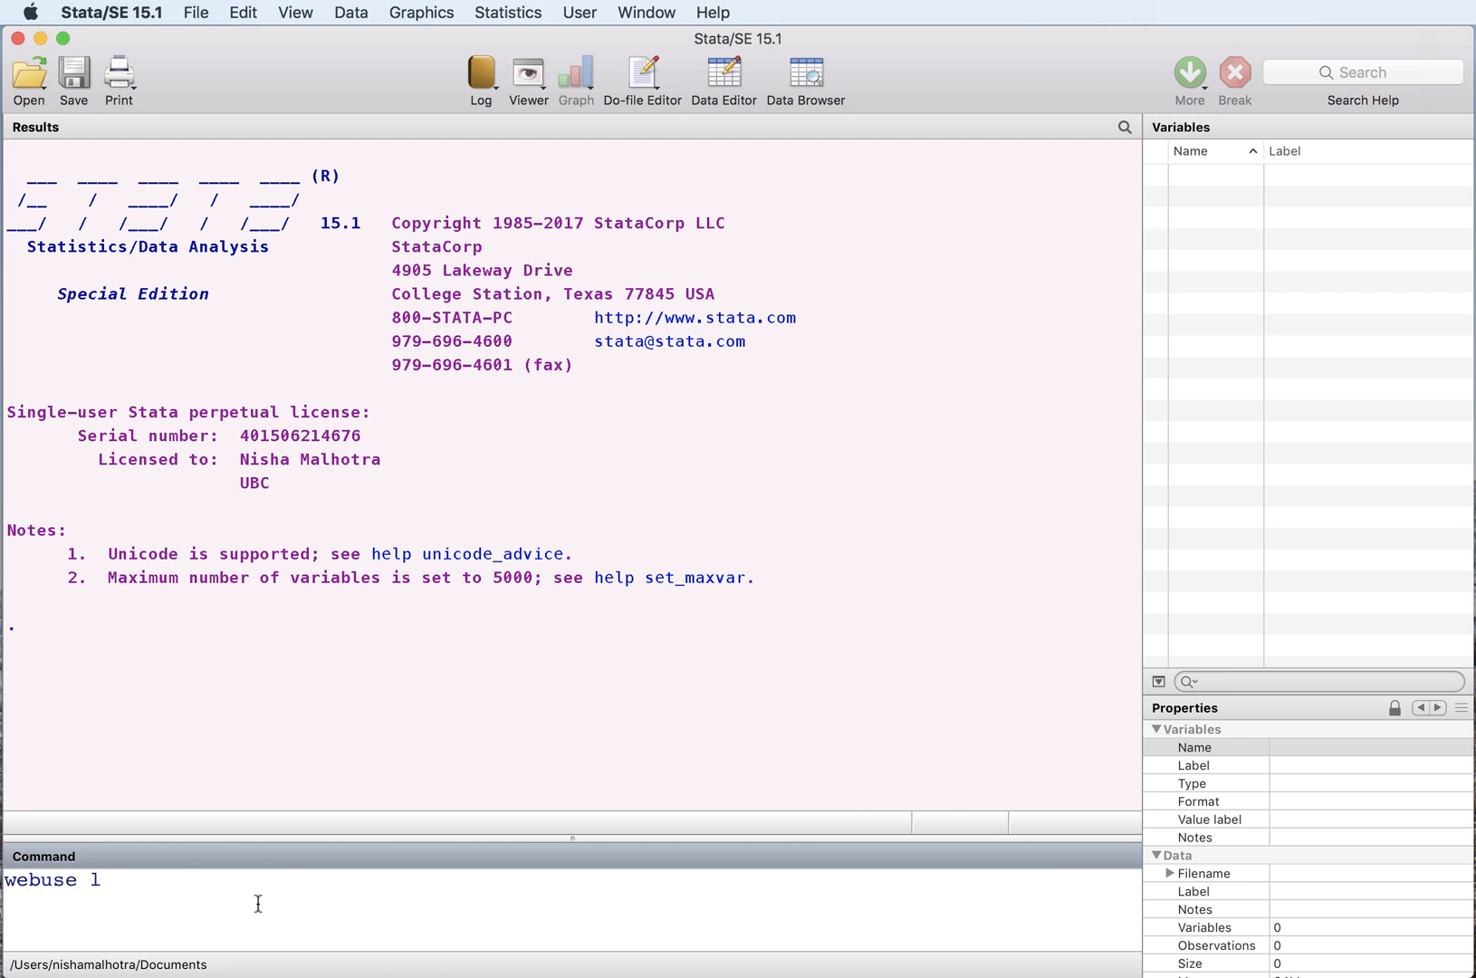
key(Return)
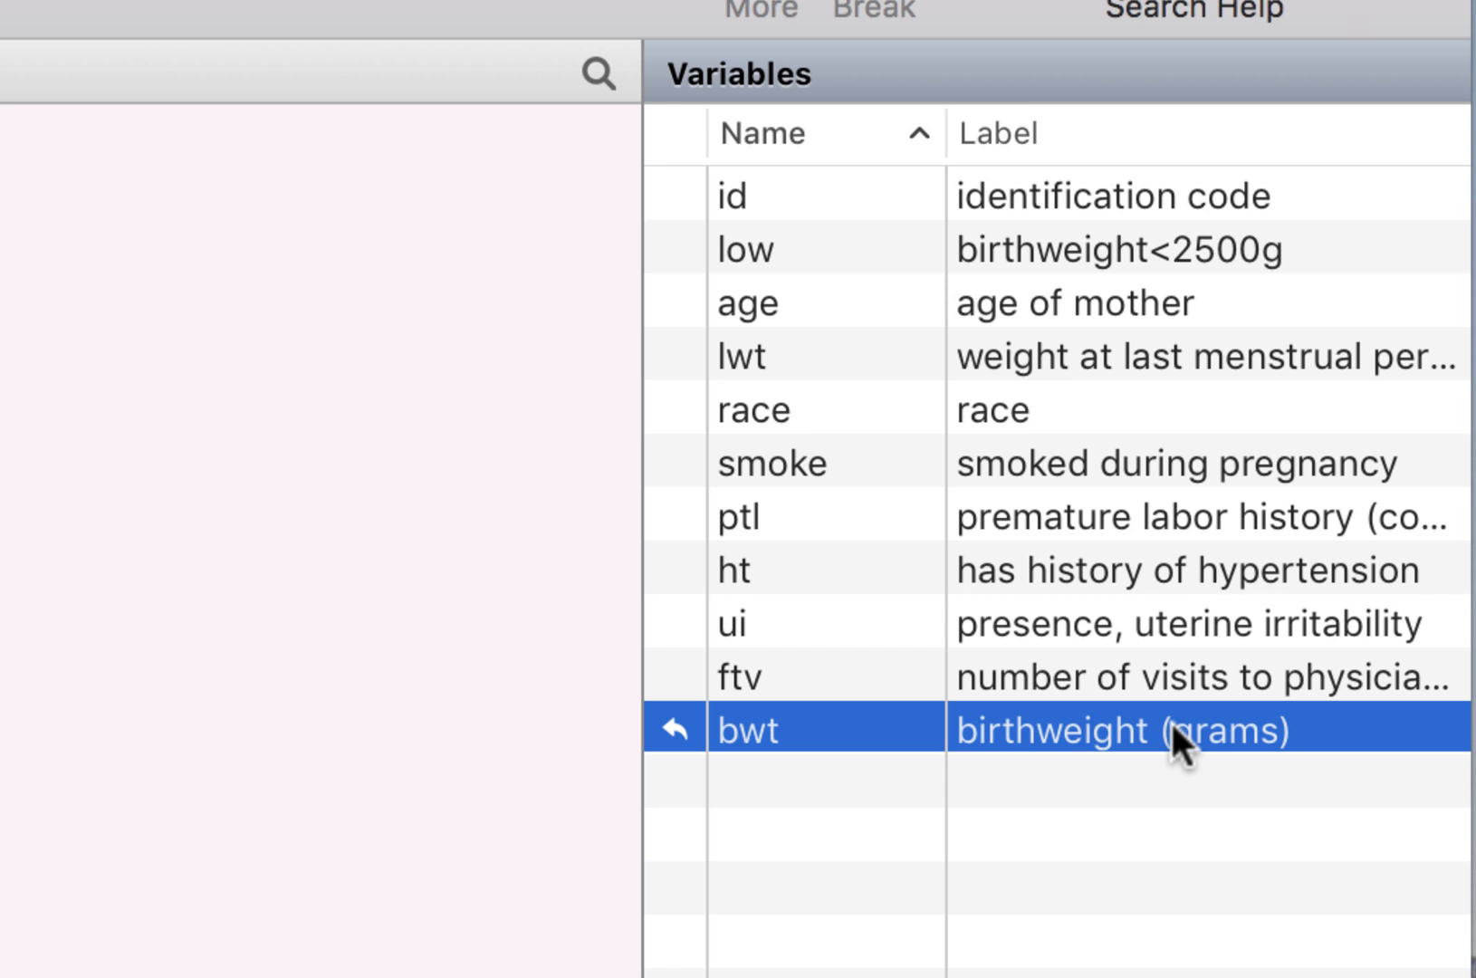
mouse_move(1004, 764)
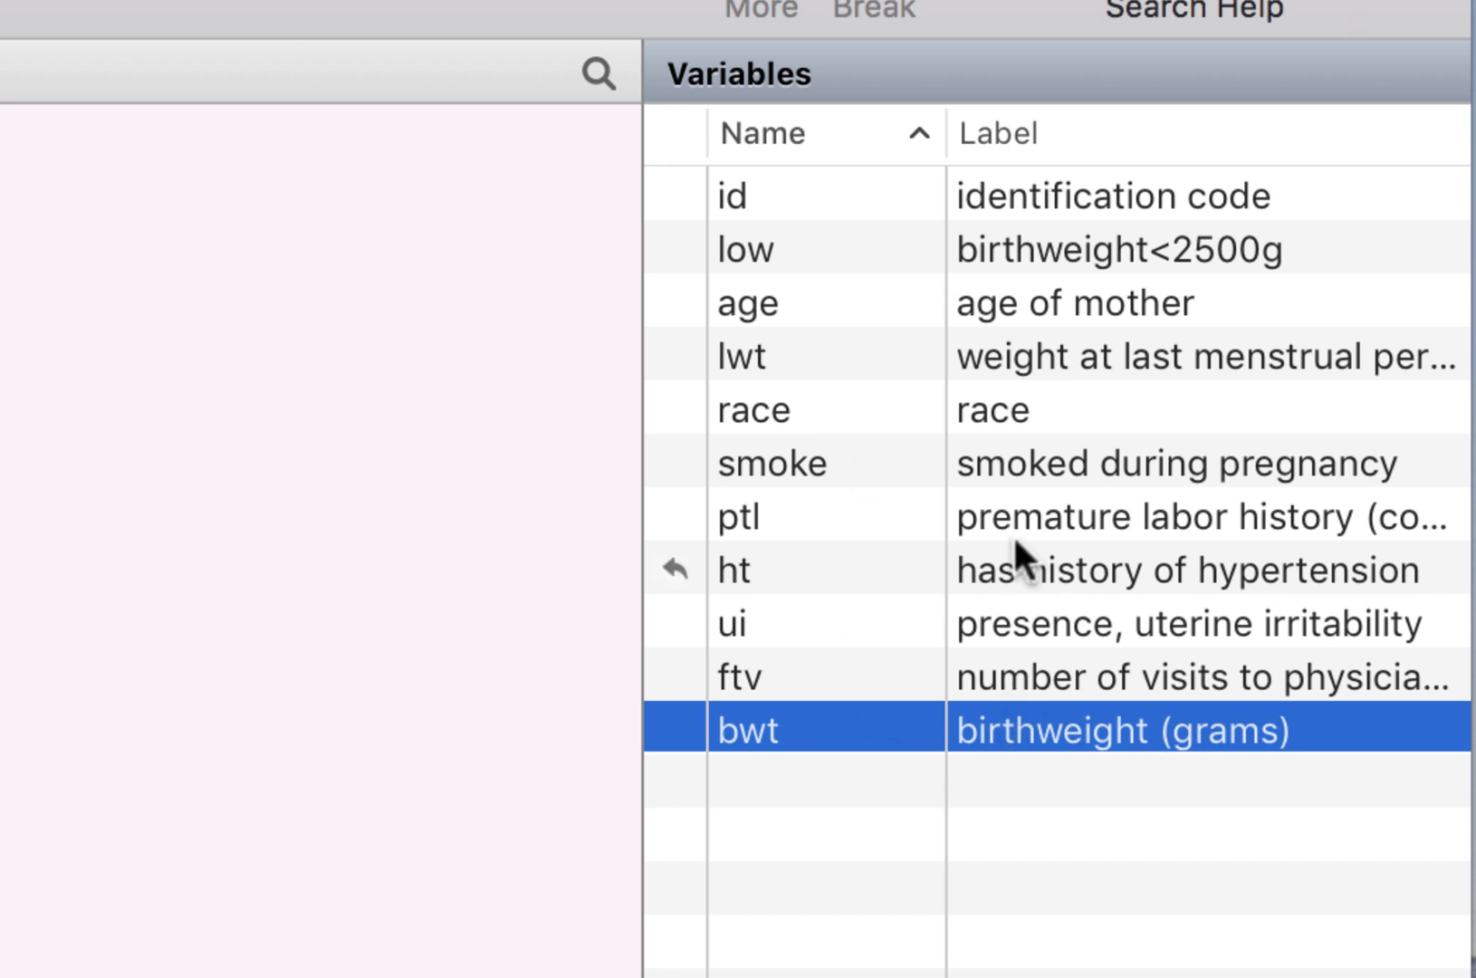
mouse_move(1143, 389)
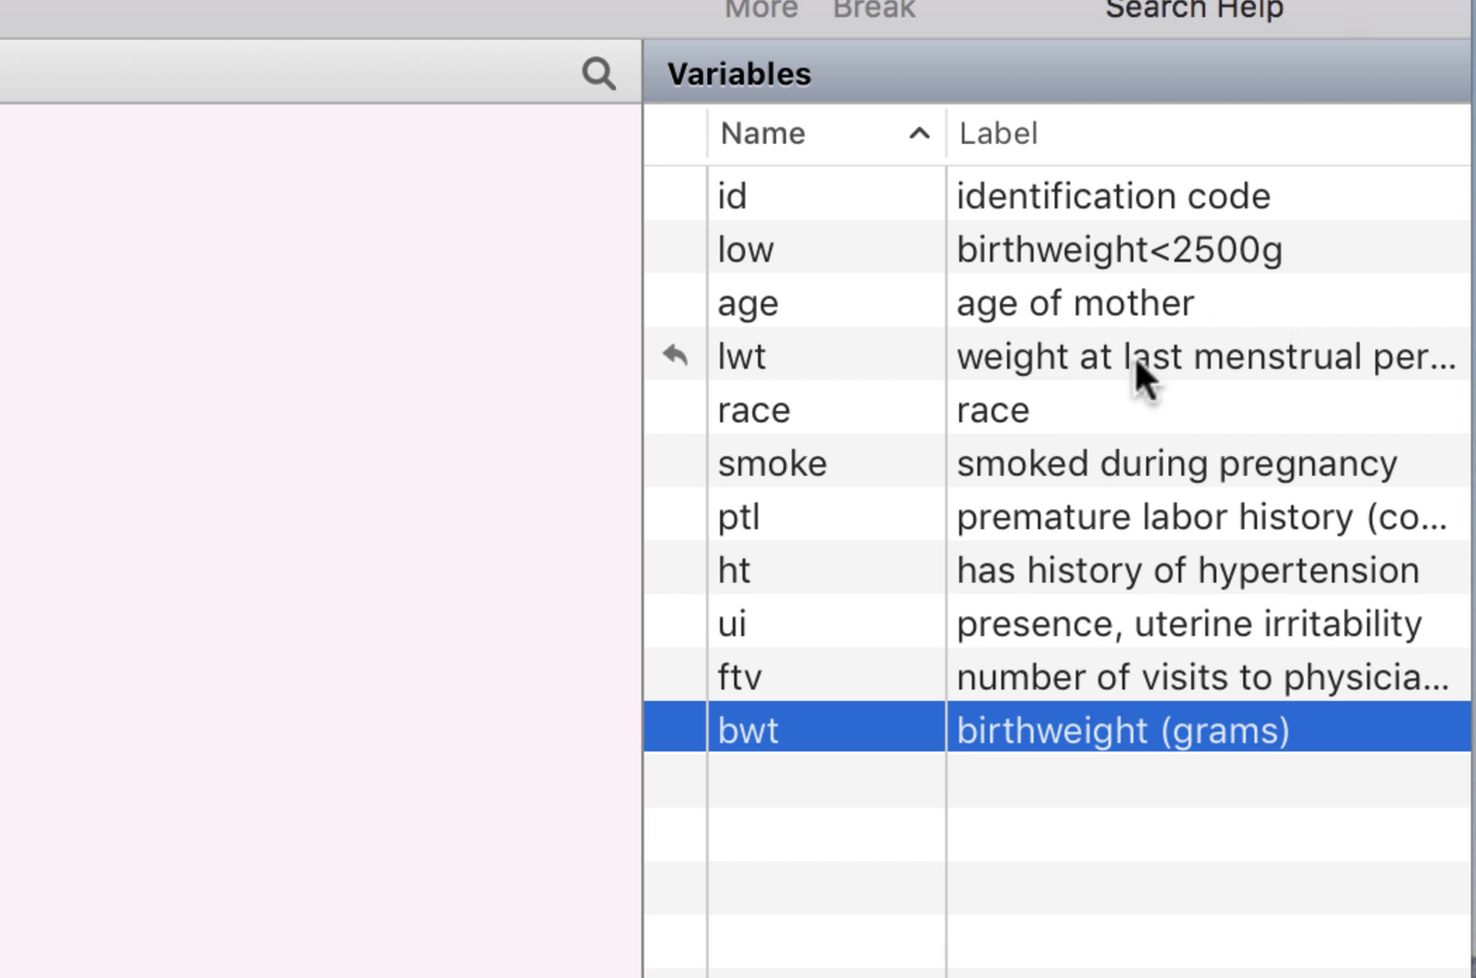
mouse_move(1140, 381)
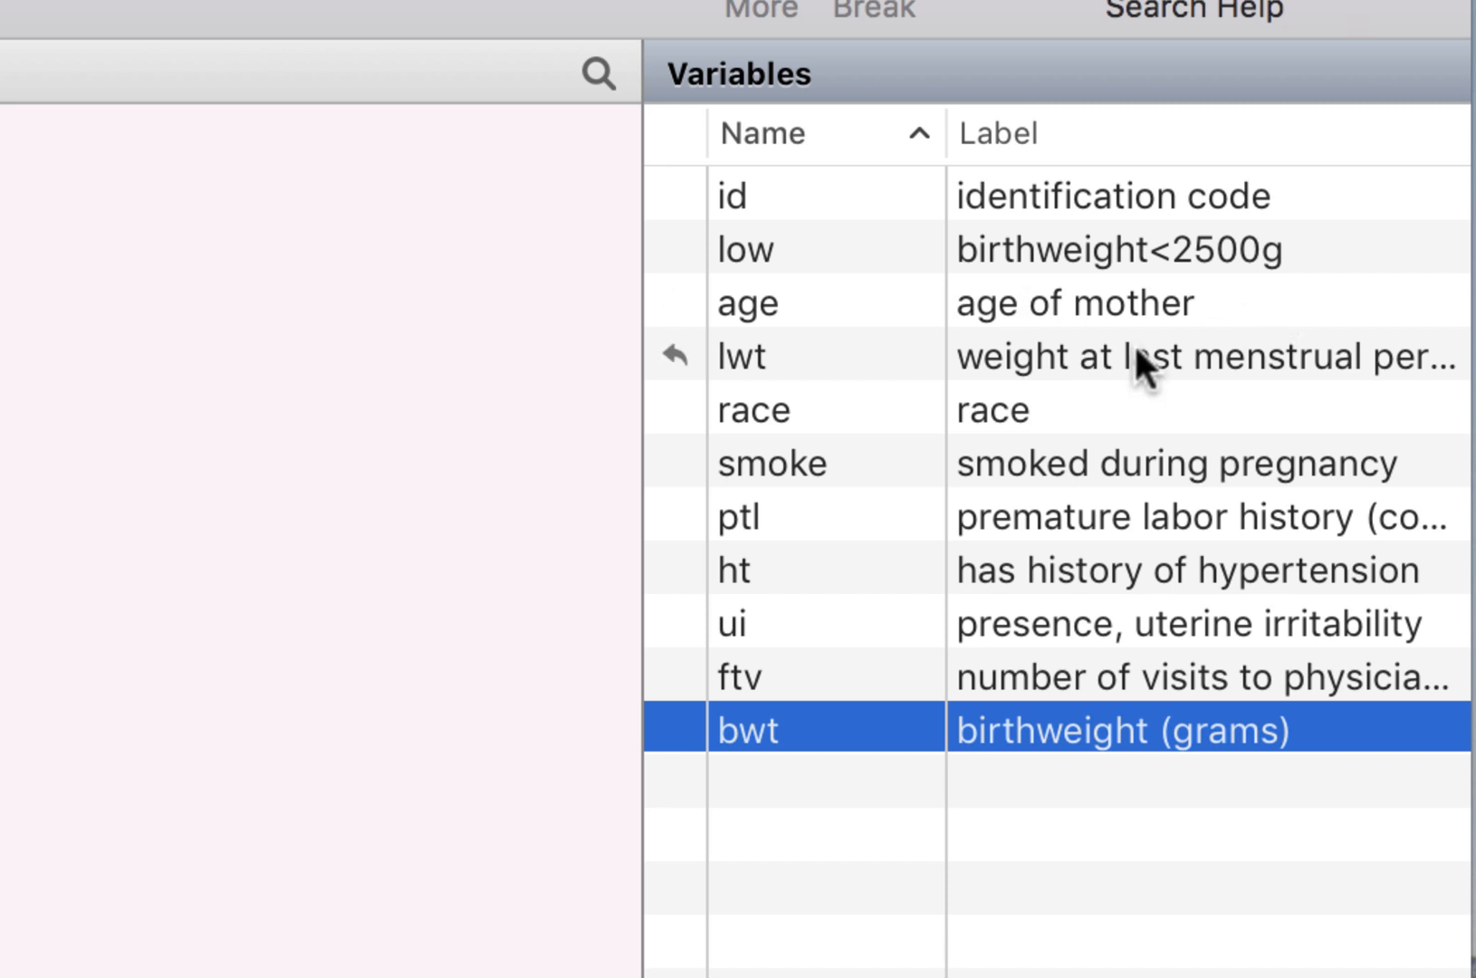
mouse_move(1004, 422)
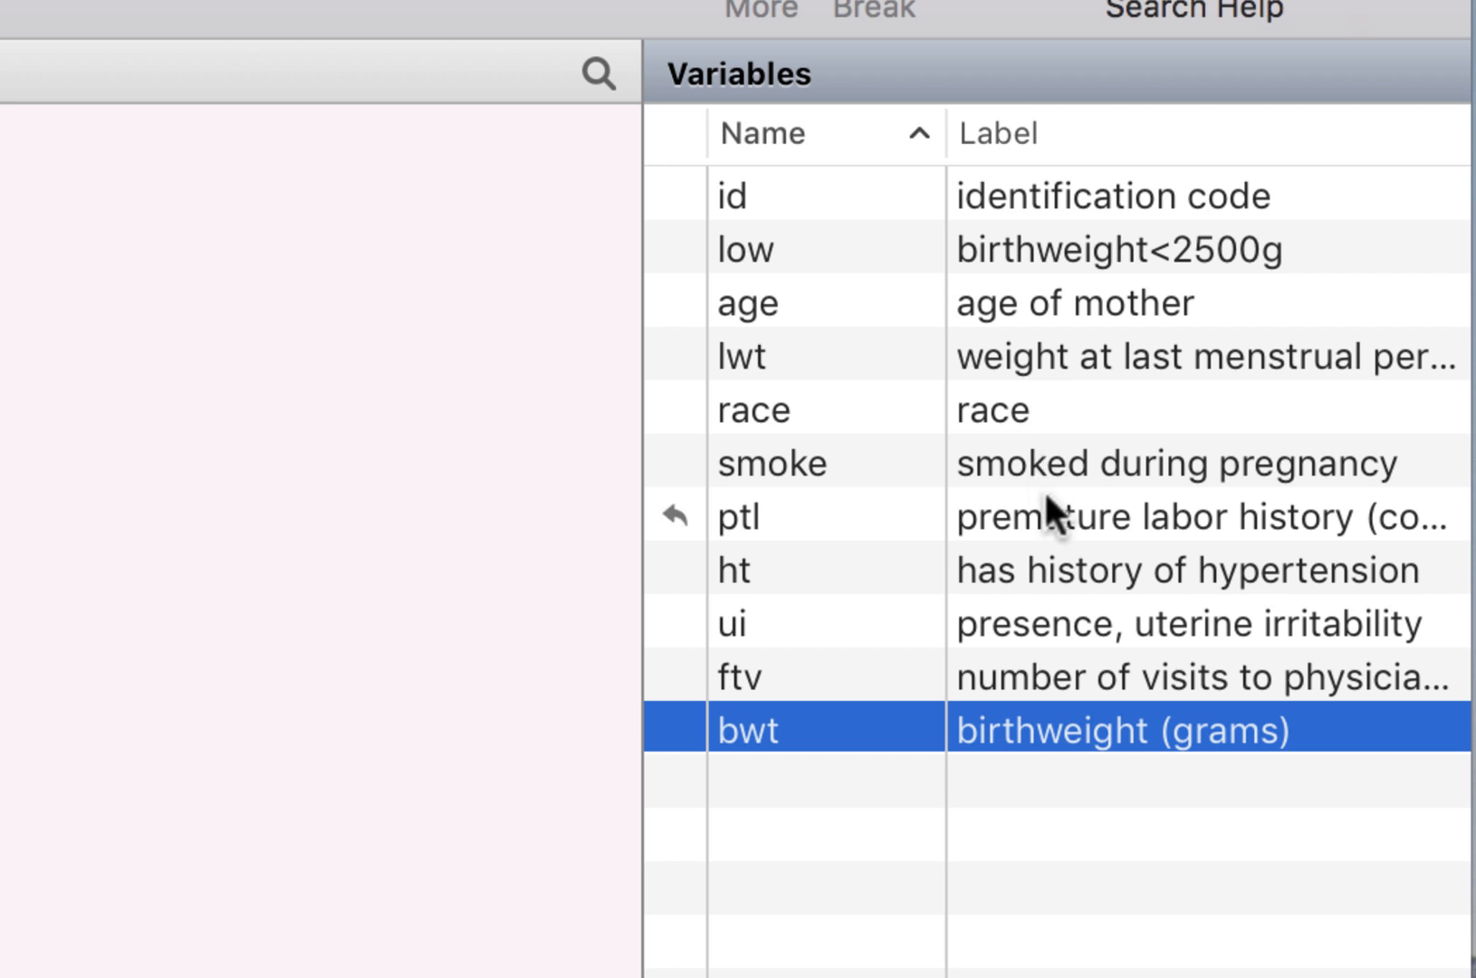
mouse_move(1058, 640)
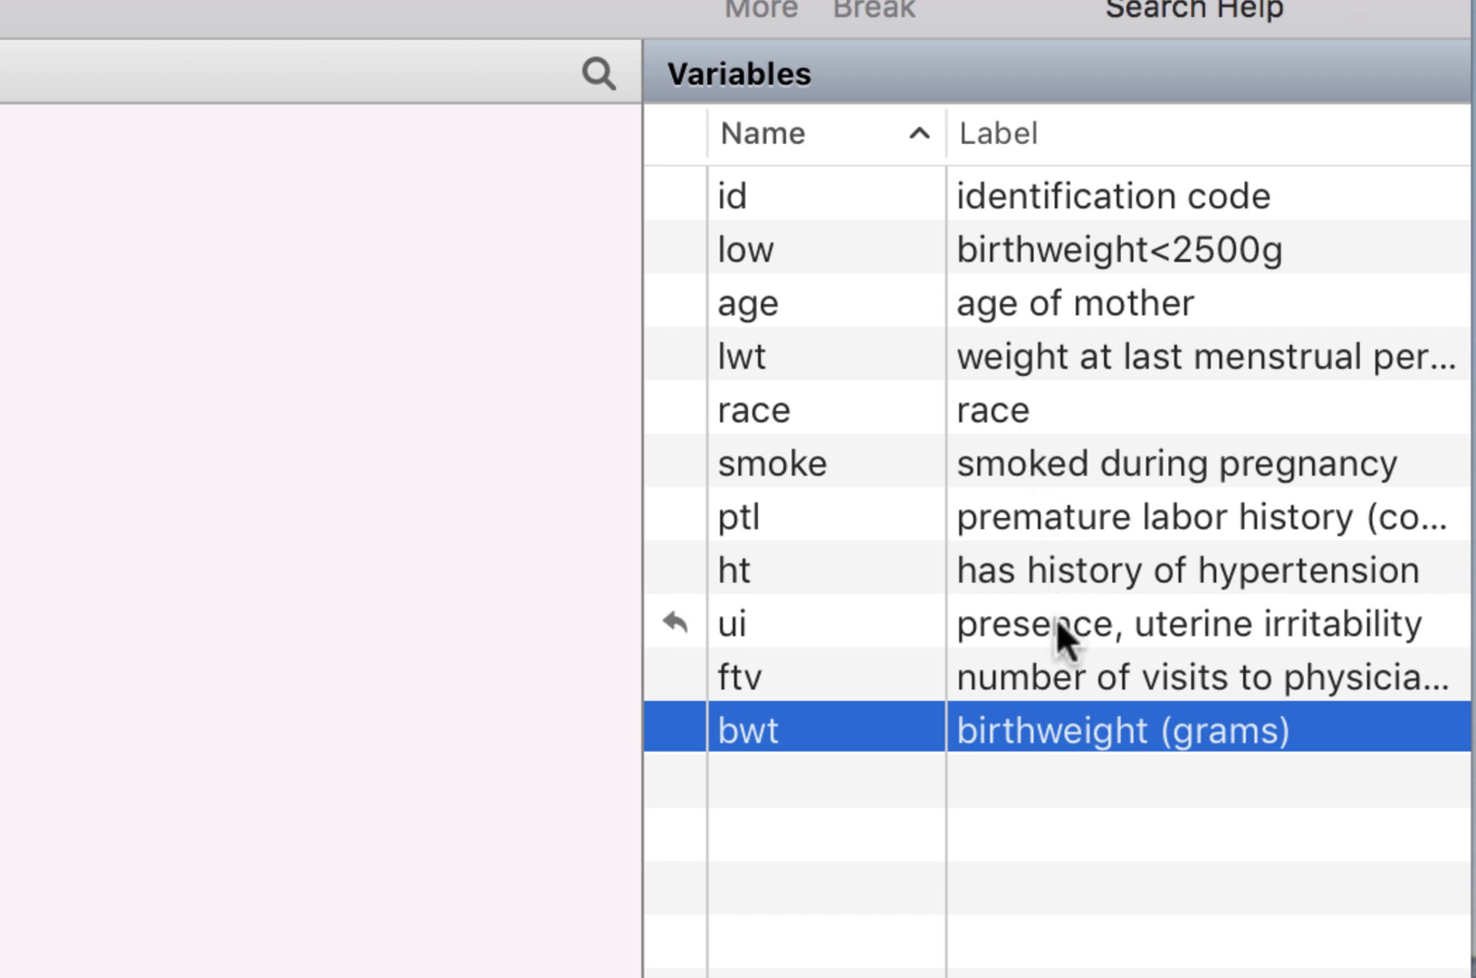
mouse_move(1018, 272)
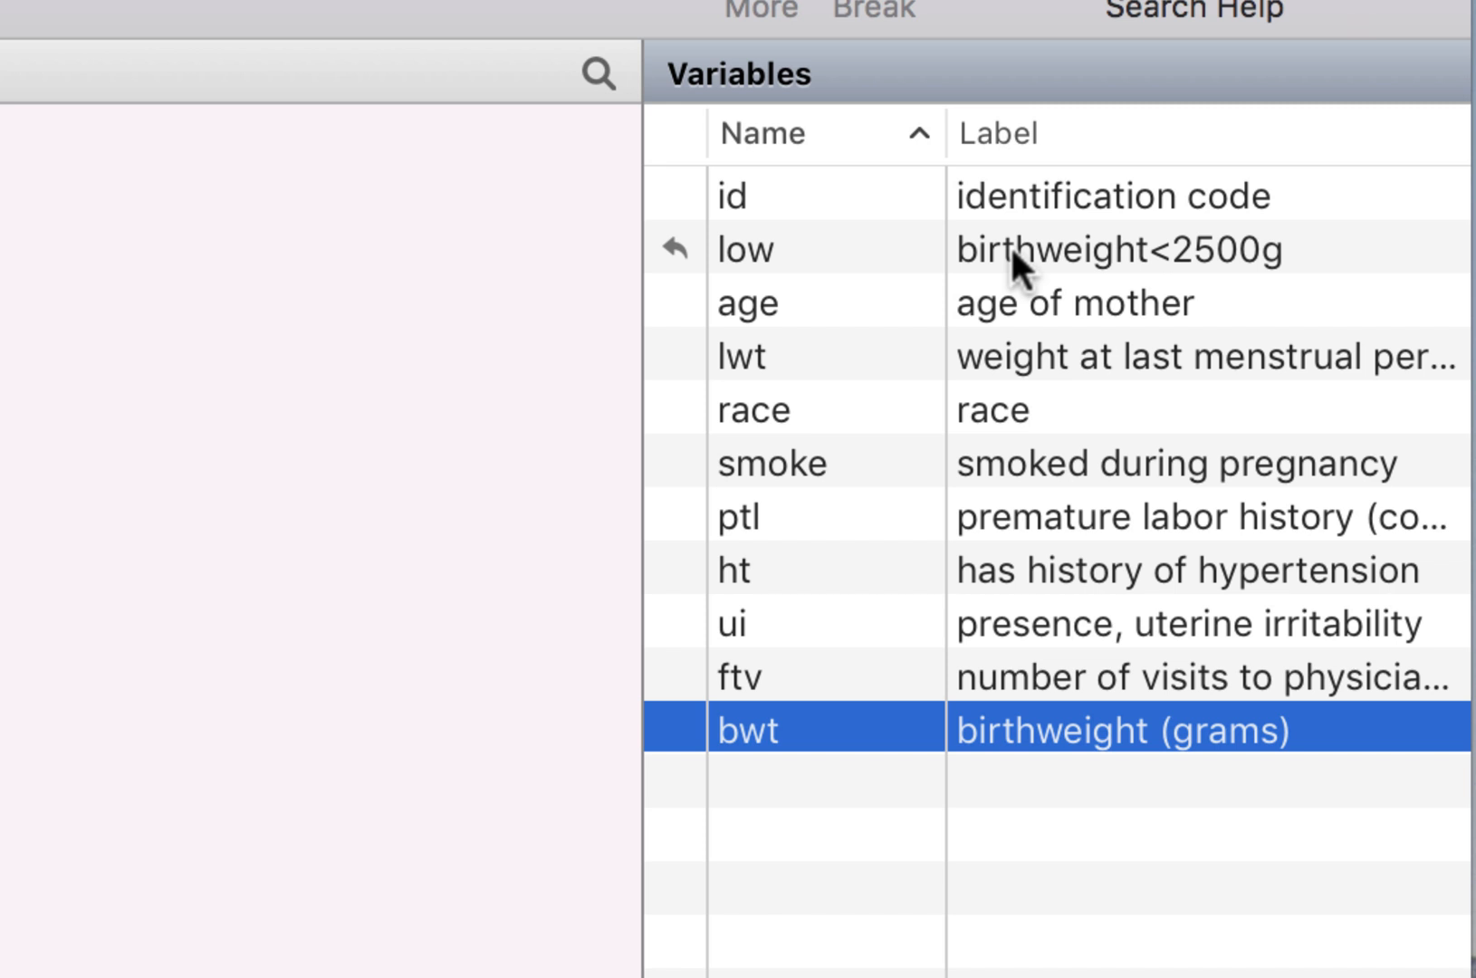
mouse_move(779, 272)
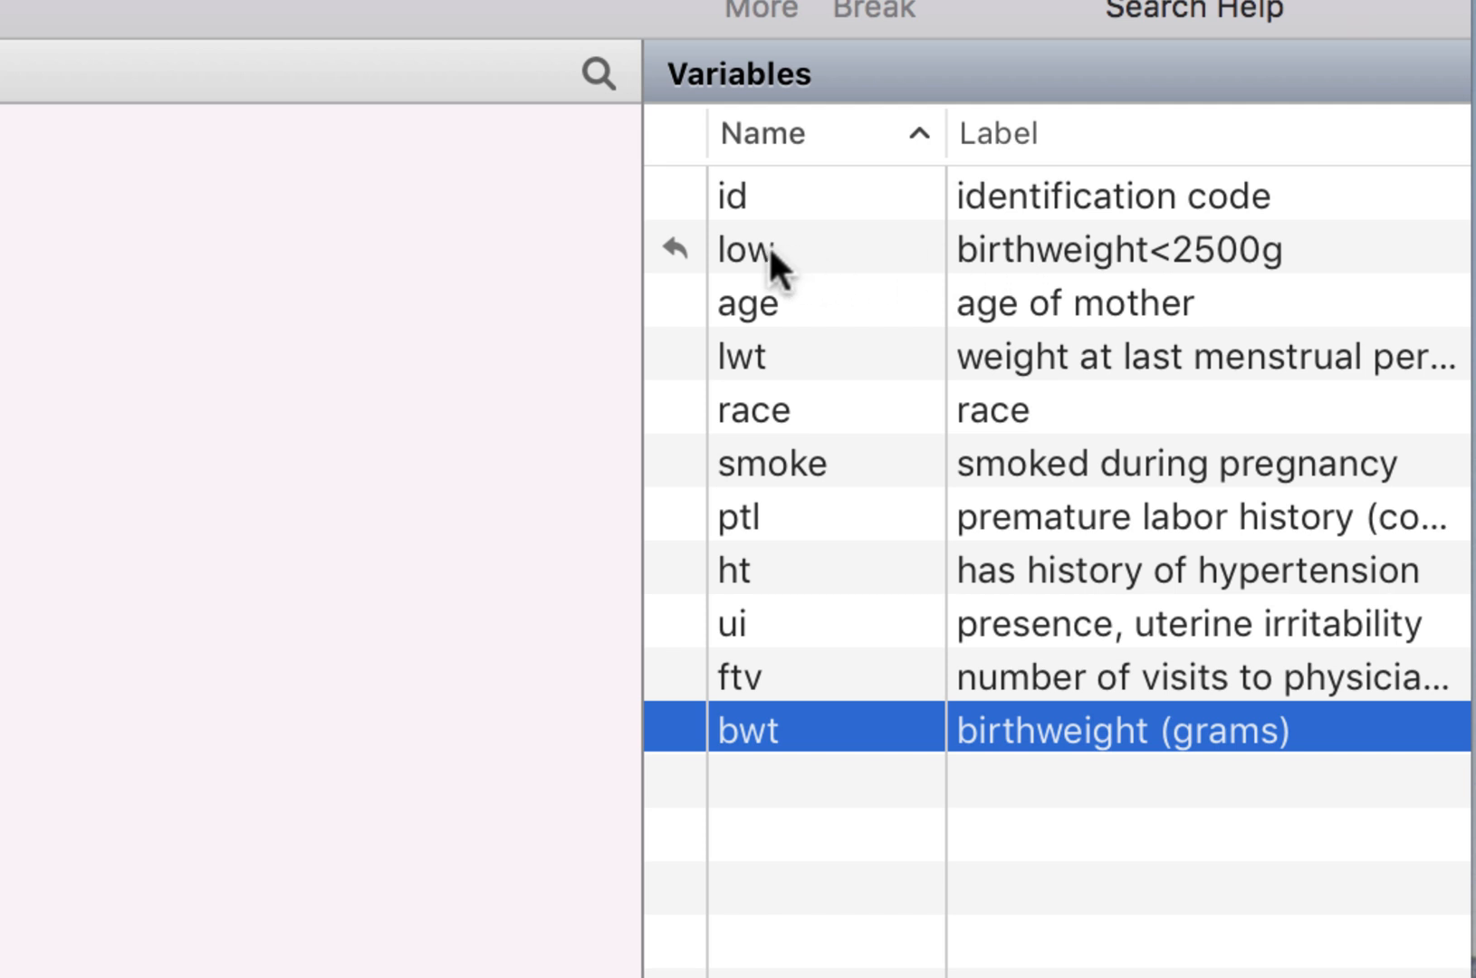
mouse_move(1162, 271)
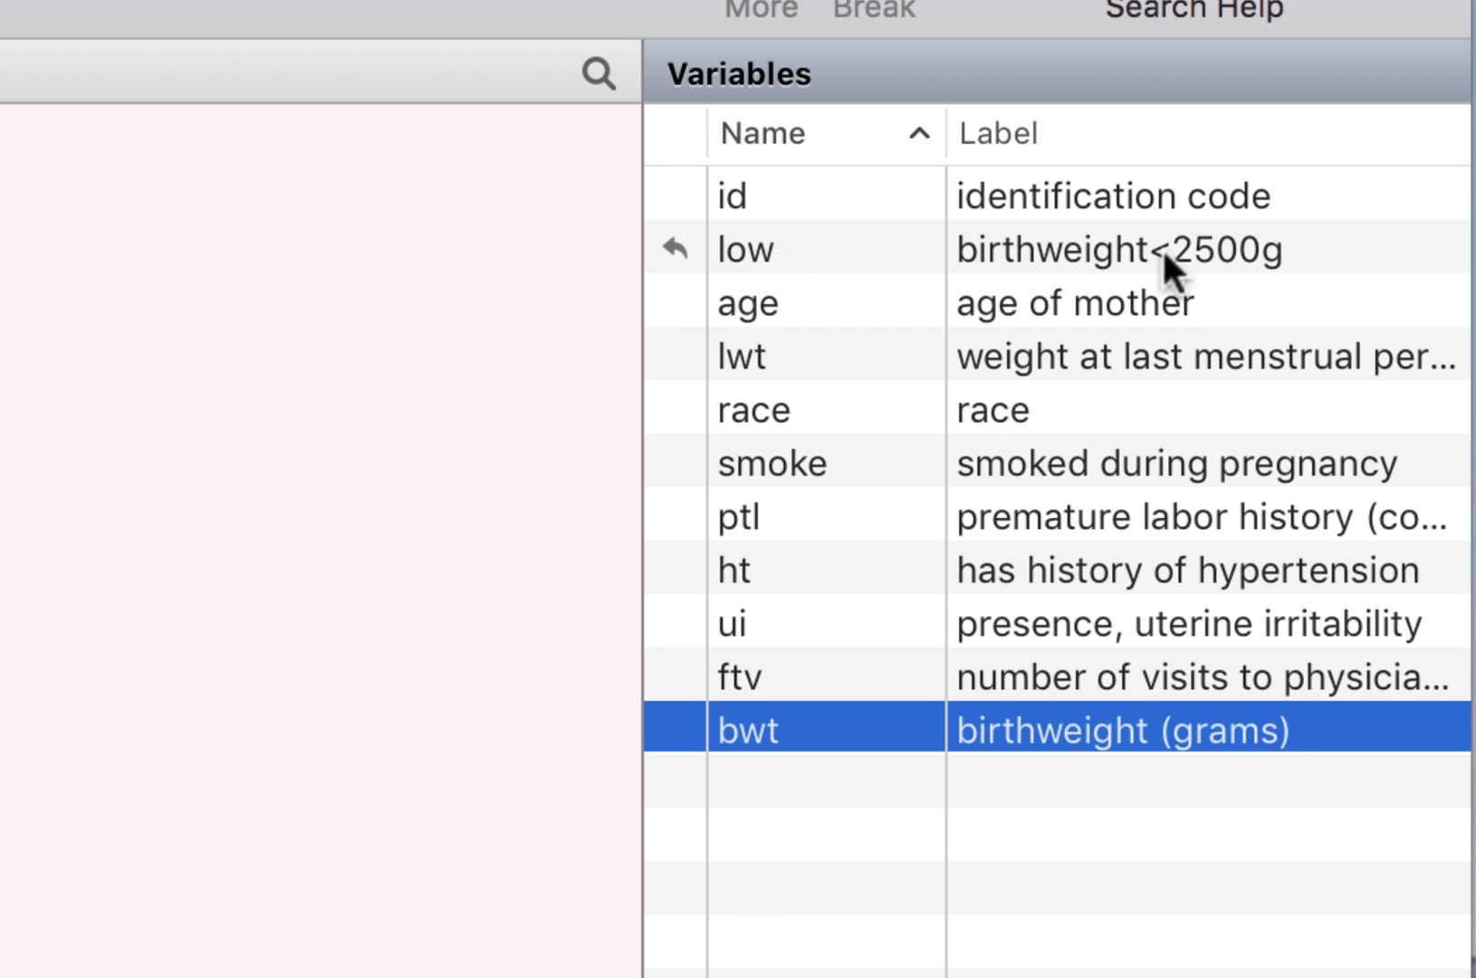
mouse_move(1321, 280)
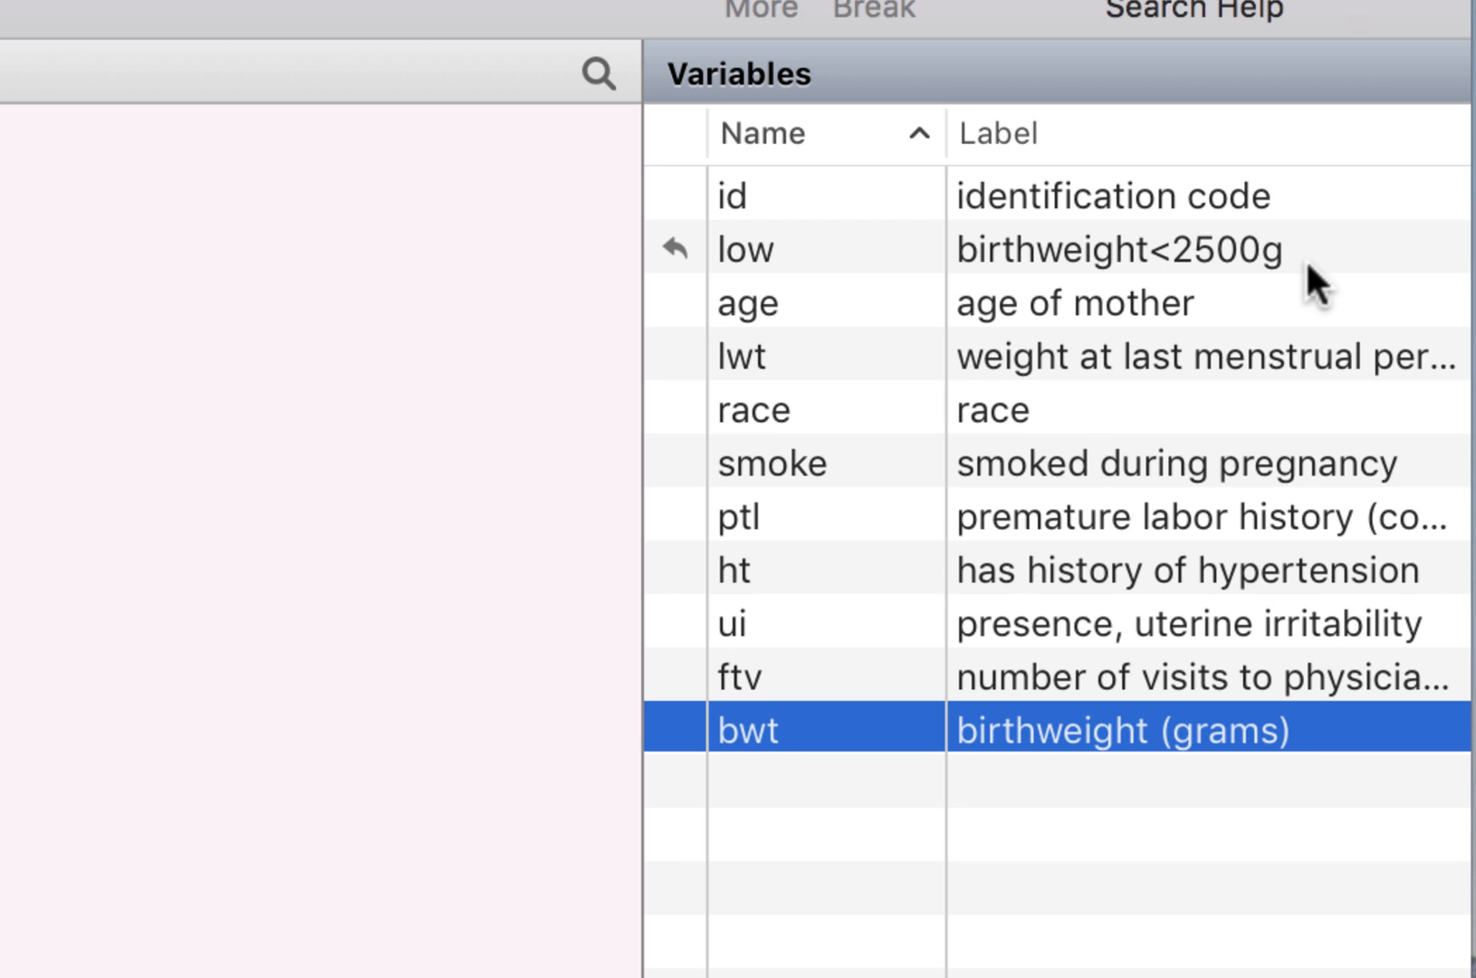
mouse_move(1313, 262)
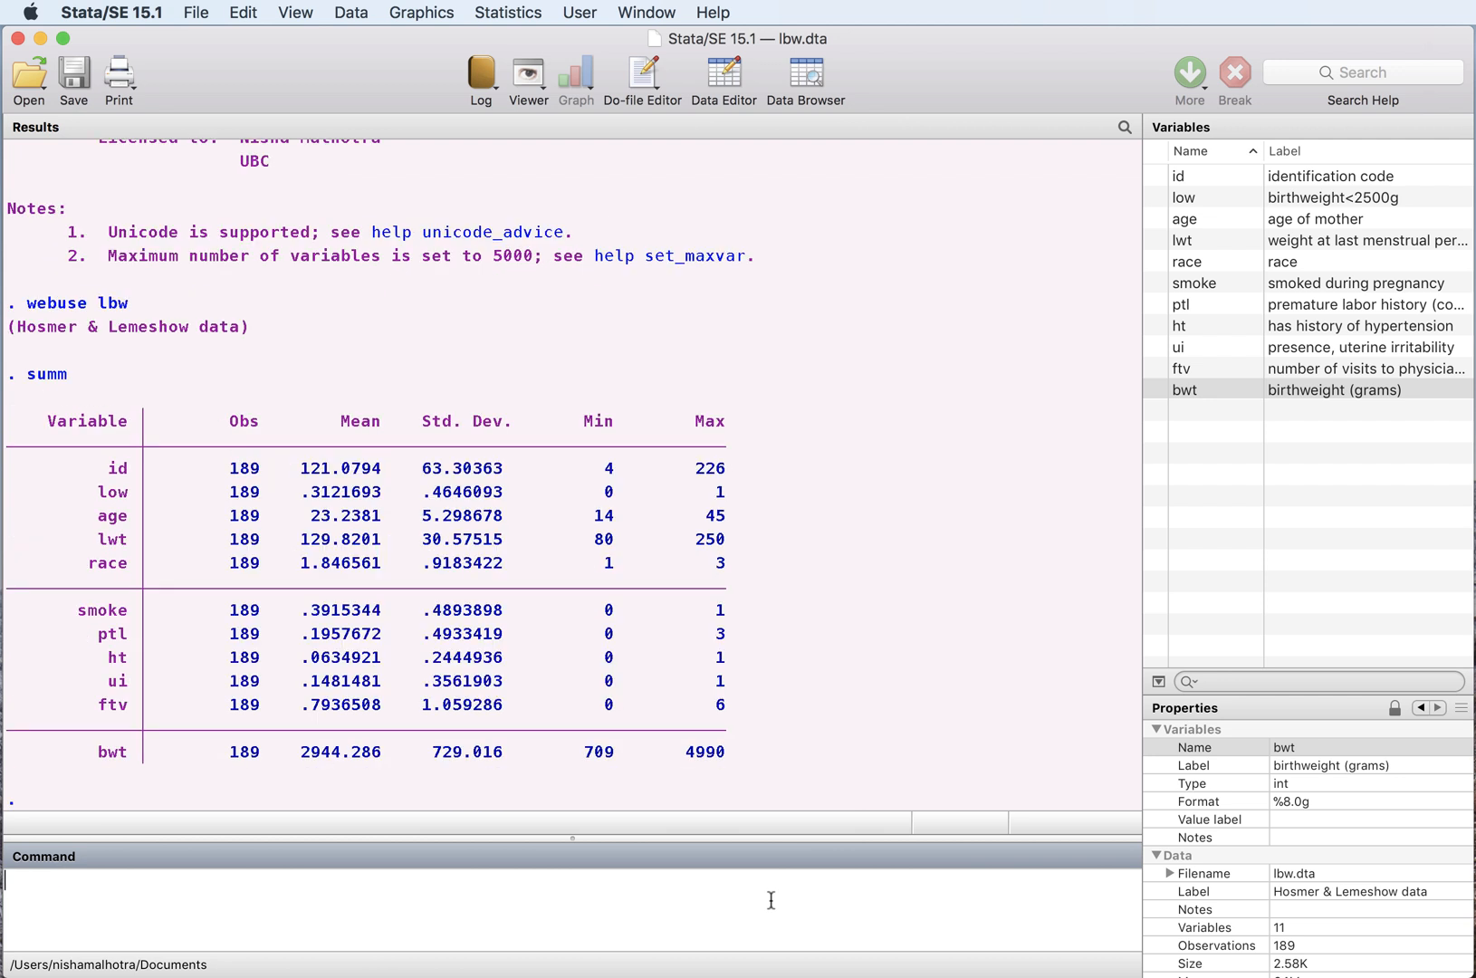
mouse_move(241, 469)
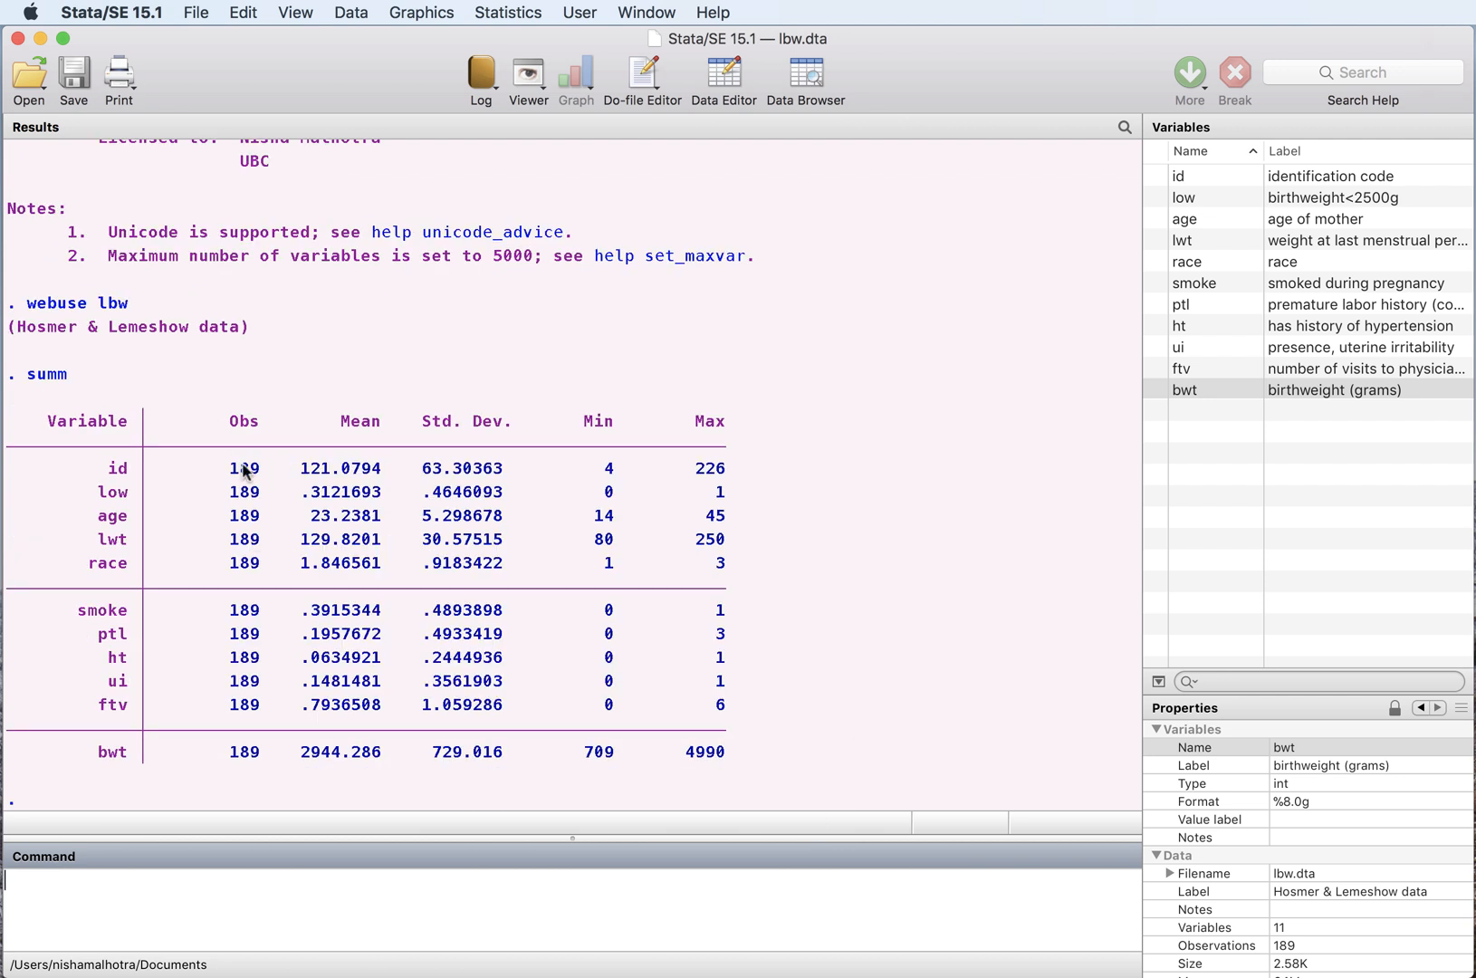
Summarize all eleven variables with summ, showing 189 observations each
click(1193, 282)
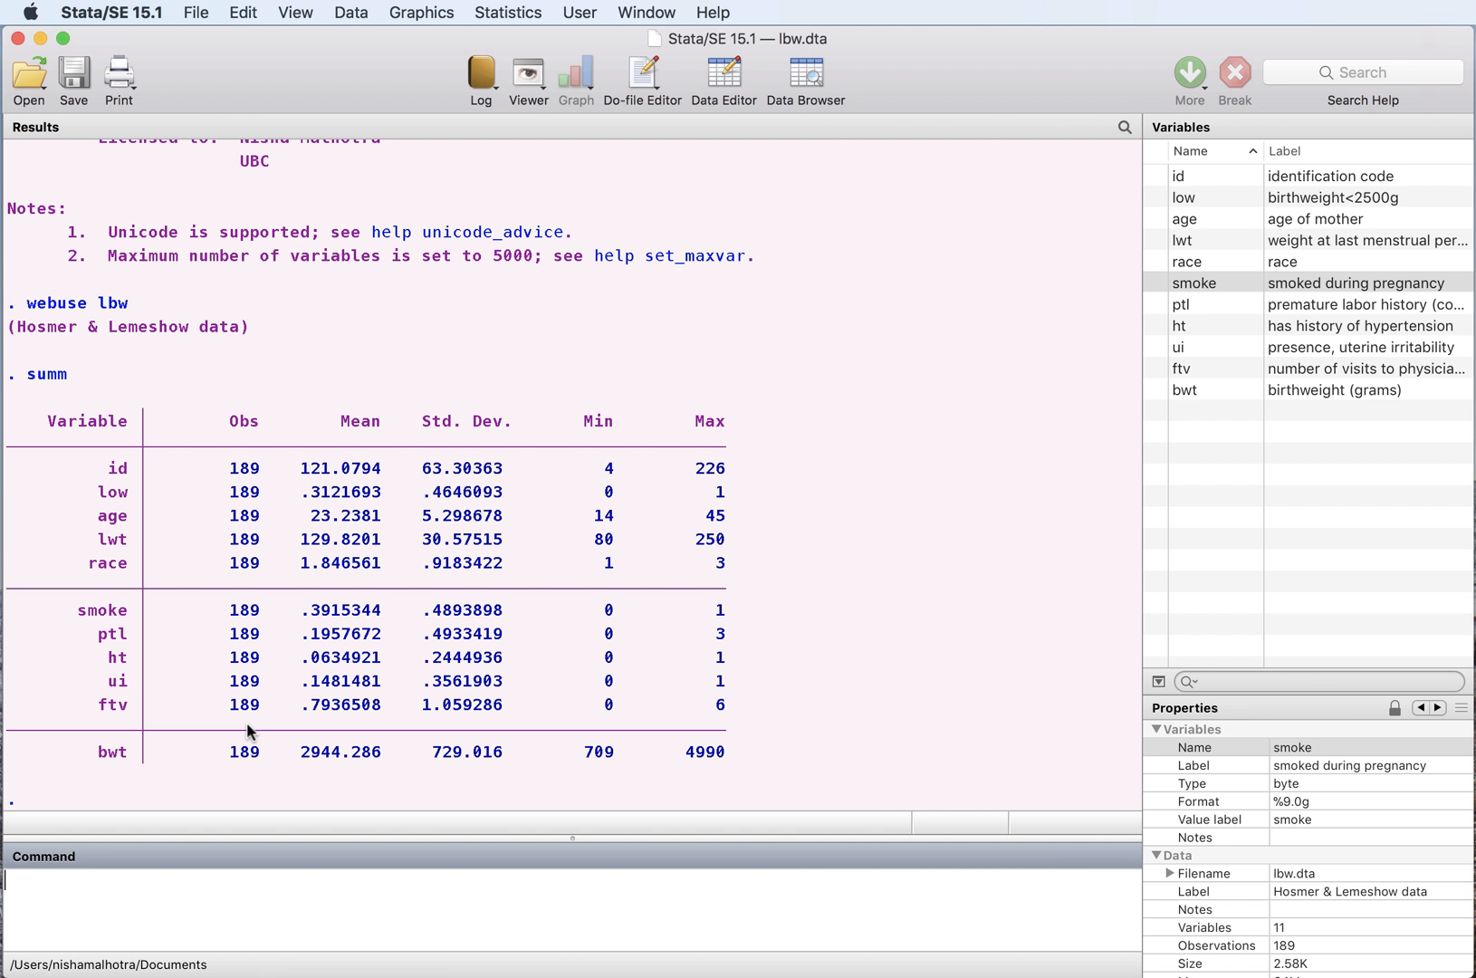
mouse_move(295, 762)
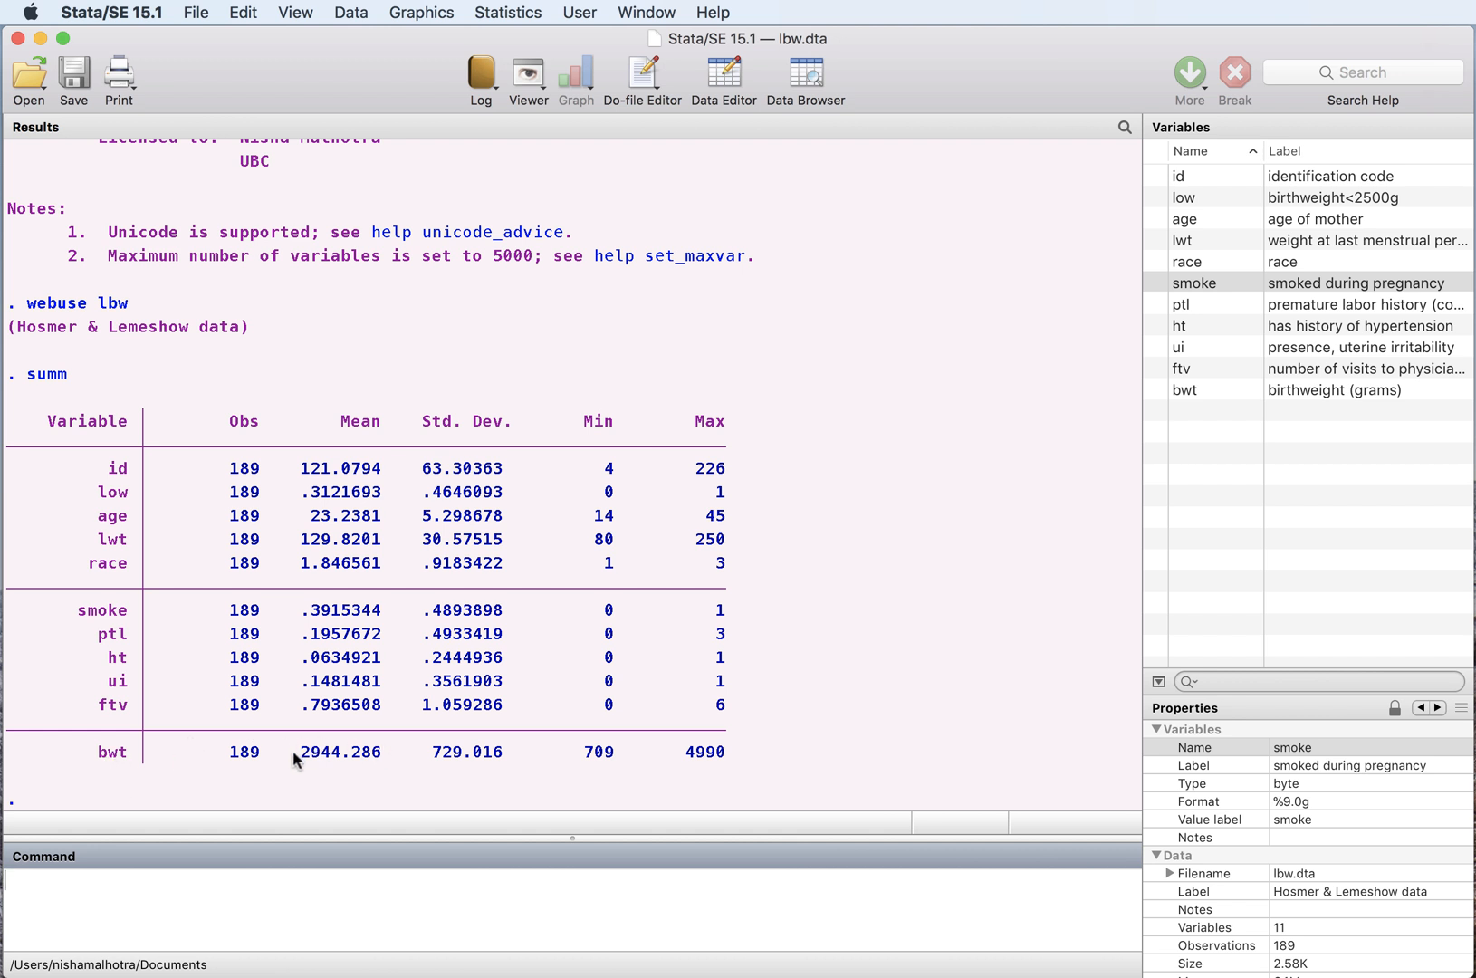
mouse_move(366, 768)
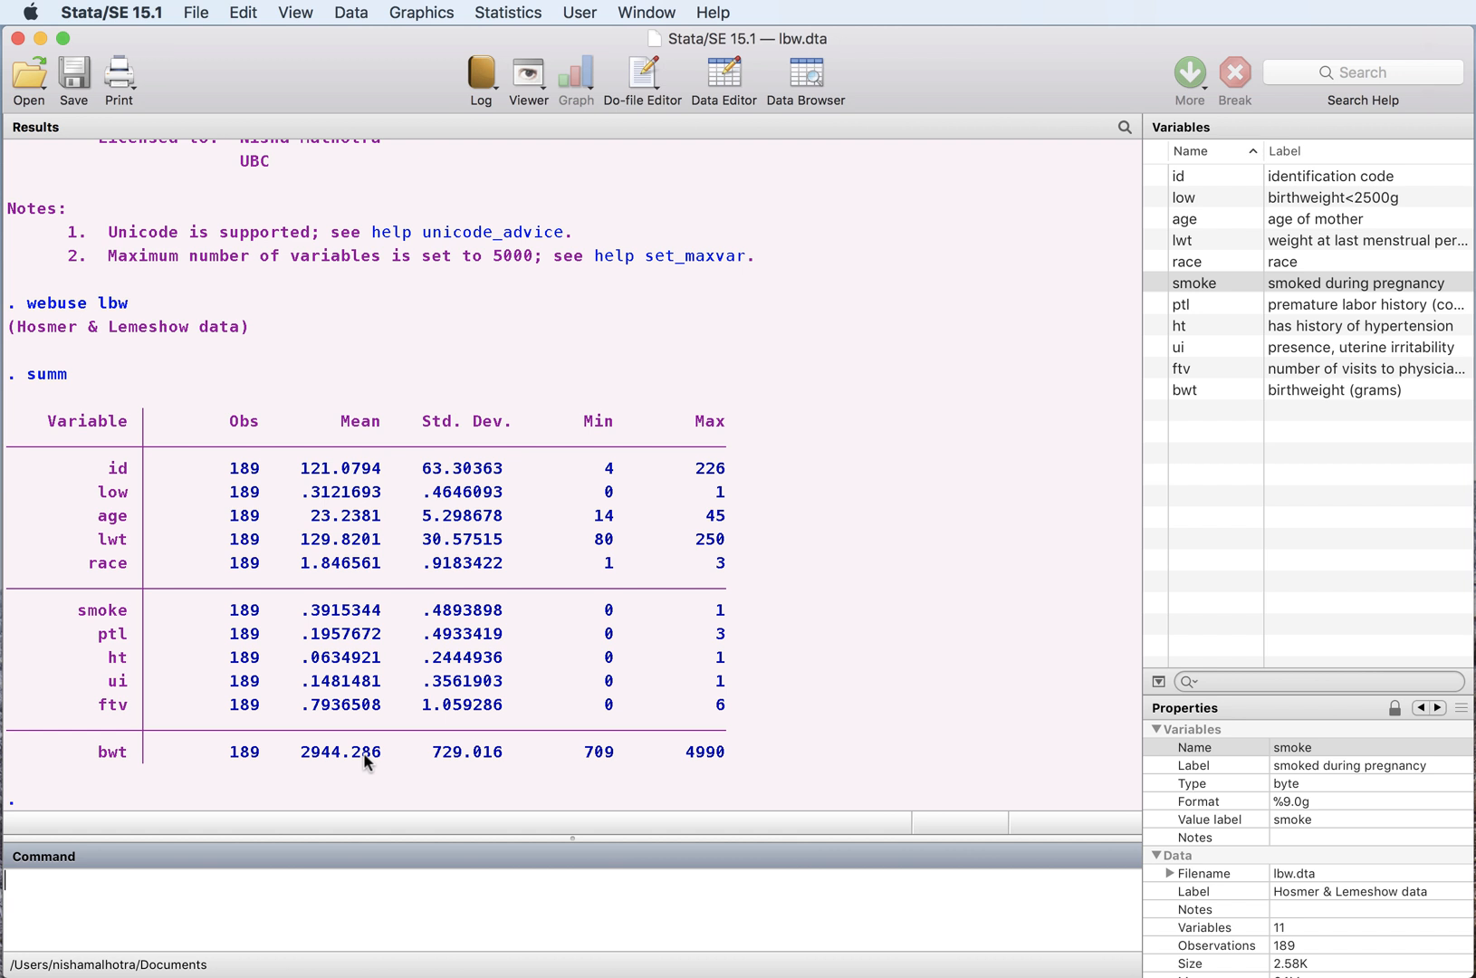
text(hist)
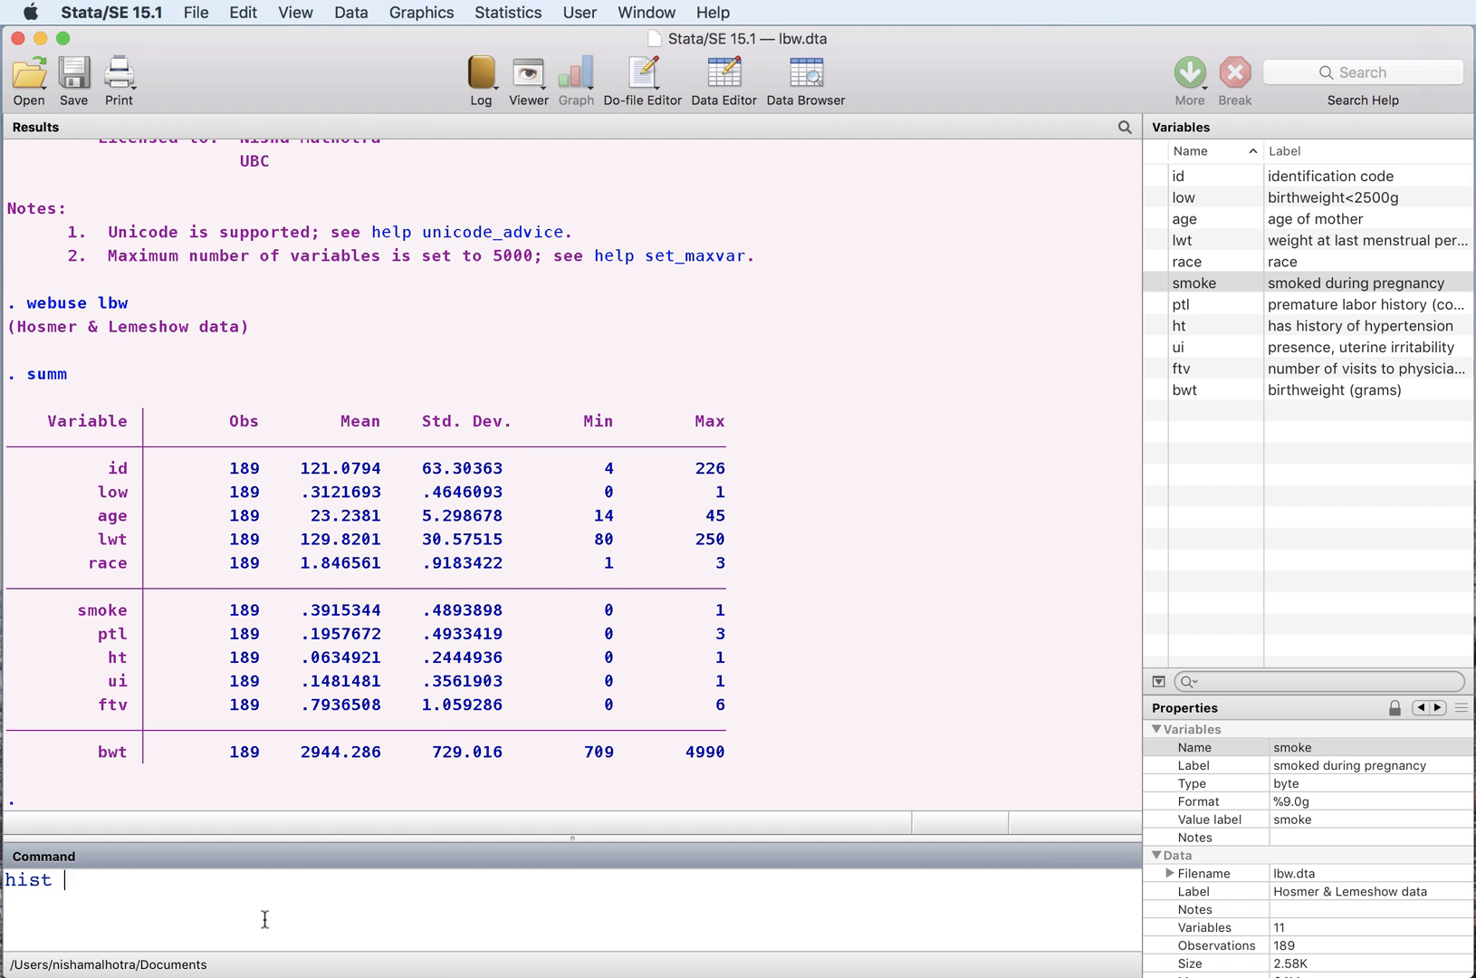
Draw the hist bwt histogram (13 bins from 709 grams), then close the graph
key(Return)
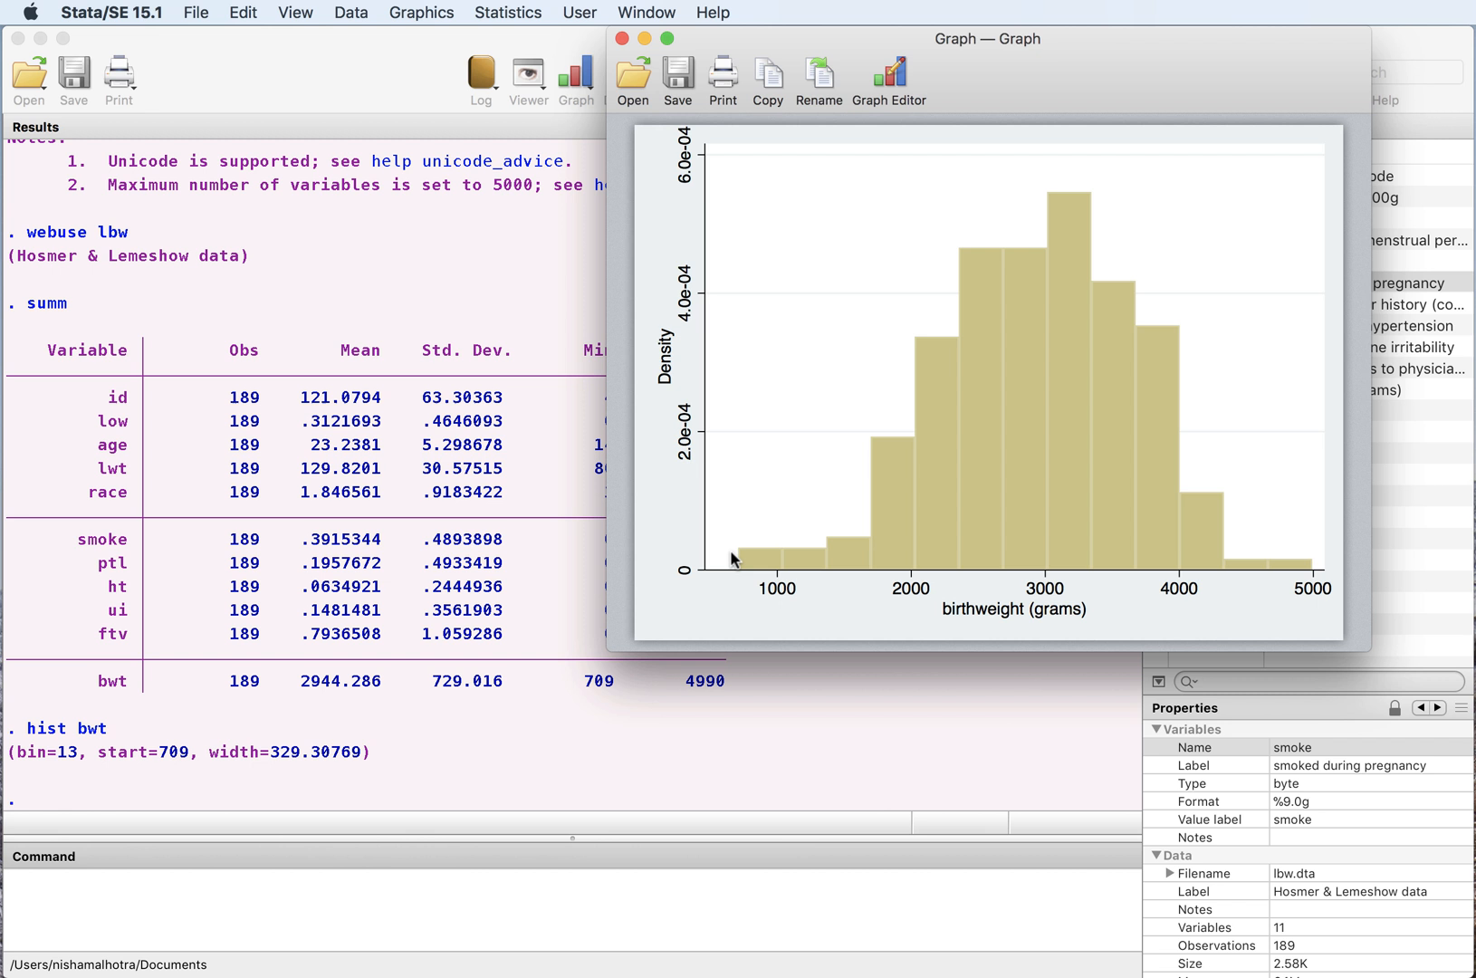
mouse_move(994, 514)
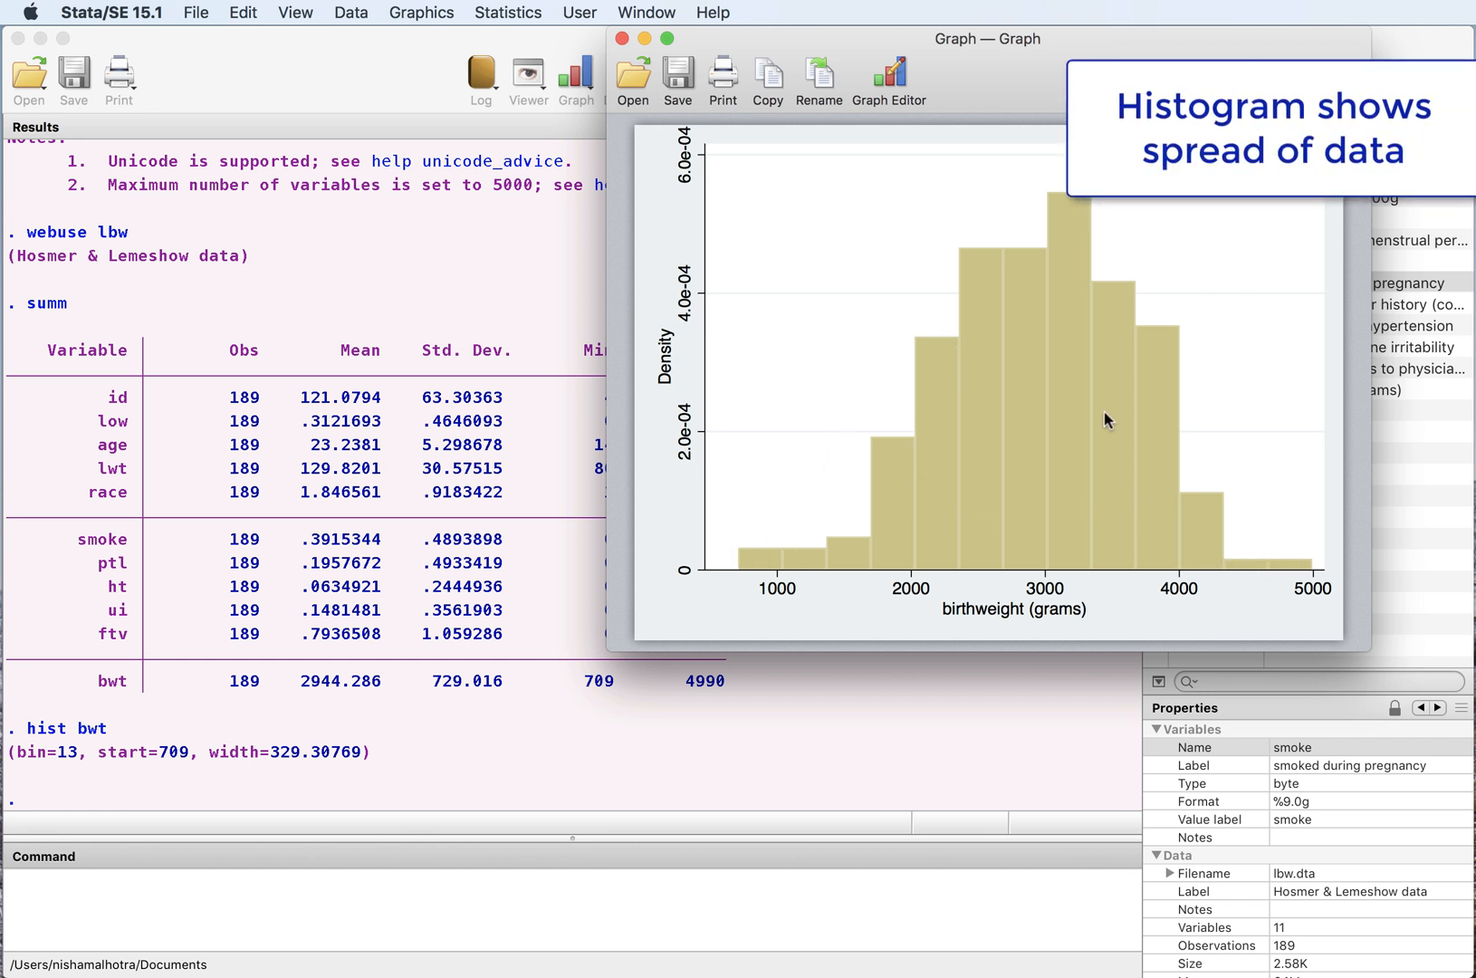
mouse_move(1039, 576)
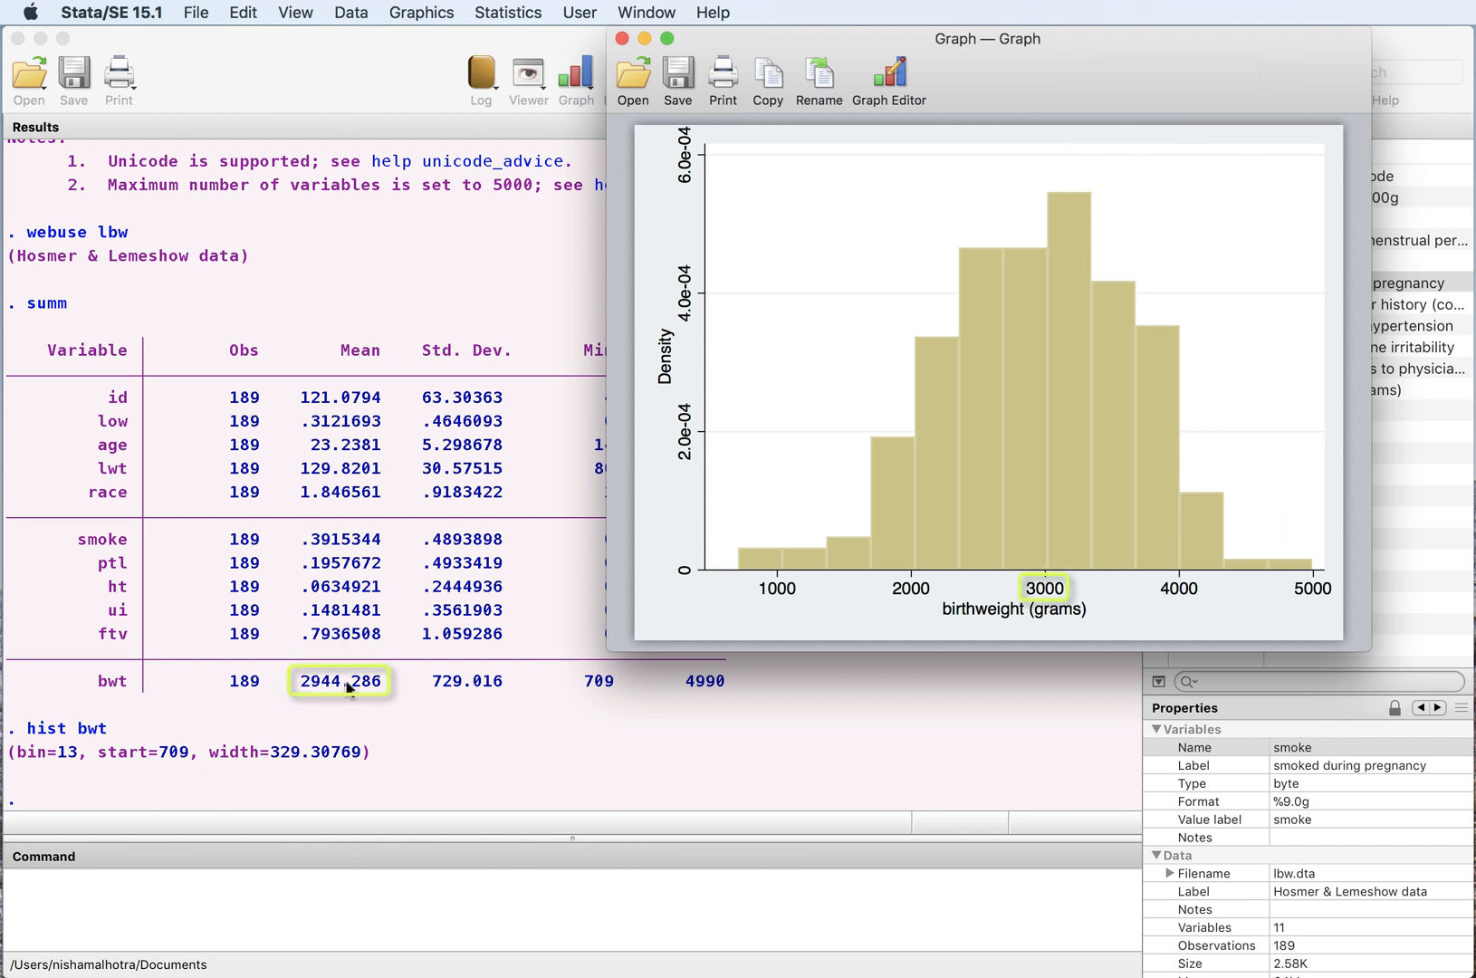
mouse_move(1047, 584)
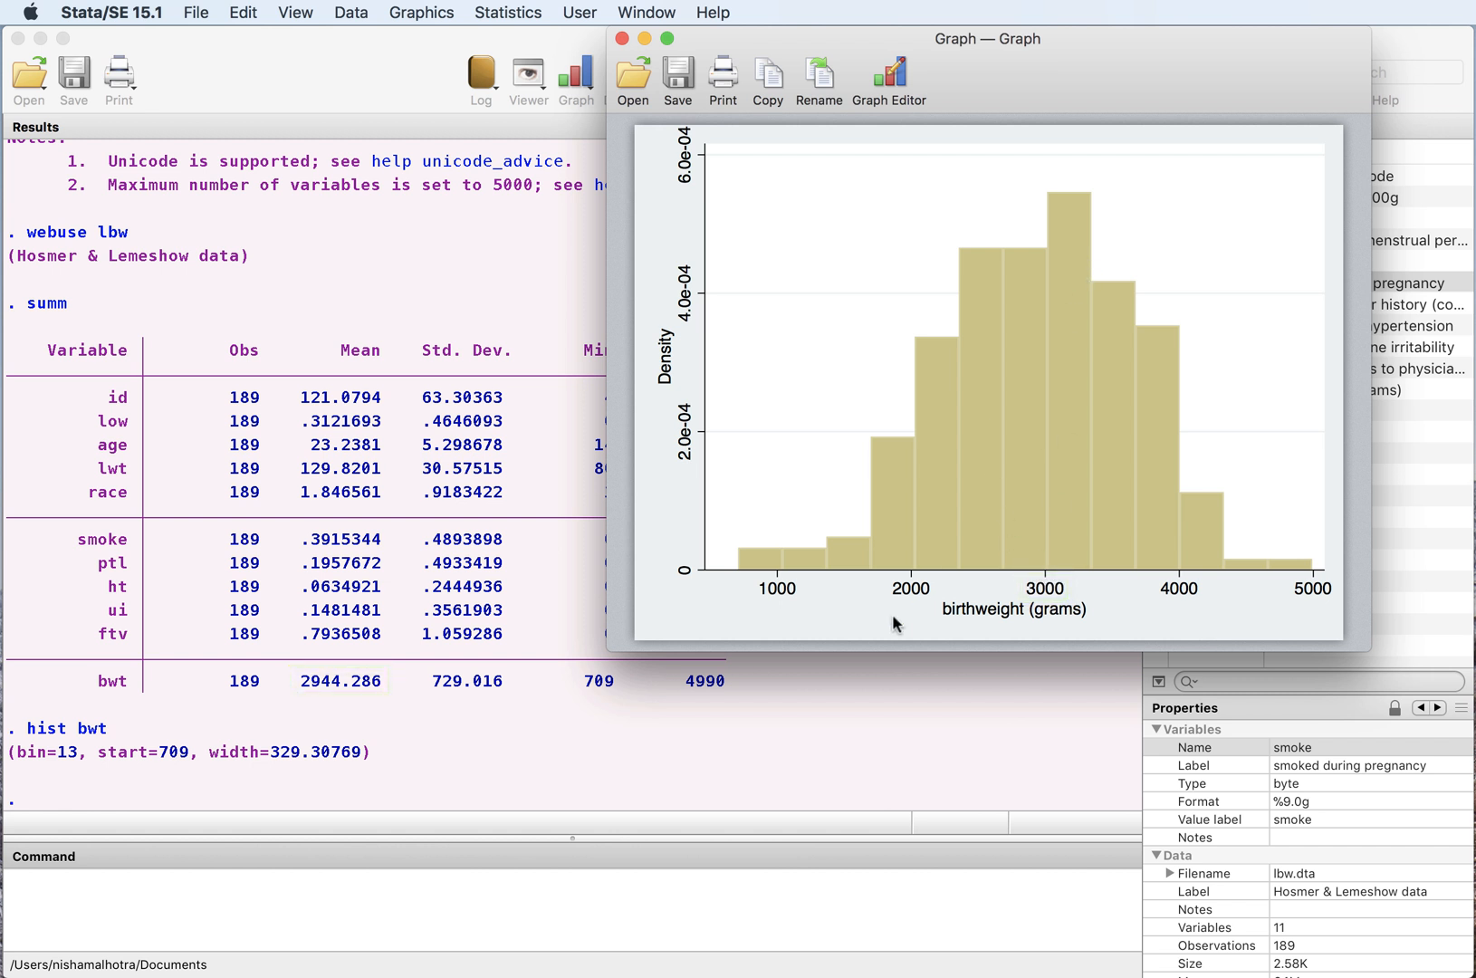
click(629, 34)
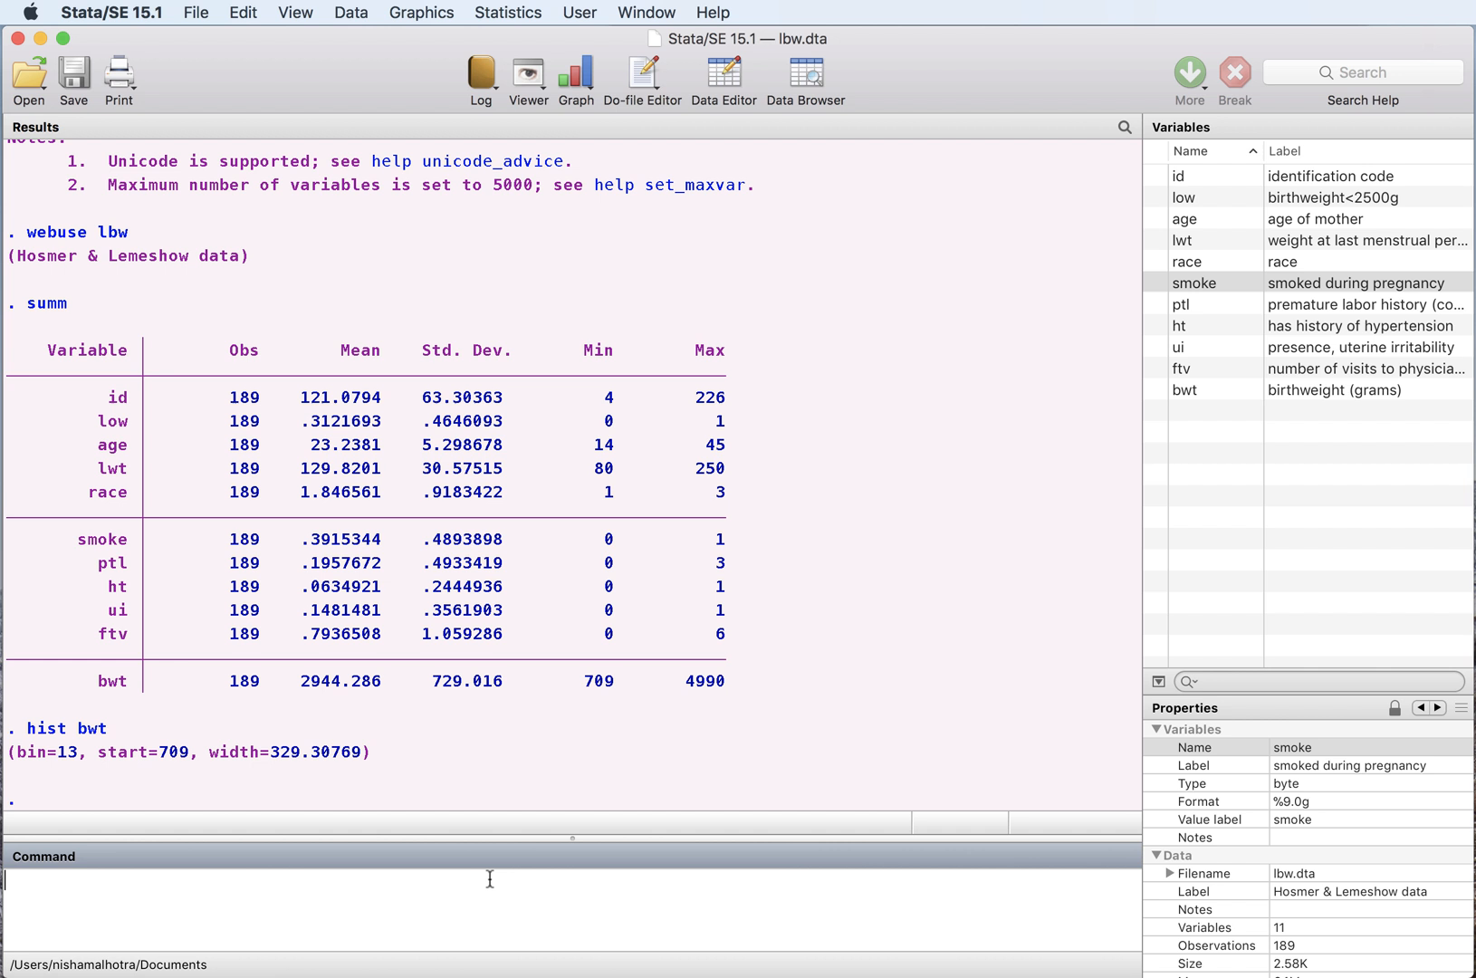
Plot hist lwt of mother's weight (13 bins from 80), then close the graph
text(hist)
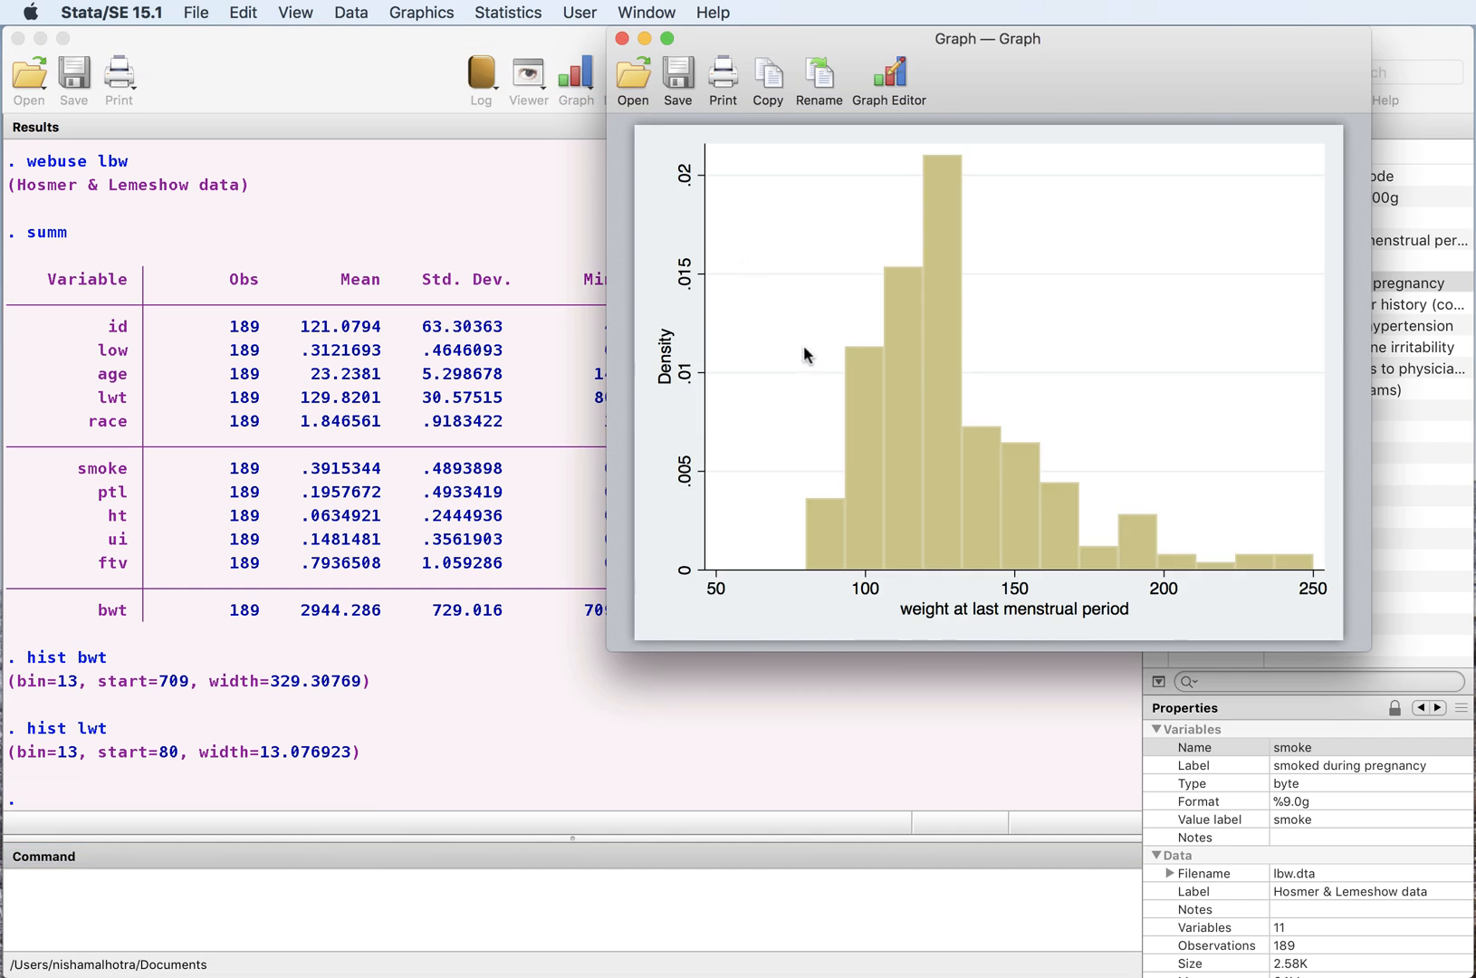
mouse_move(1262, 573)
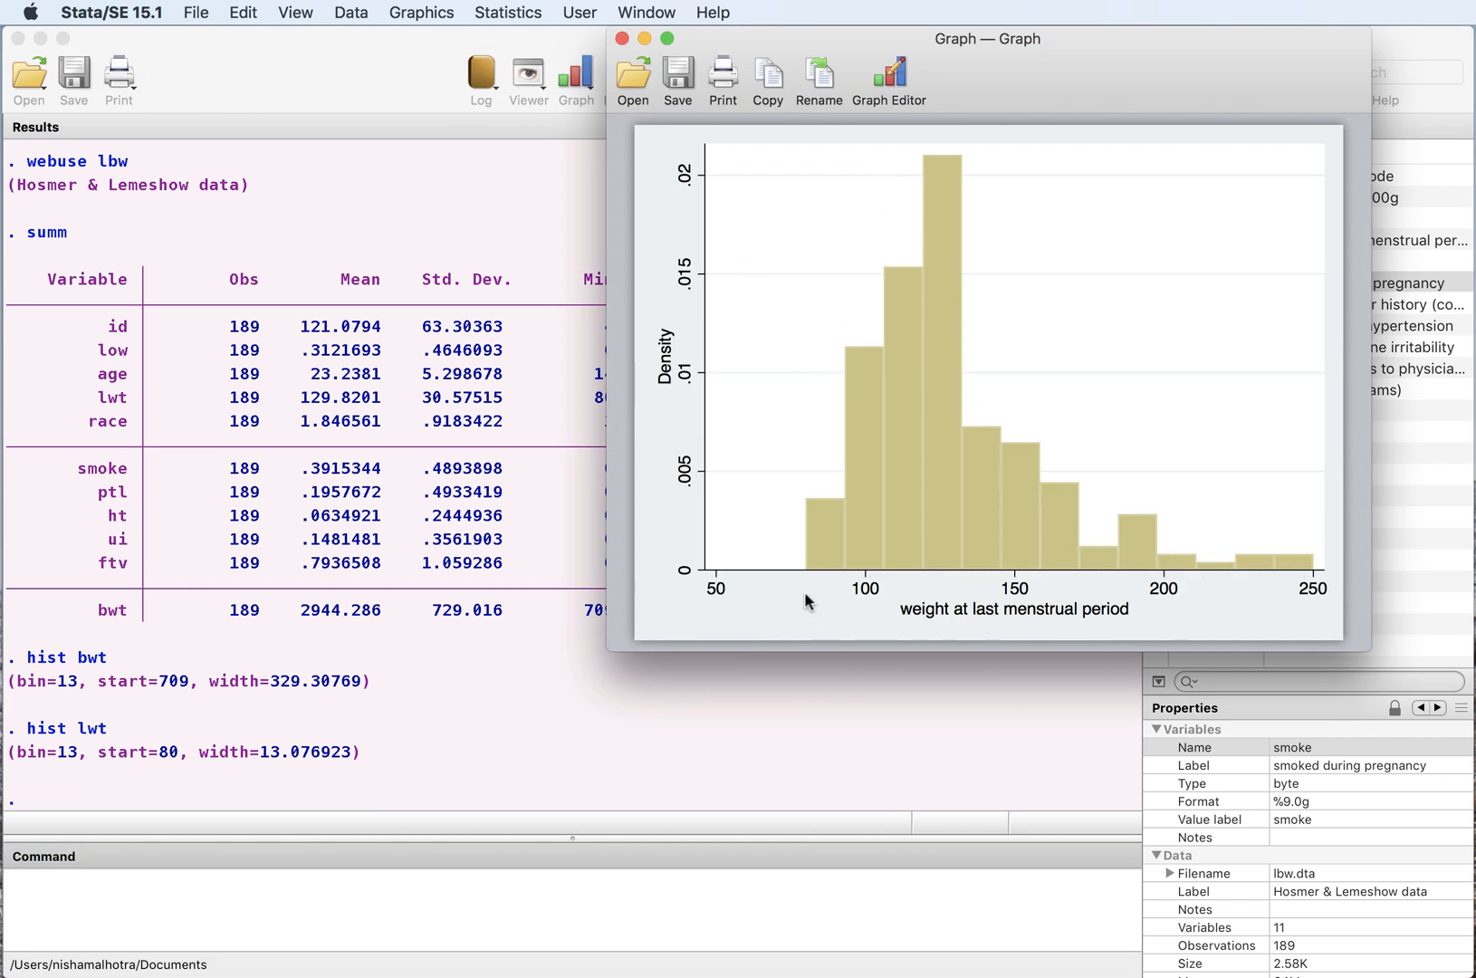
mouse_move(726, 360)
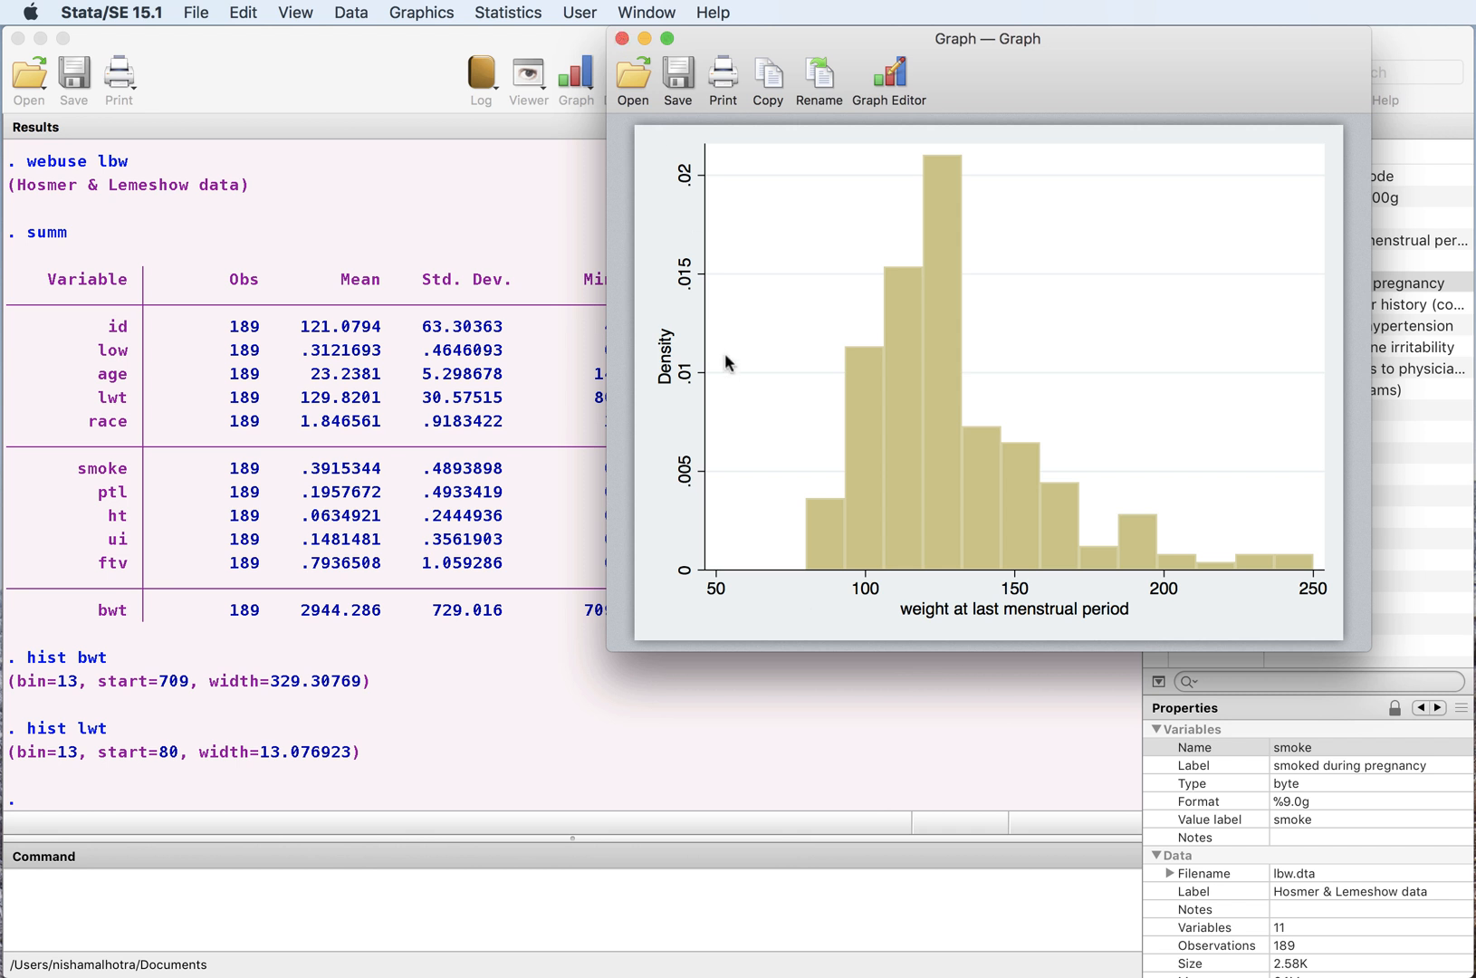
mouse_move(800, 614)
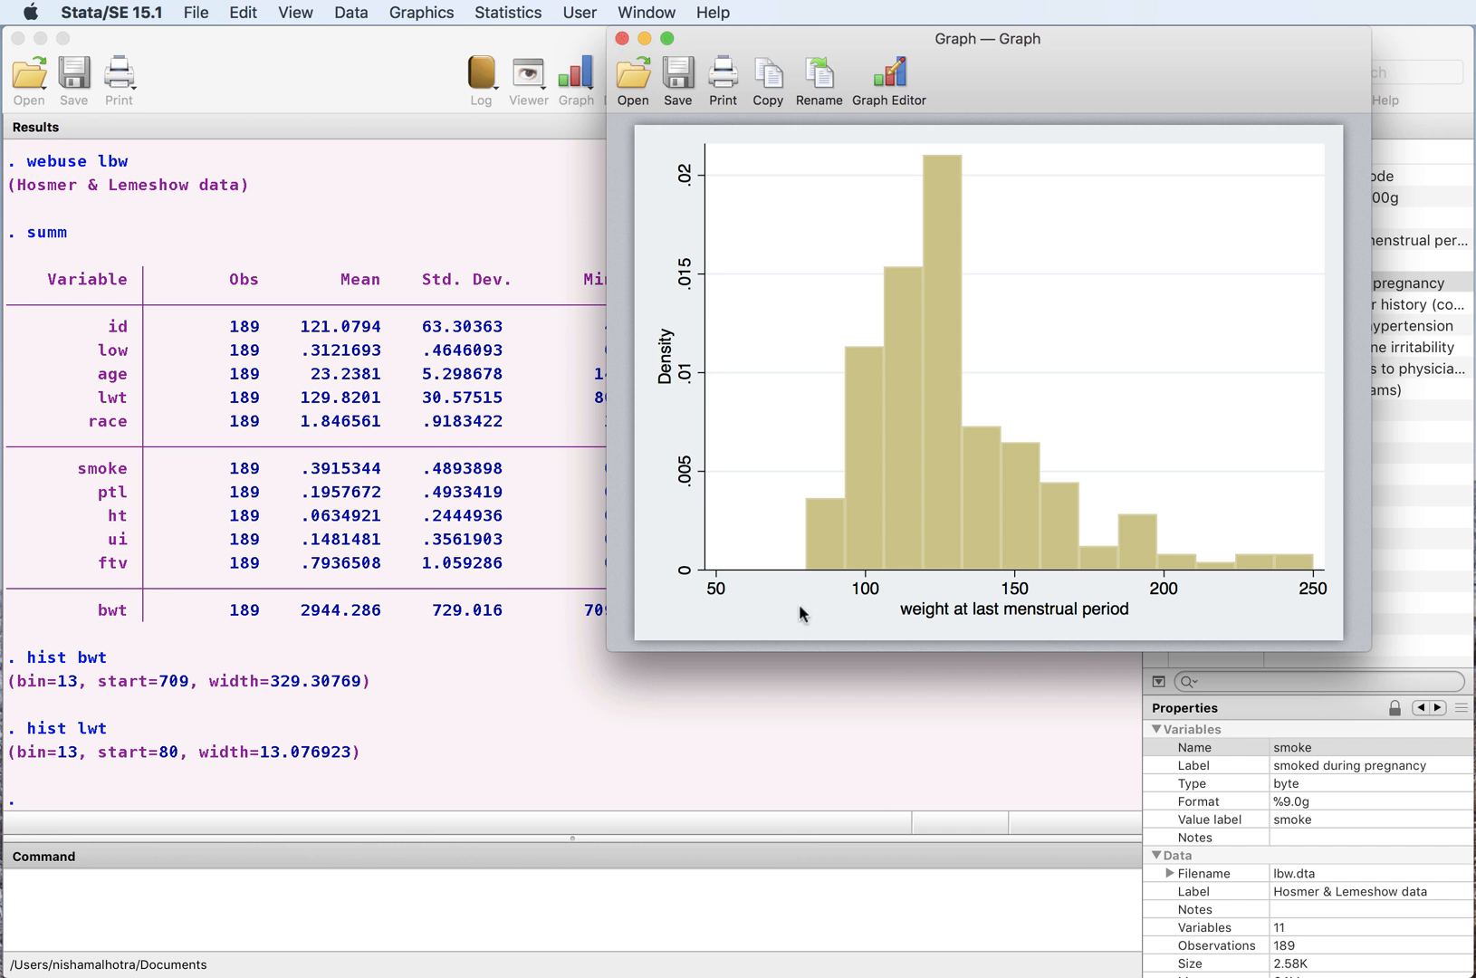
mouse_move(893, 551)
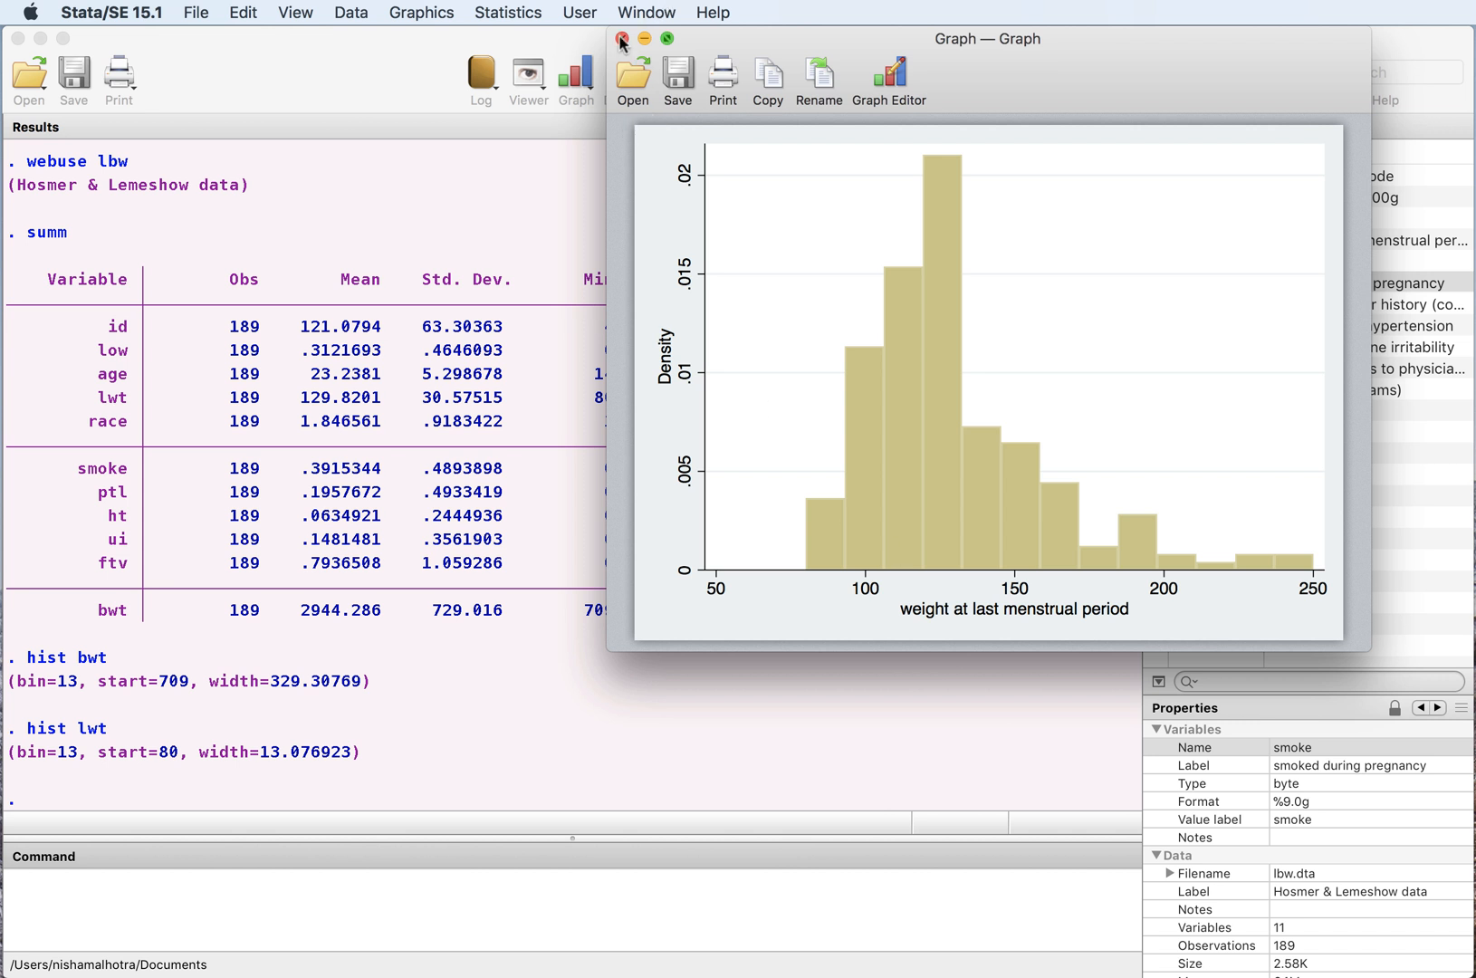
click(623, 37)
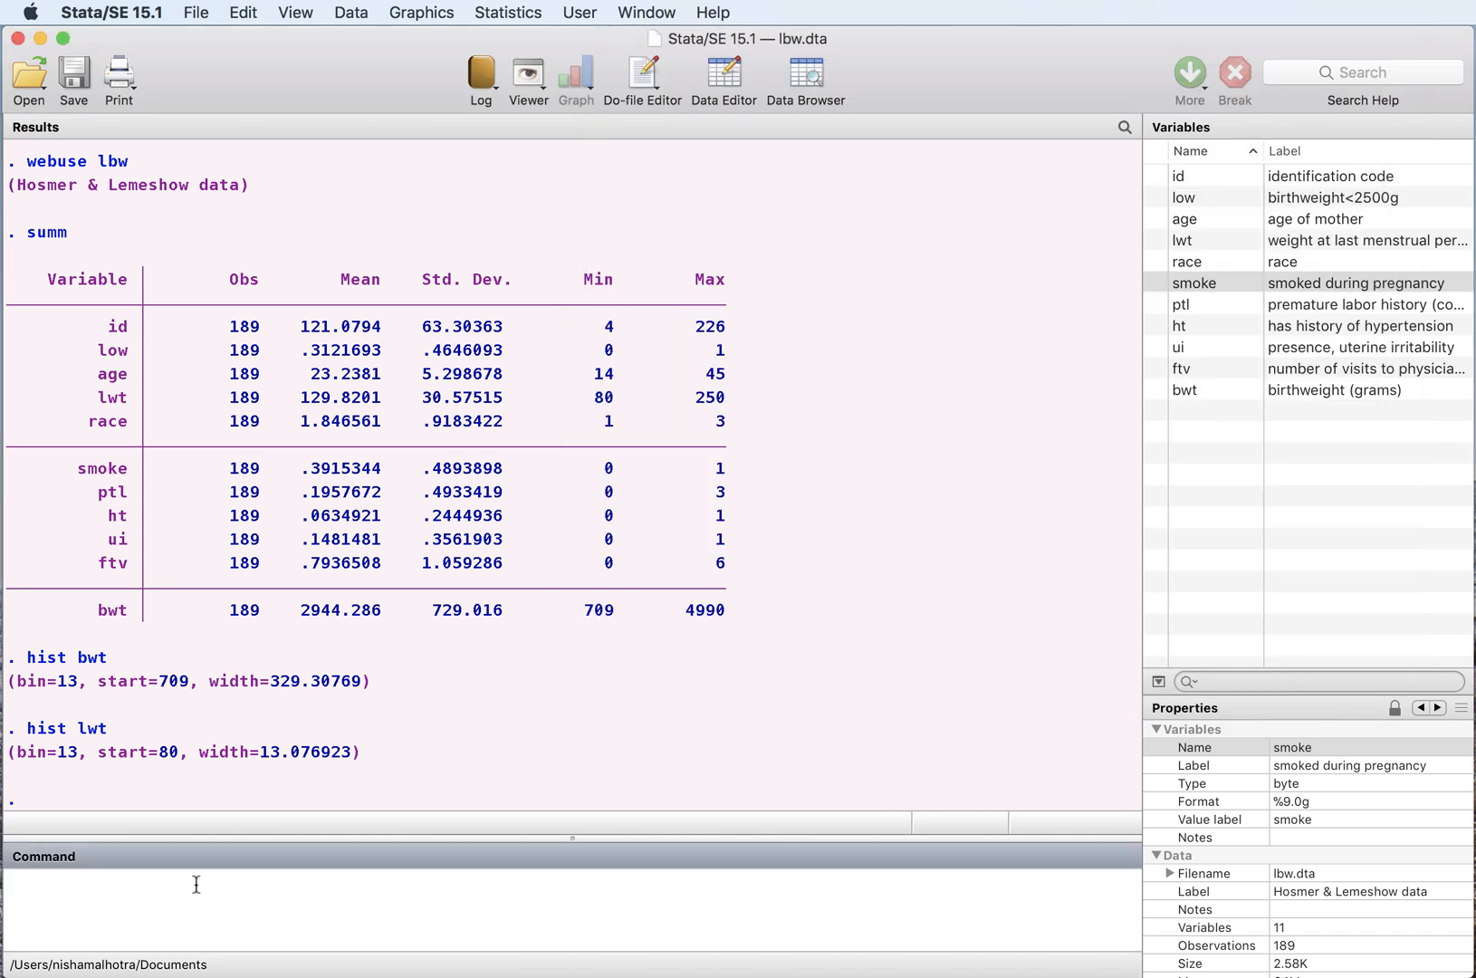
Display the scatterplot scatter bwt lwt of birth weight against mother's weight
text(s)
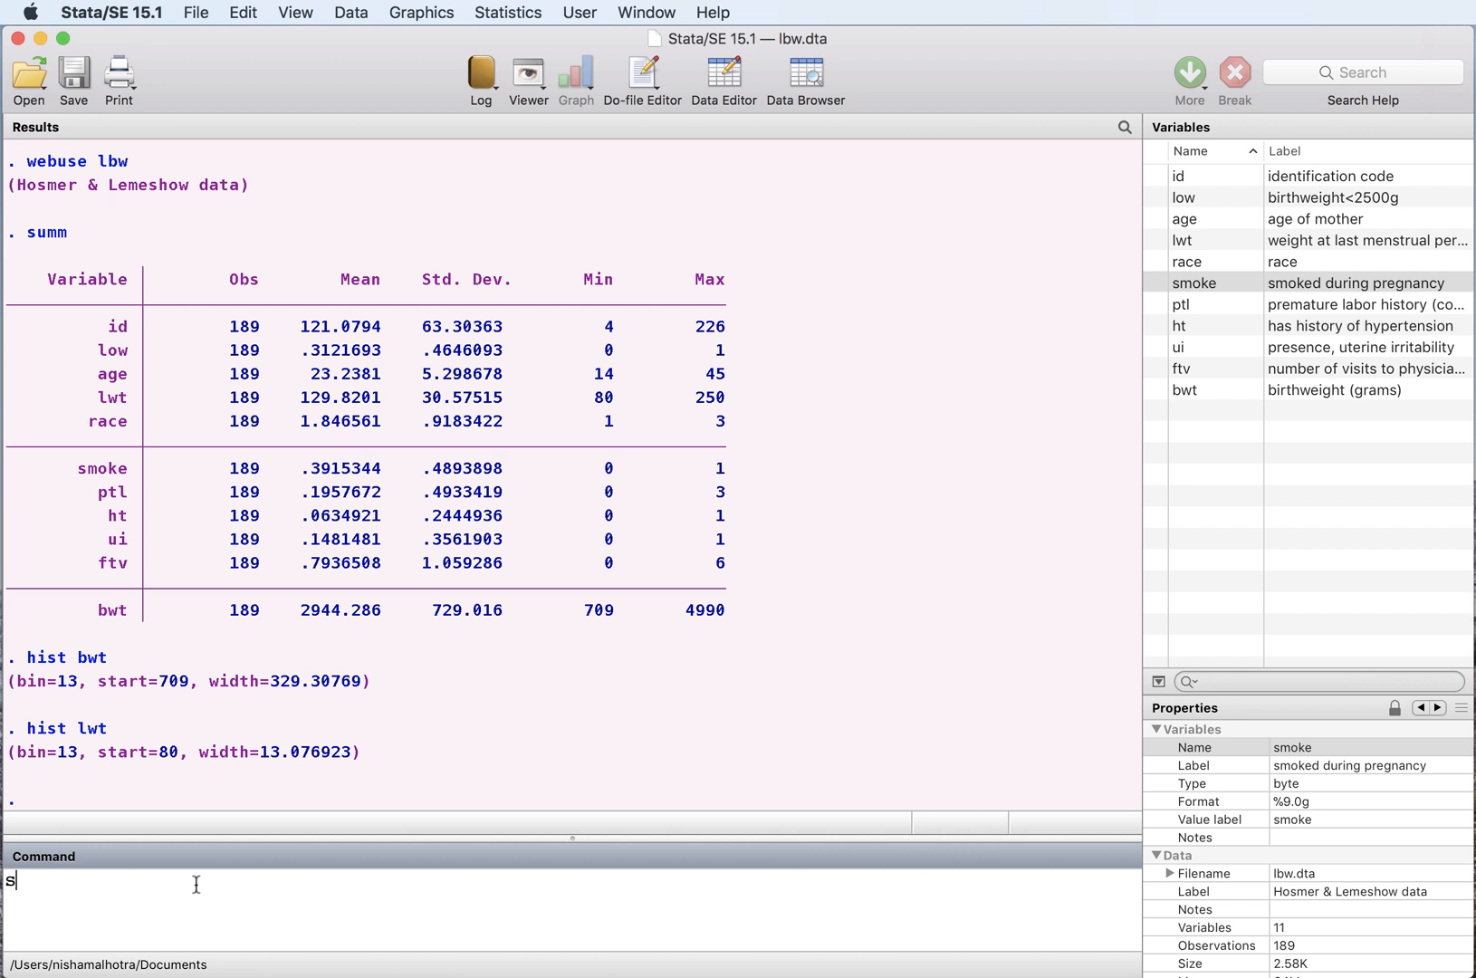
text(catter)
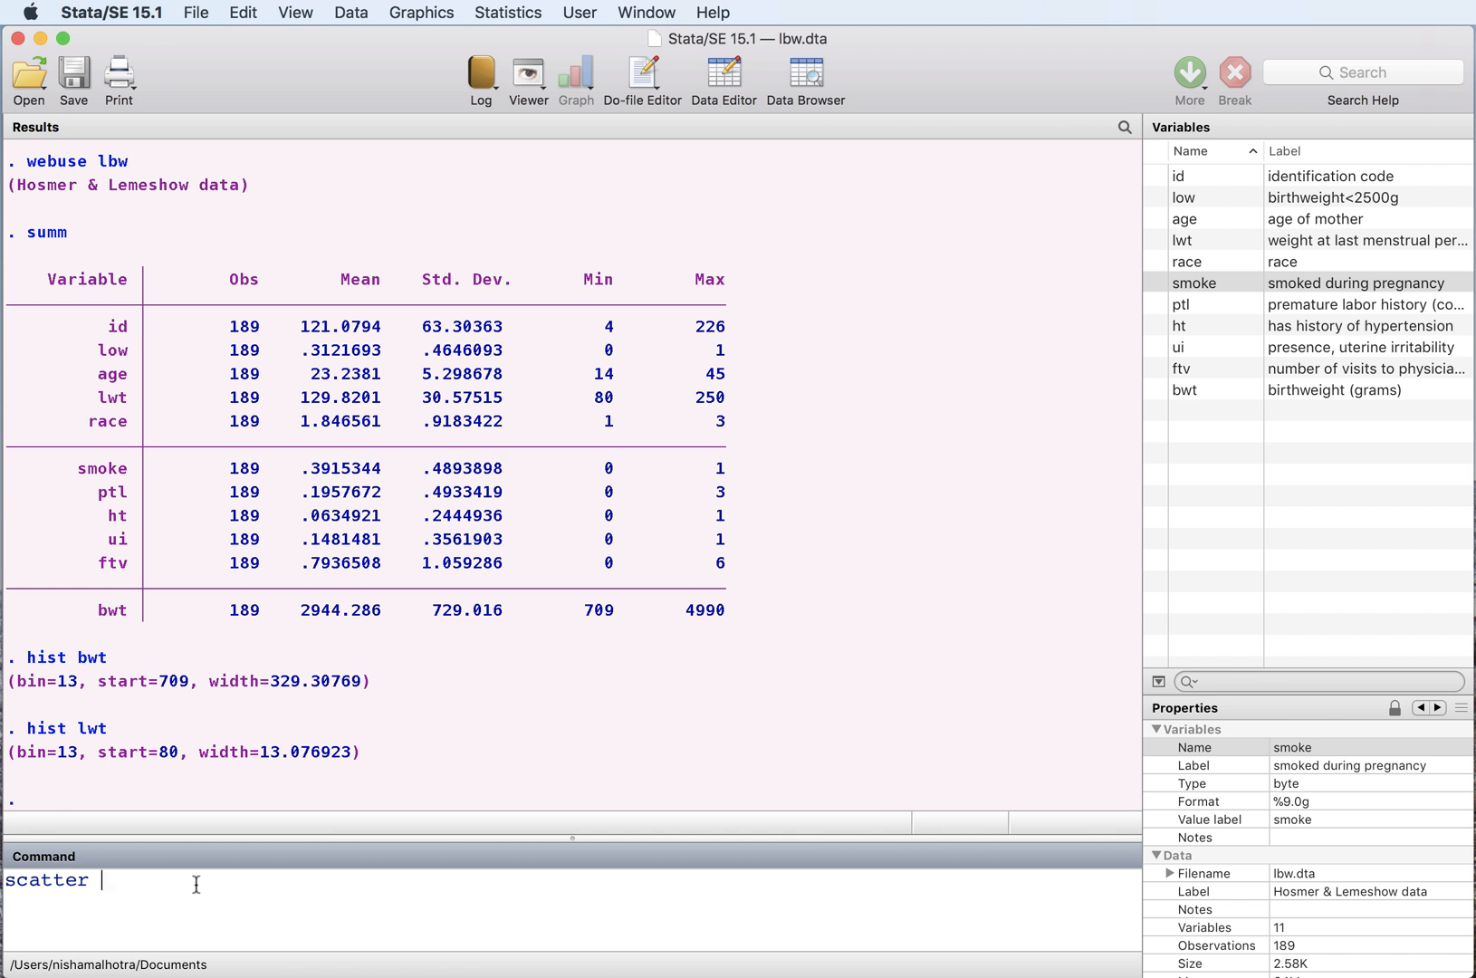
text(bwt lw)
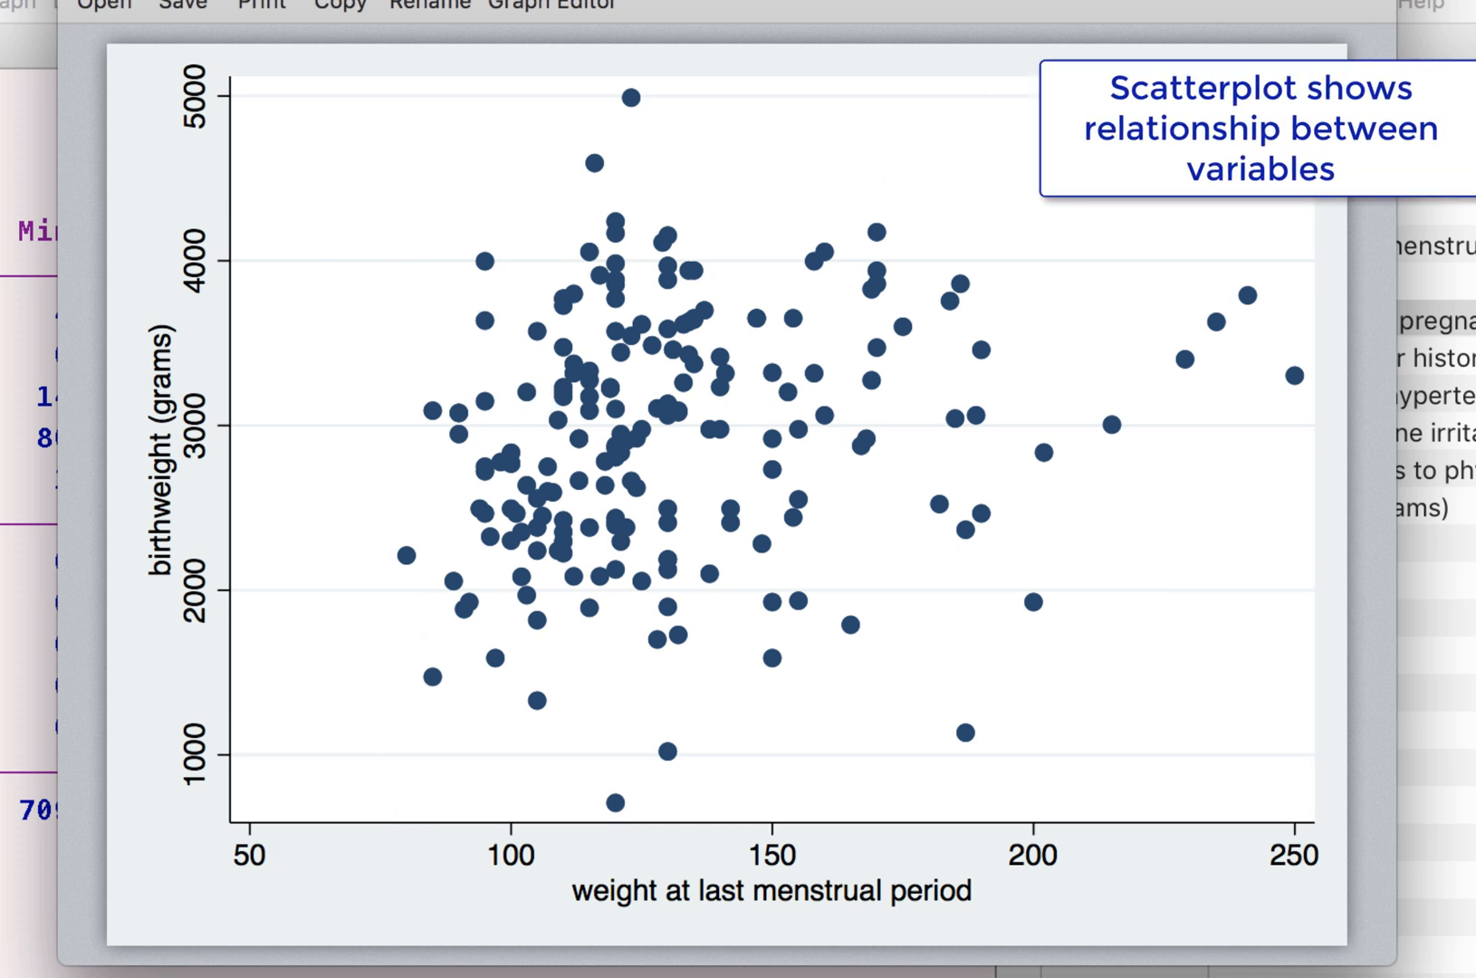
mouse_move(486, 773)
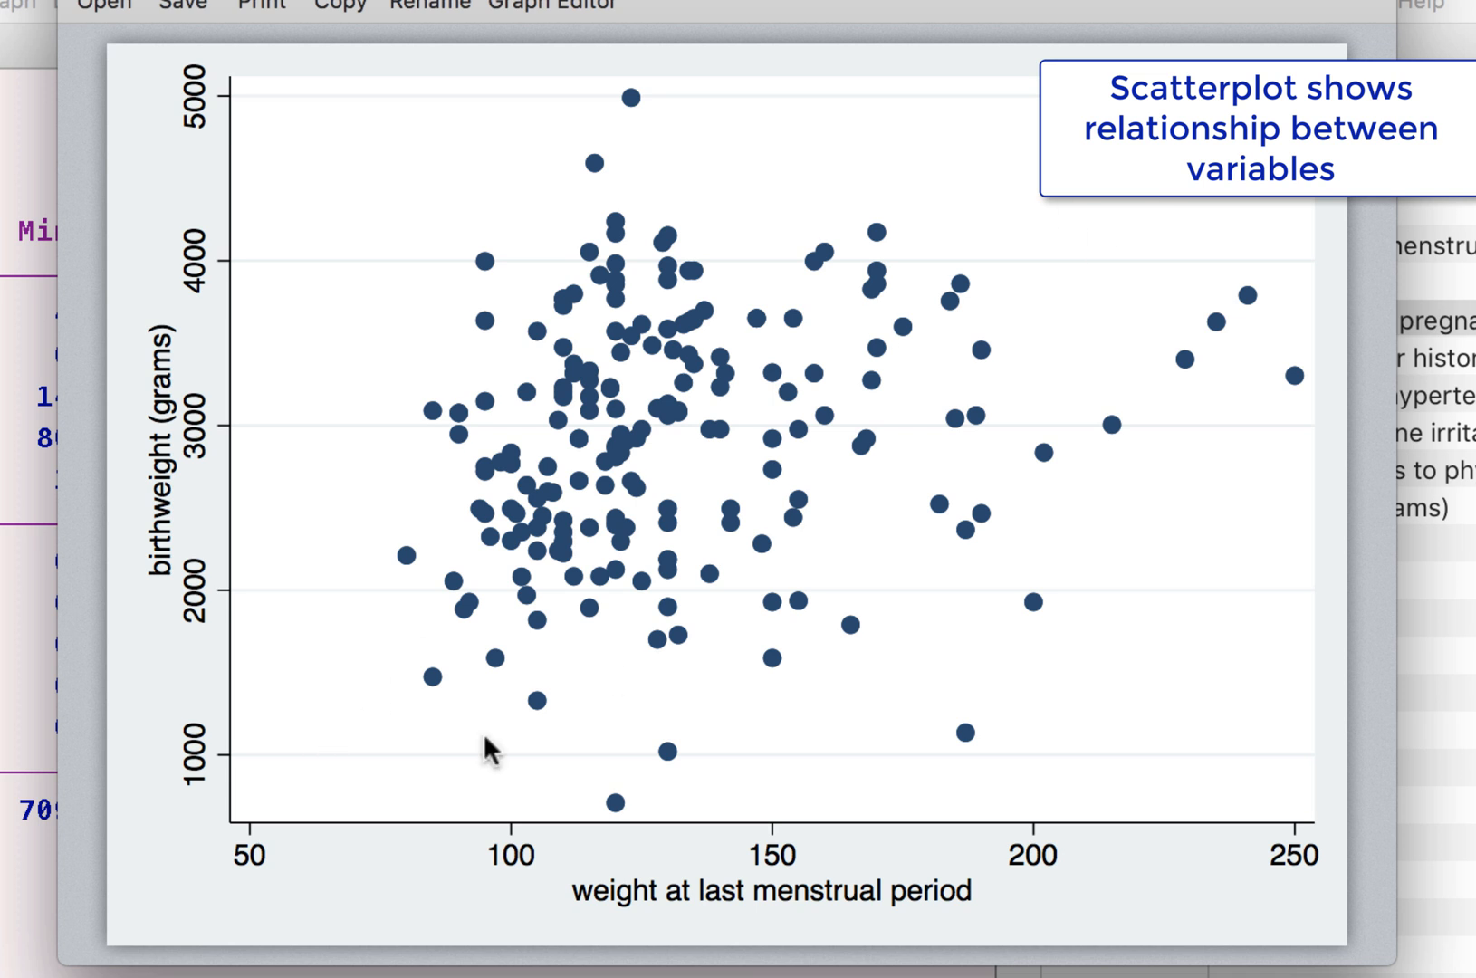
mouse_move(336, 732)
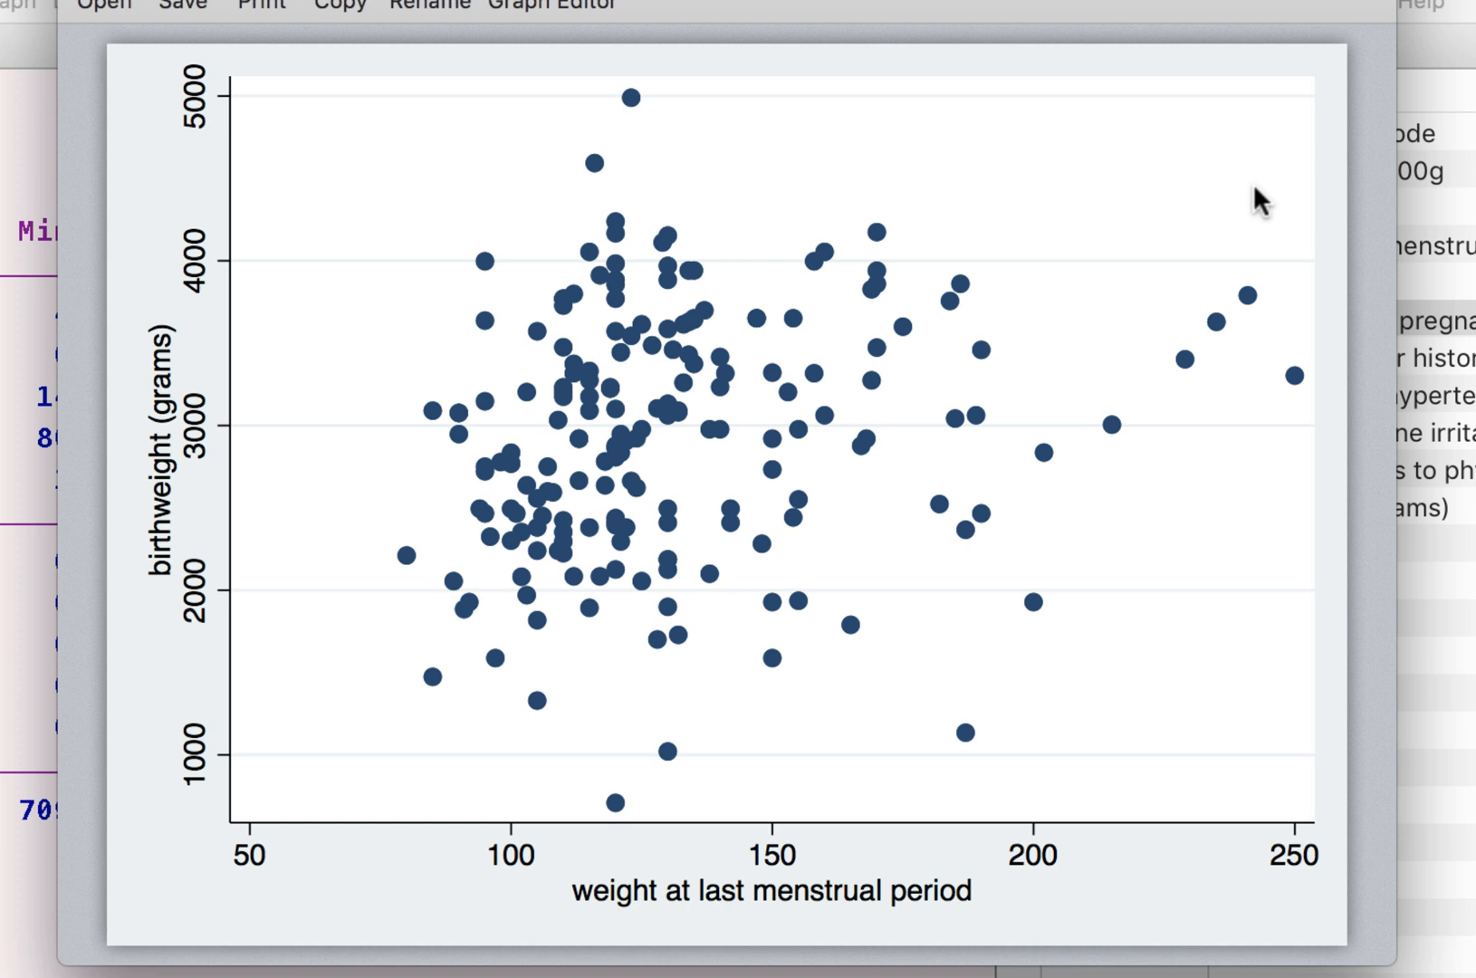
mouse_move(1076, 274)
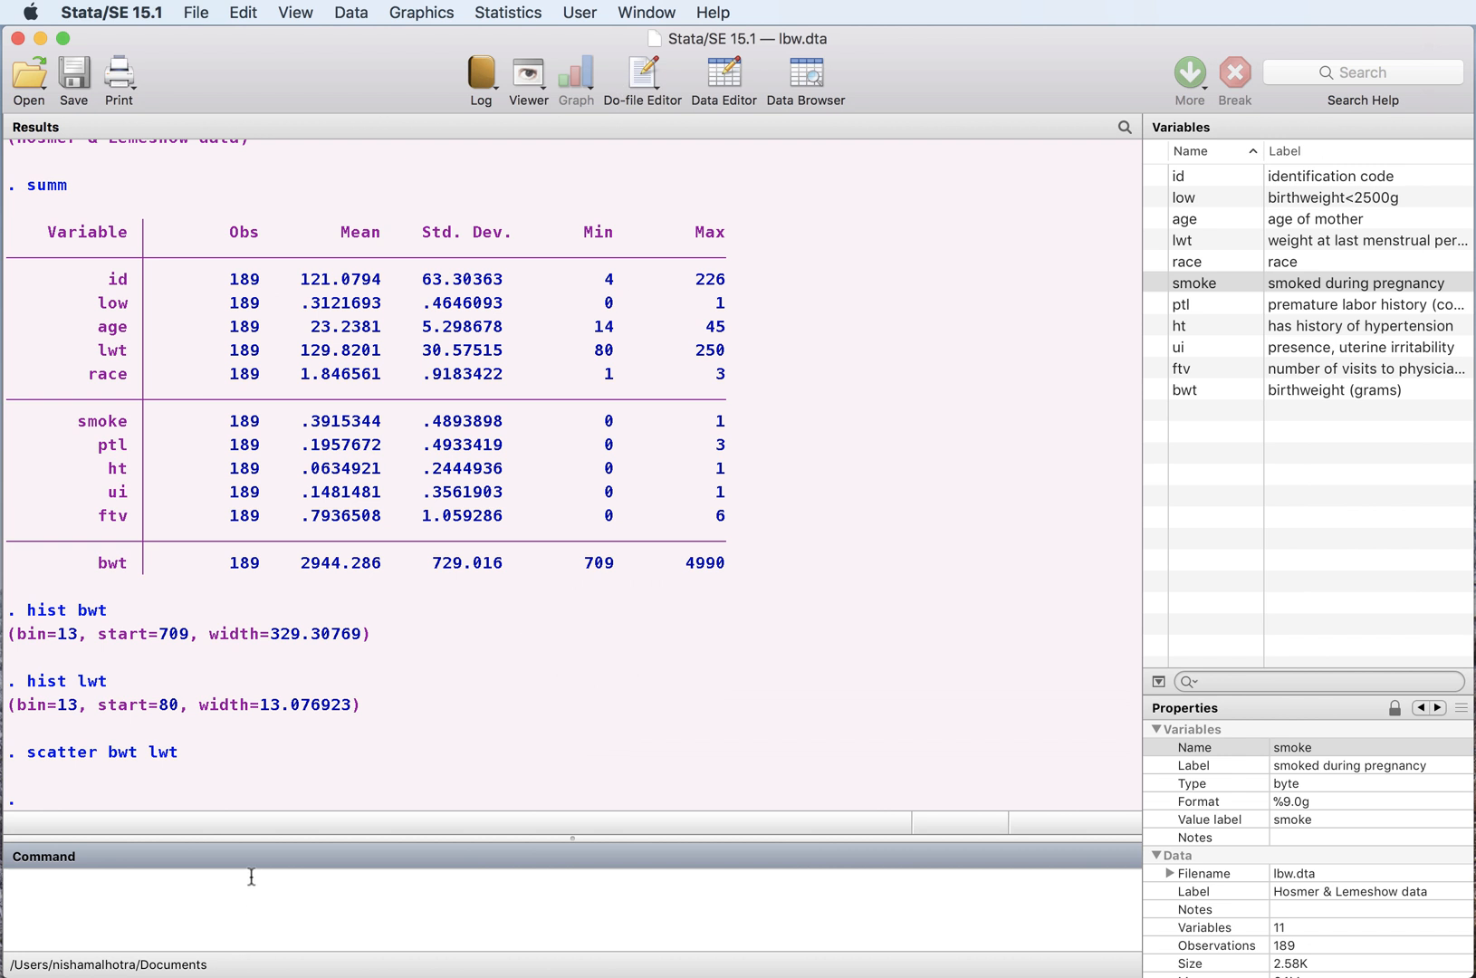
mouse_move(487, 658)
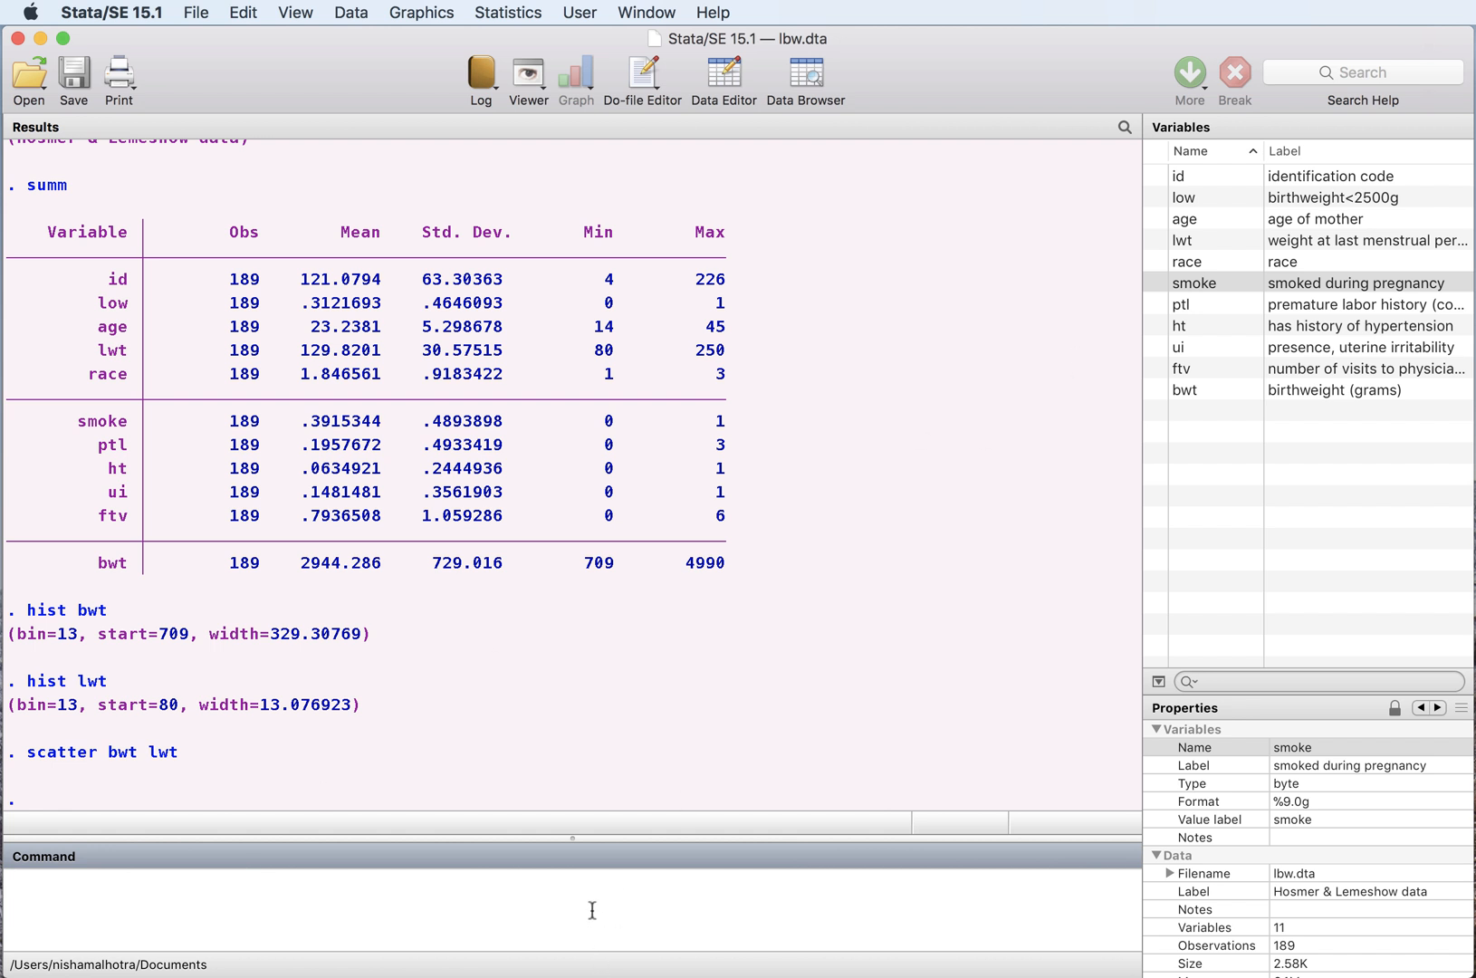
Tabulate race (96 white, 26 black, 67 other) and smoke (115 nonsmokers, 74 smokers)
text(tab race)
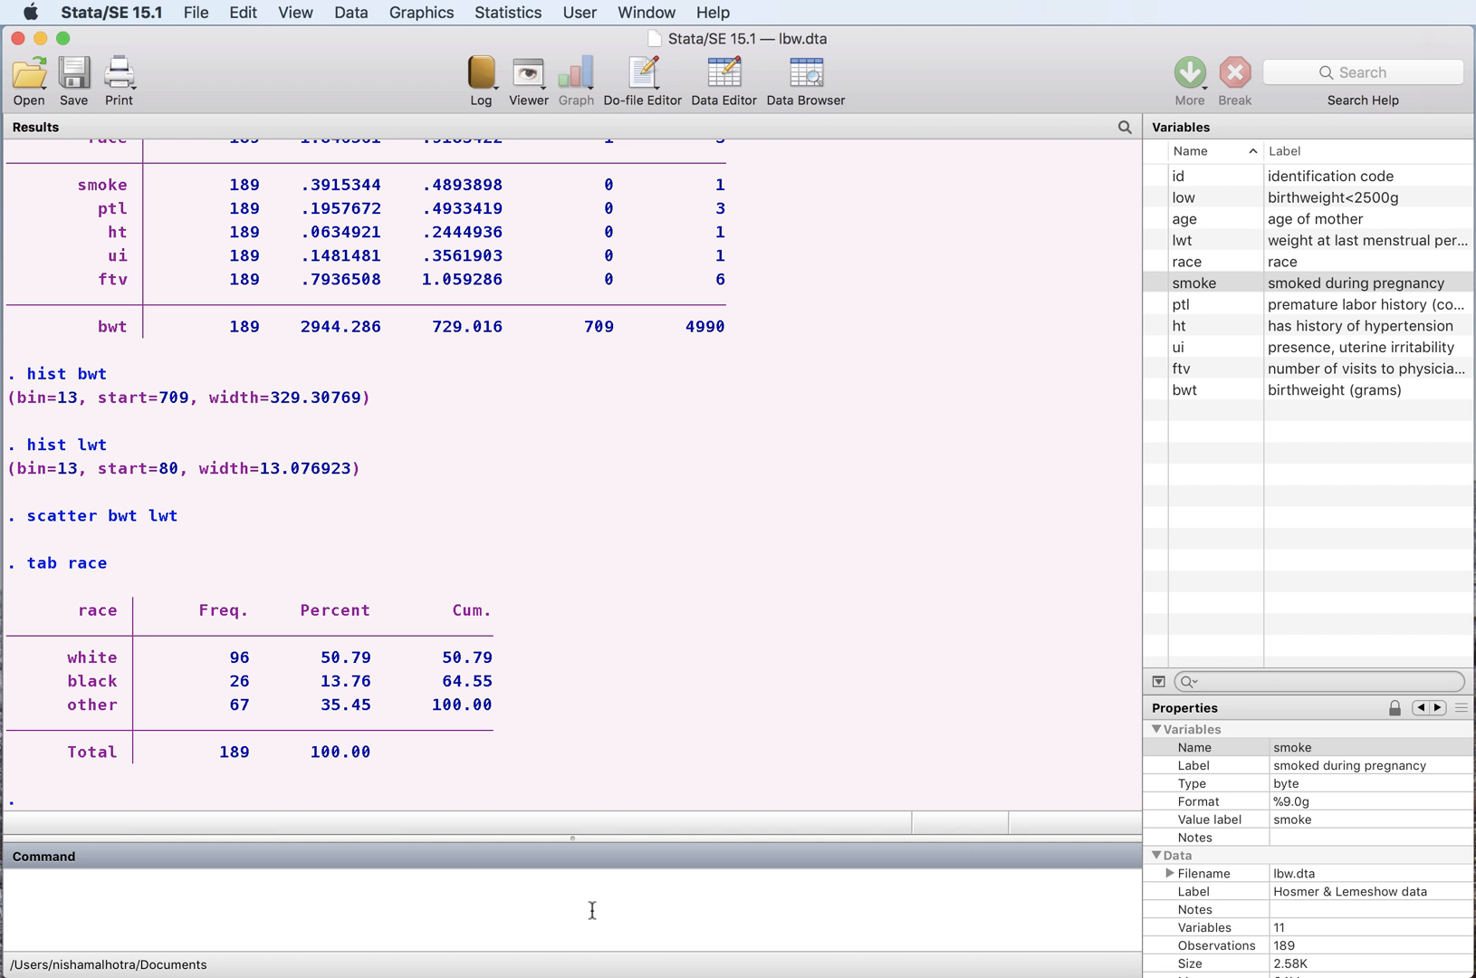
mouse_move(135, 647)
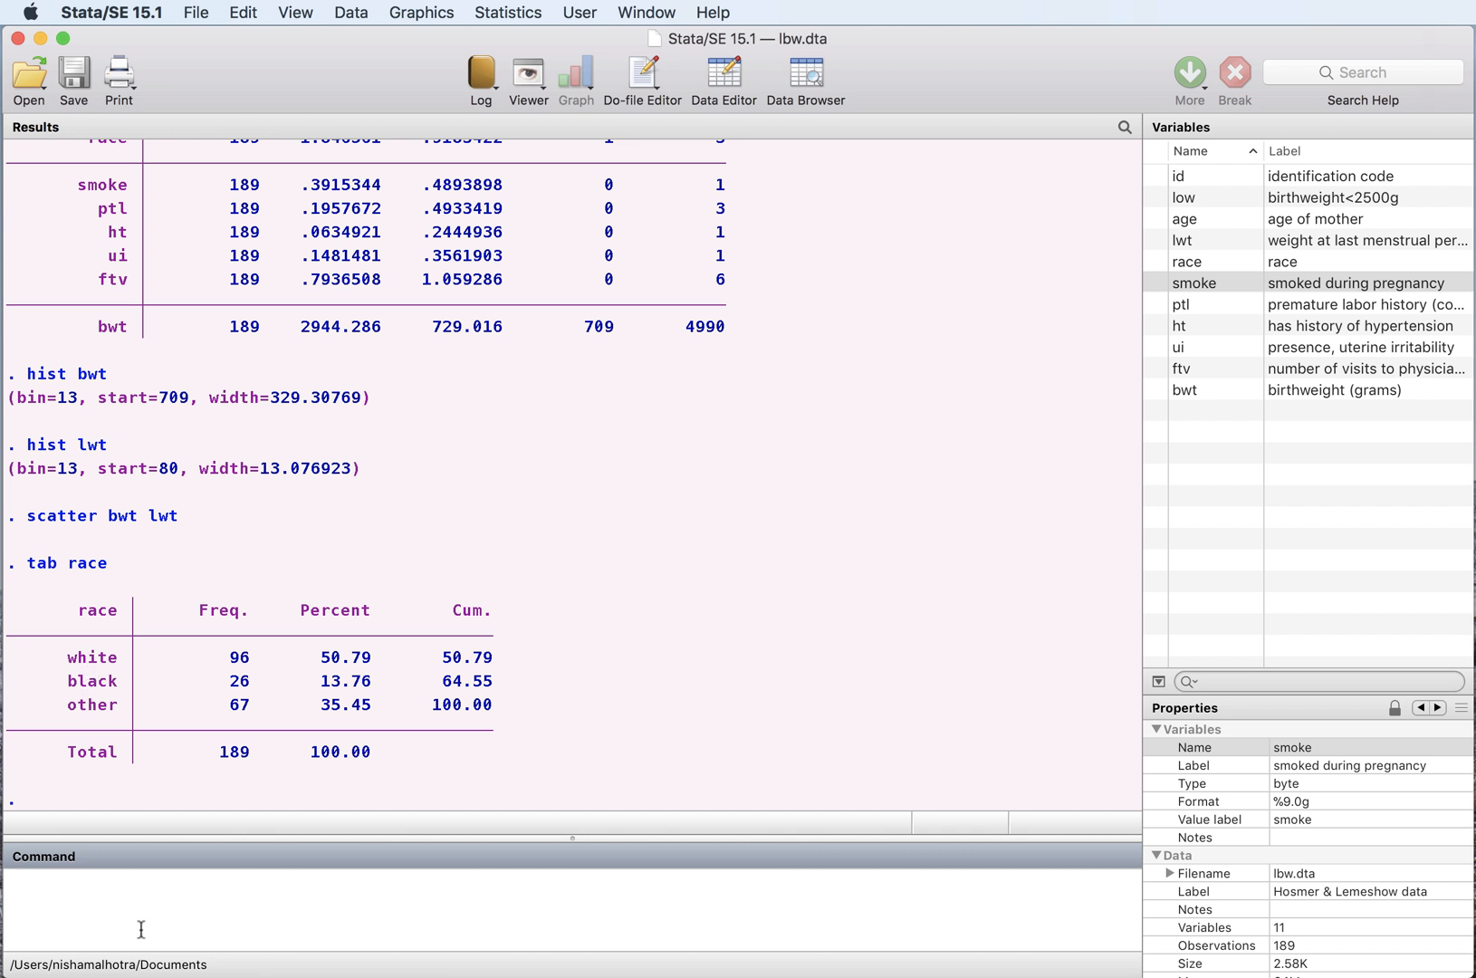
text(ta)
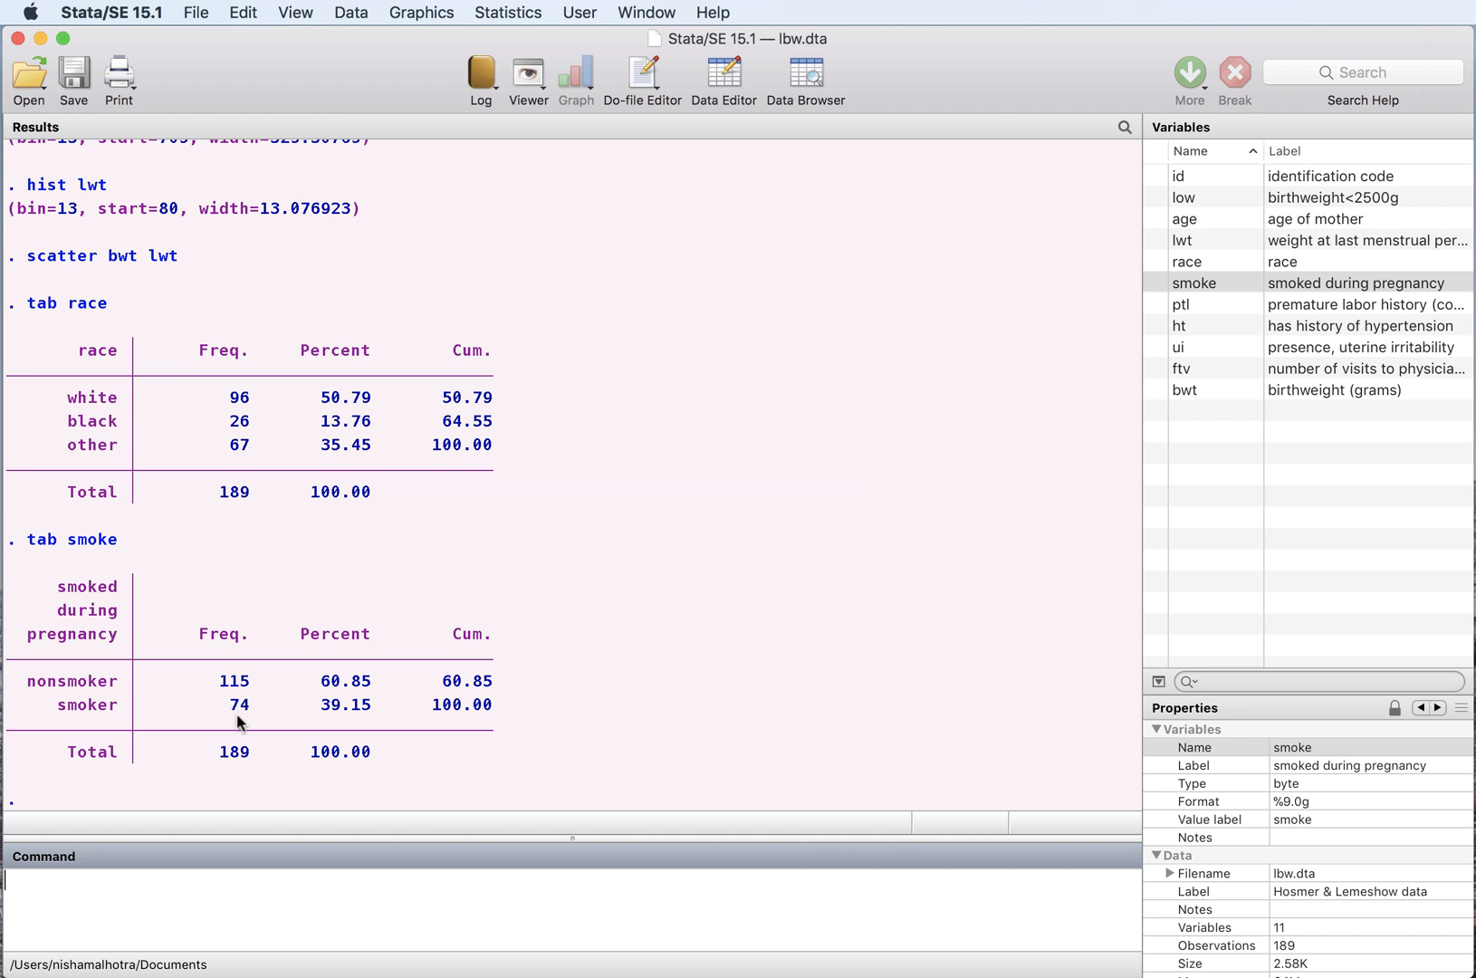
mouse_move(238, 713)
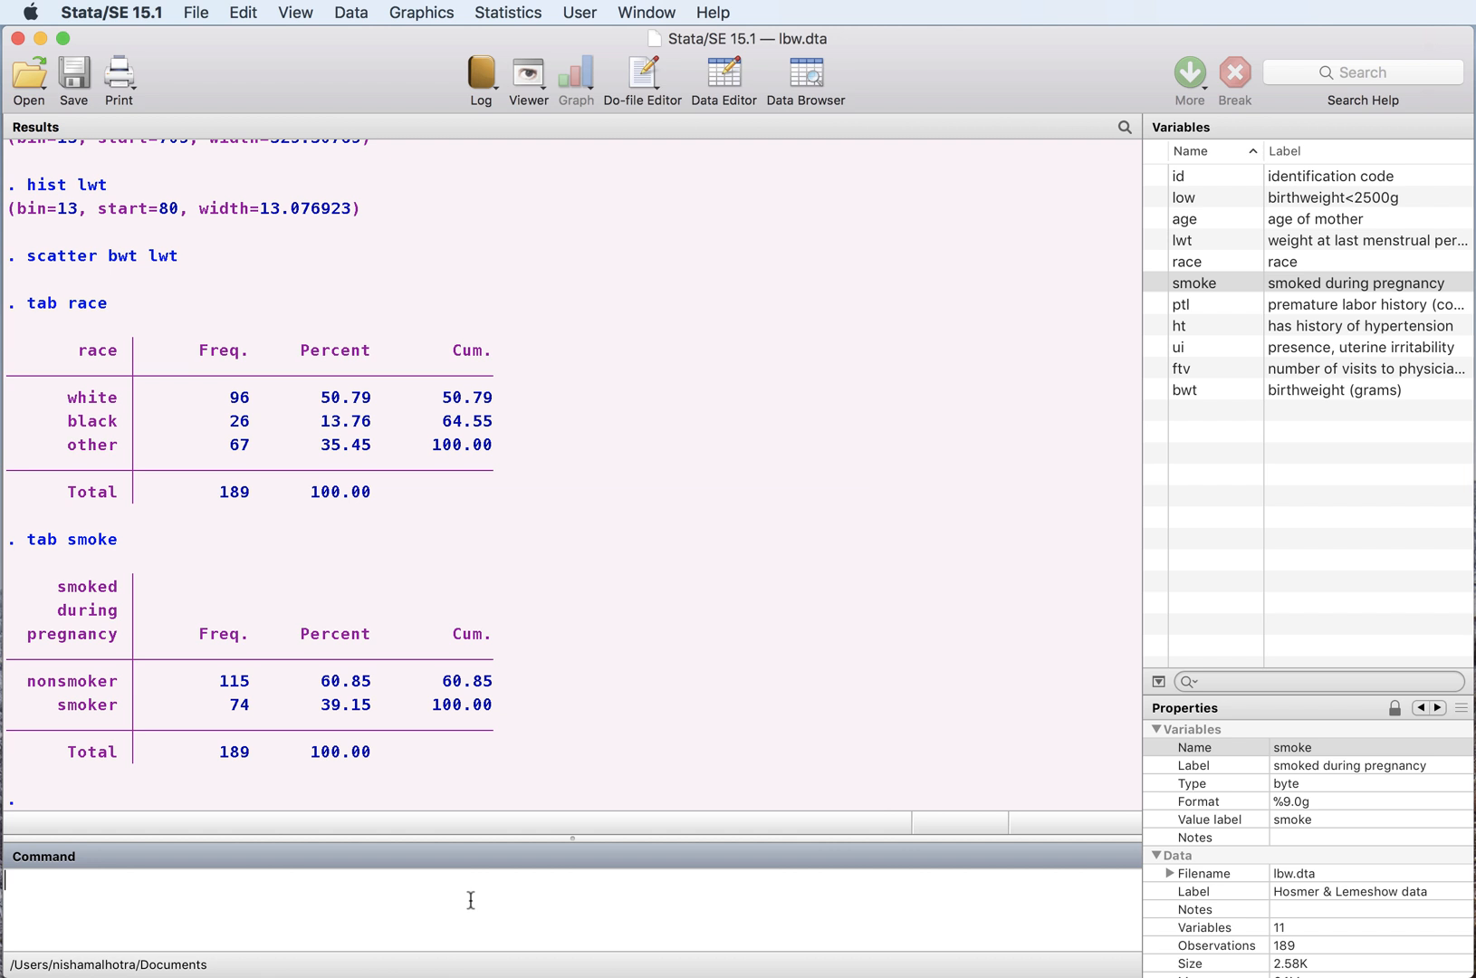
Run graph bar (mean) bwt, over(race), with white mothers highest near 3,100 grams
text(graph bar)
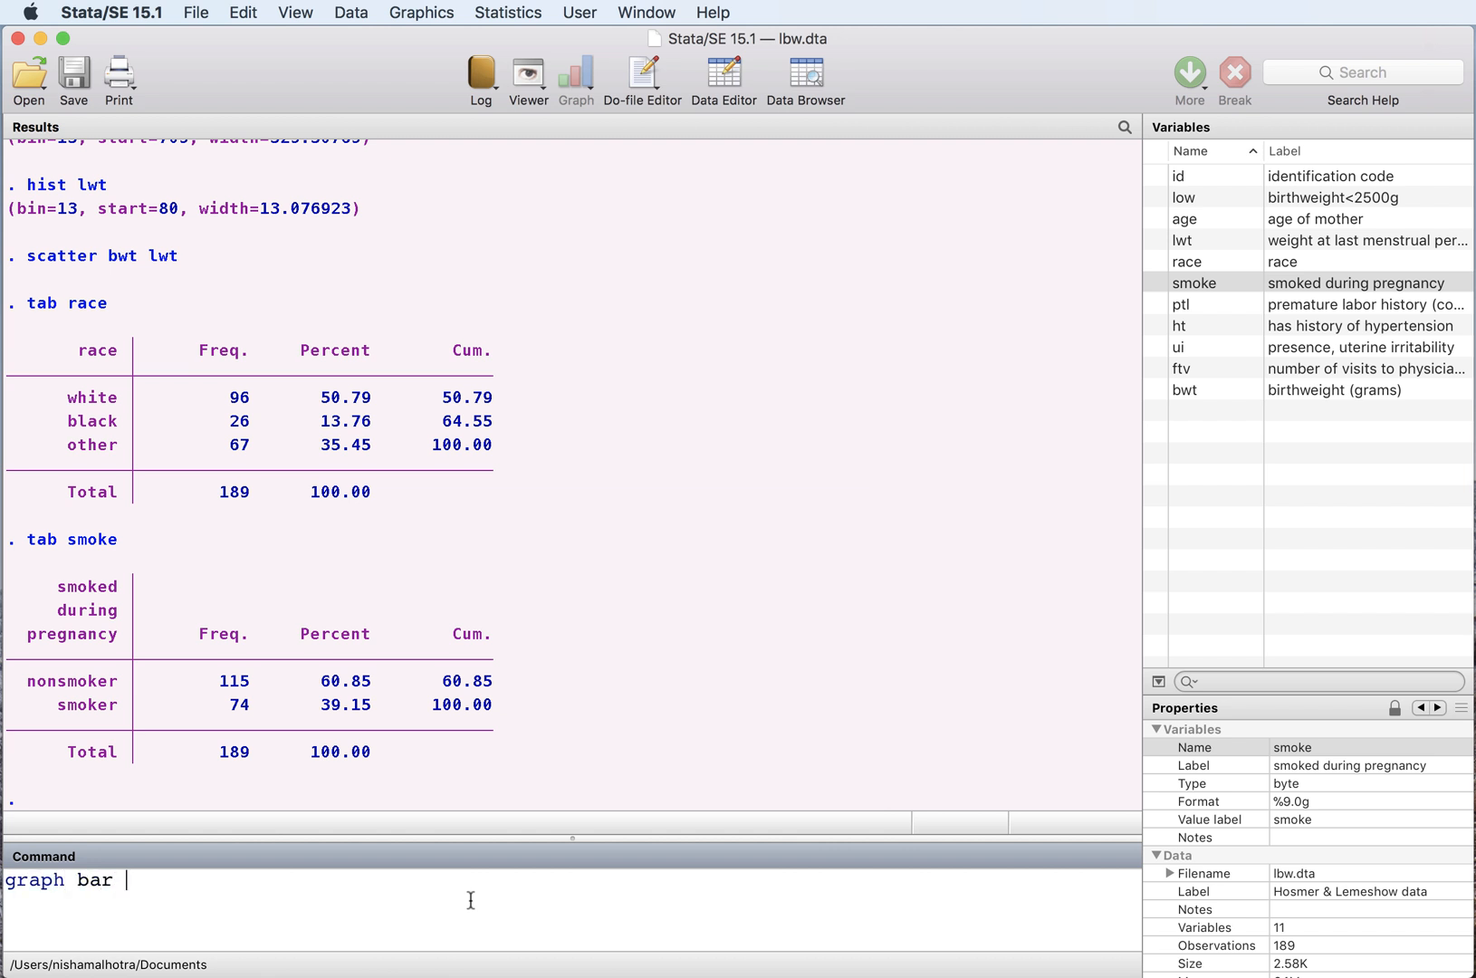
text((mean)
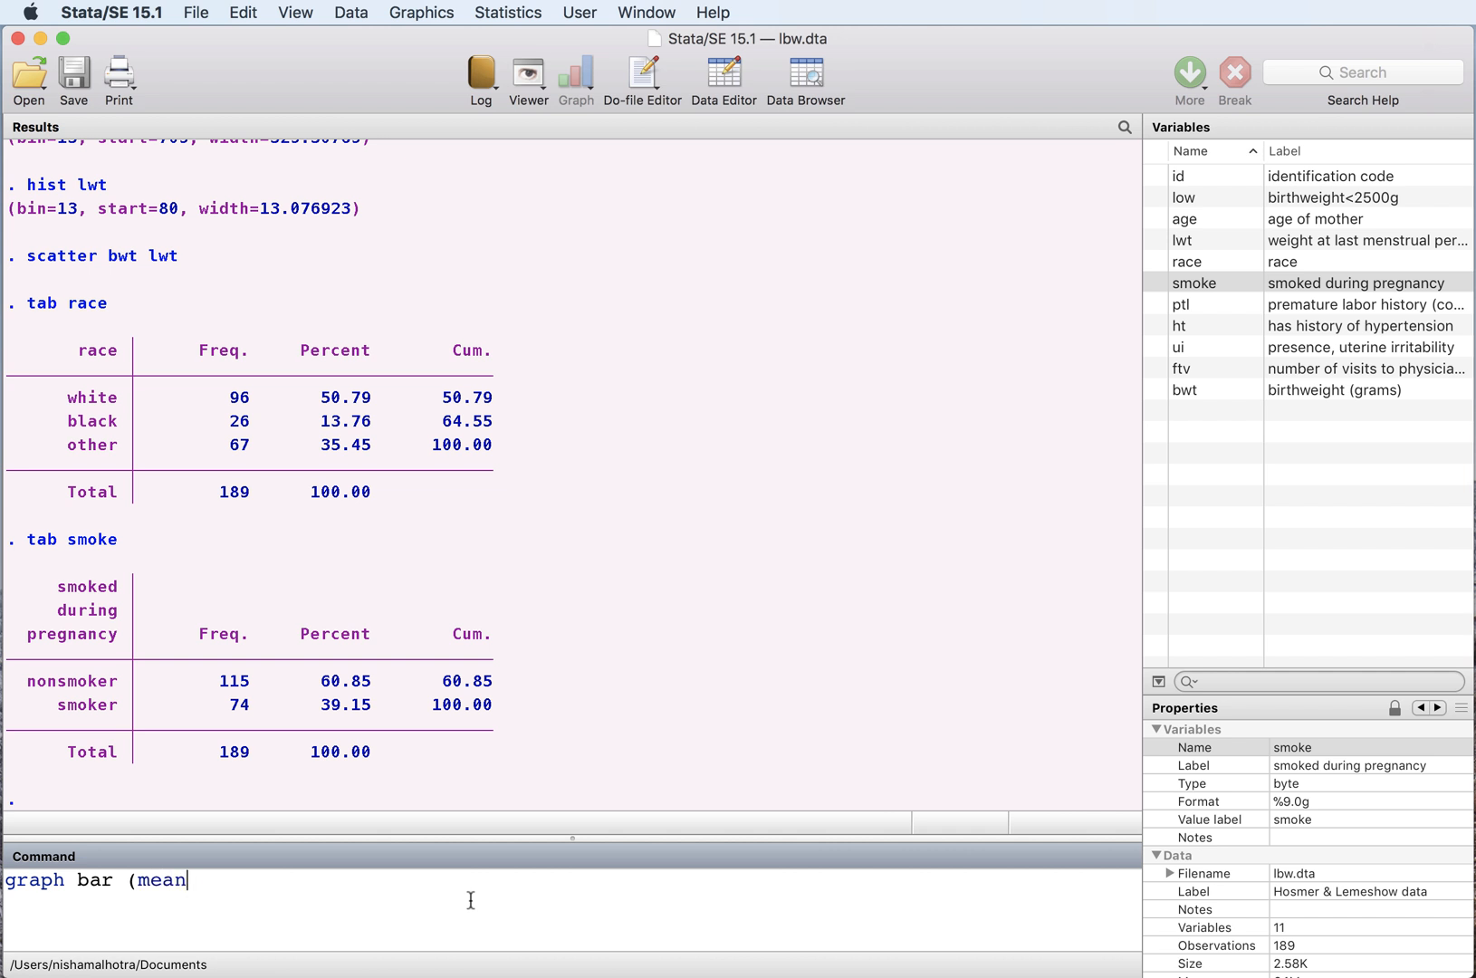
text() bwt)
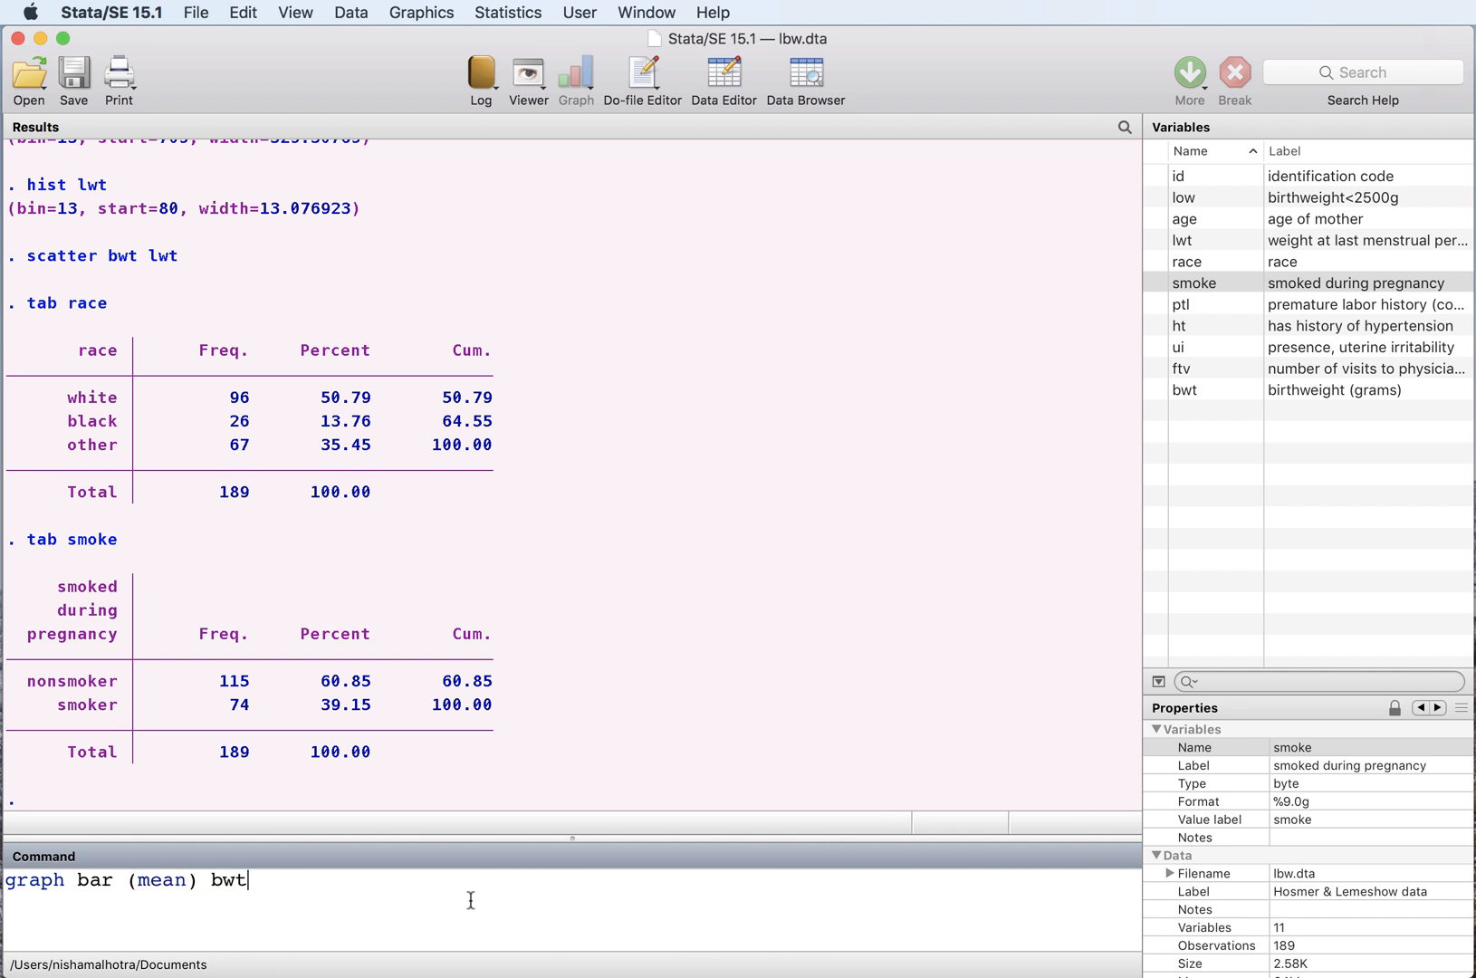
text(, over (rac)
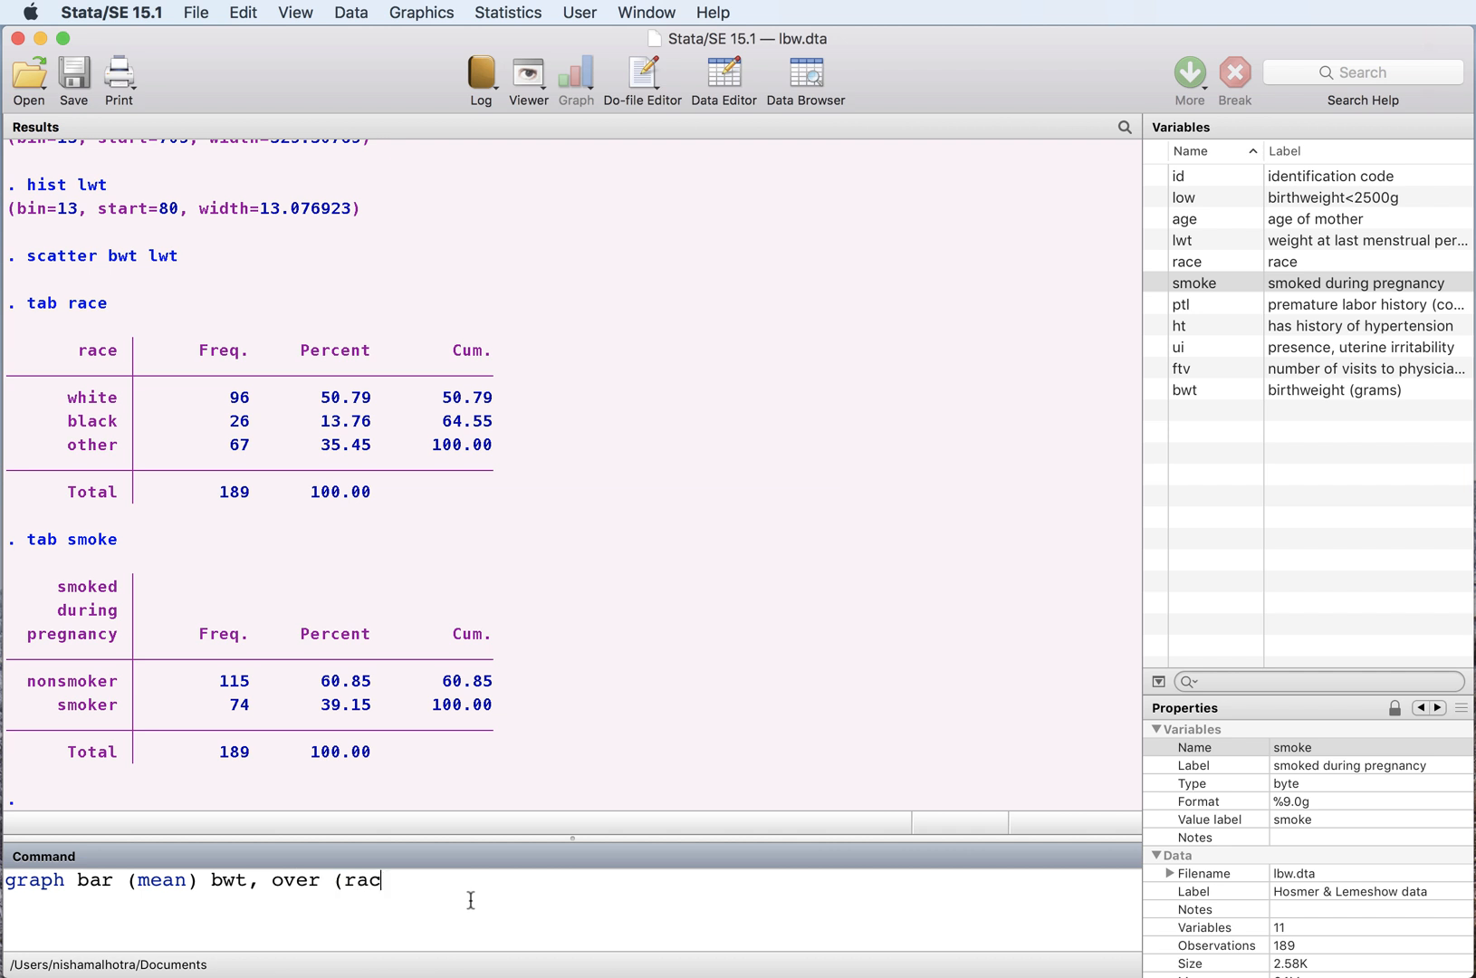
key(Return)
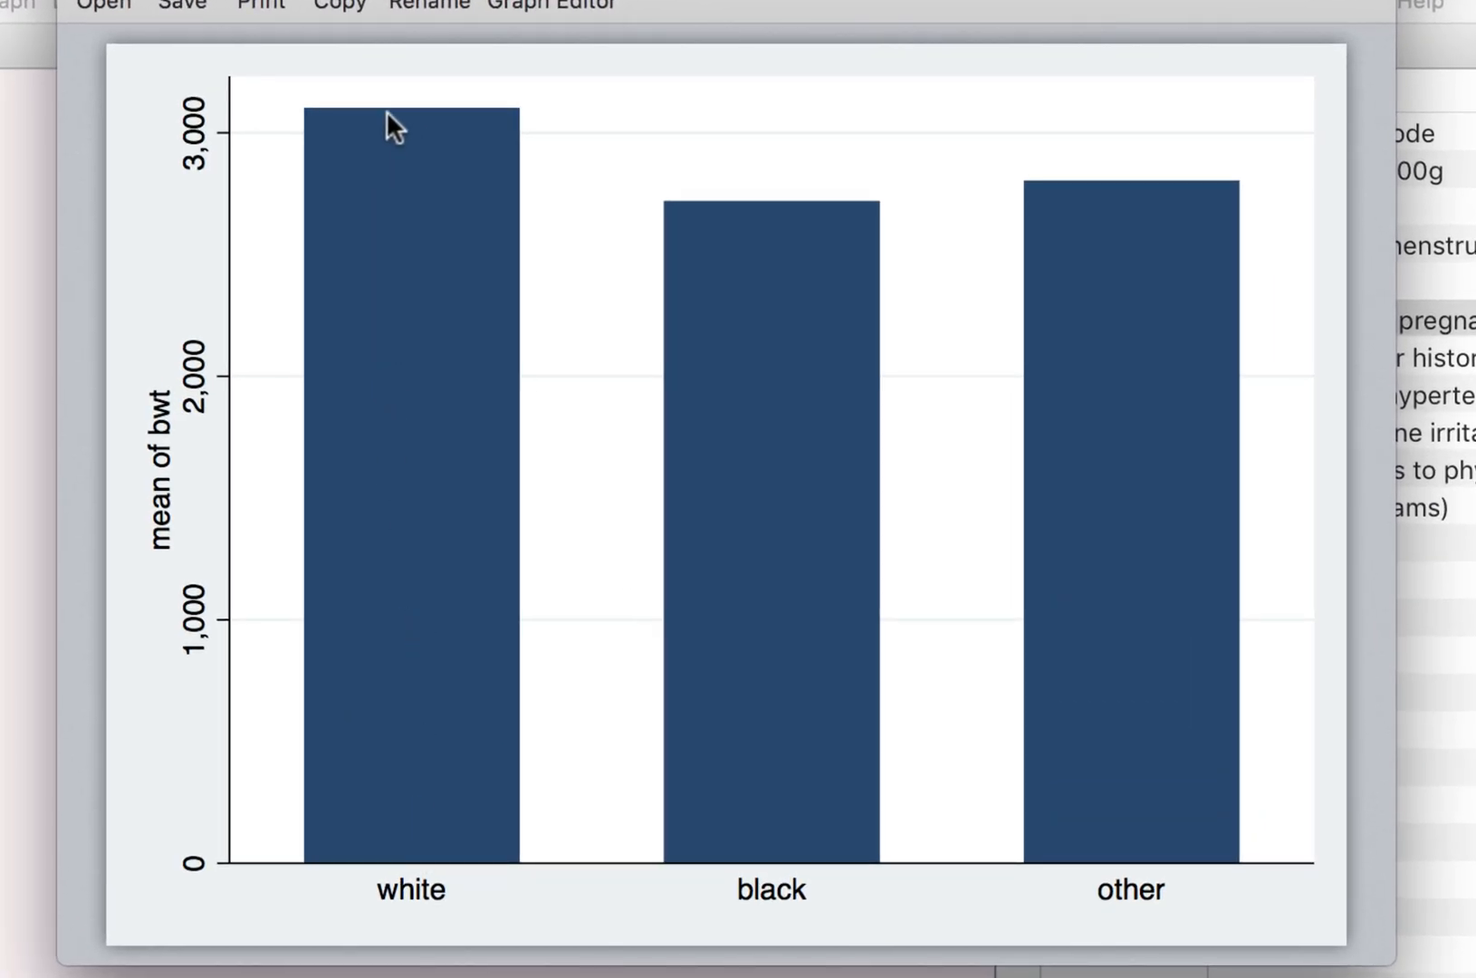
mouse_move(418, 145)
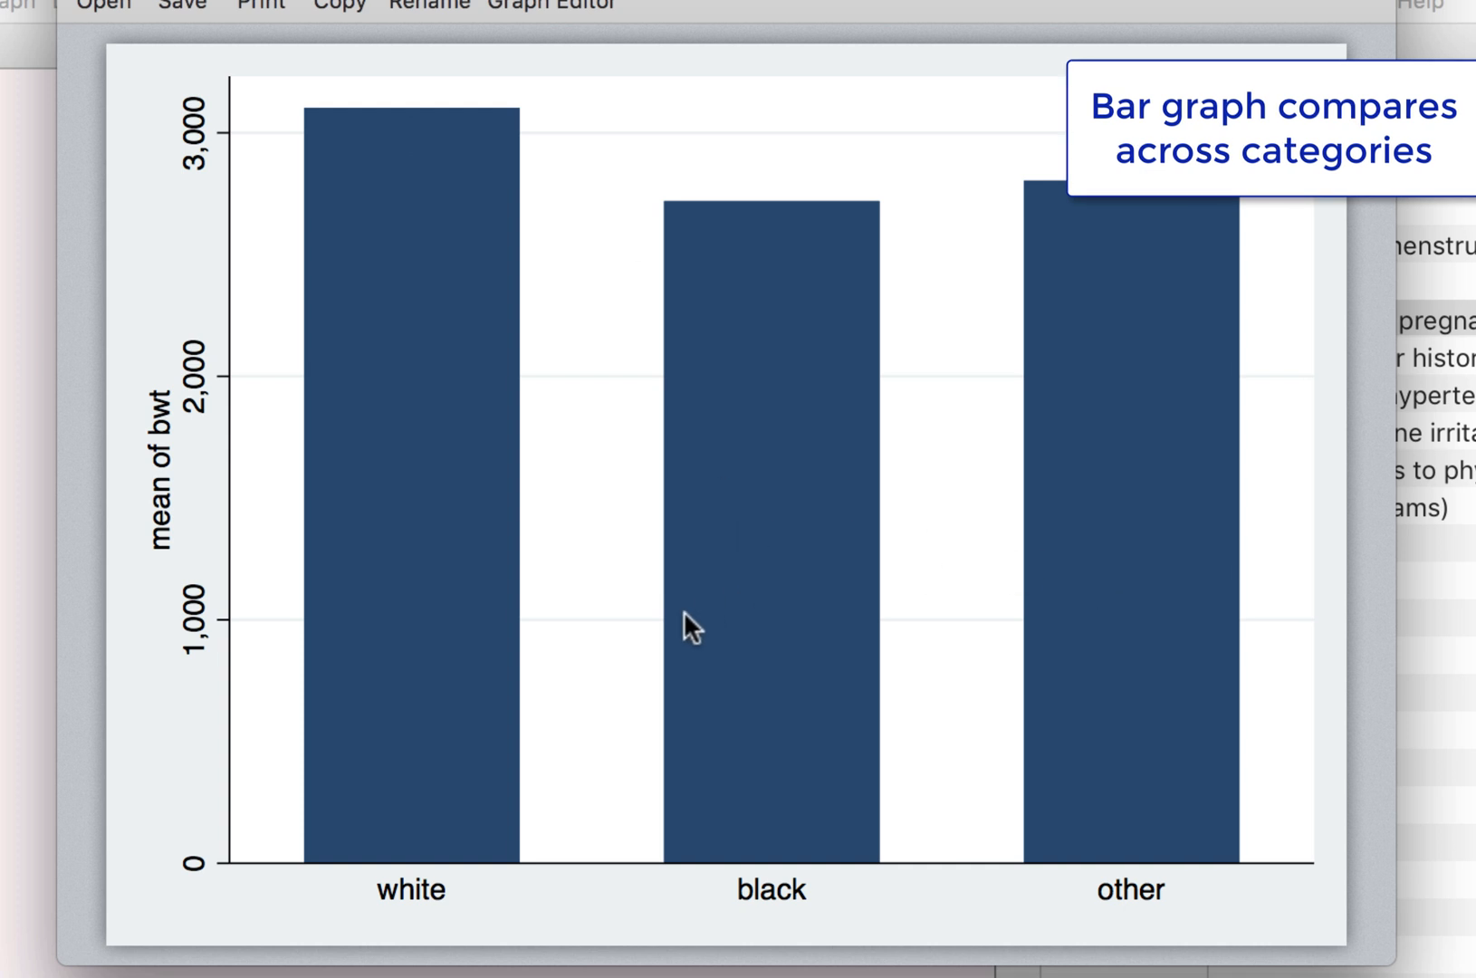
mouse_move(730, 256)
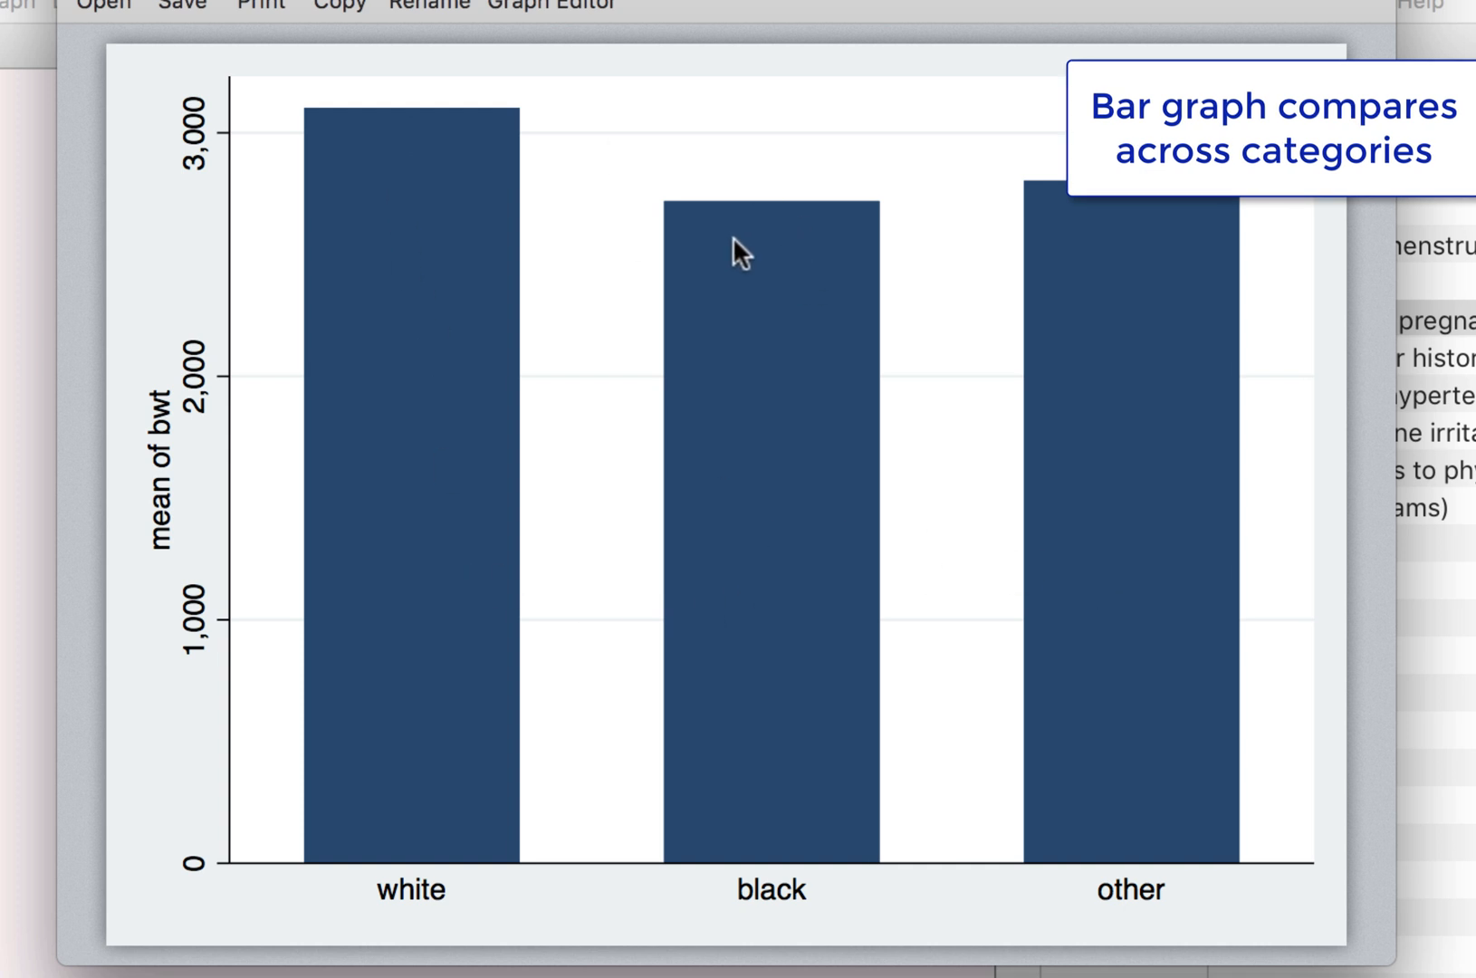
mouse_move(757, 212)
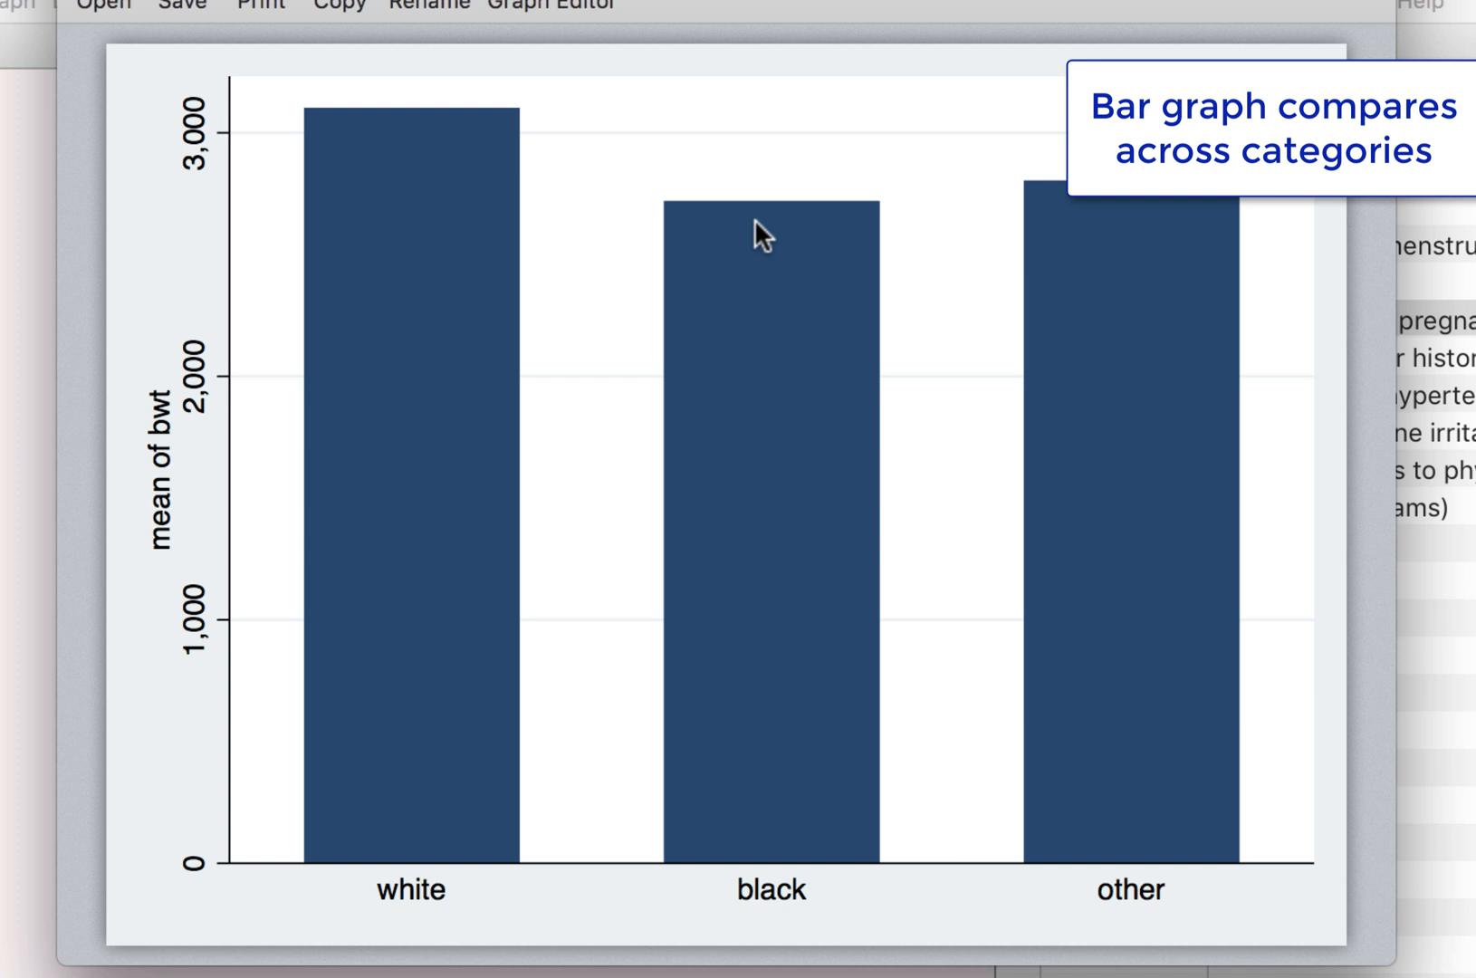
mouse_move(791, 234)
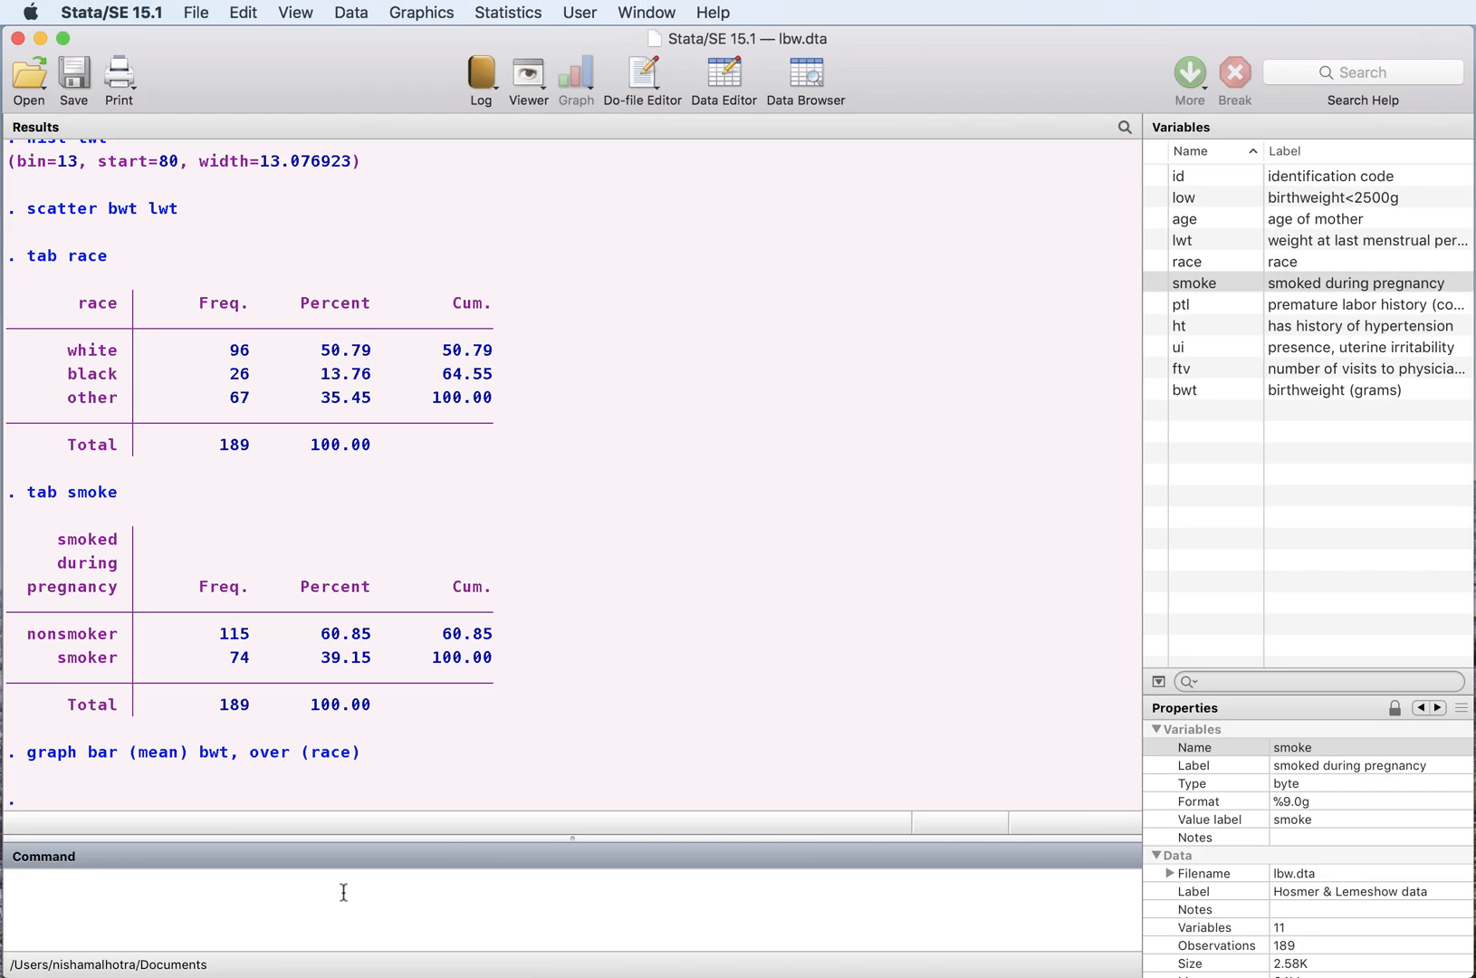
mouse_move(271, 910)
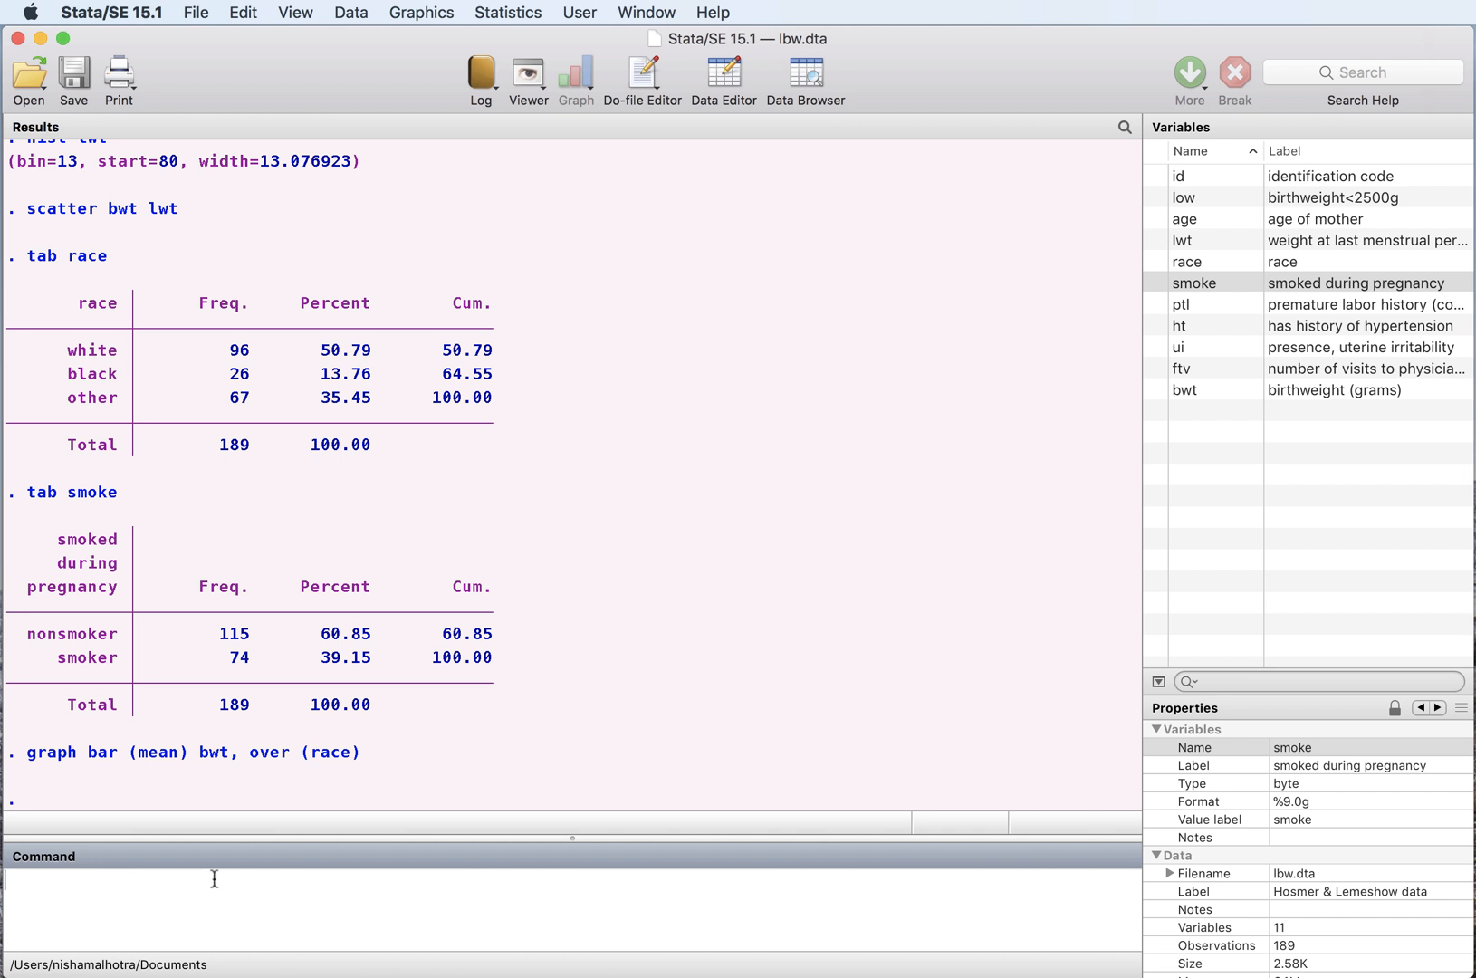
mouse_move(477, 481)
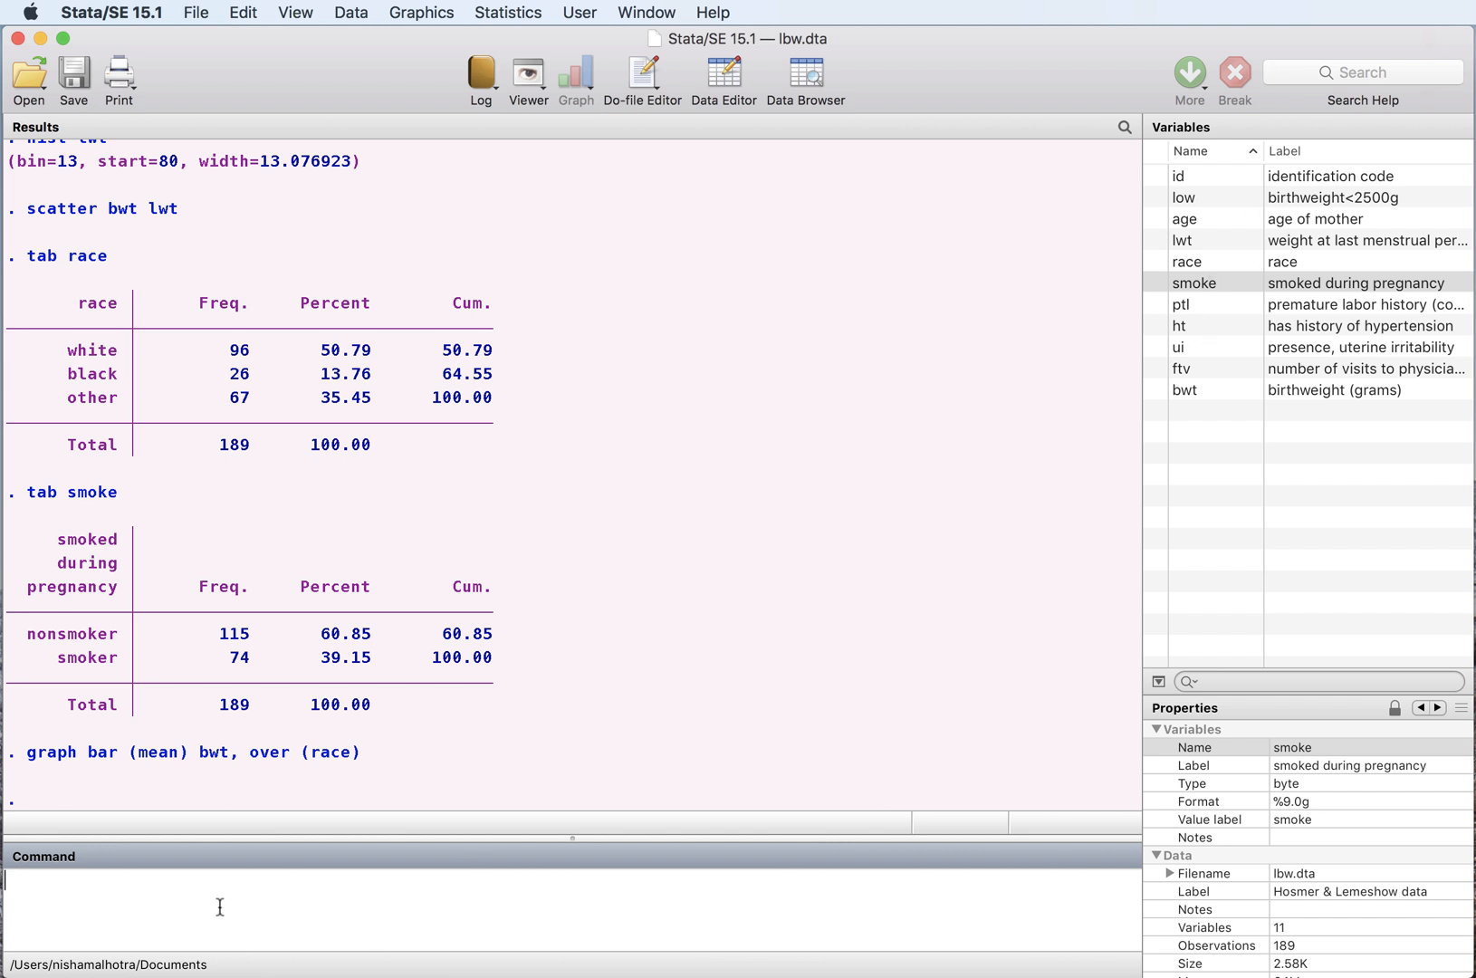
mouse_move(175, 918)
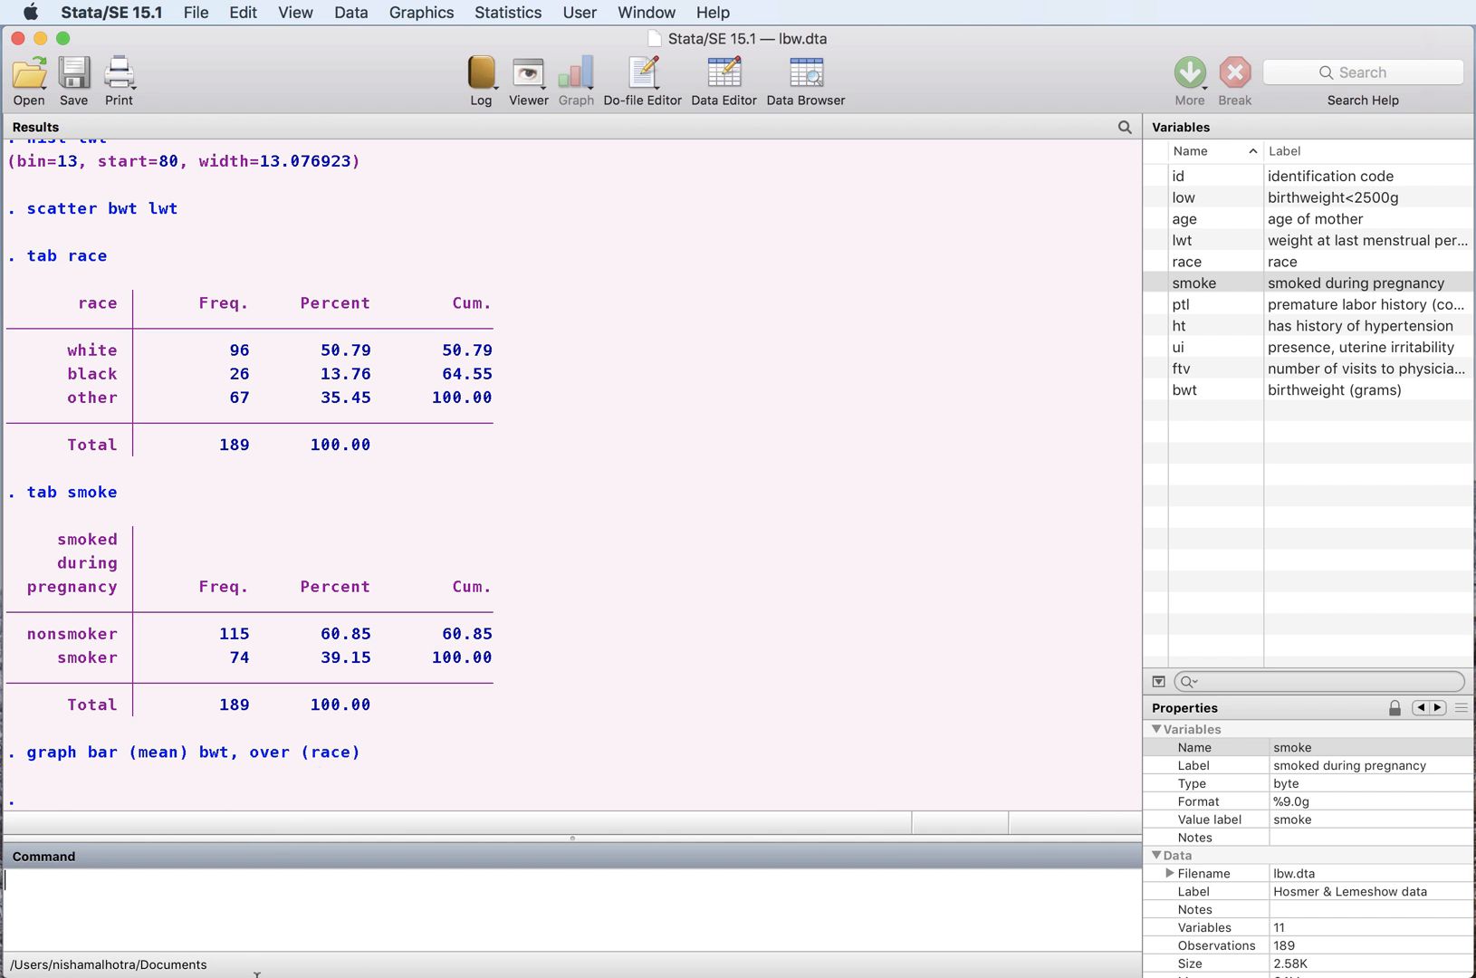
mouse_move(254, 898)
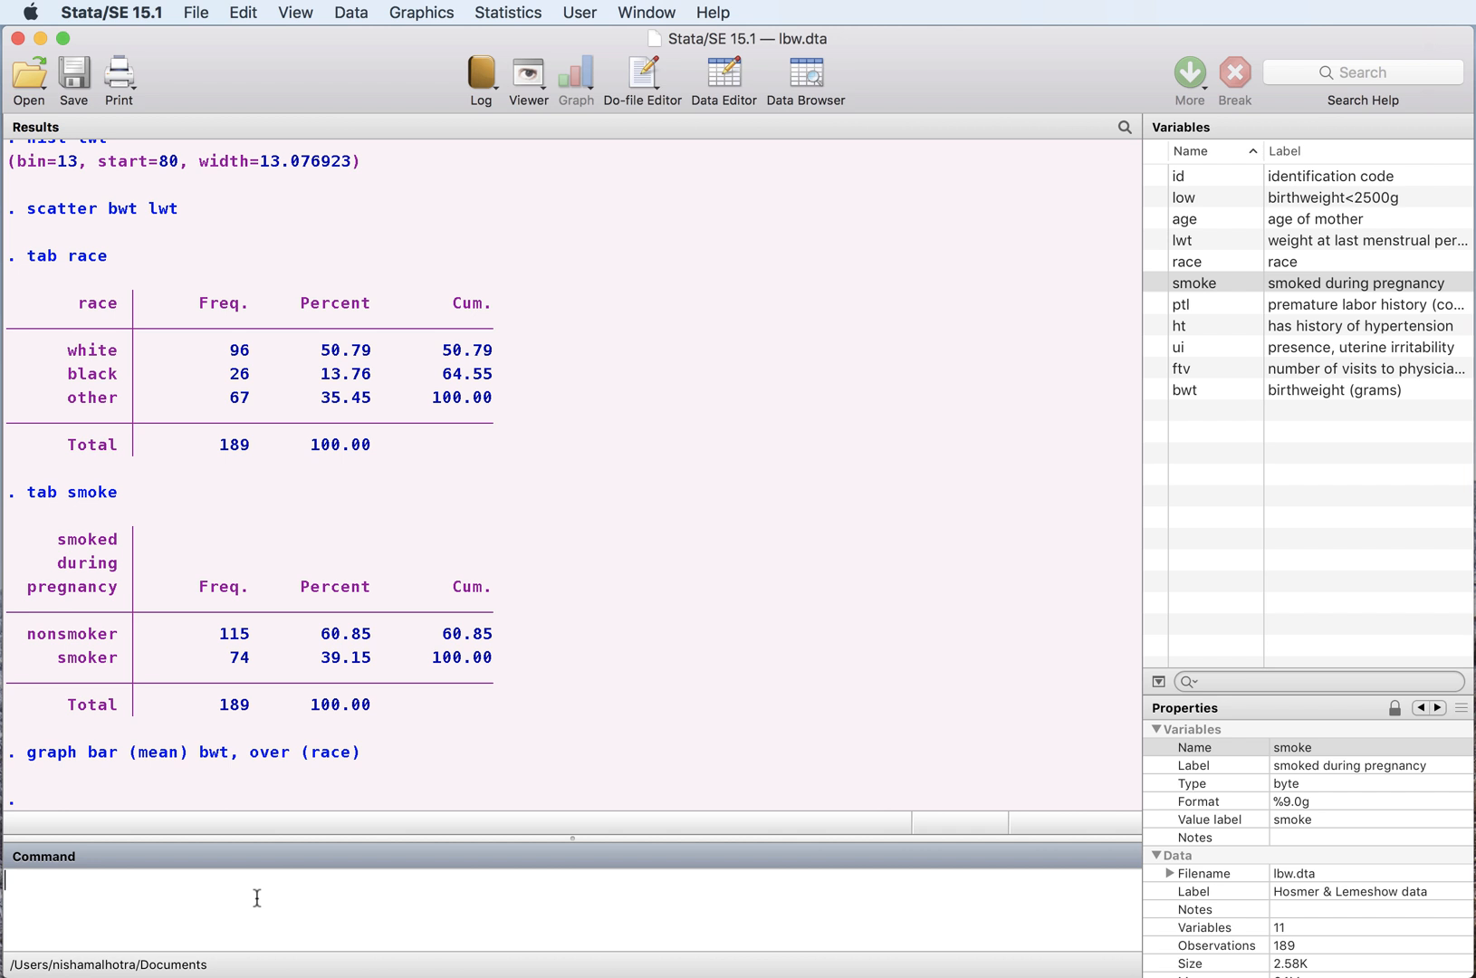
Run graph bar (mean) bwt over race and smoke, adding the missing bwt variable
text(graph)
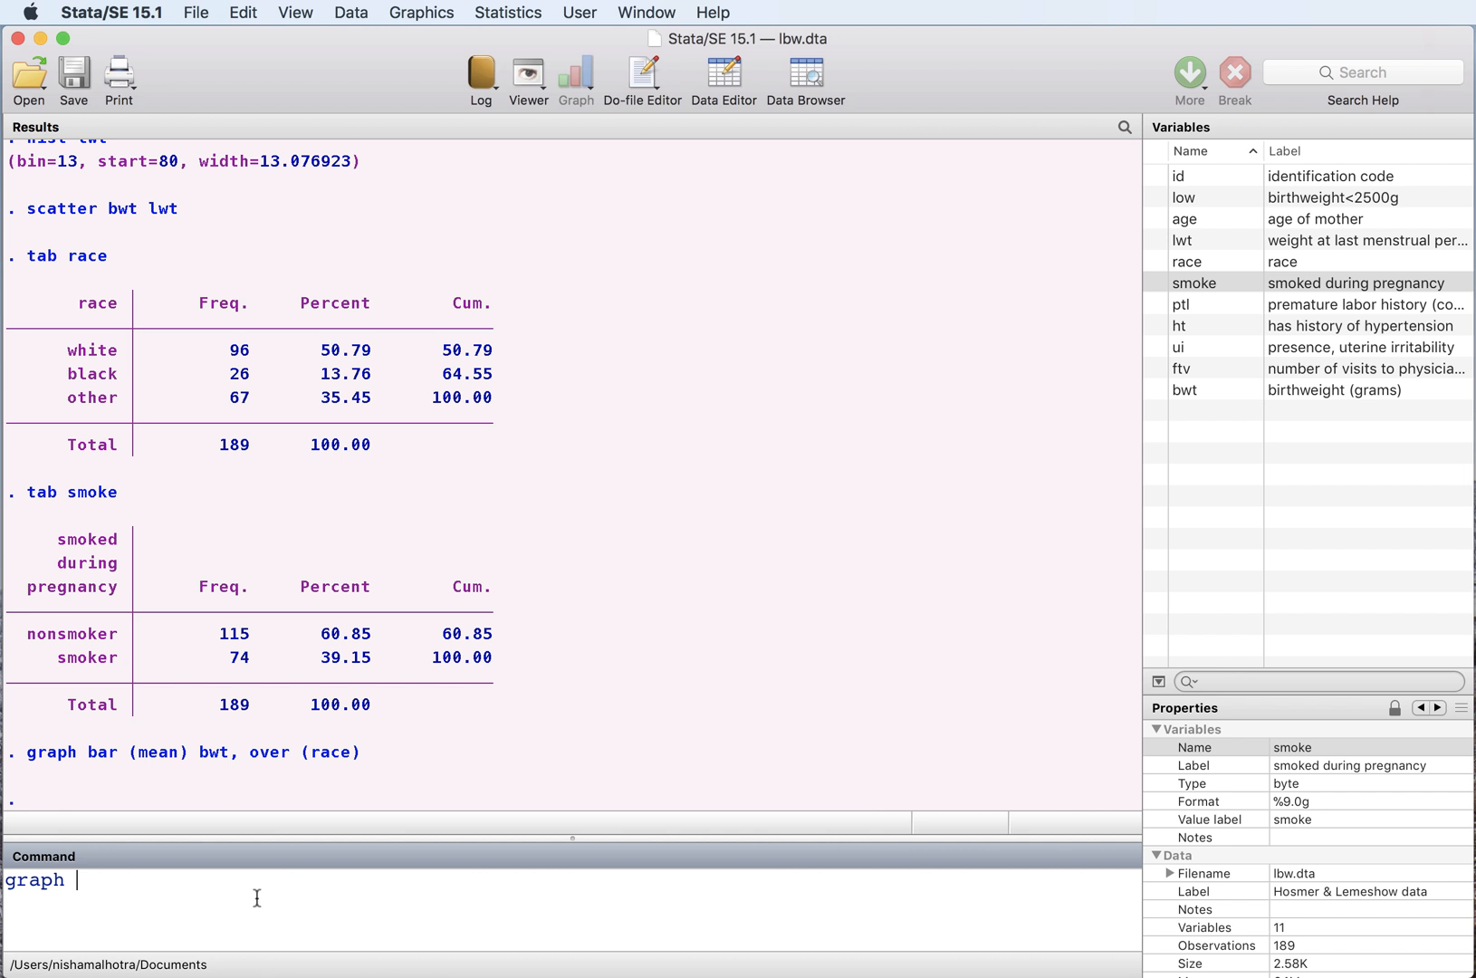
text(bar)
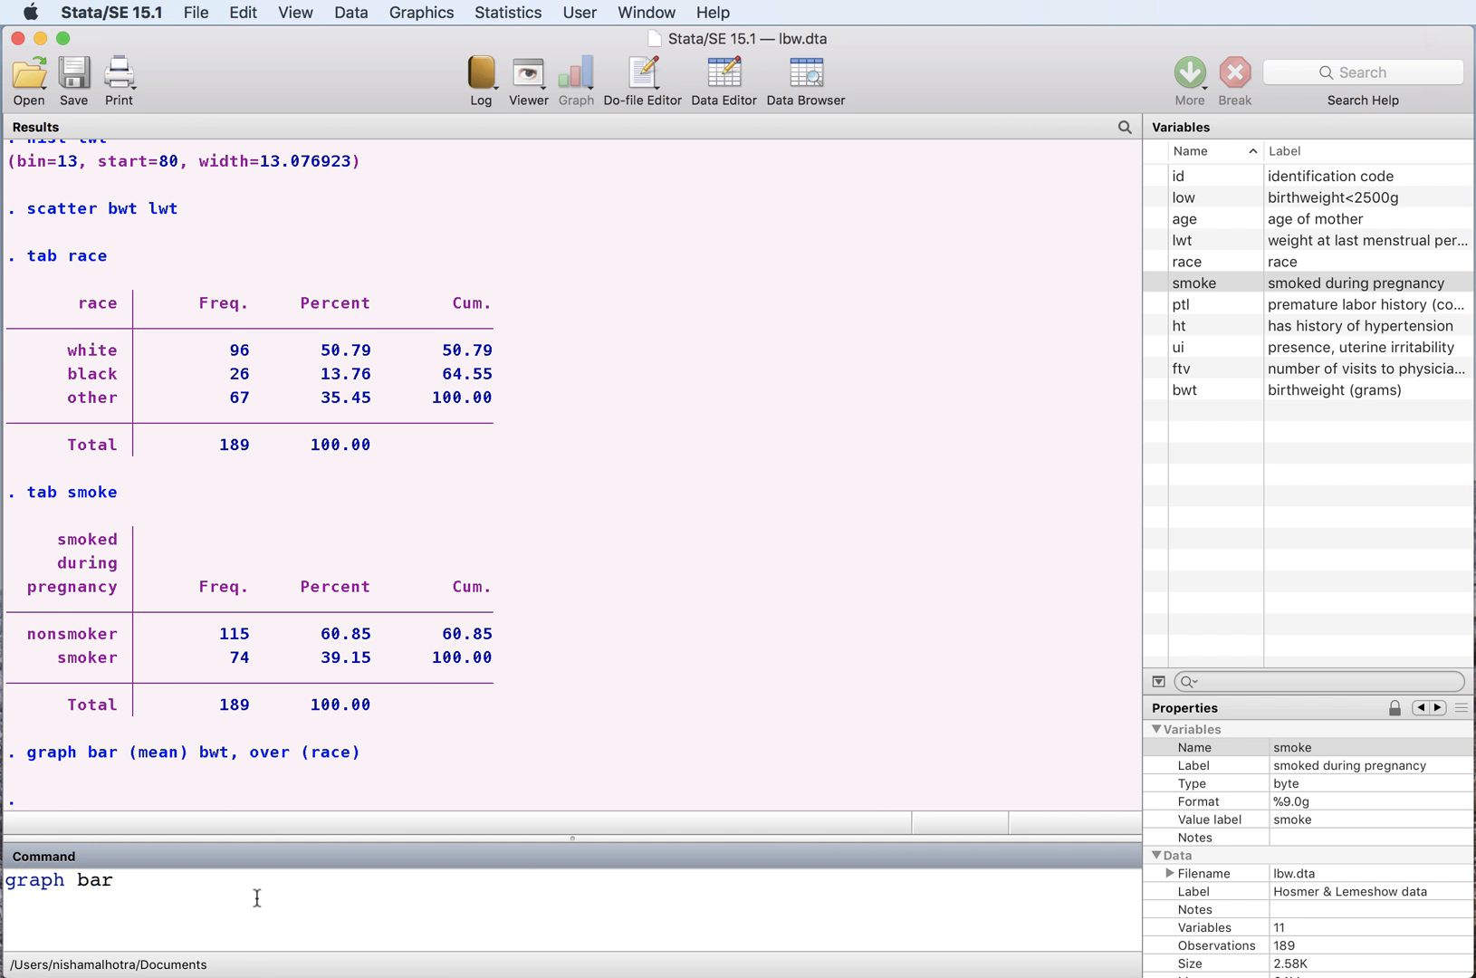
text((mean), over)
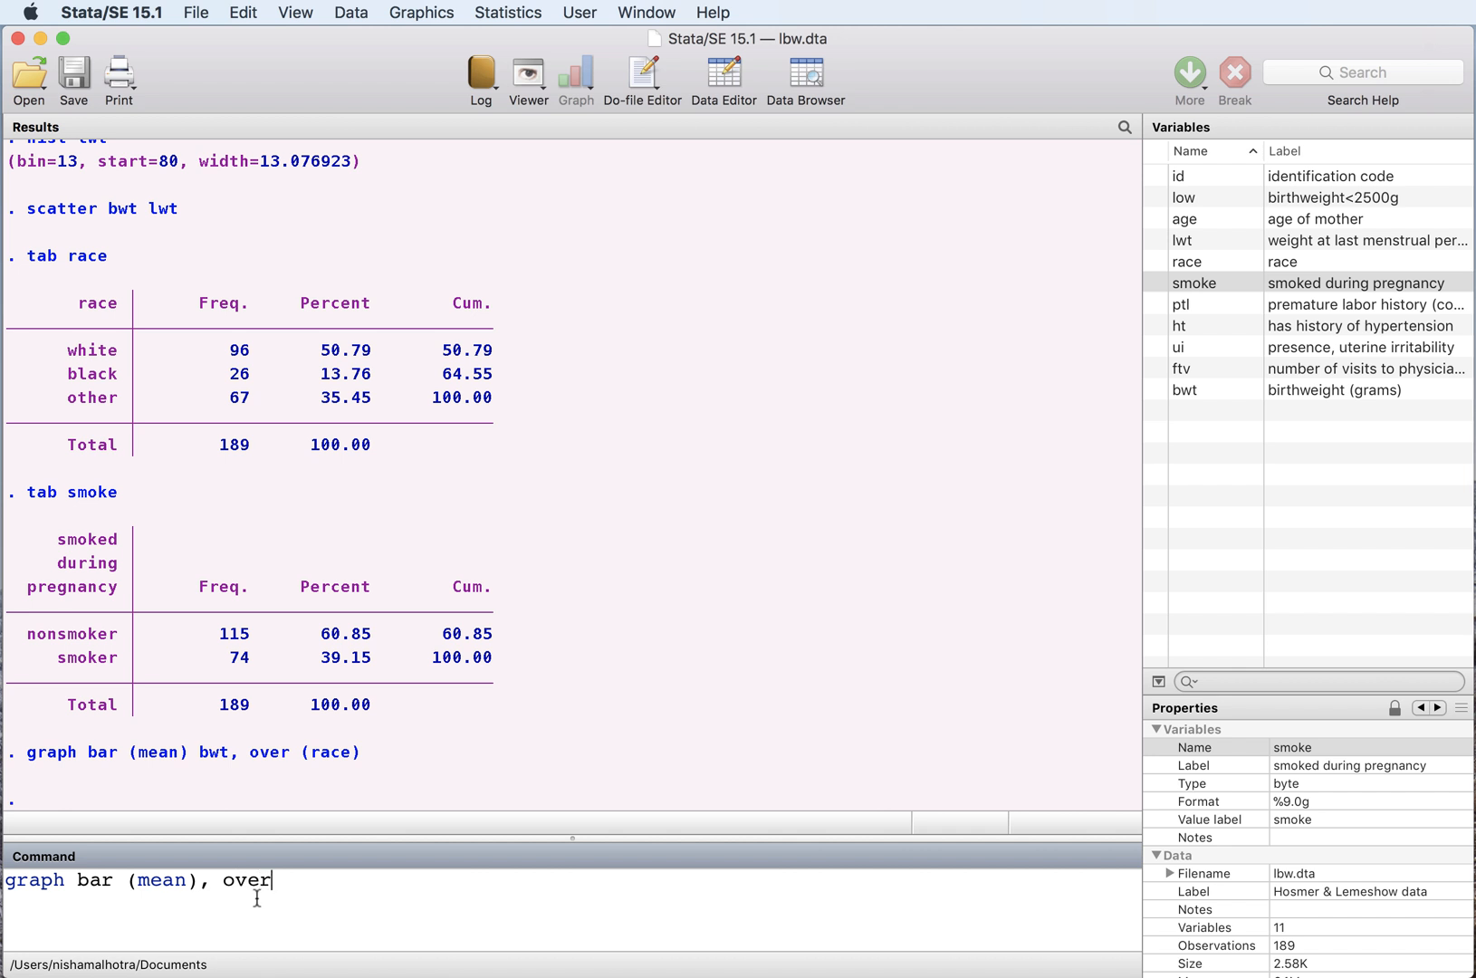
text((race)
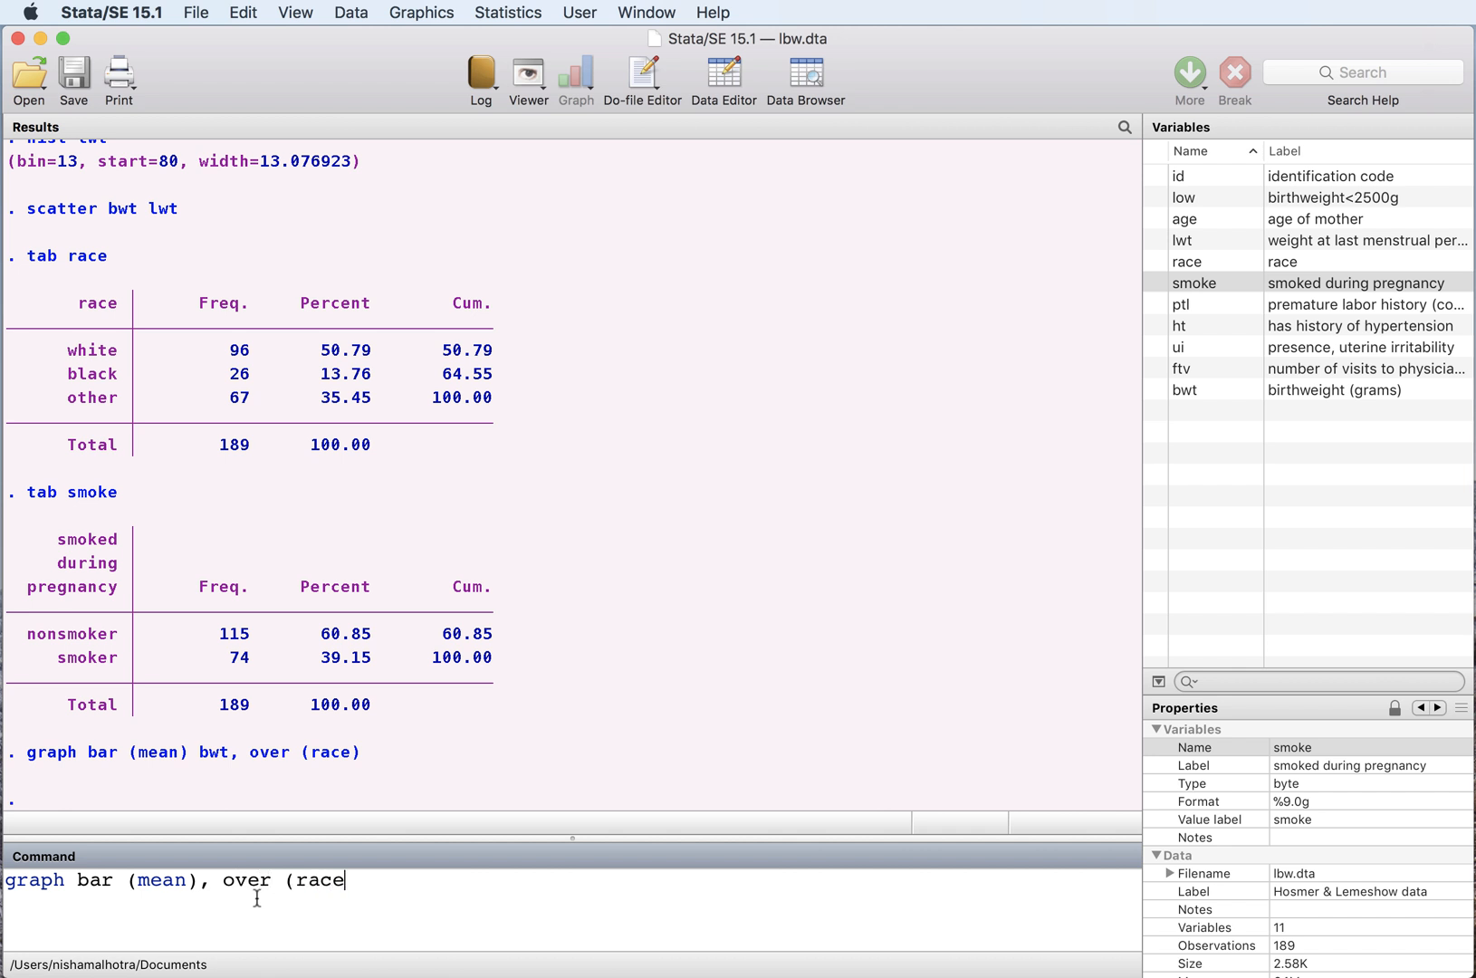
text() over)
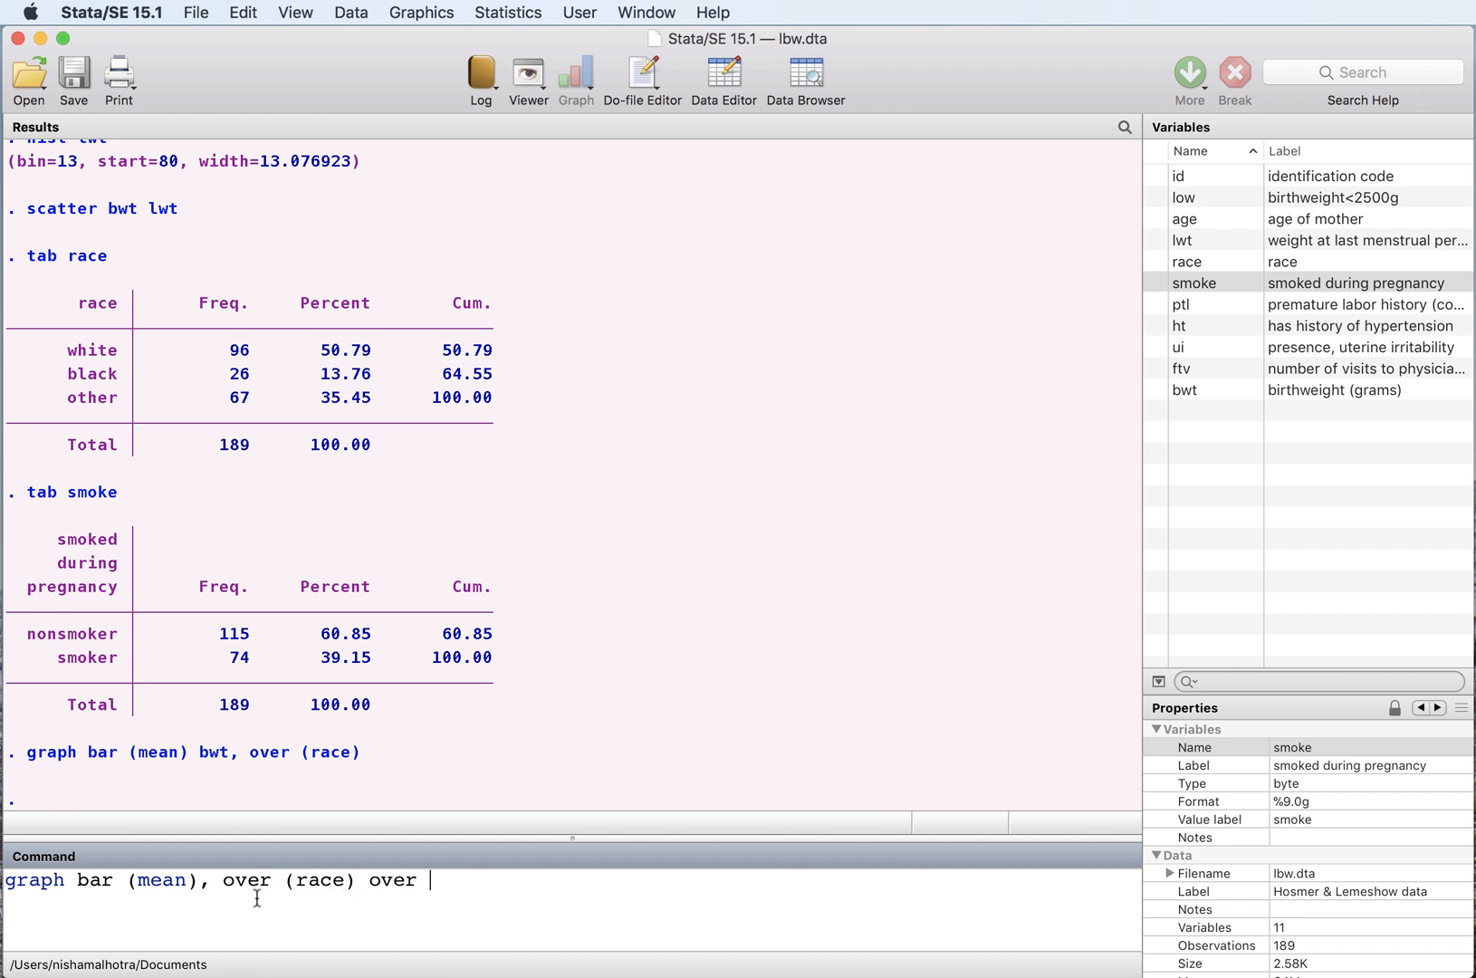
text(()
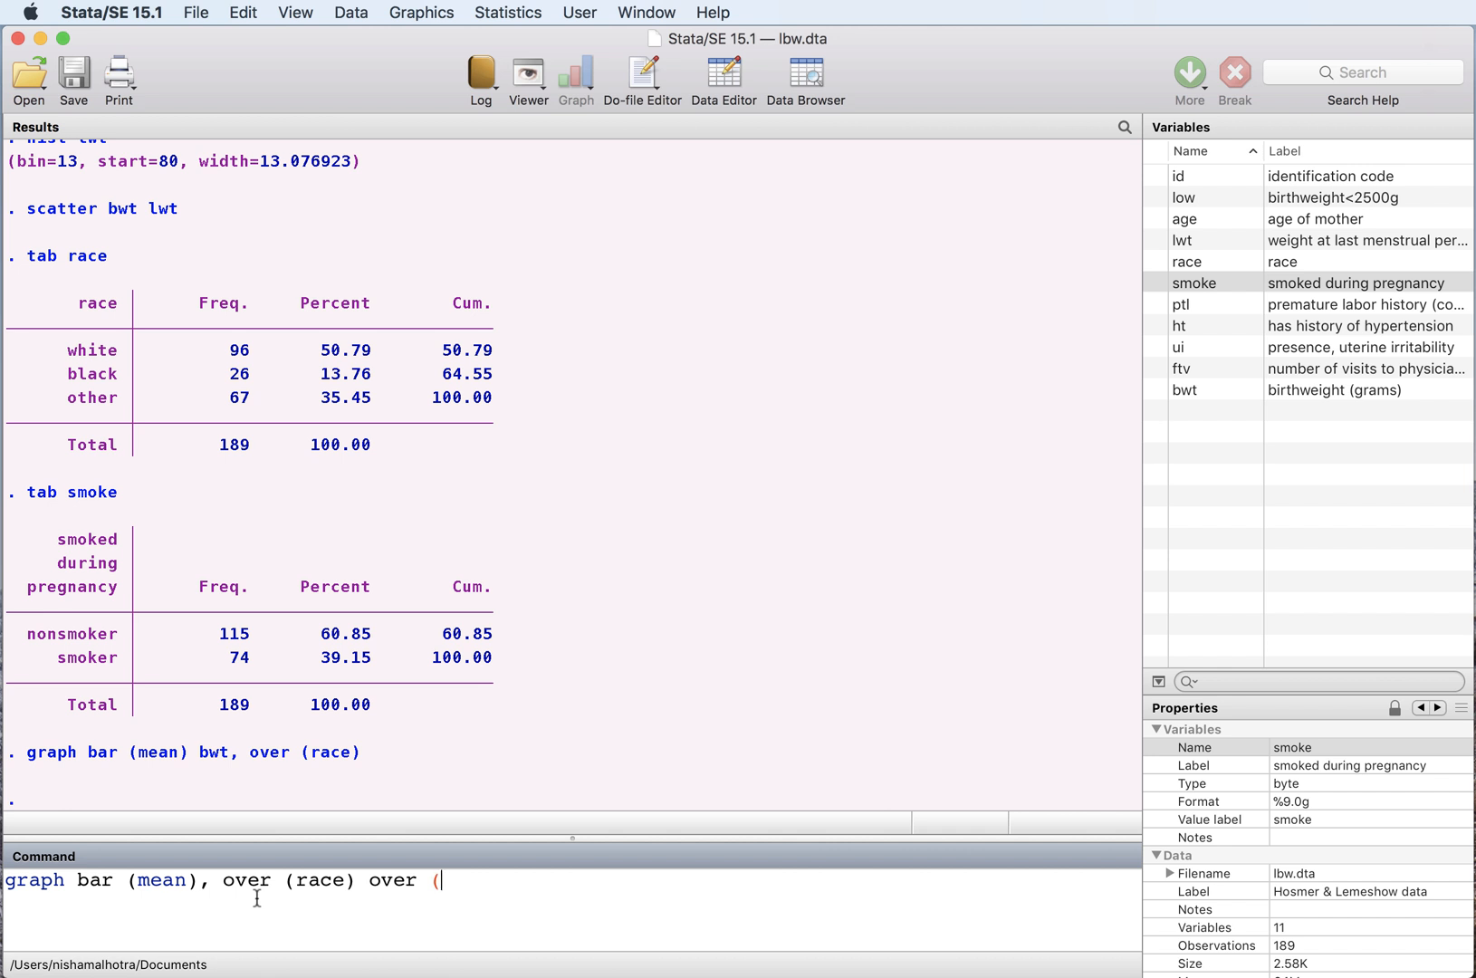
text(smoke))
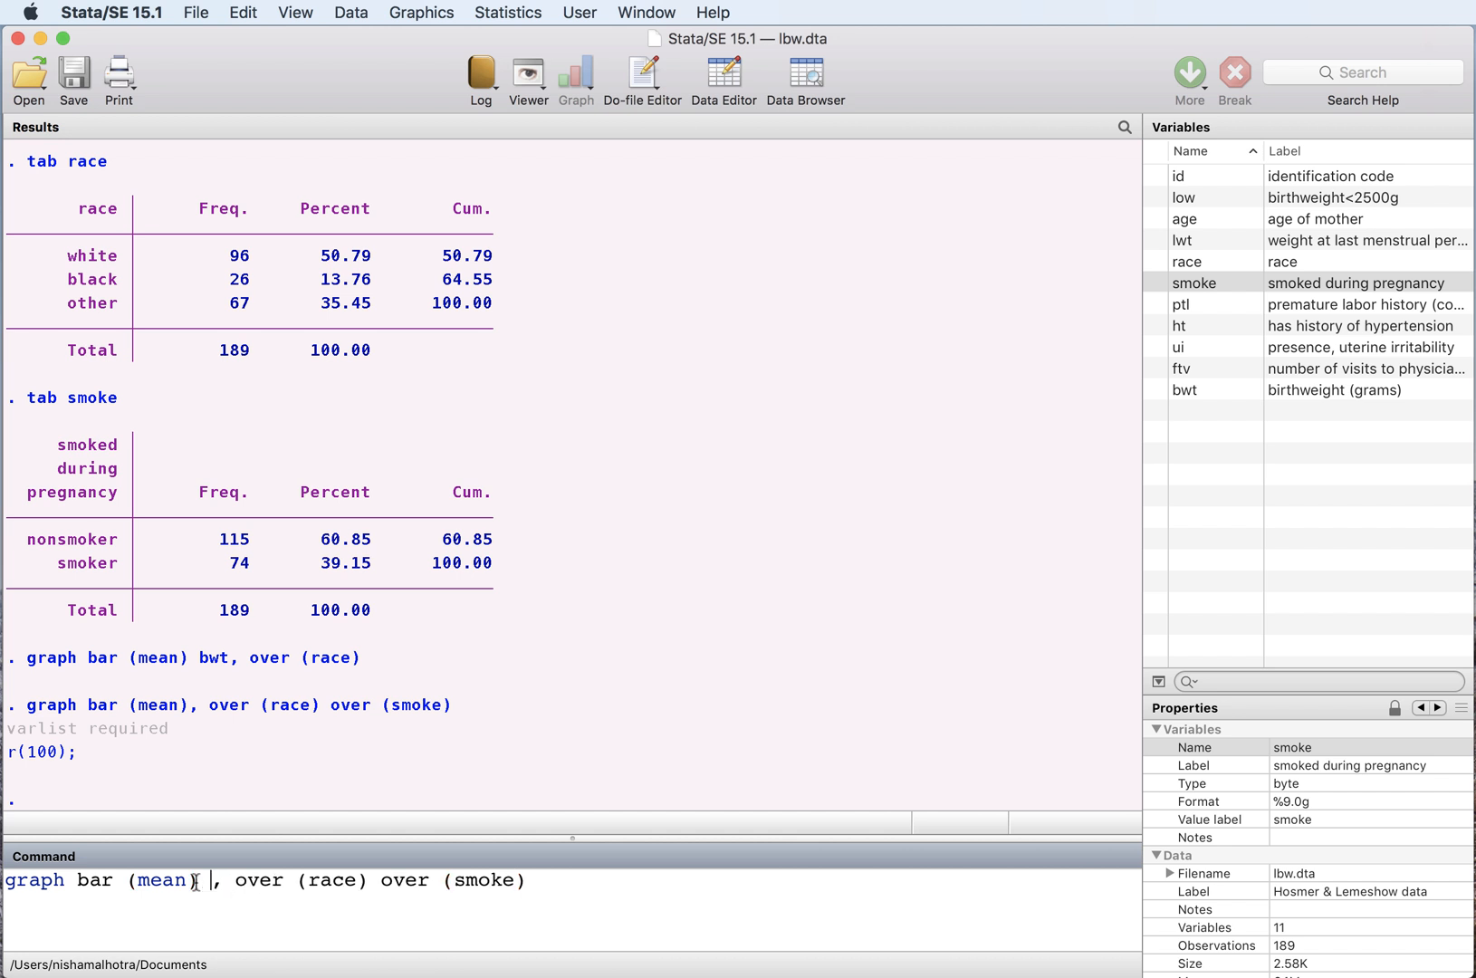
text(bwt)
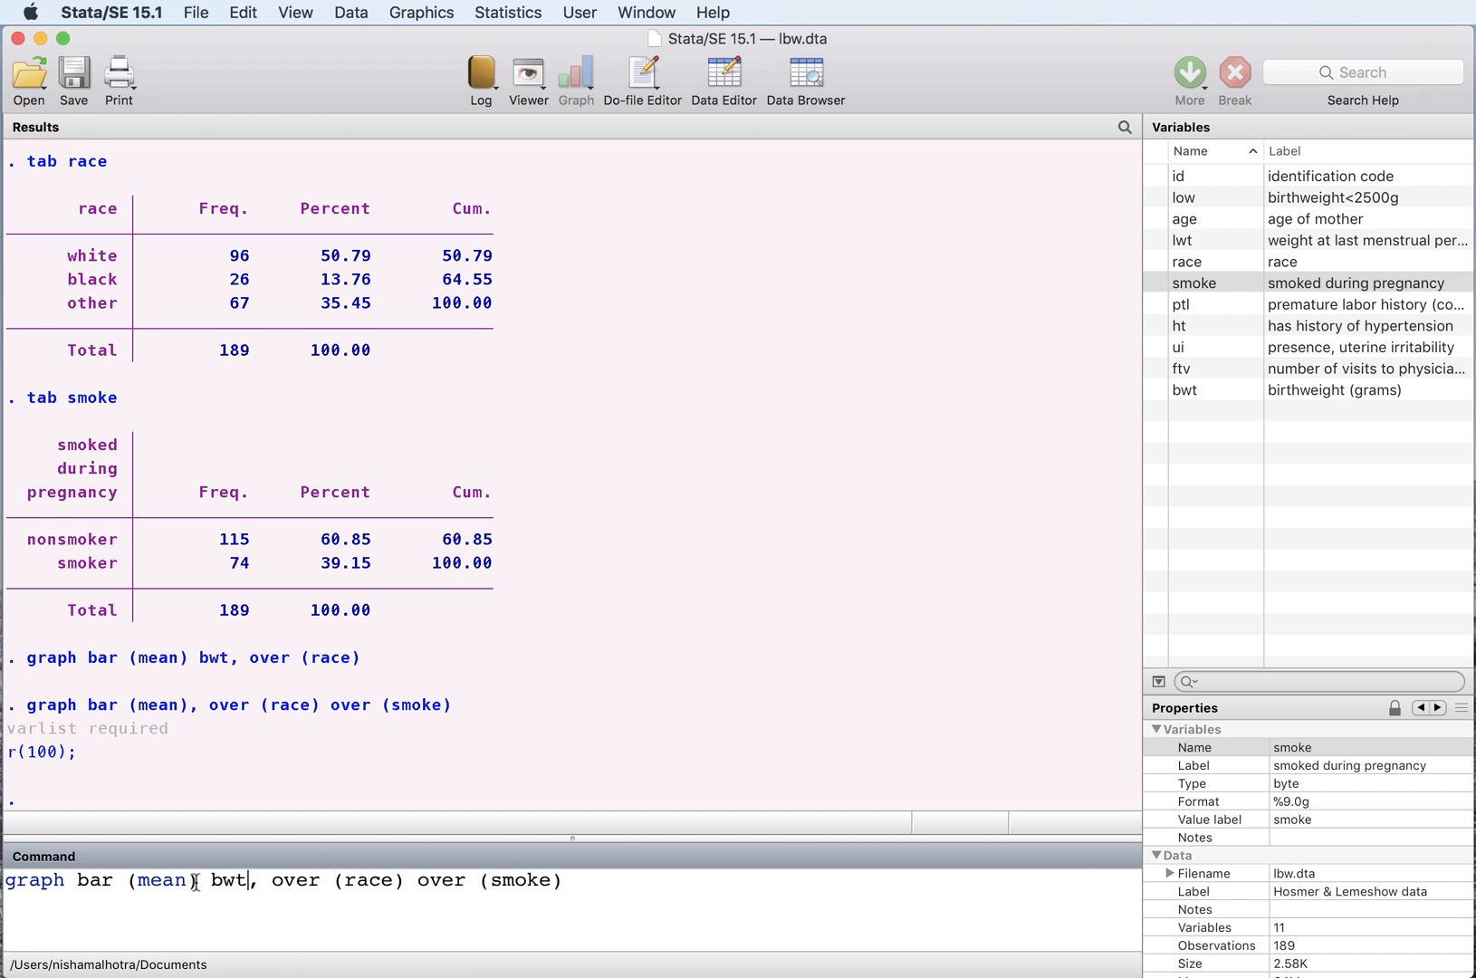
key(Return)
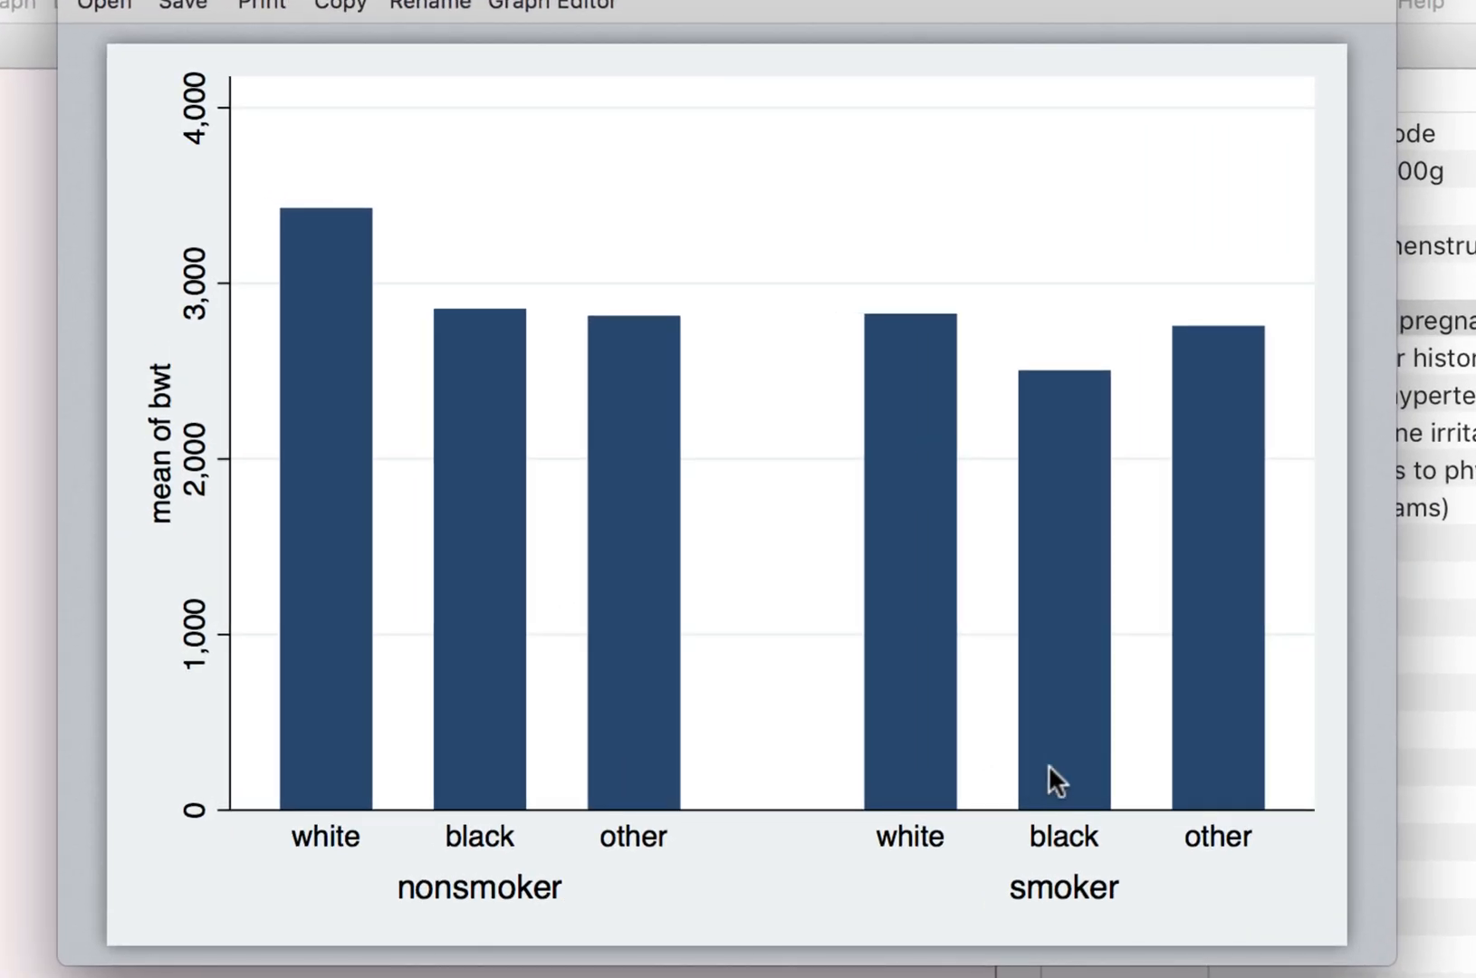
mouse_move(1153, 850)
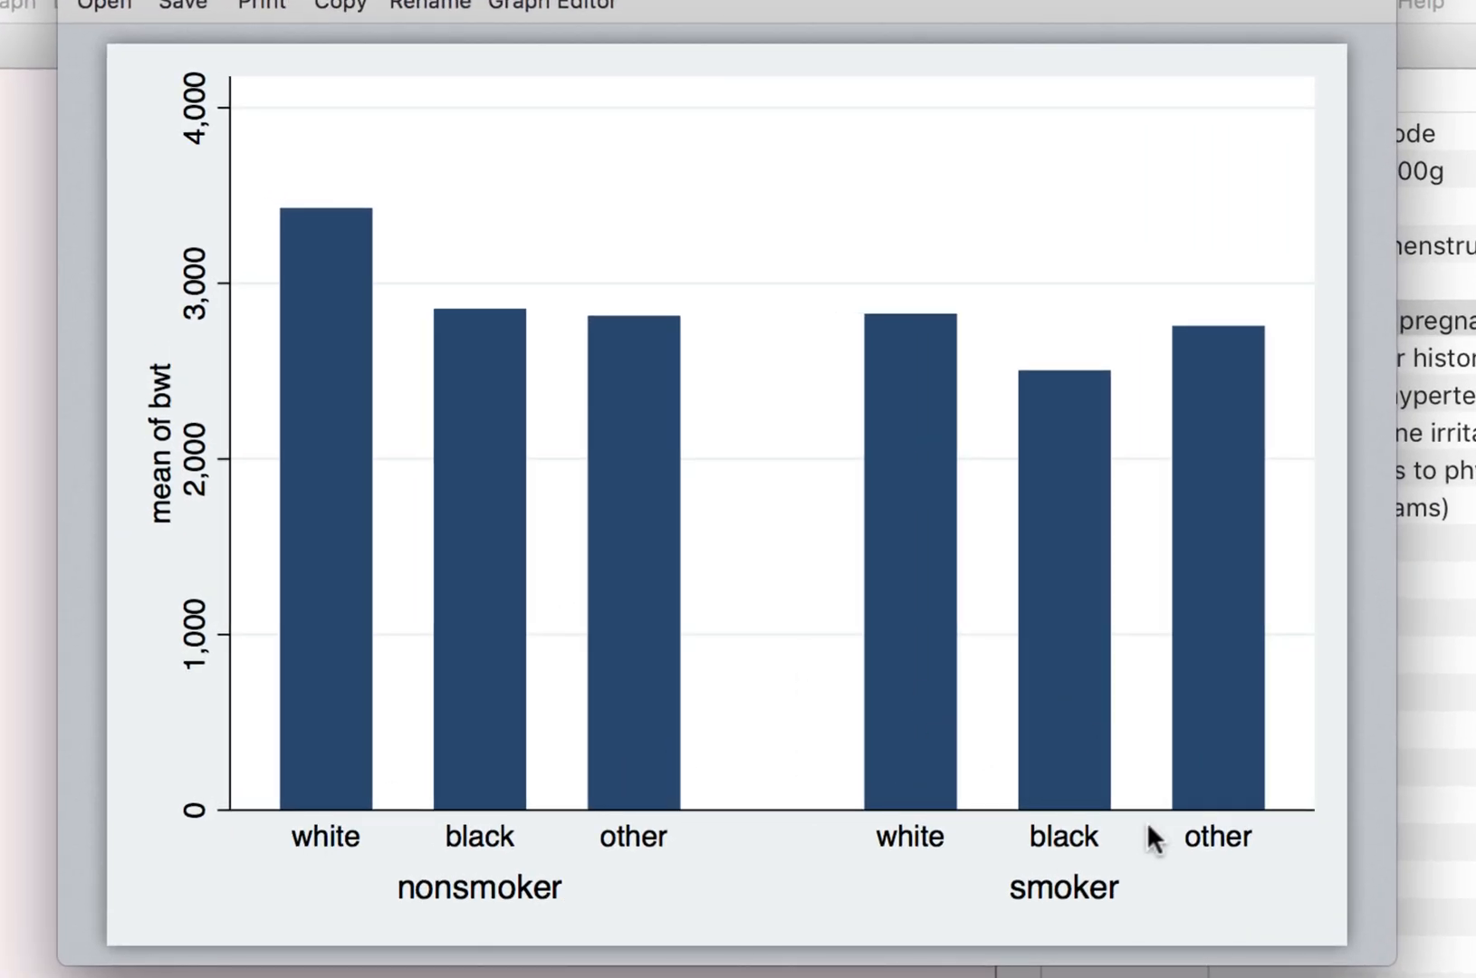
mouse_move(288, 924)
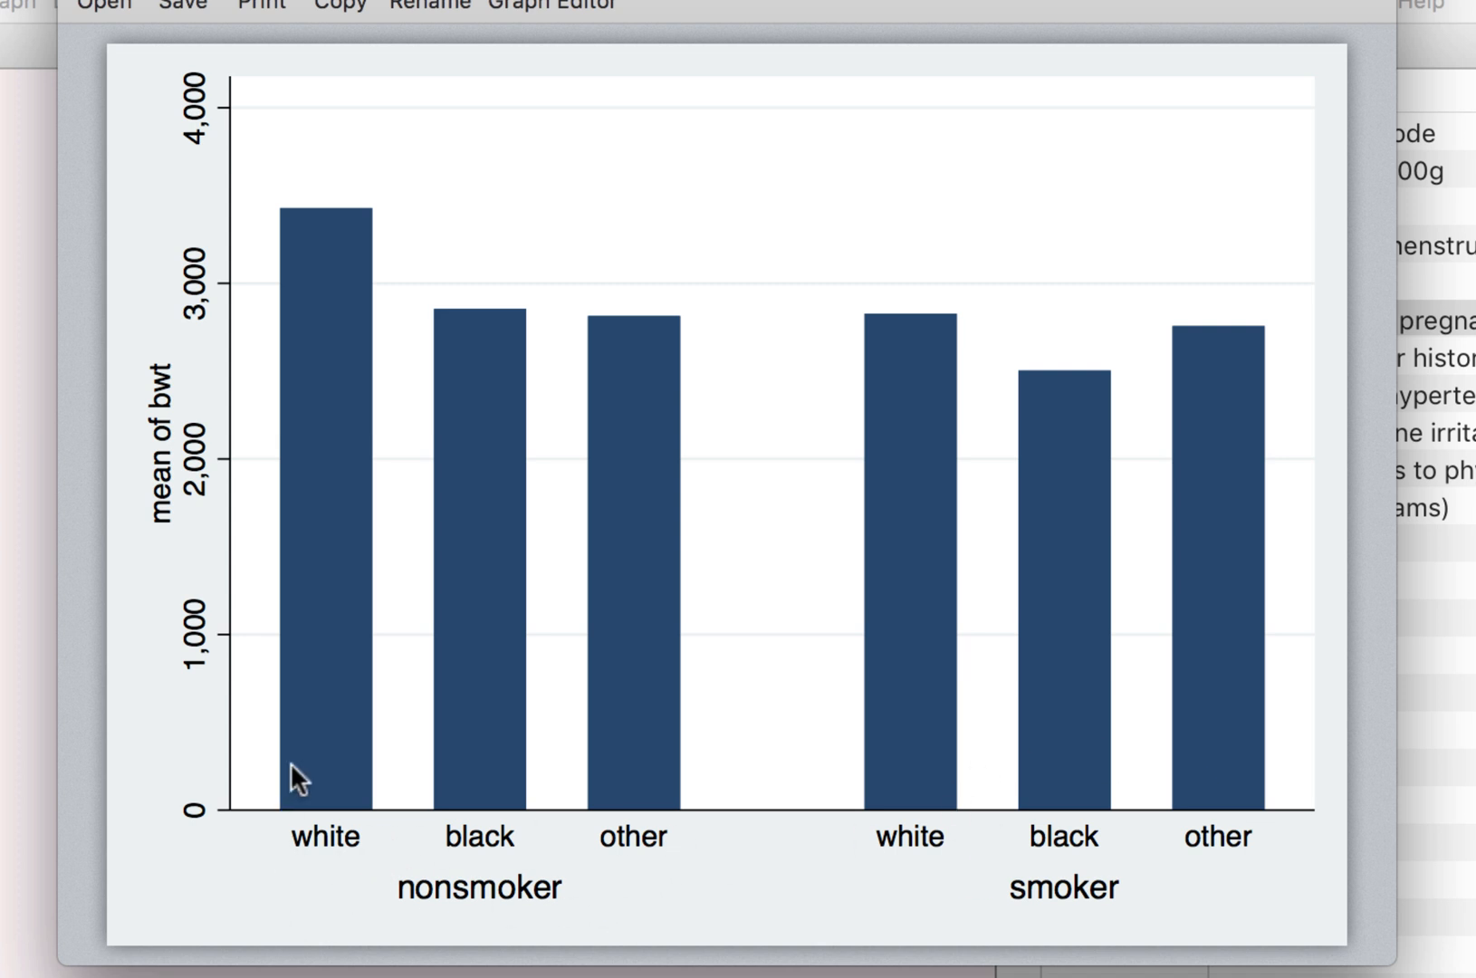
mouse_move(309, 236)
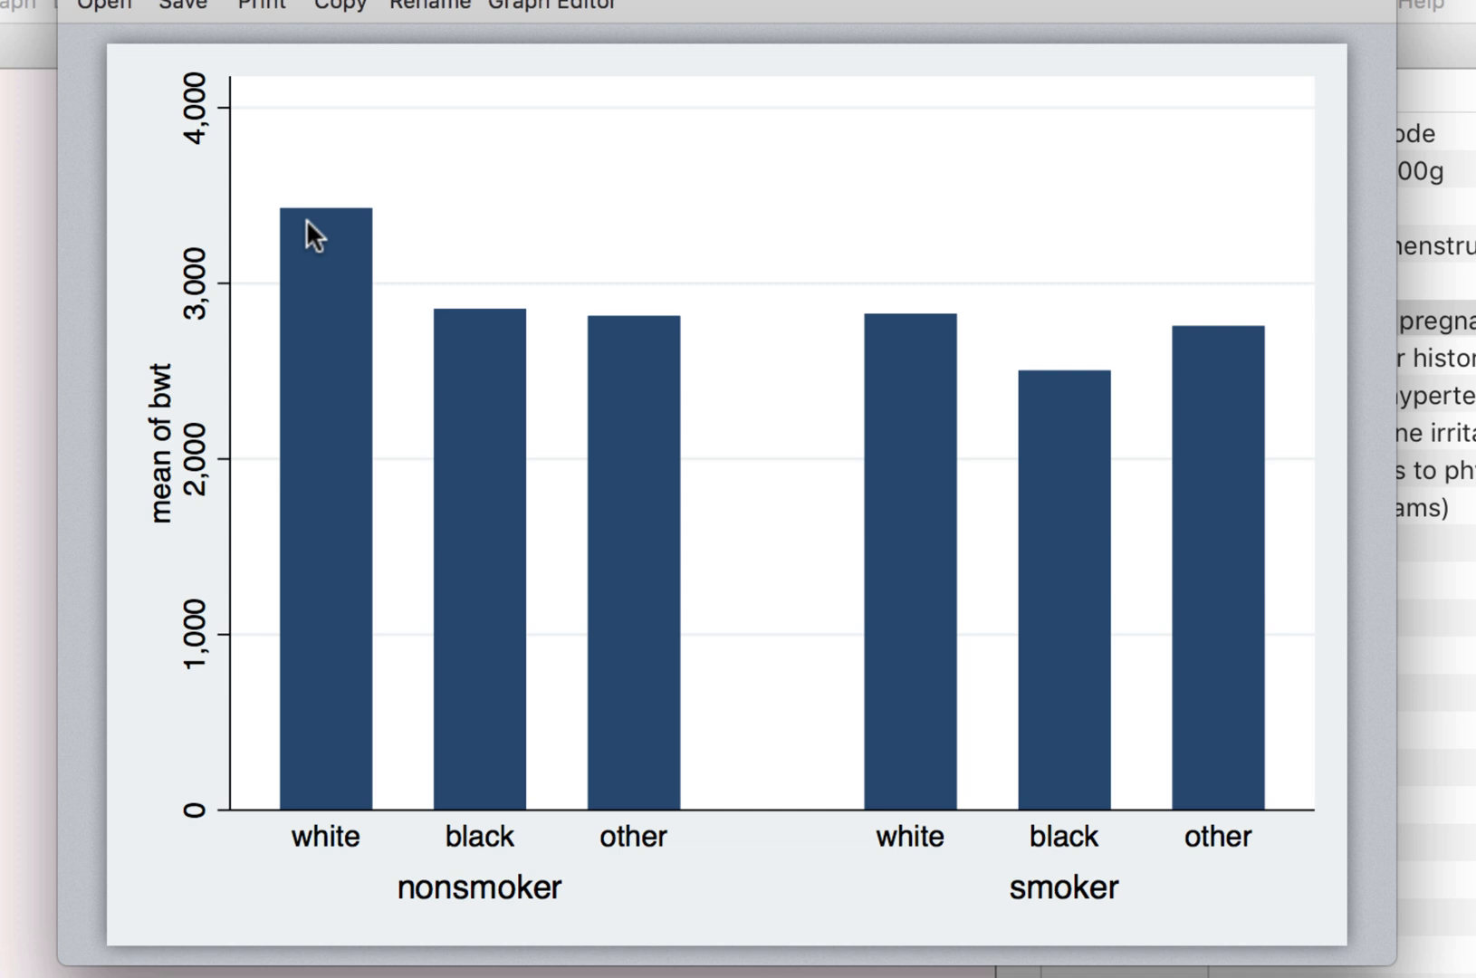
mouse_move(479, 407)
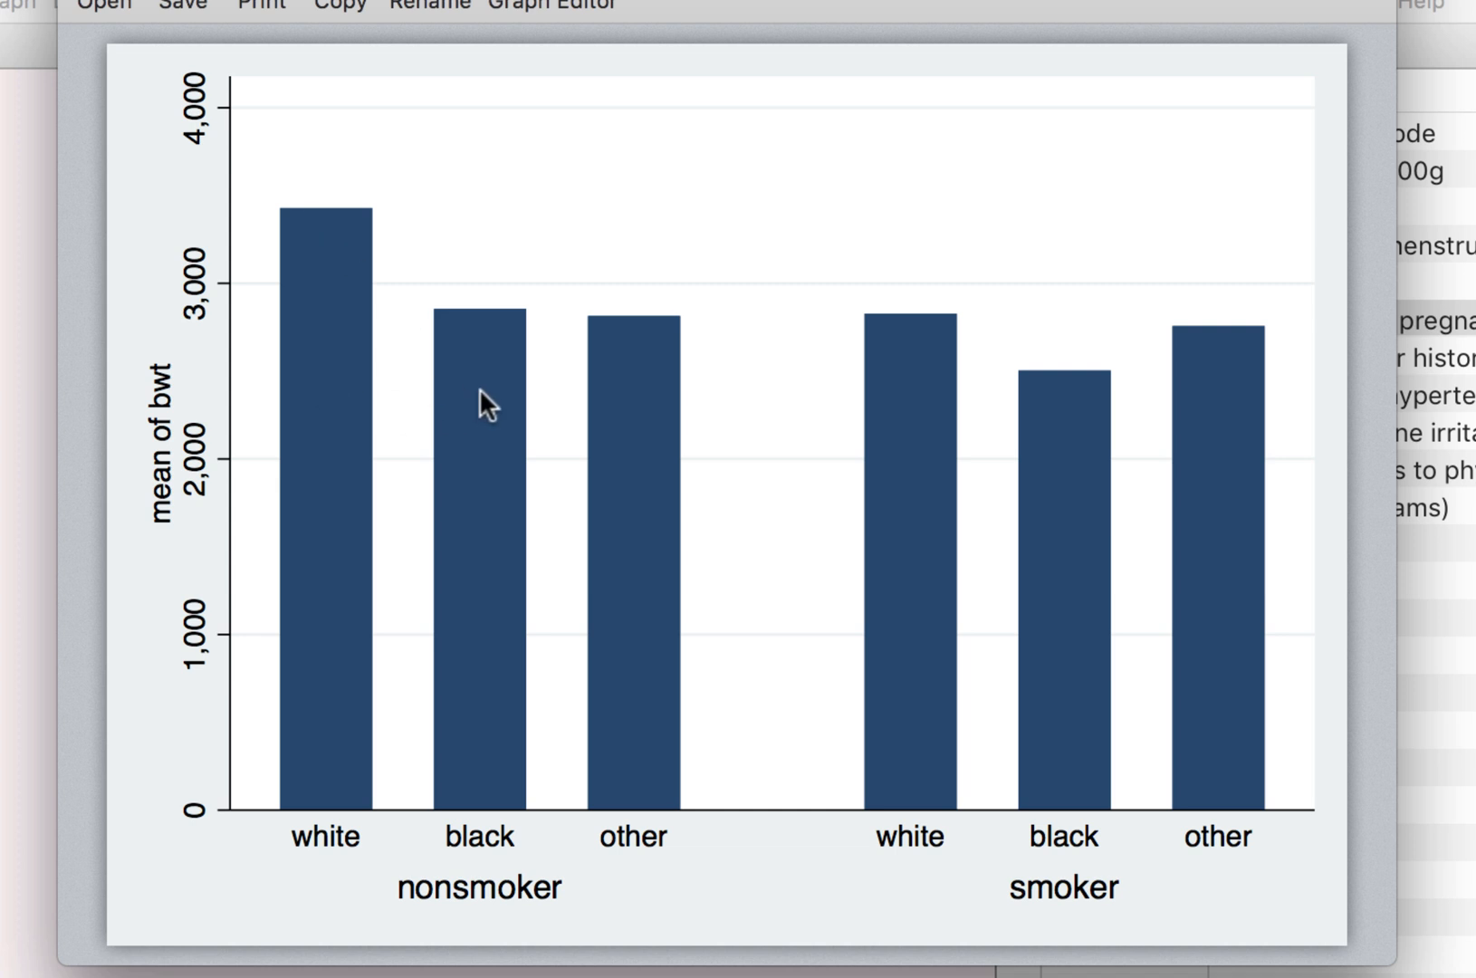
mouse_move(614, 498)
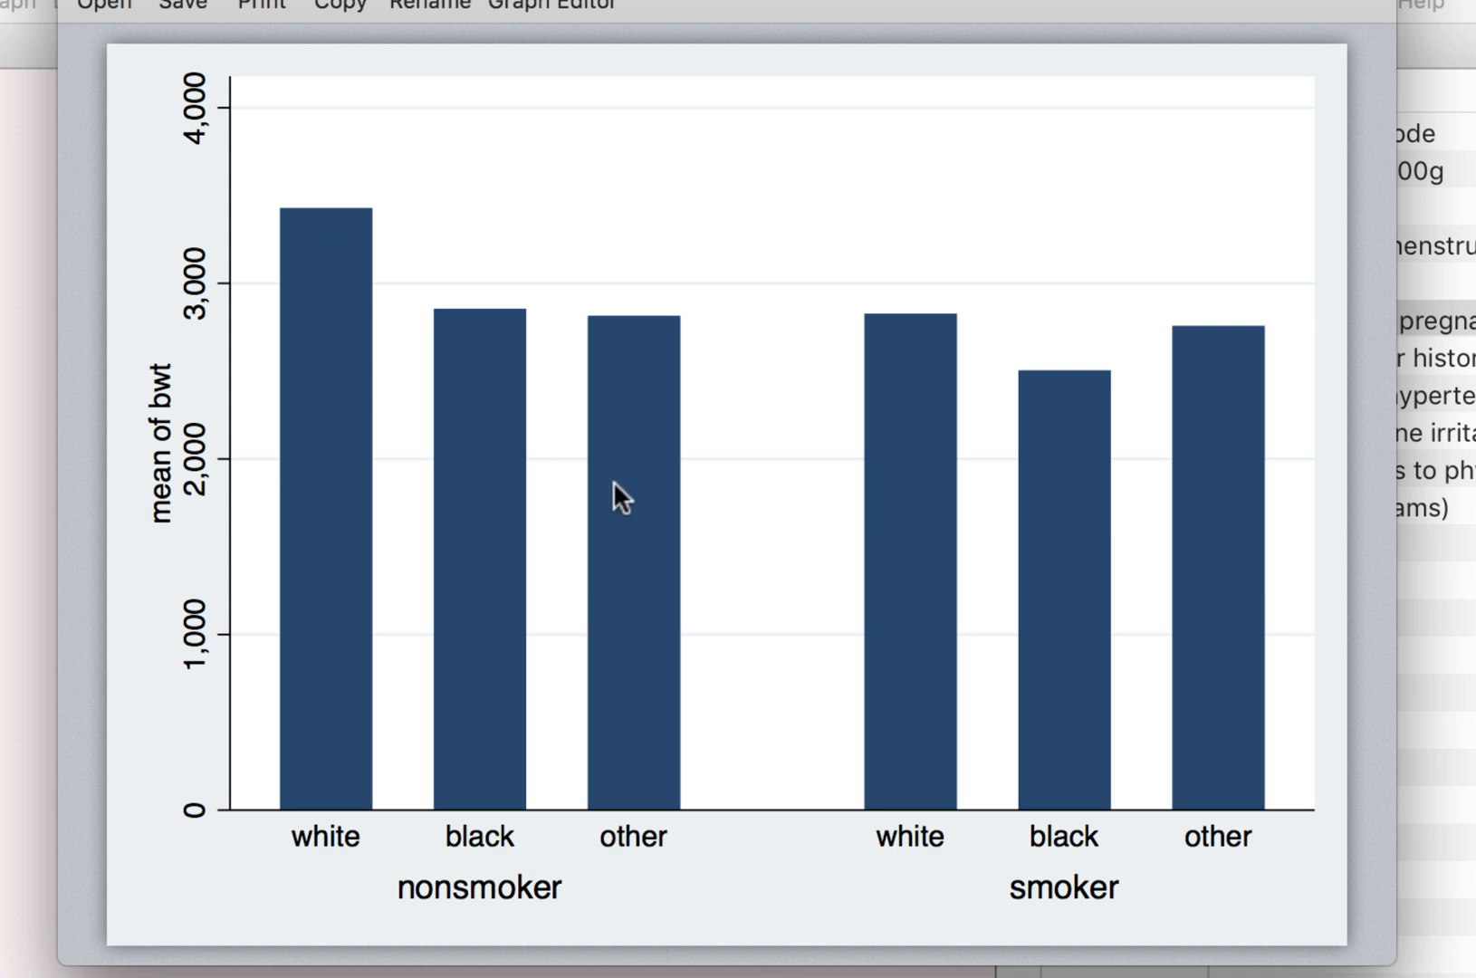
mouse_move(1070, 712)
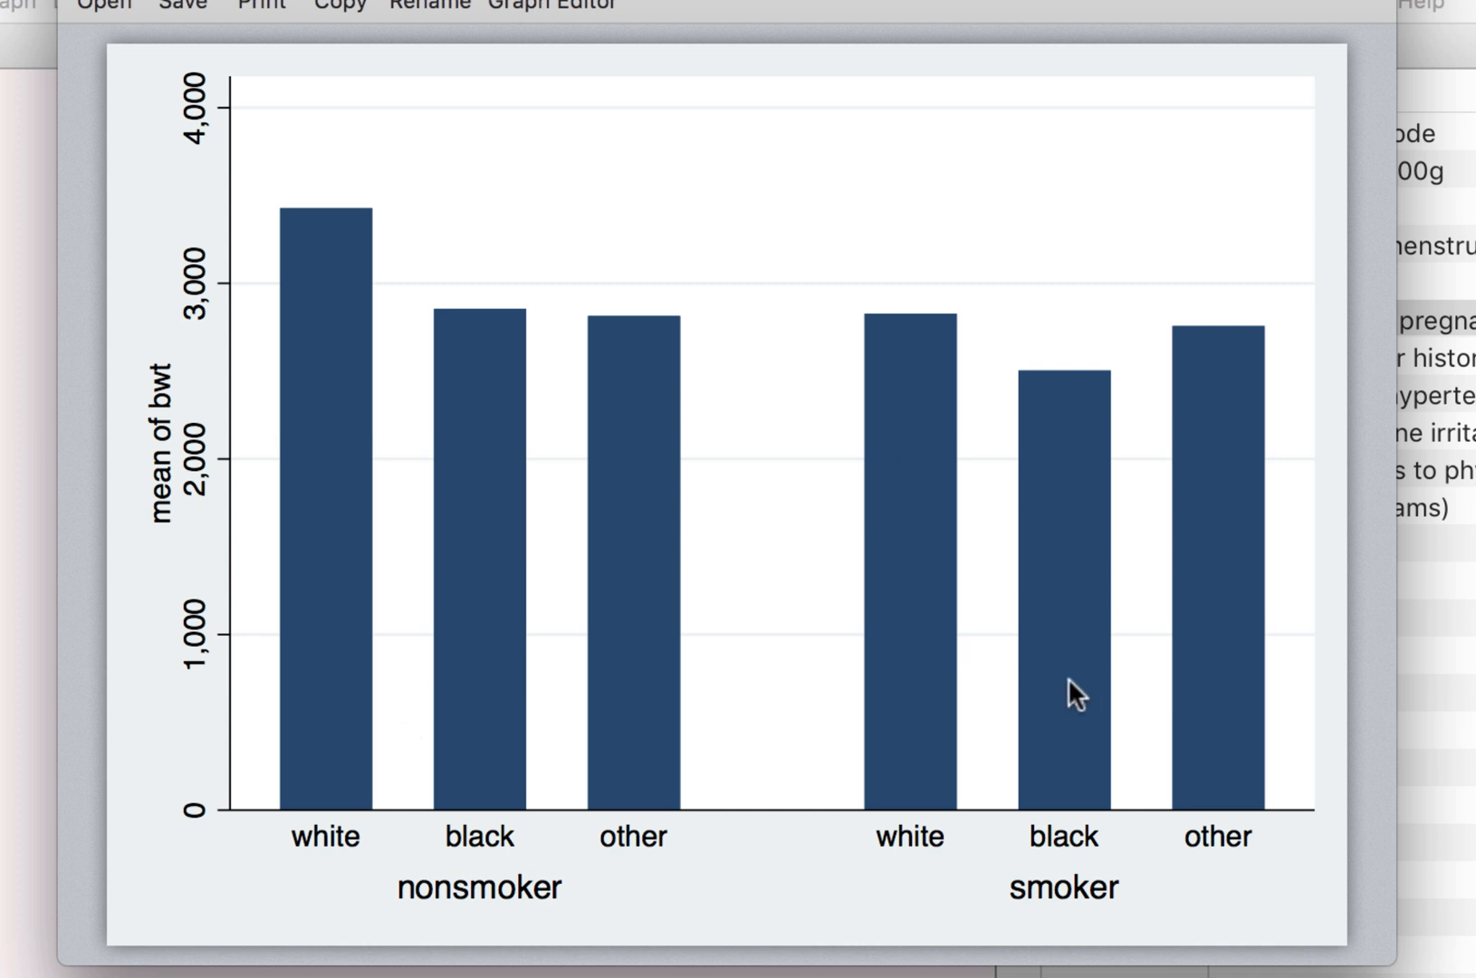
mouse_move(1086, 423)
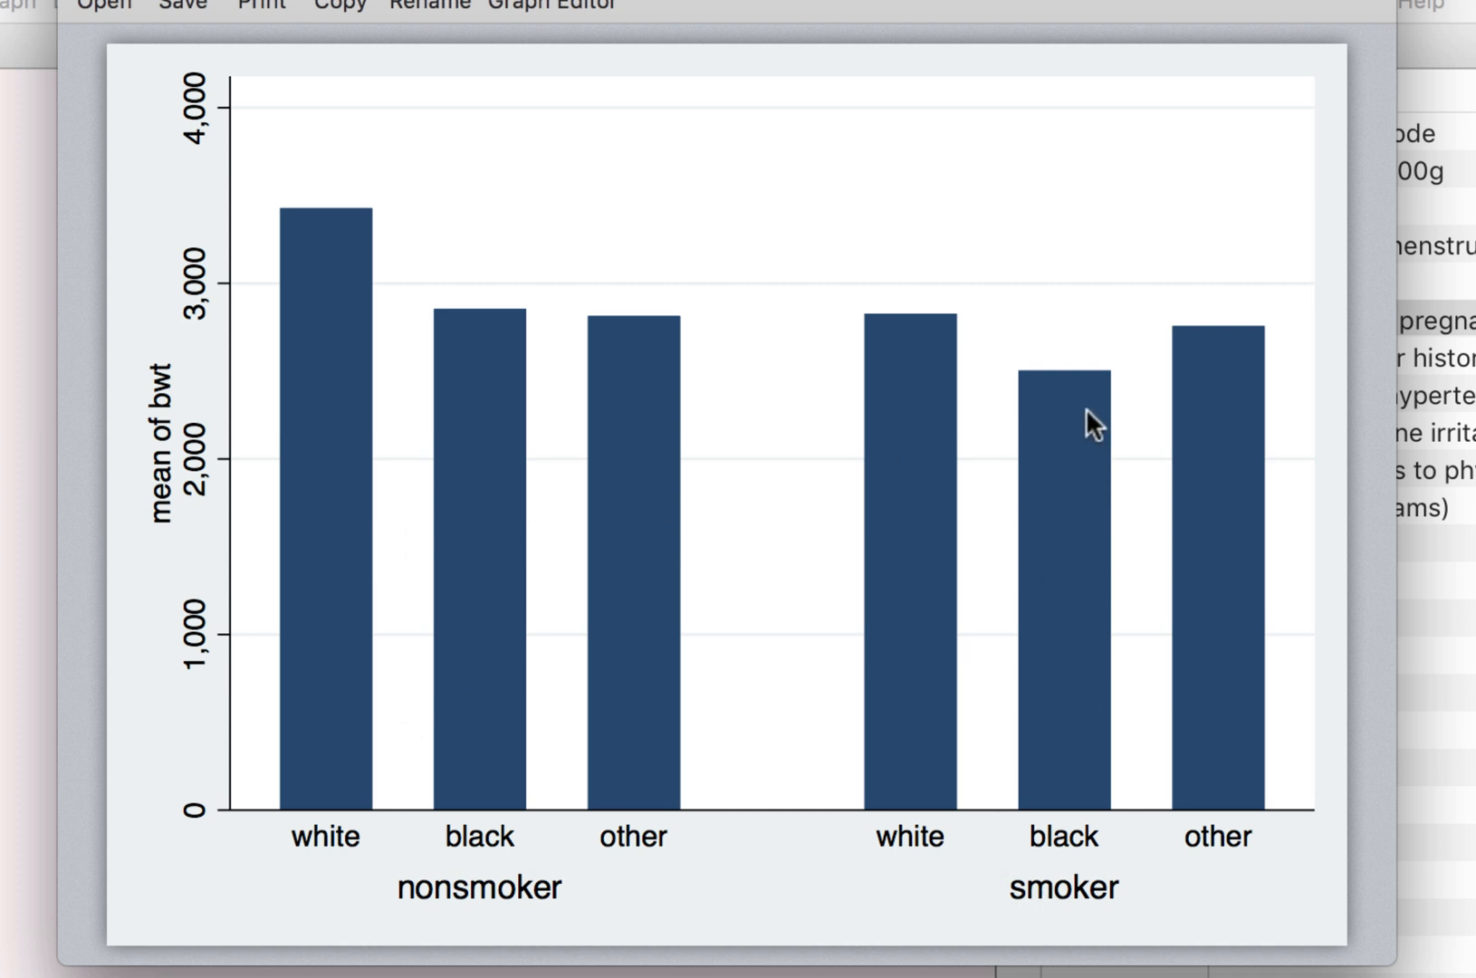
mouse_move(1061, 394)
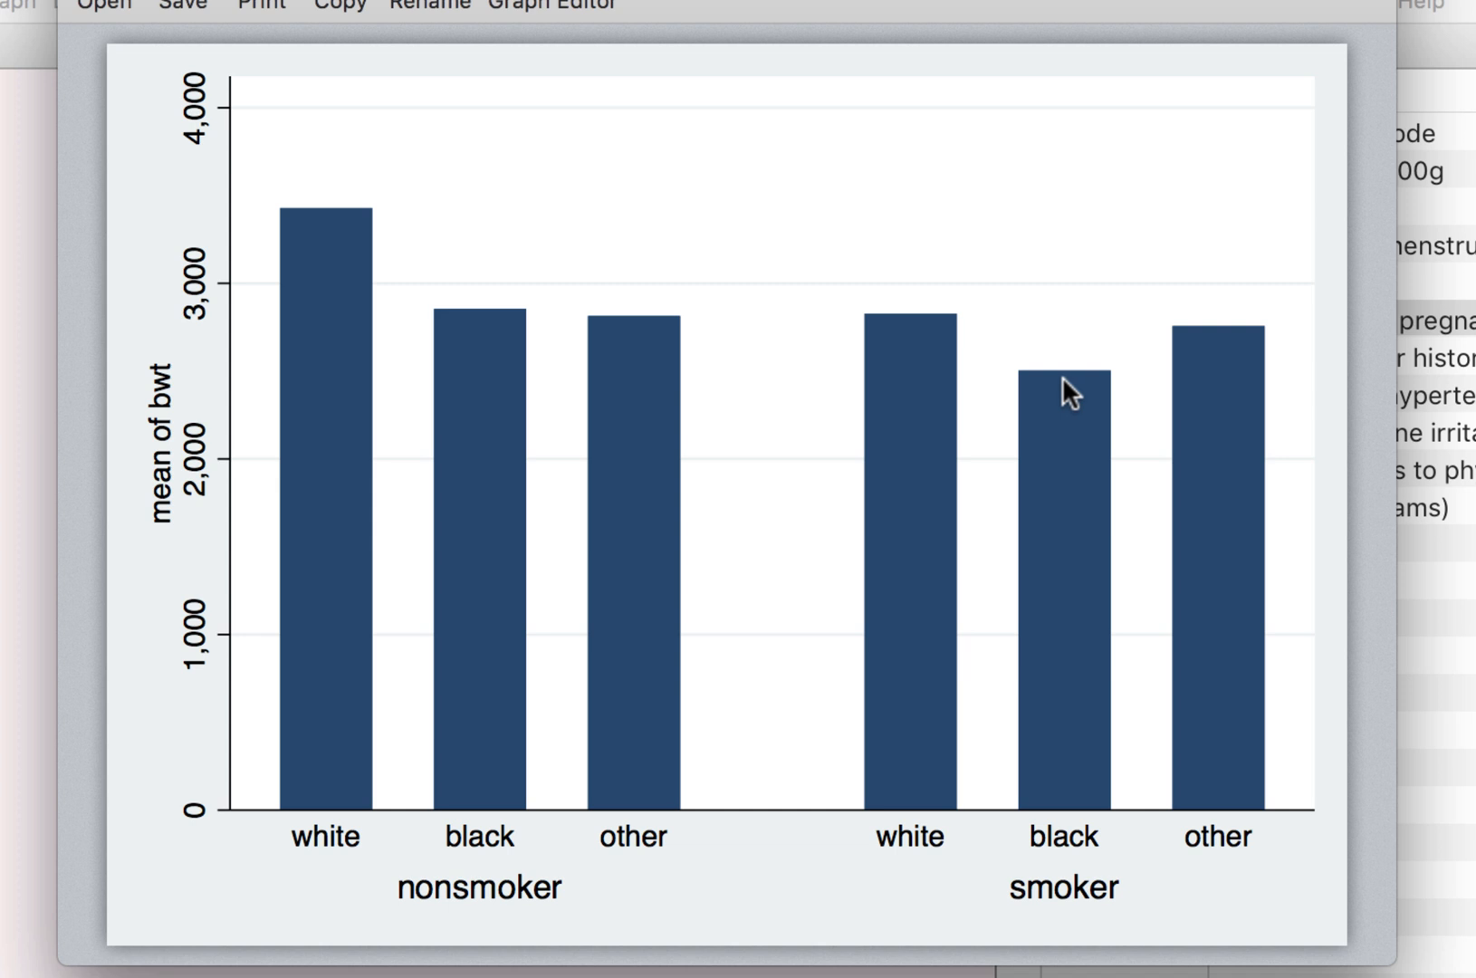
mouse_move(481, 391)
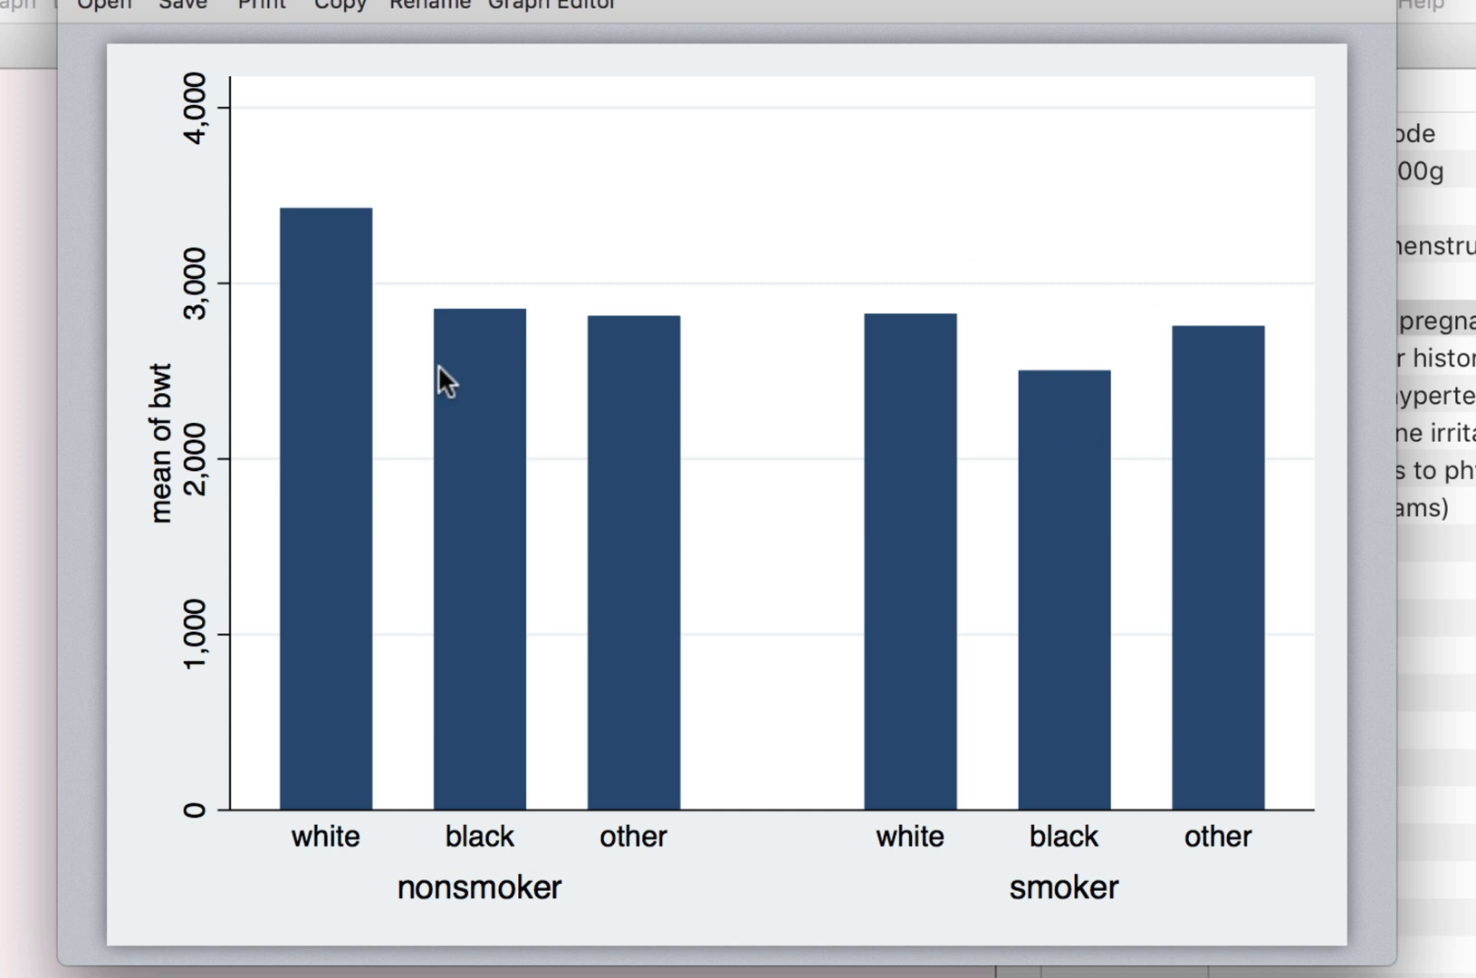
mouse_move(406, 386)
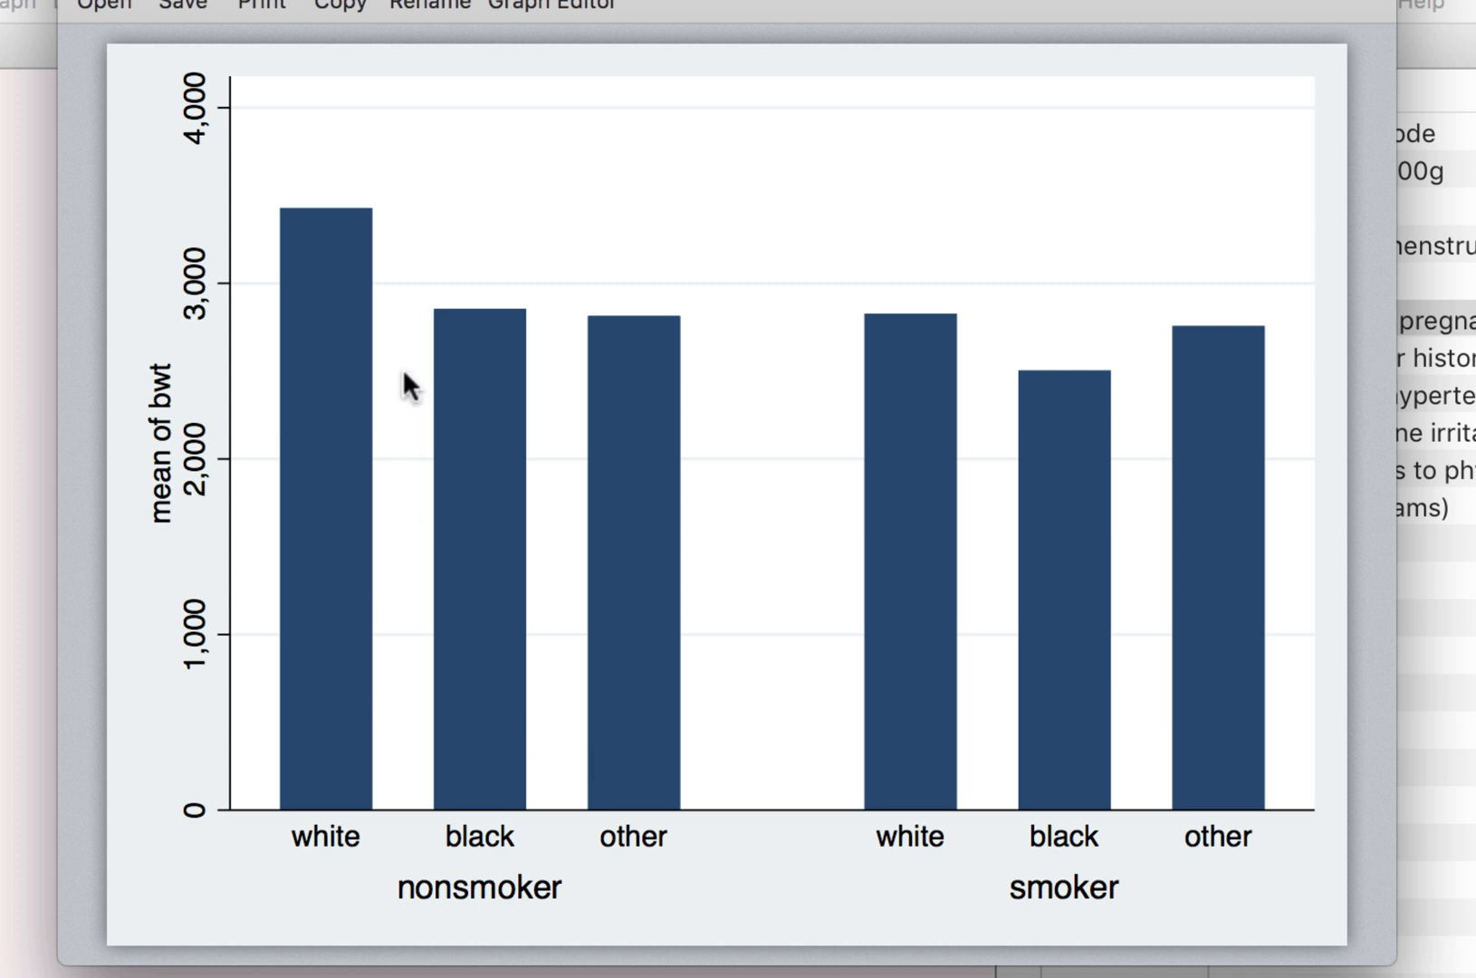
mouse_move(340, 256)
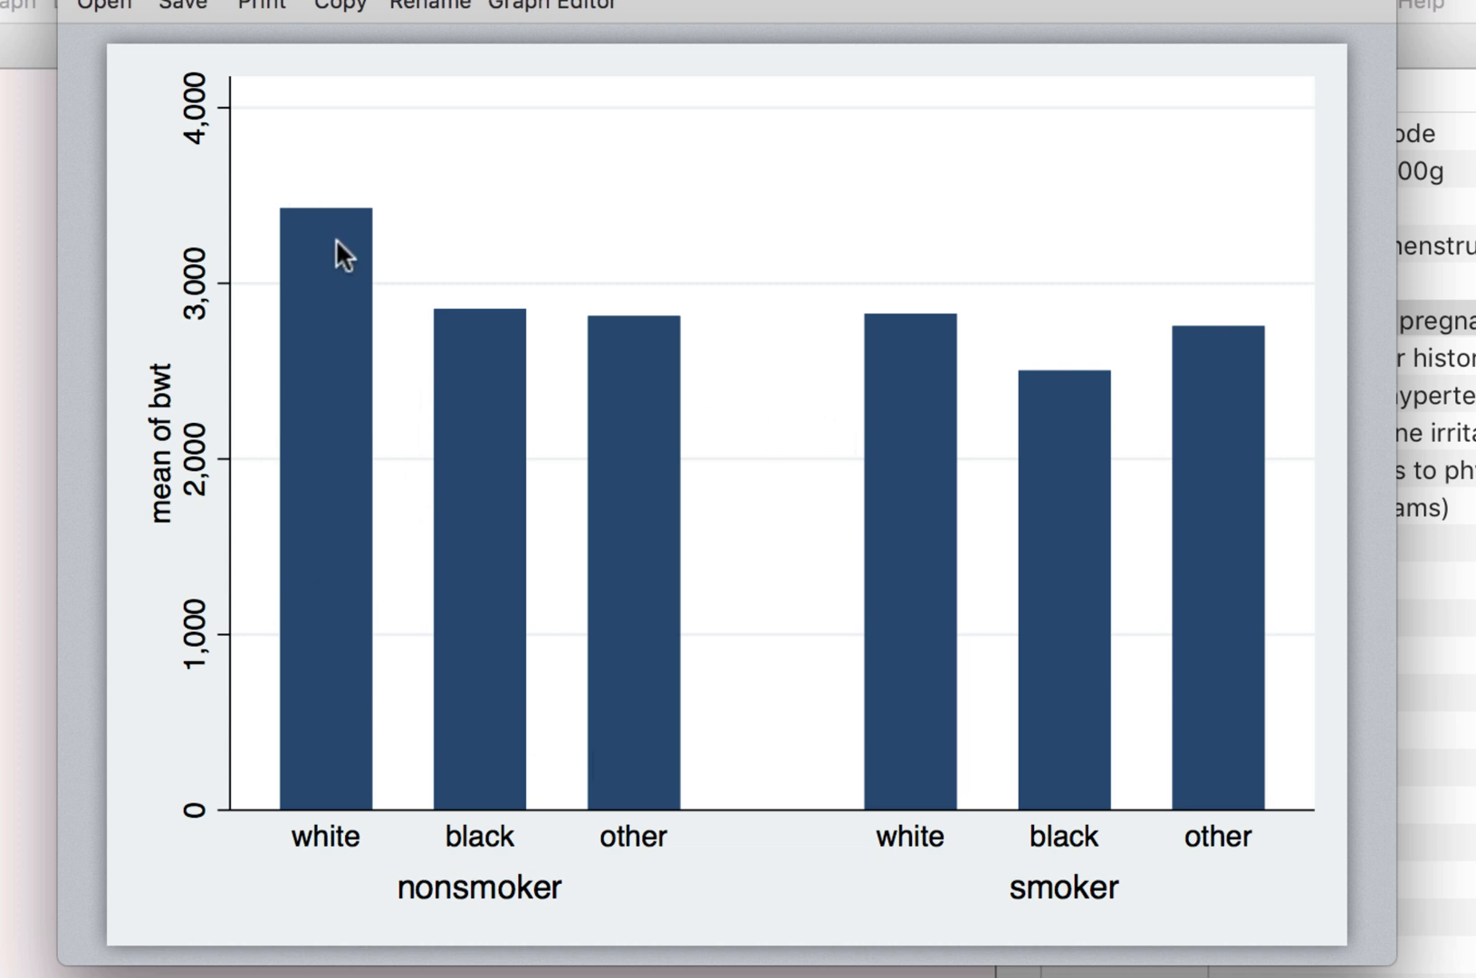
mouse_move(524, 365)
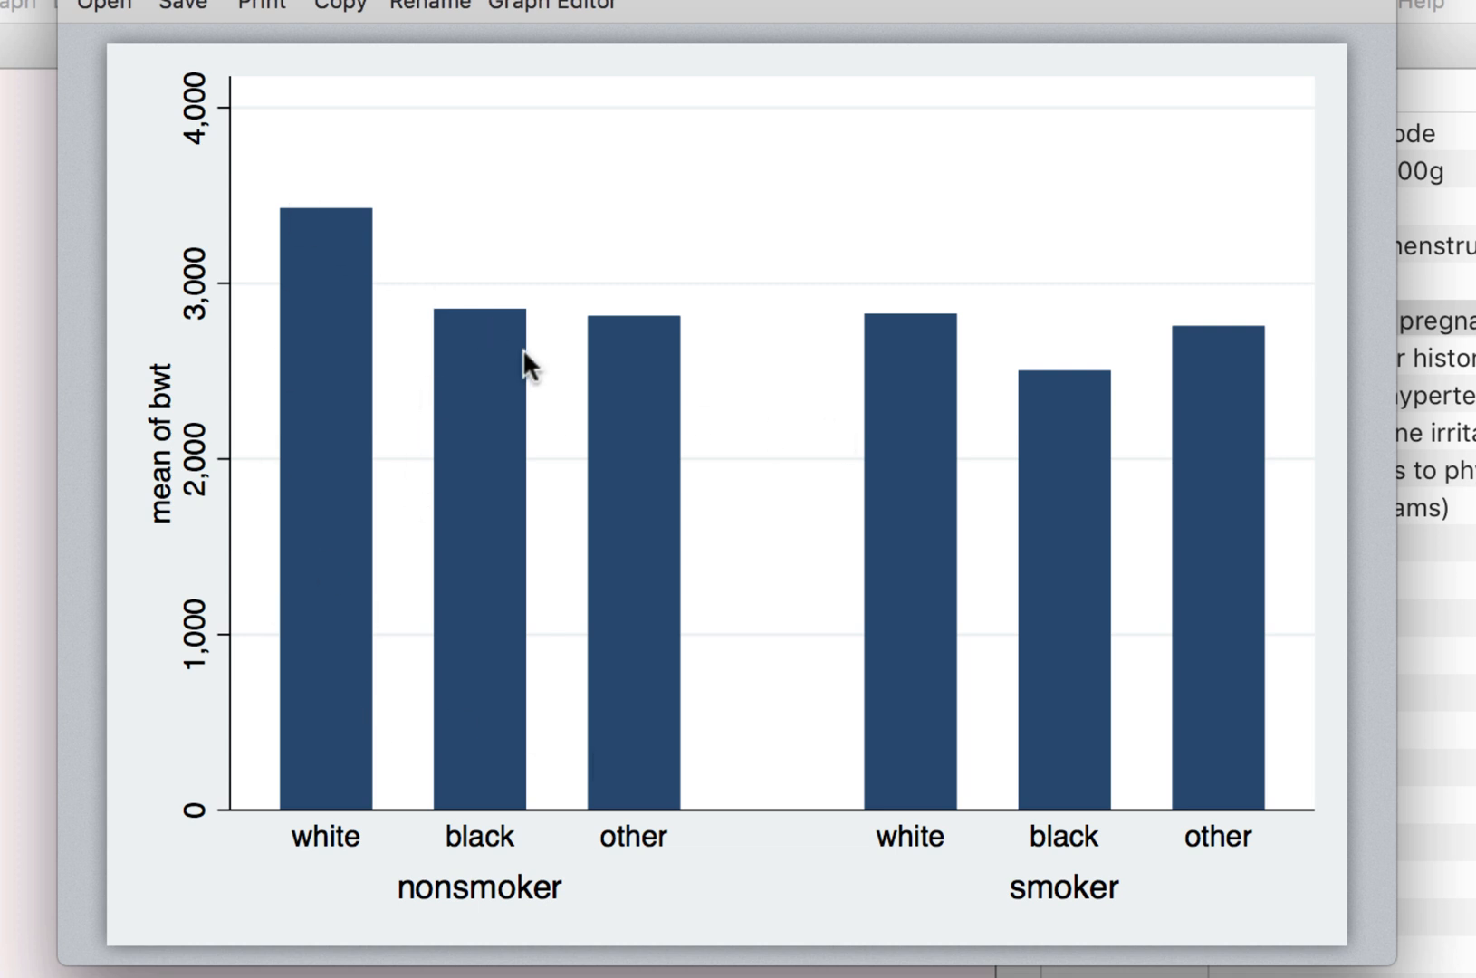
mouse_move(1059, 416)
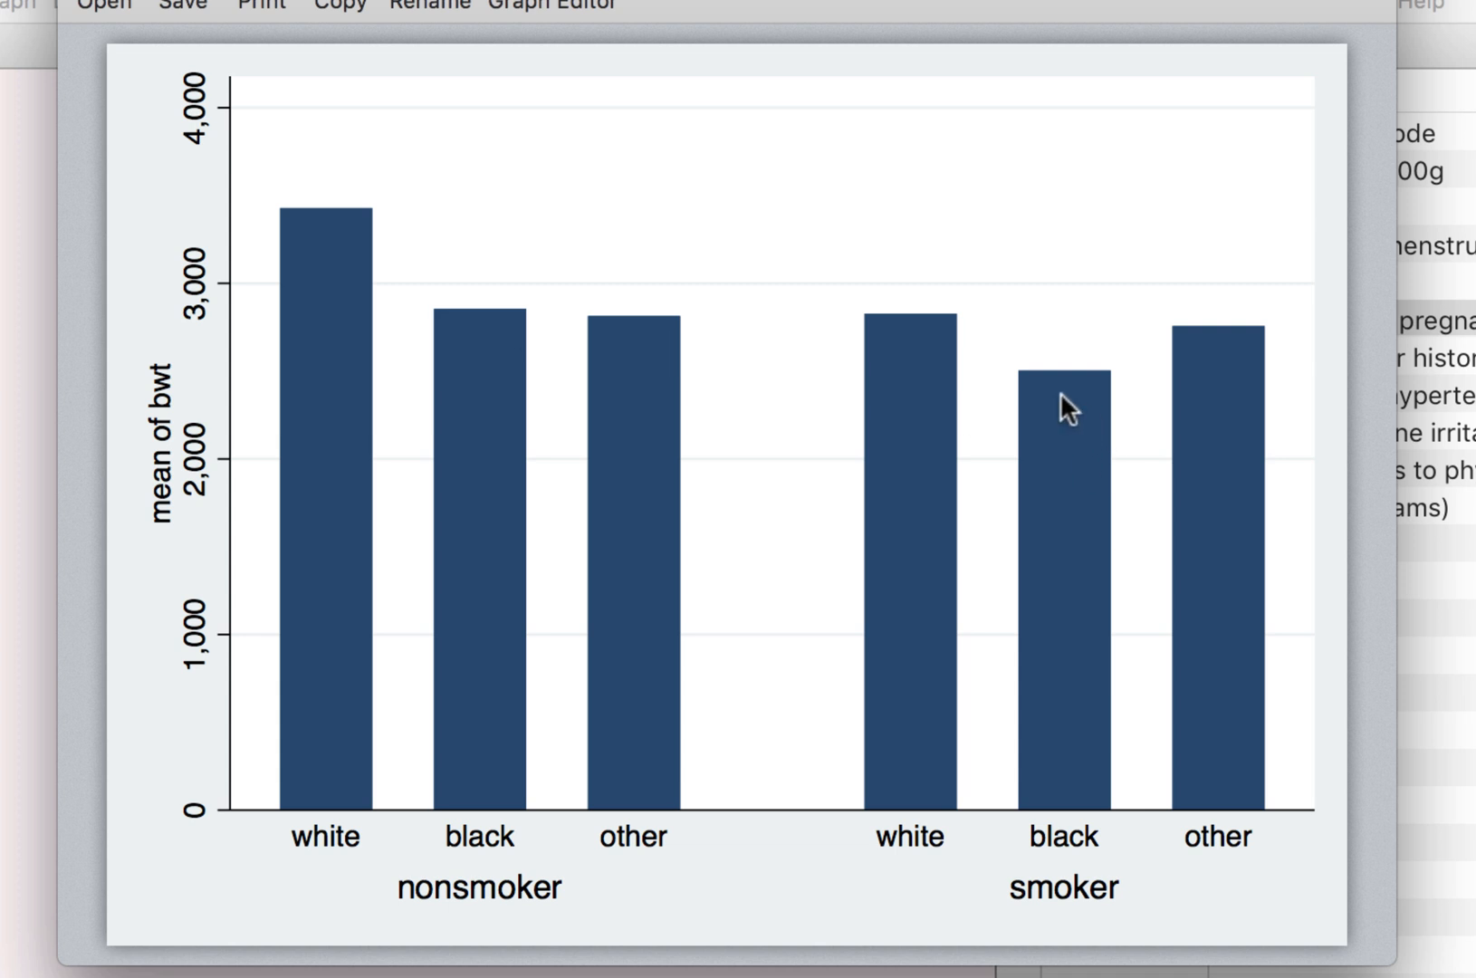
mouse_move(822, 305)
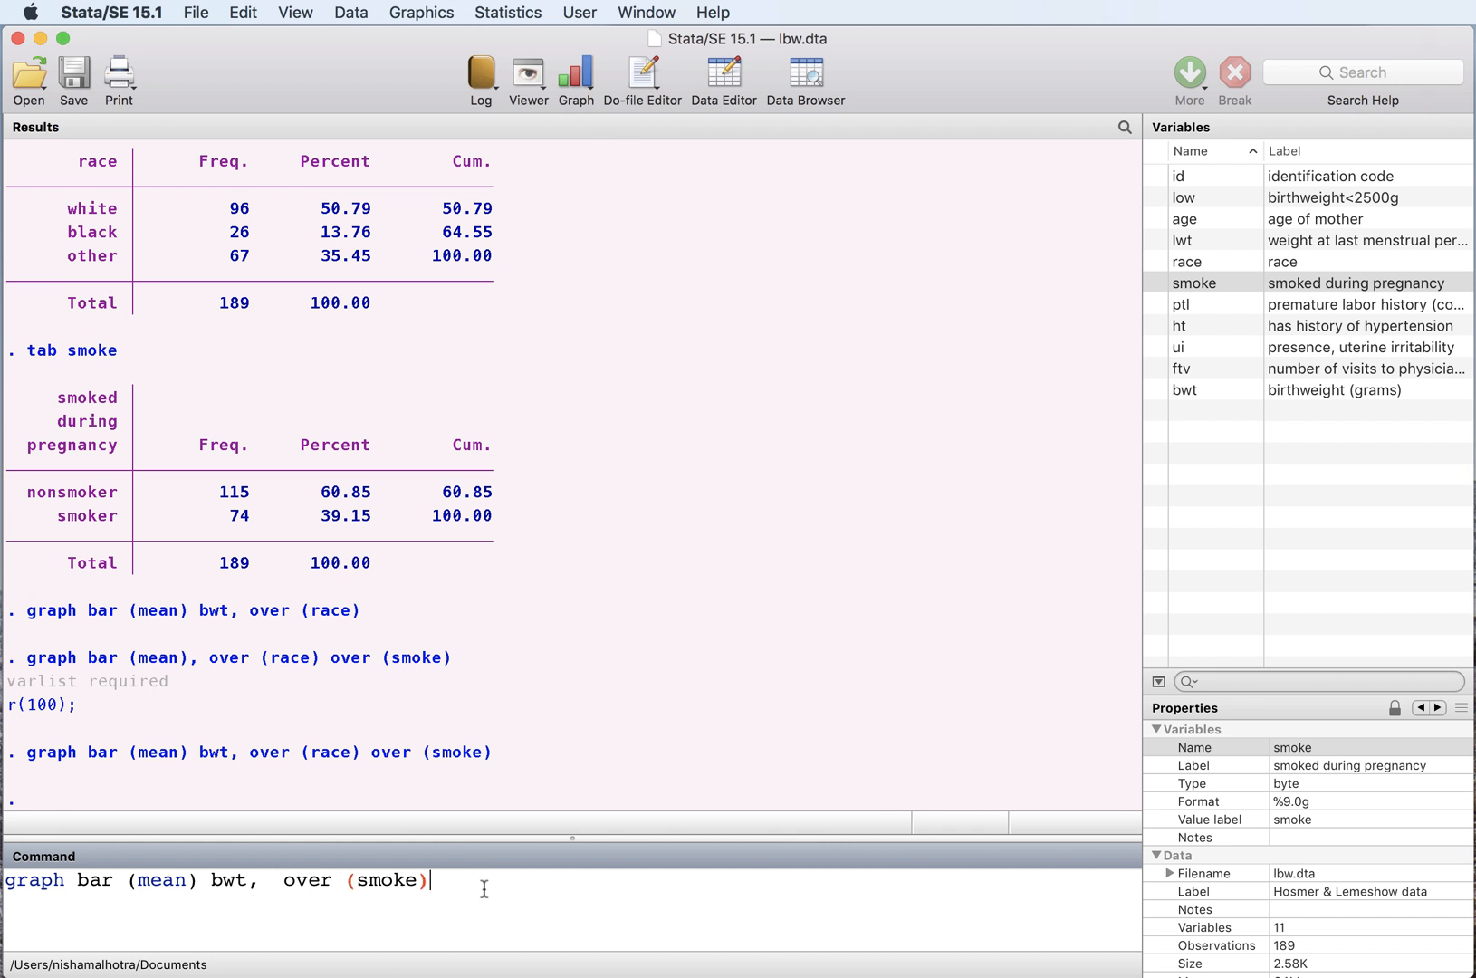
Run graph bar (mean) bwt, over(smoke) over(race) to compare smokers within races
text(over (race))
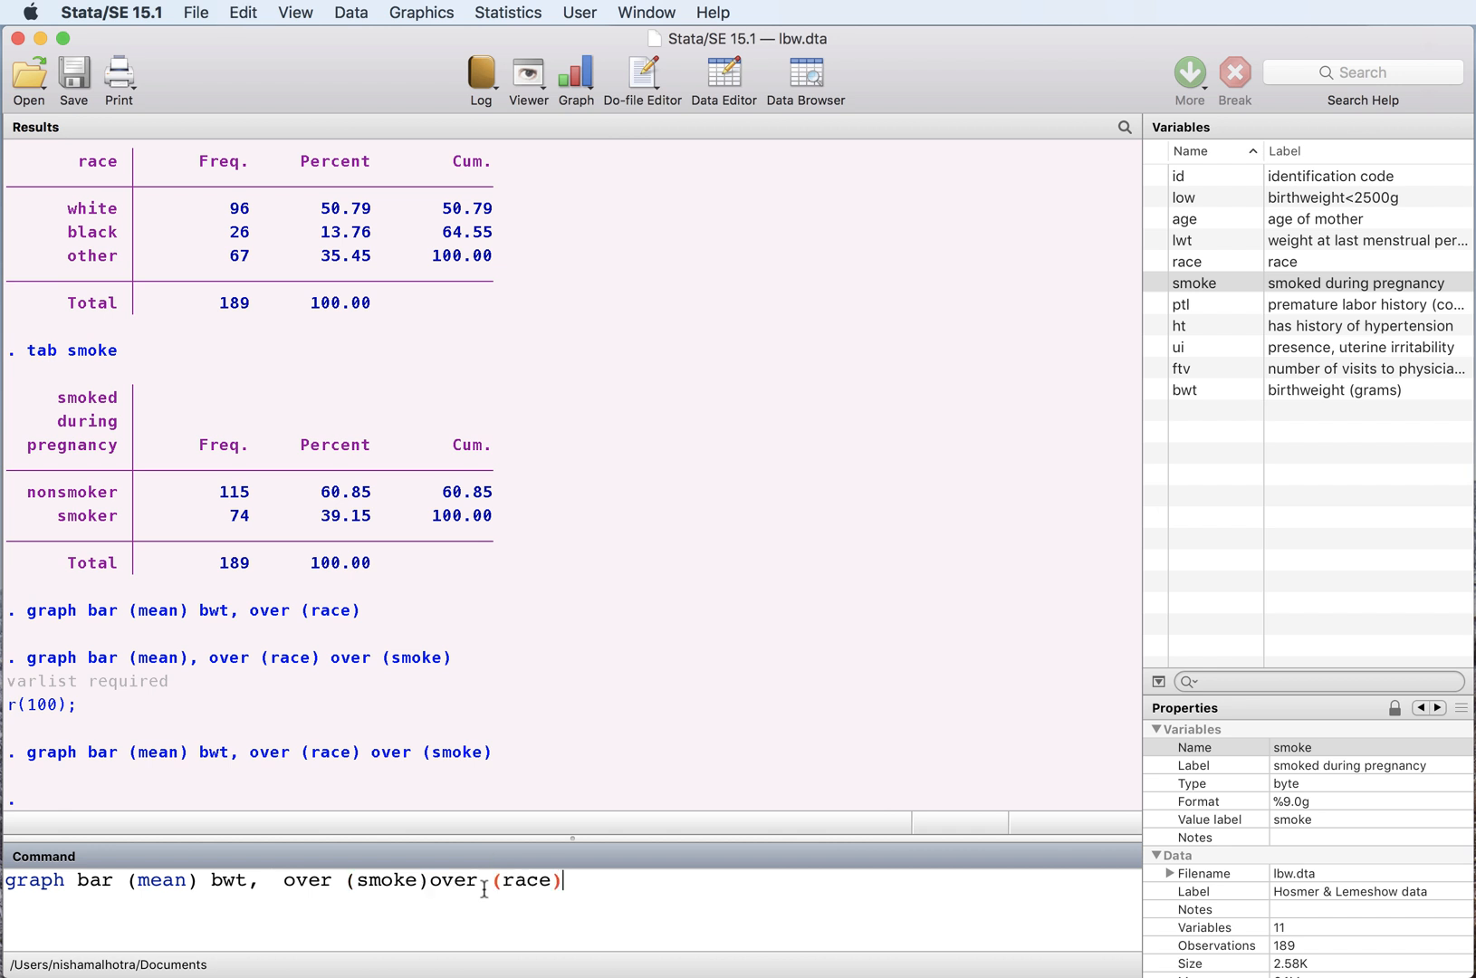
key(Return)
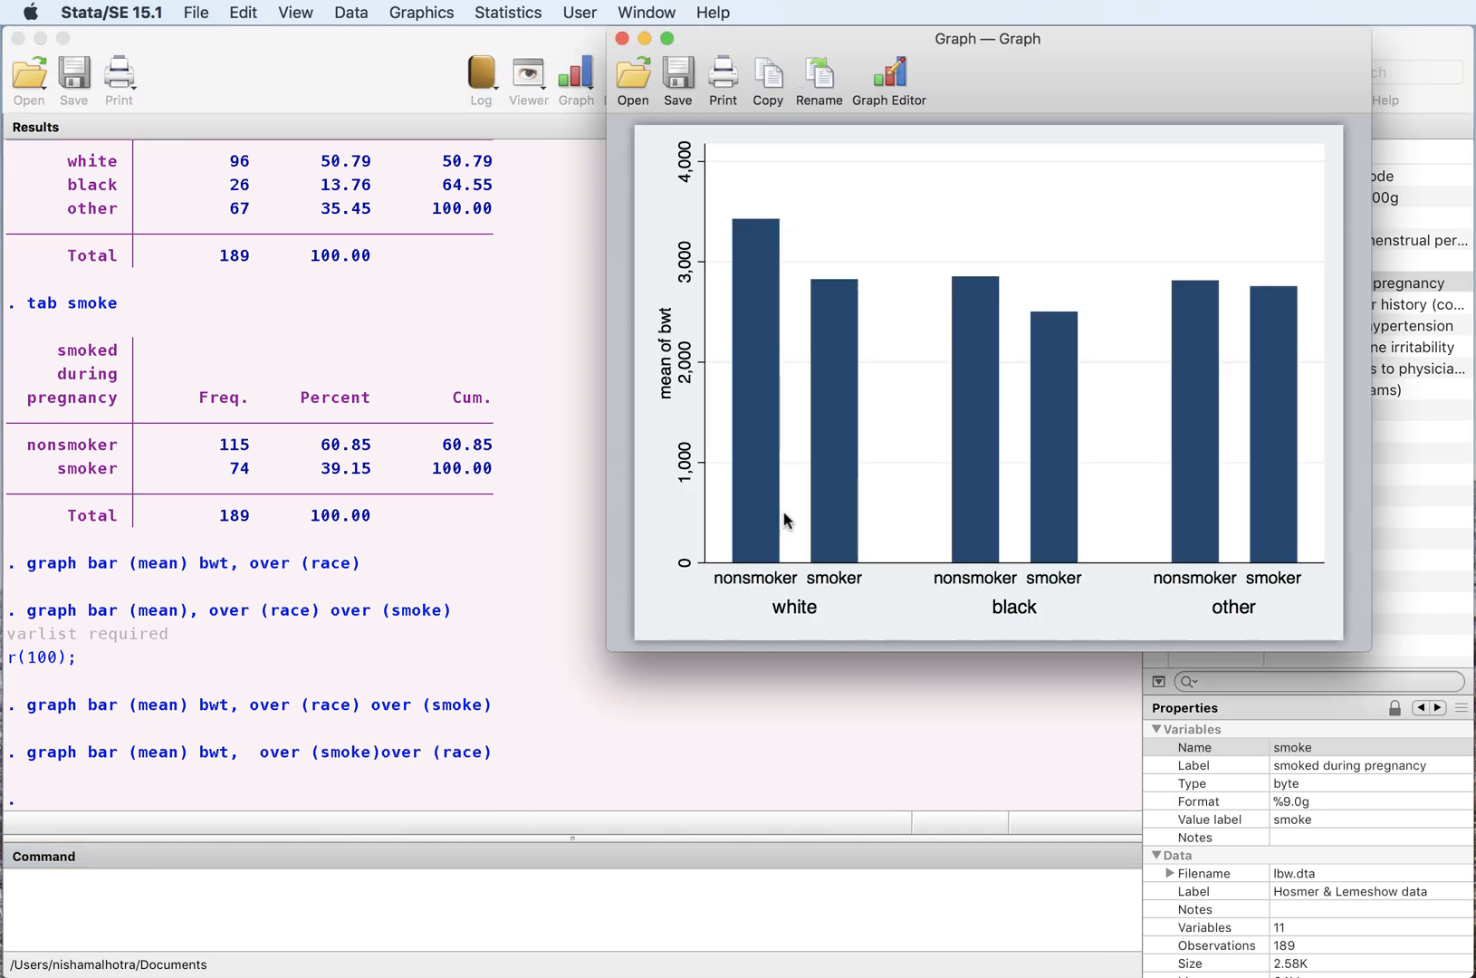
mouse_move(799, 617)
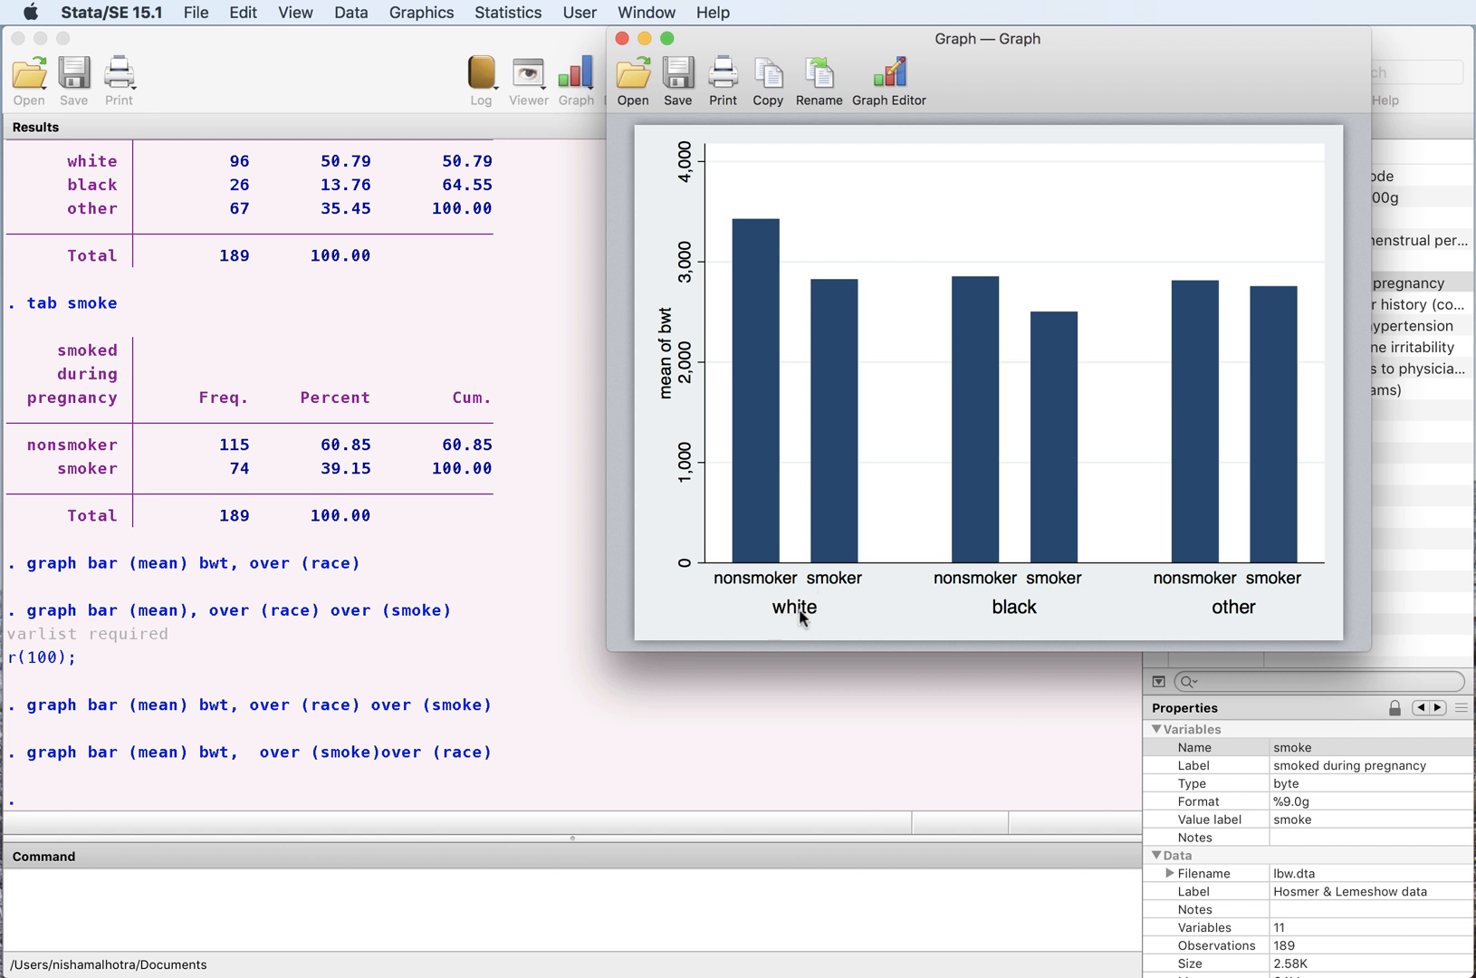
mouse_move(745, 269)
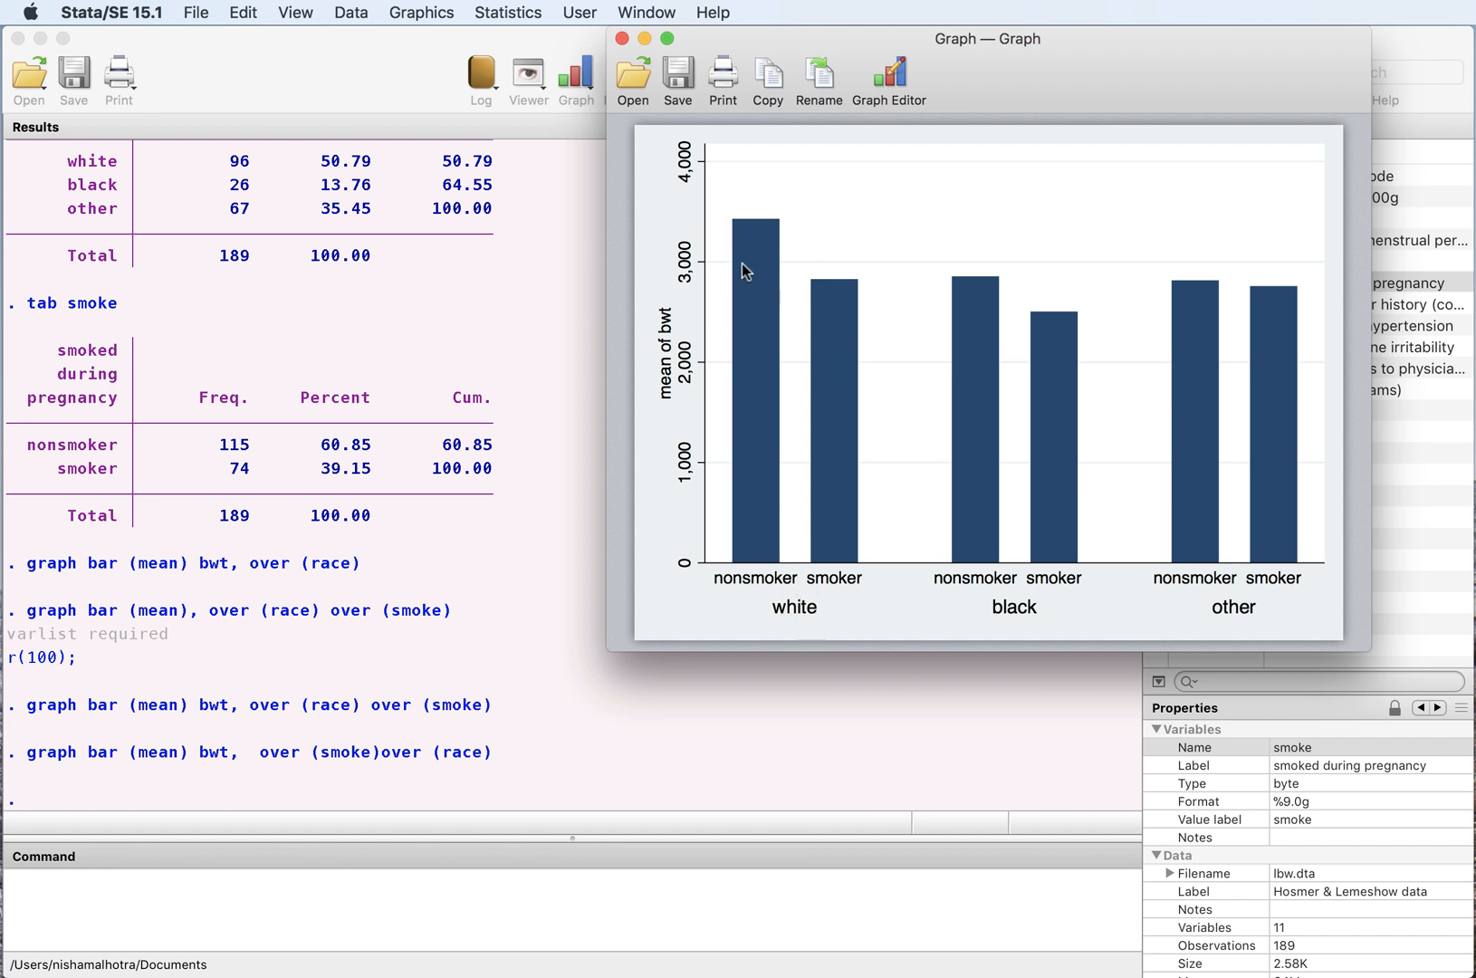
mouse_move(759, 242)
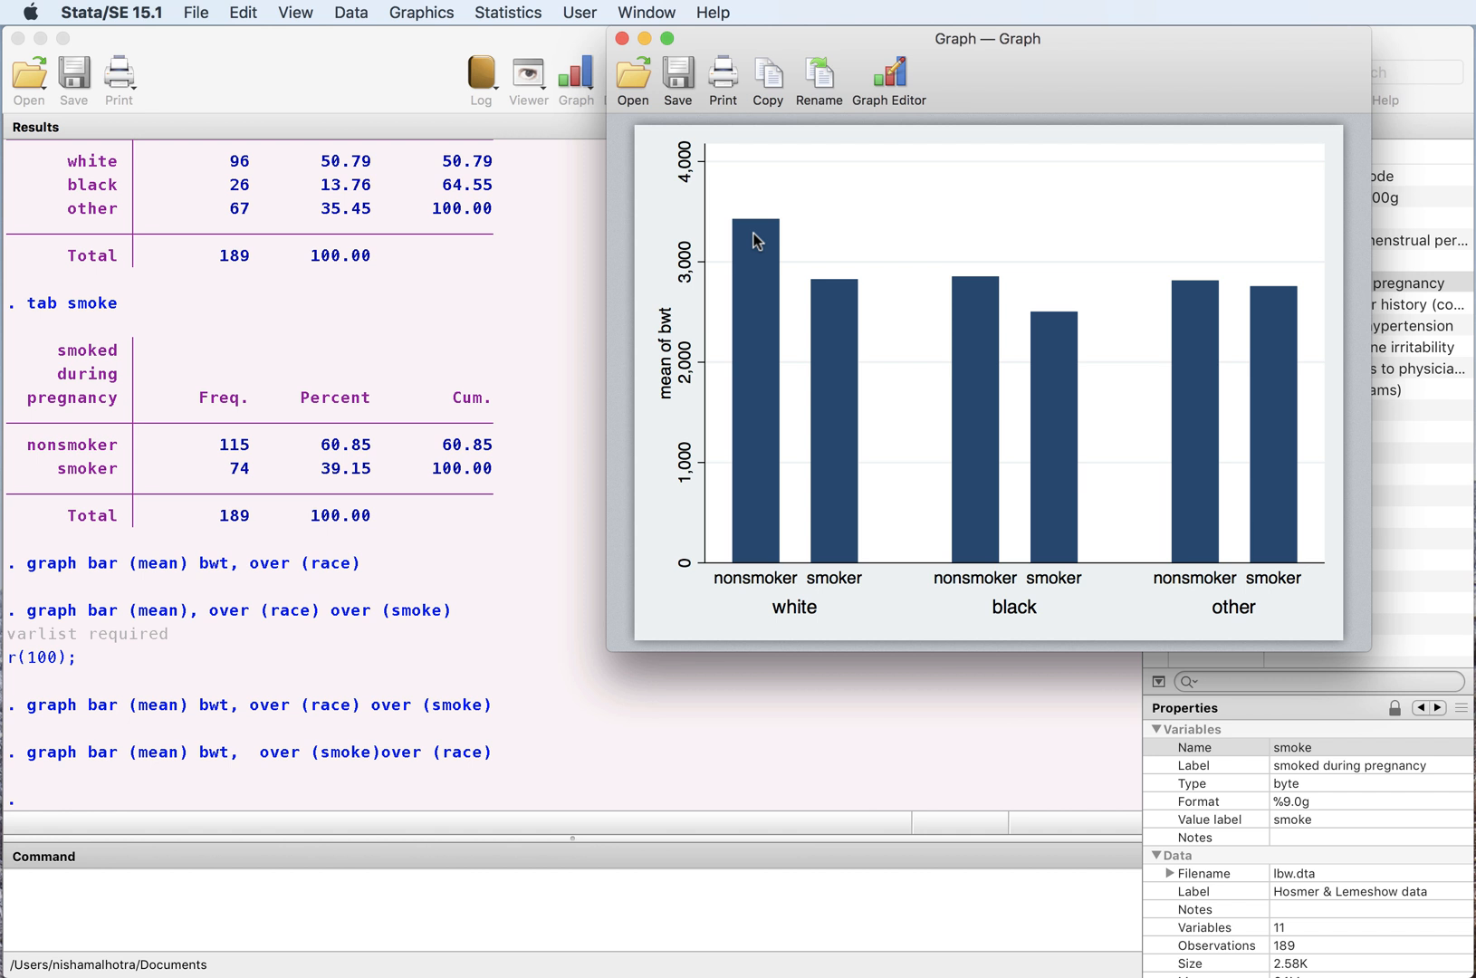
mouse_move(1173, 276)
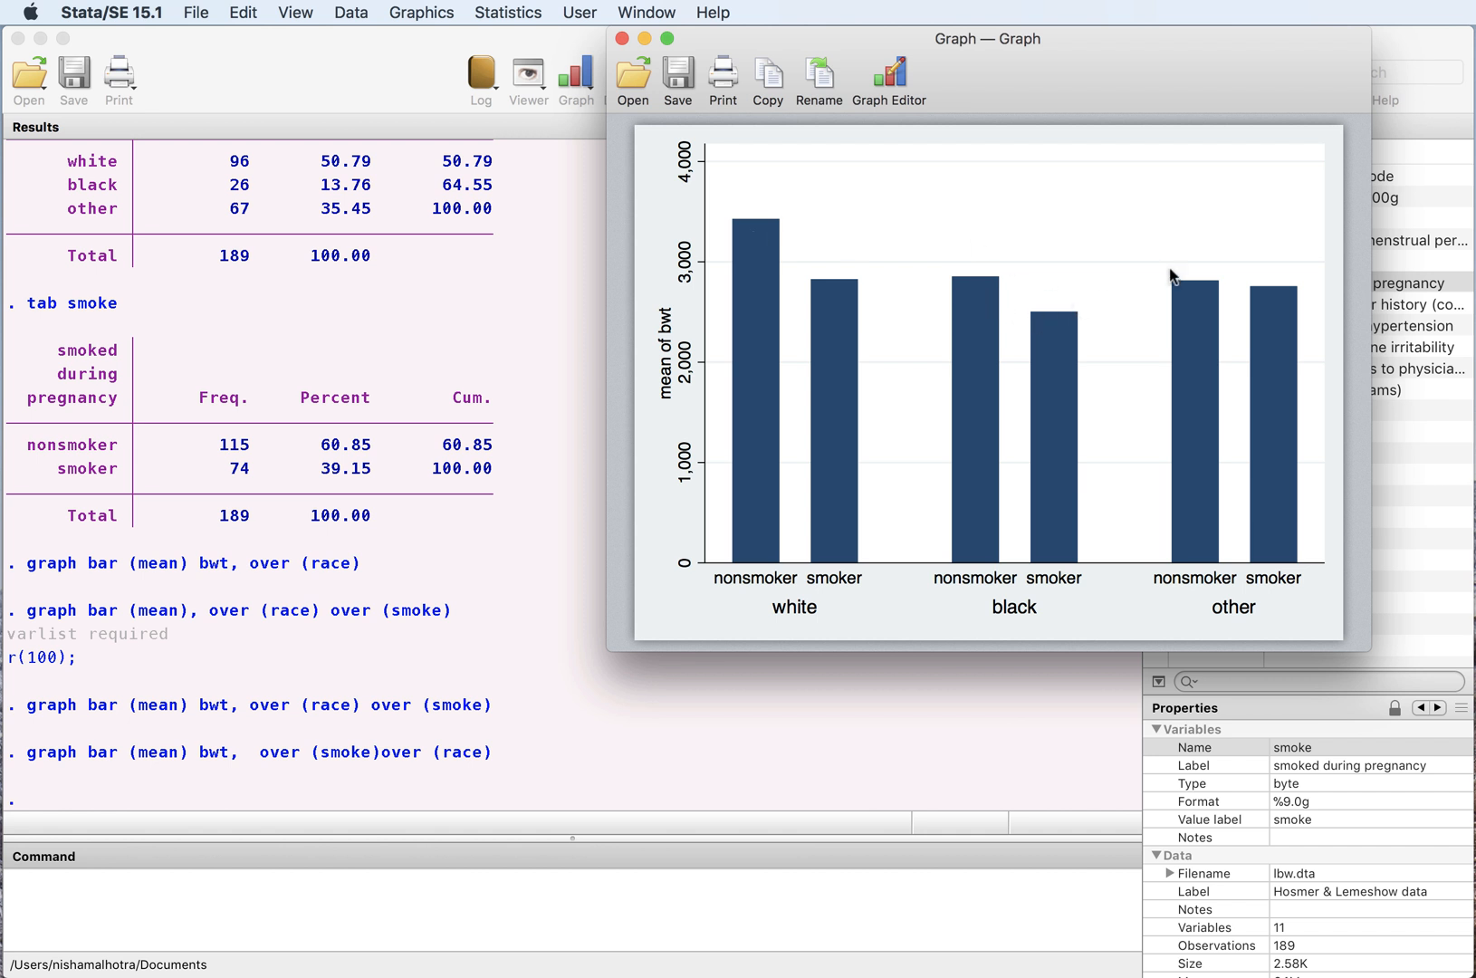
mouse_move(1166, 307)
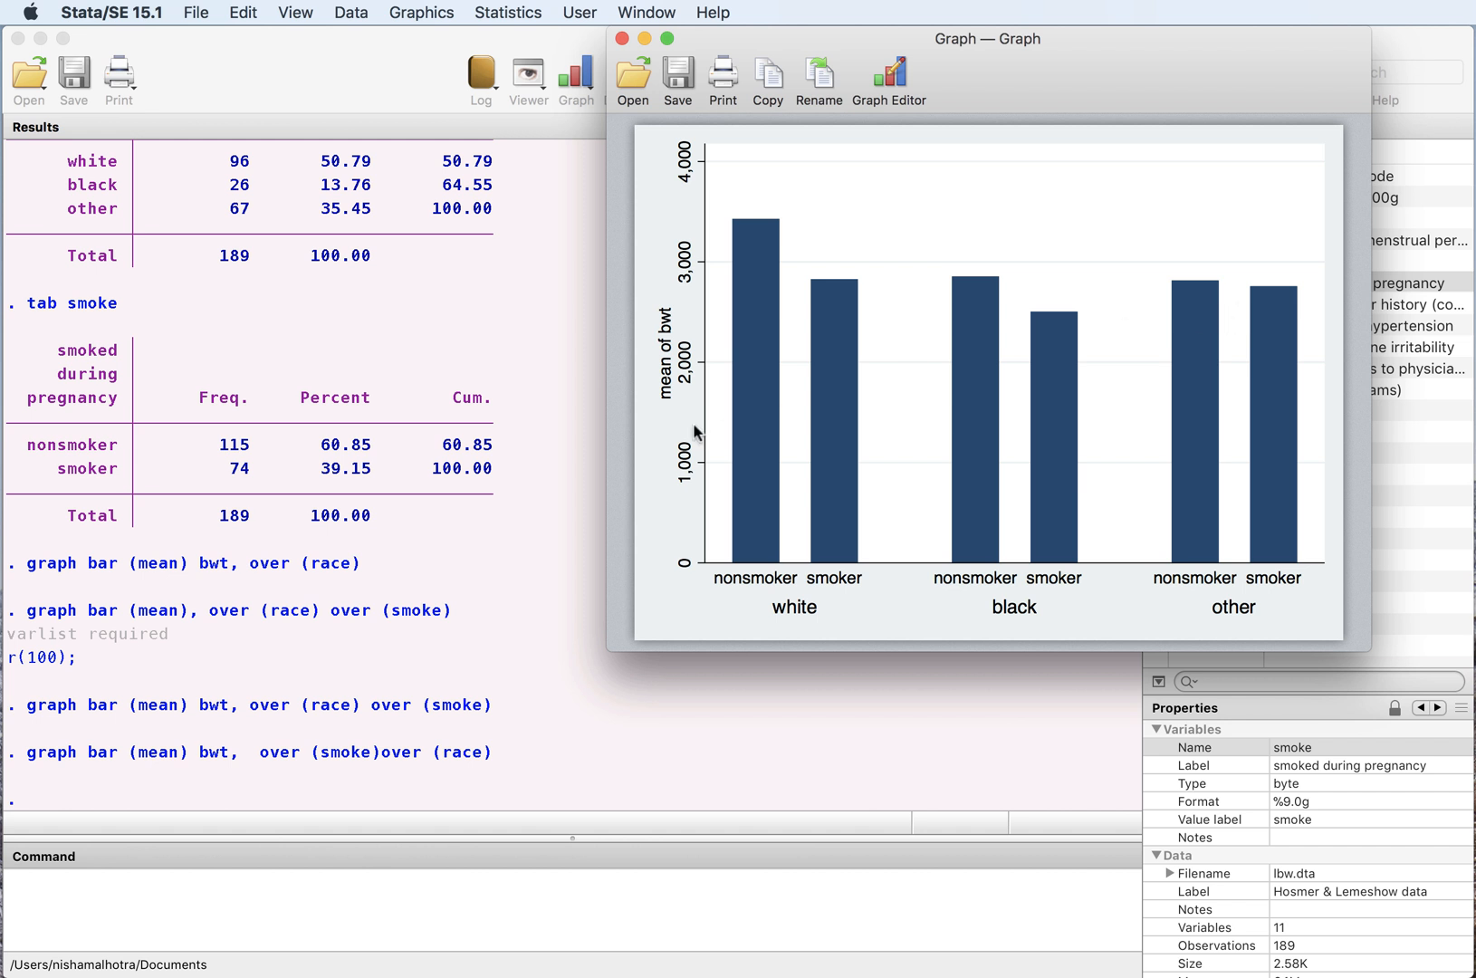
mouse_move(1115, 332)
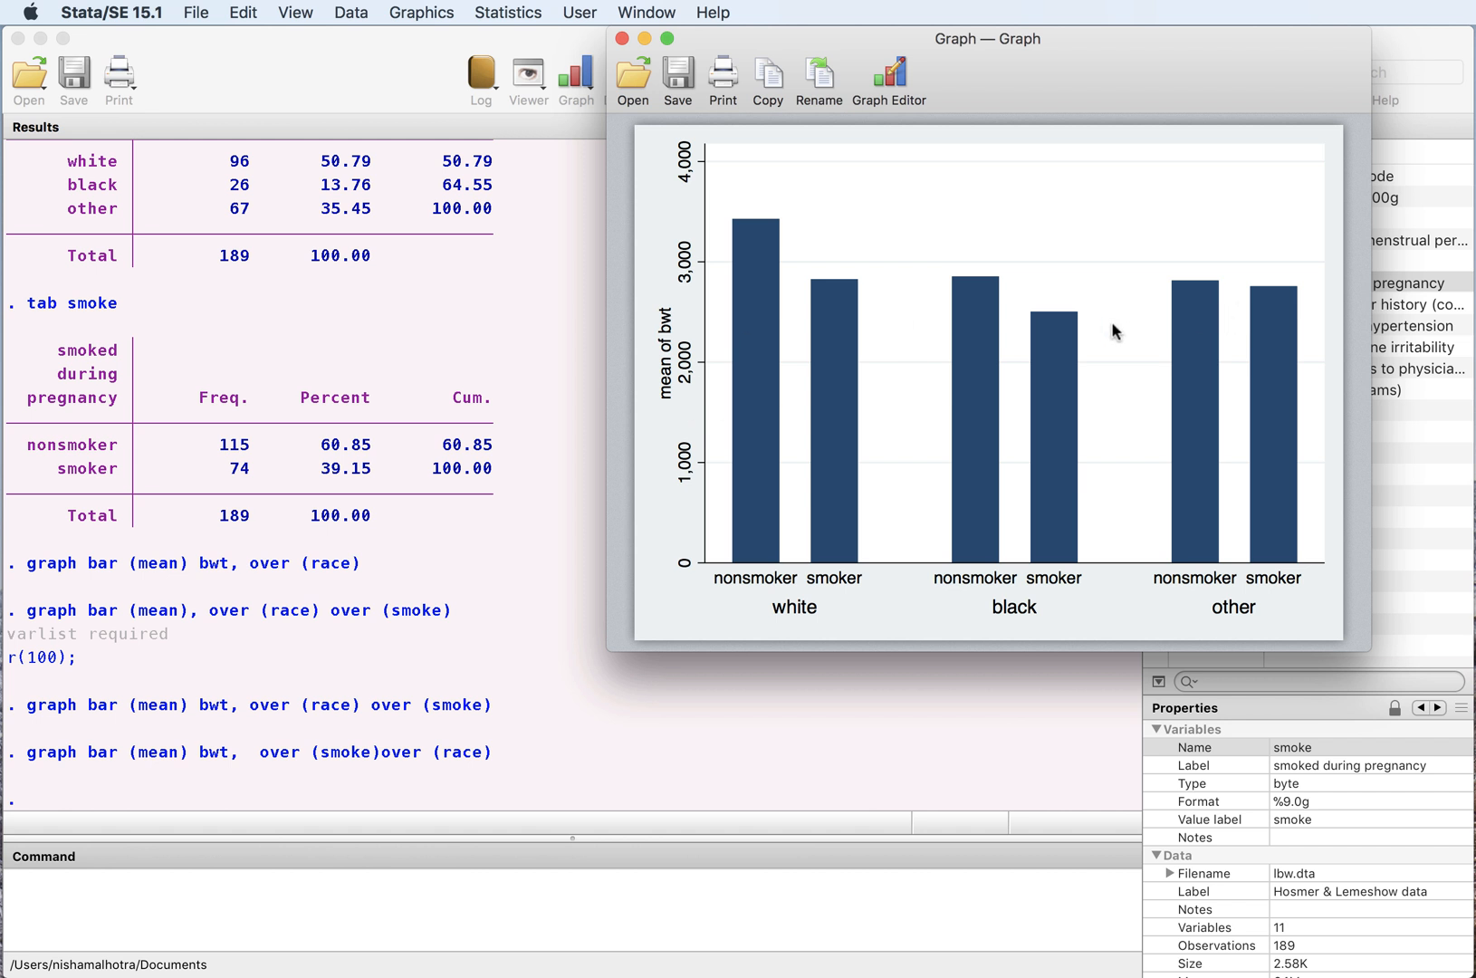
mouse_move(635, 56)
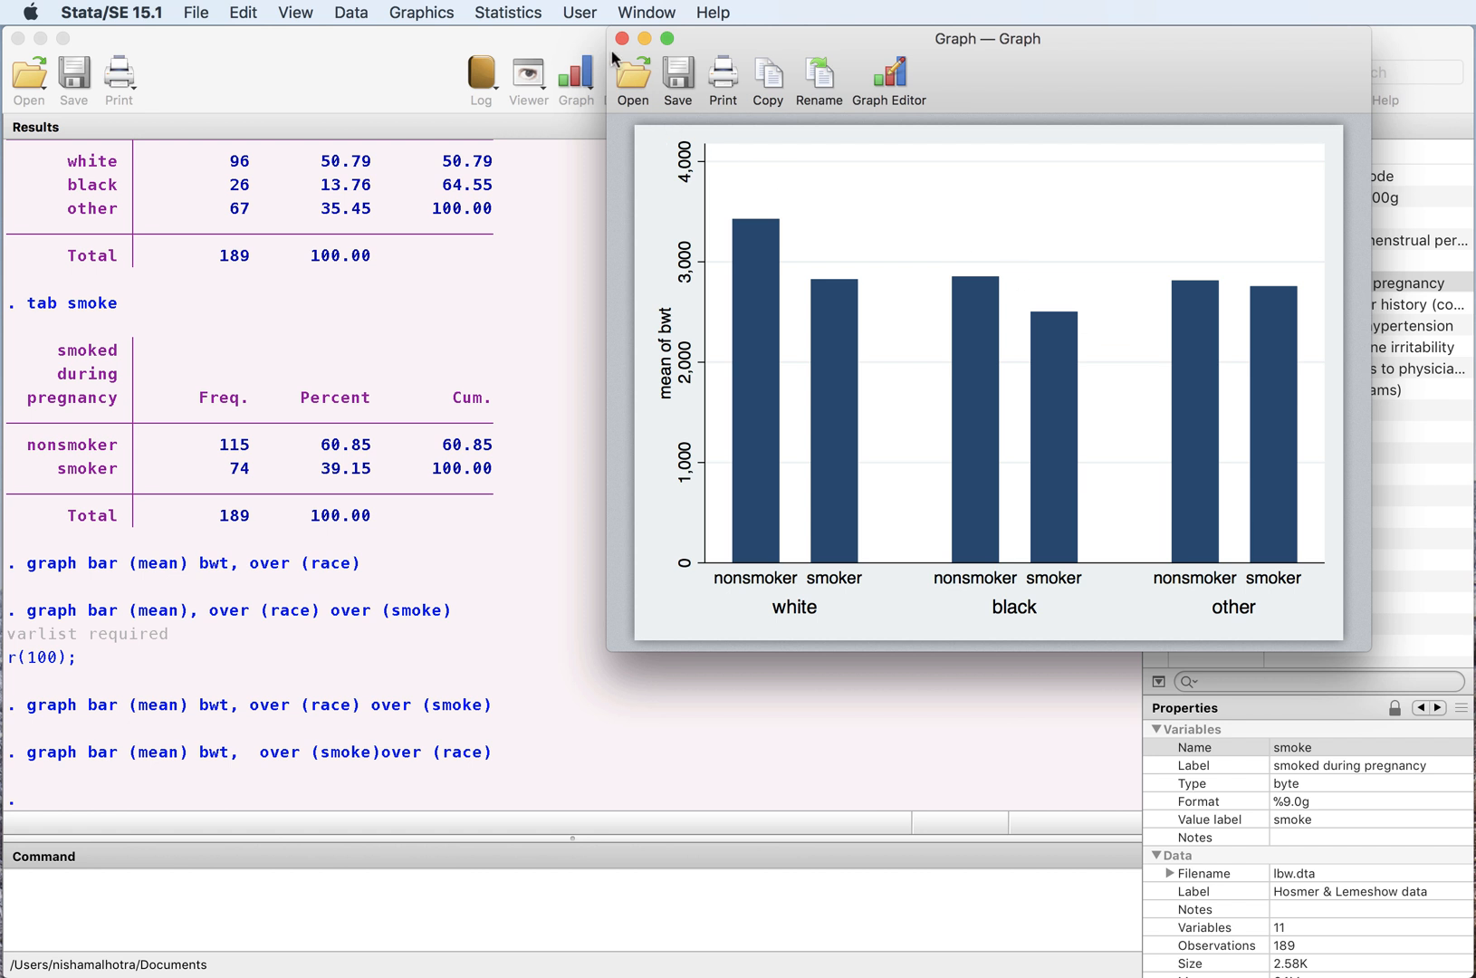
Close the previous graph and enter graph bar (mean) low, over(race)
click(627, 41)
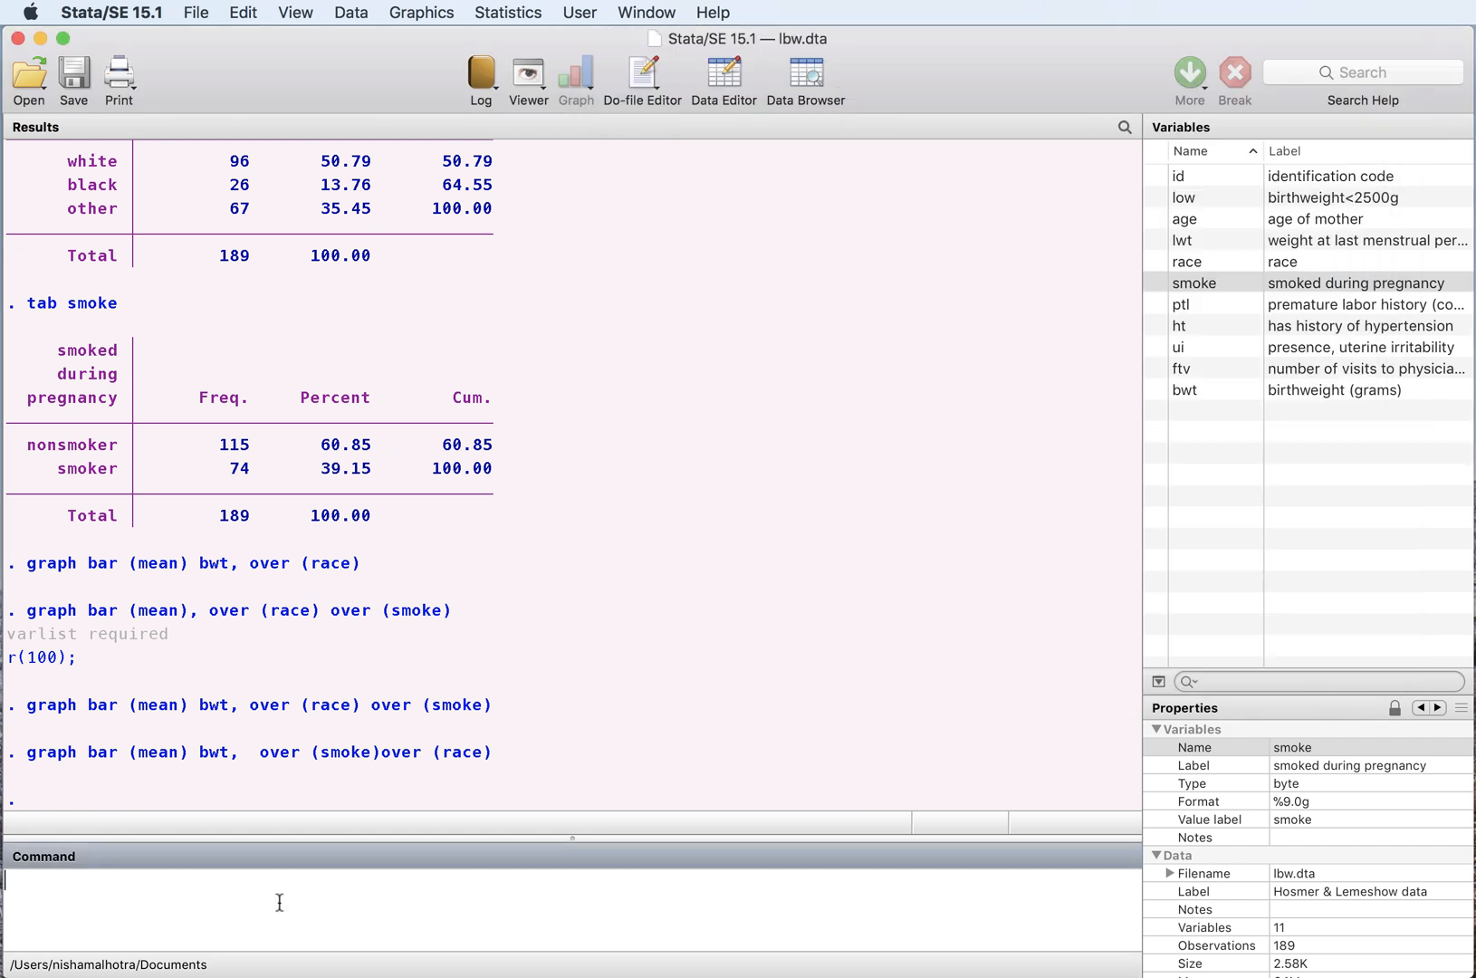
mouse_move(304, 906)
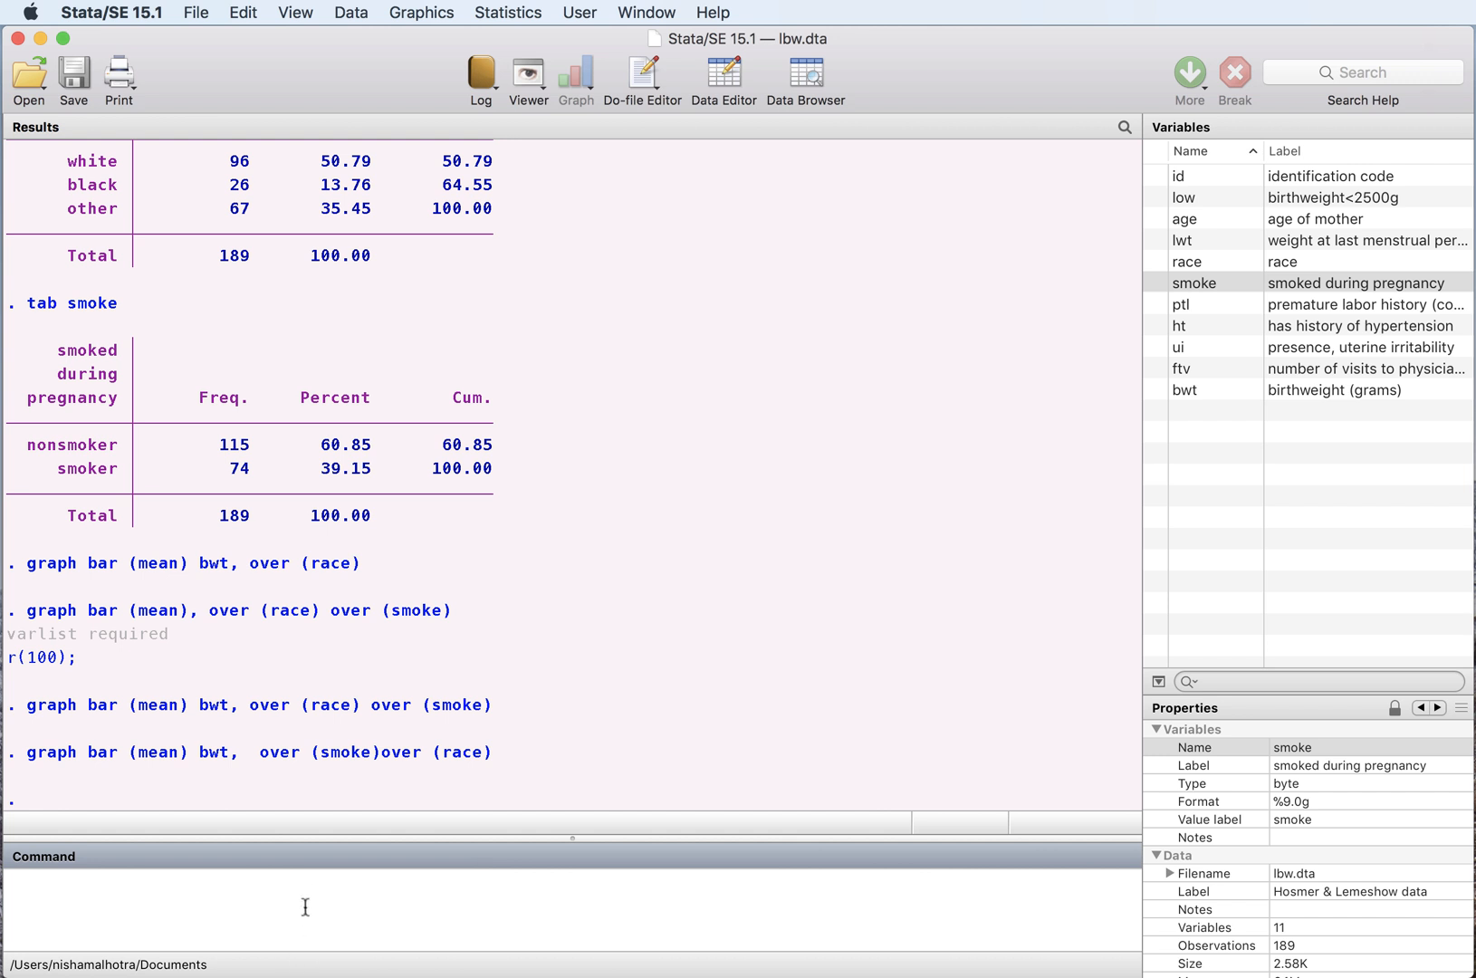
mouse_move(305, 891)
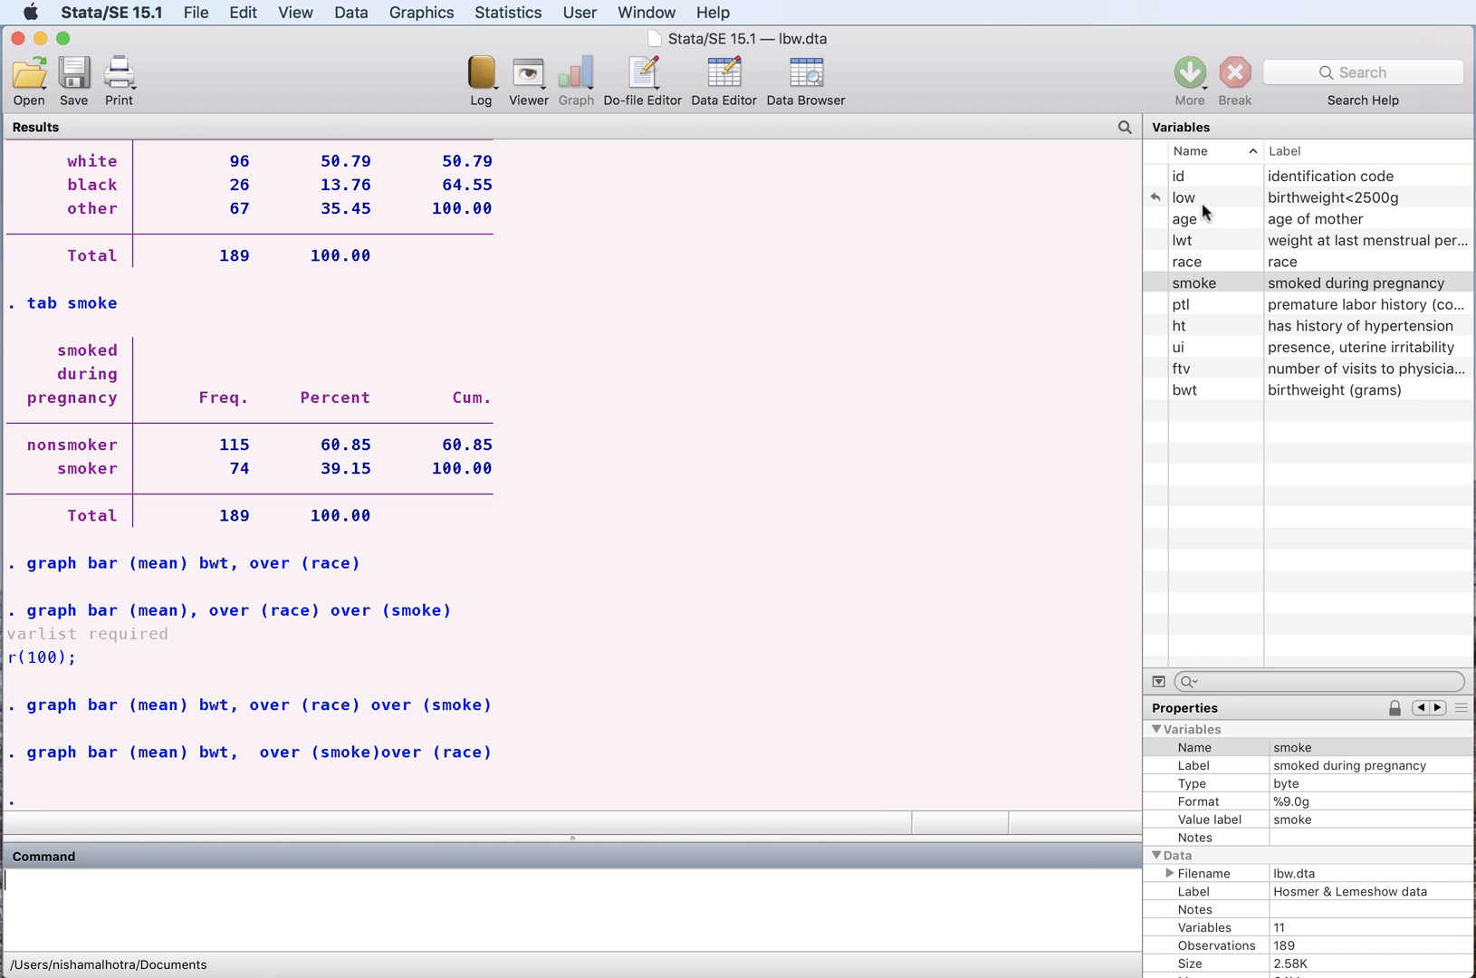
mouse_move(1225, 200)
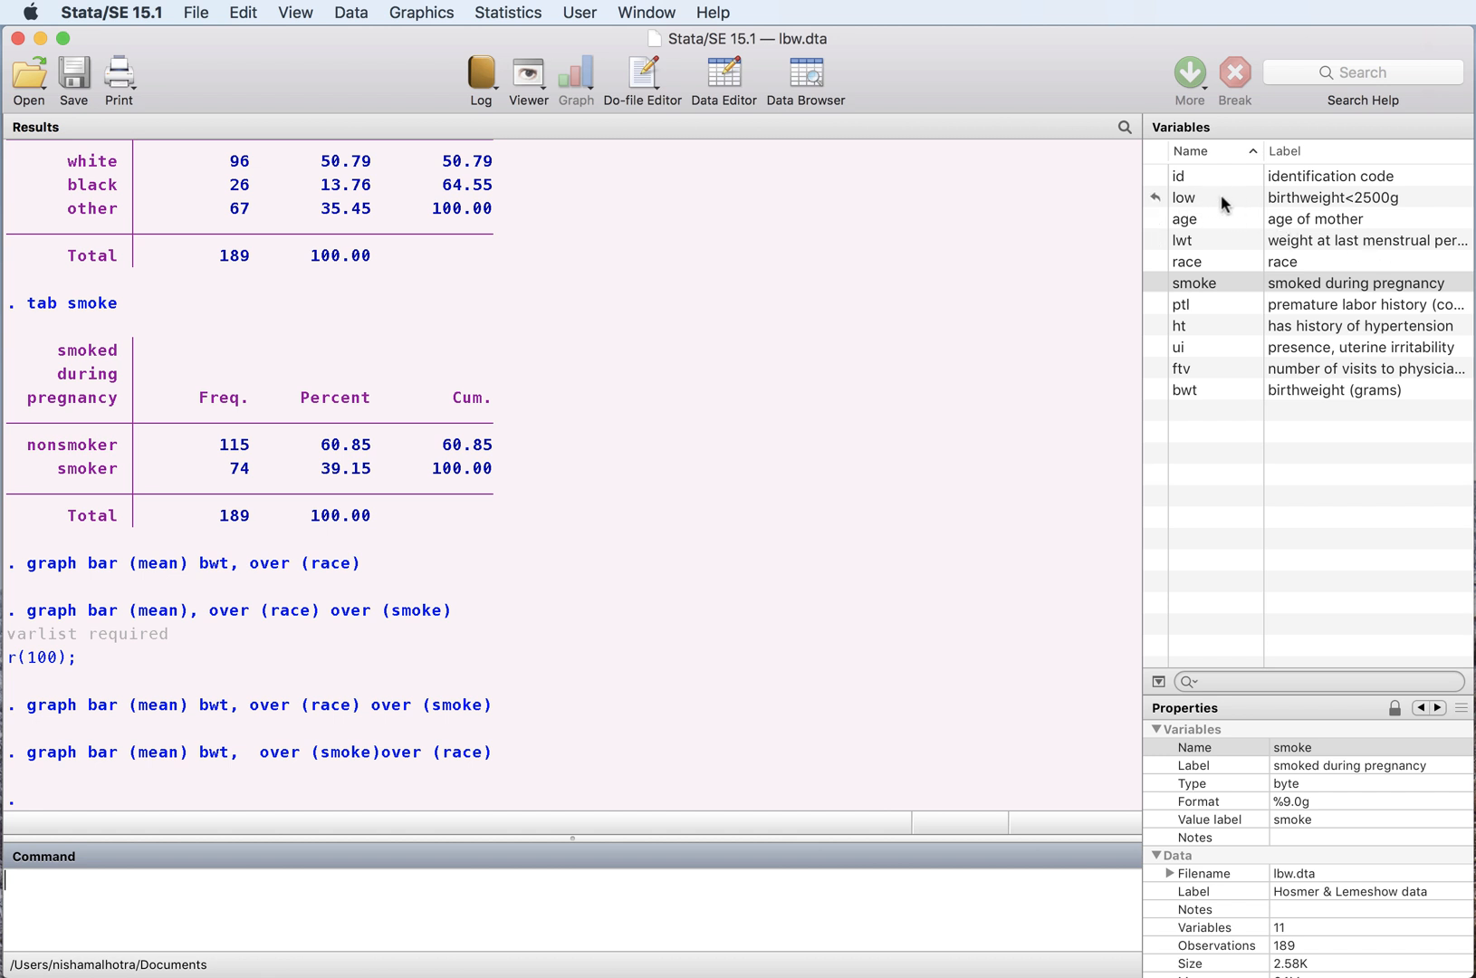
mouse_move(1202, 200)
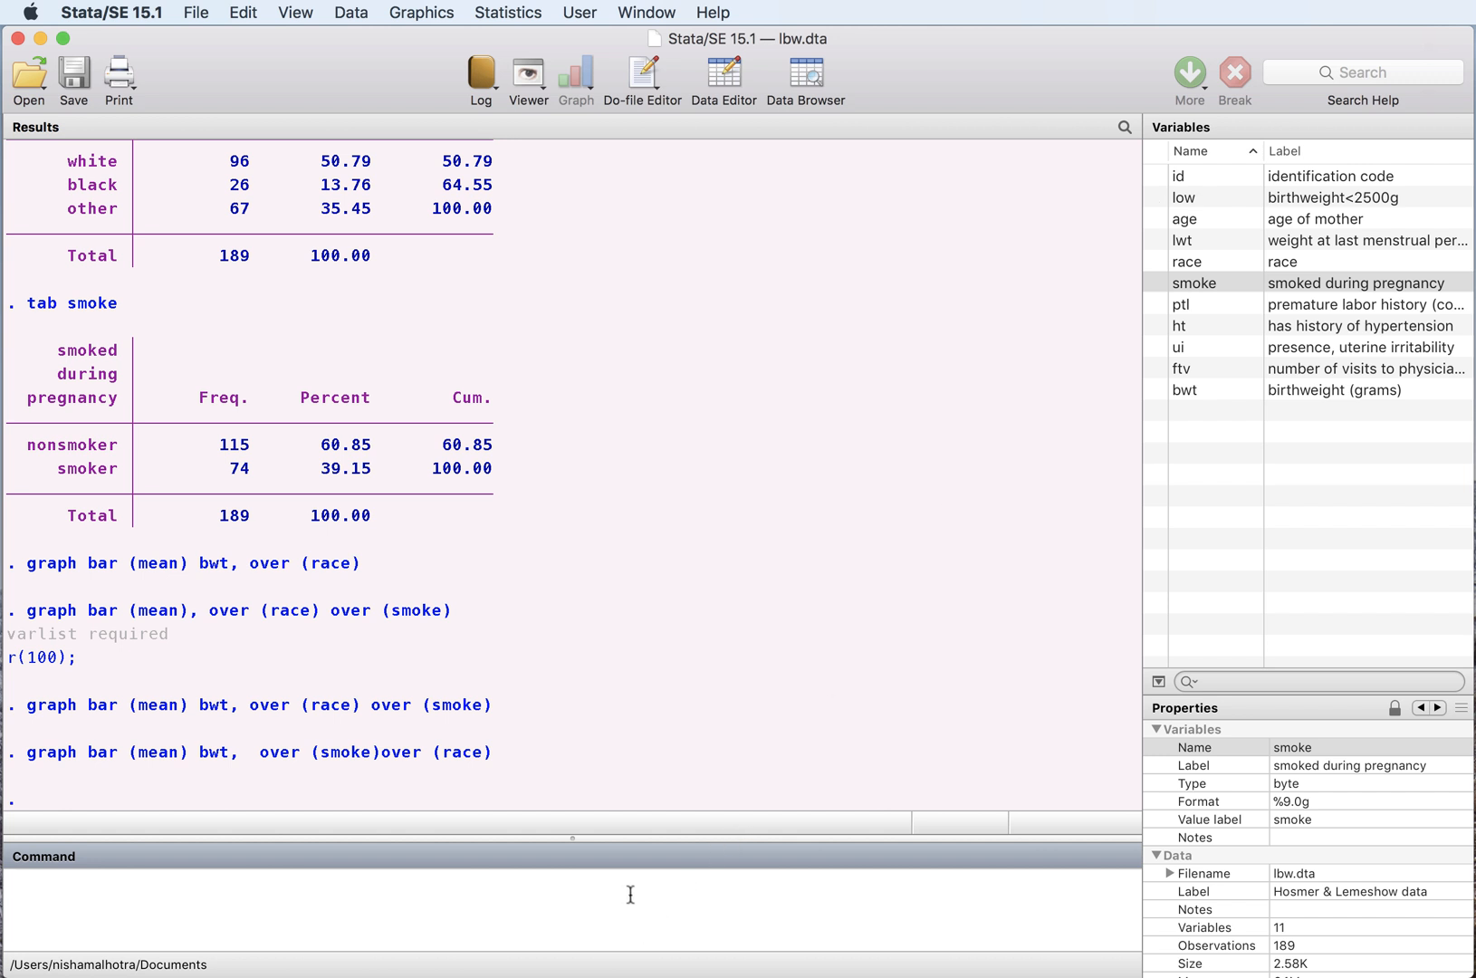
text(graph)
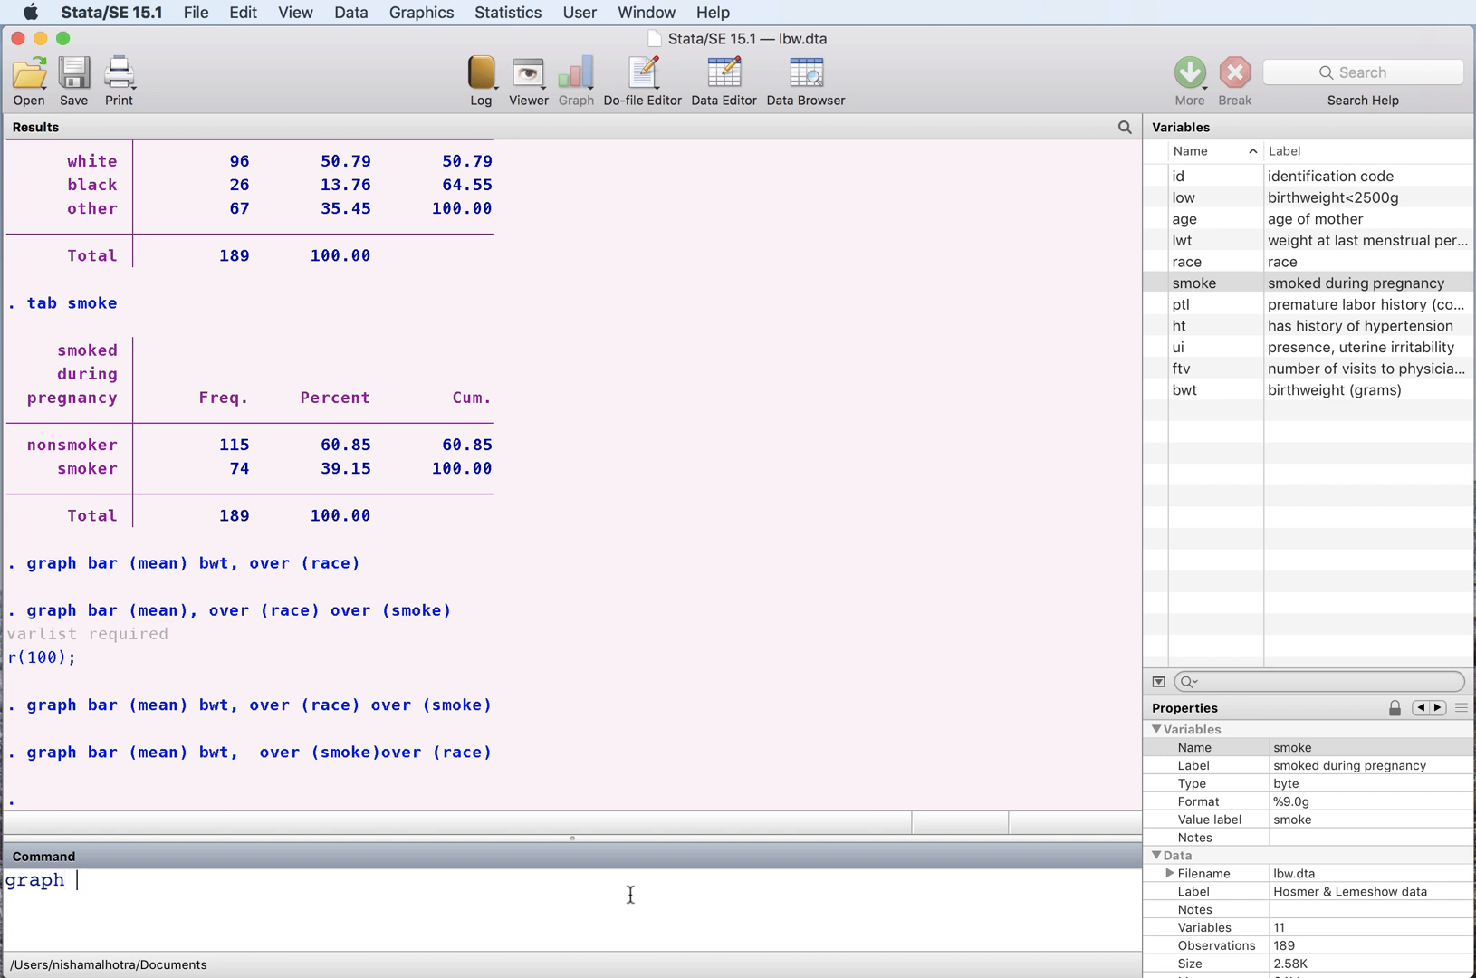
text(bar)
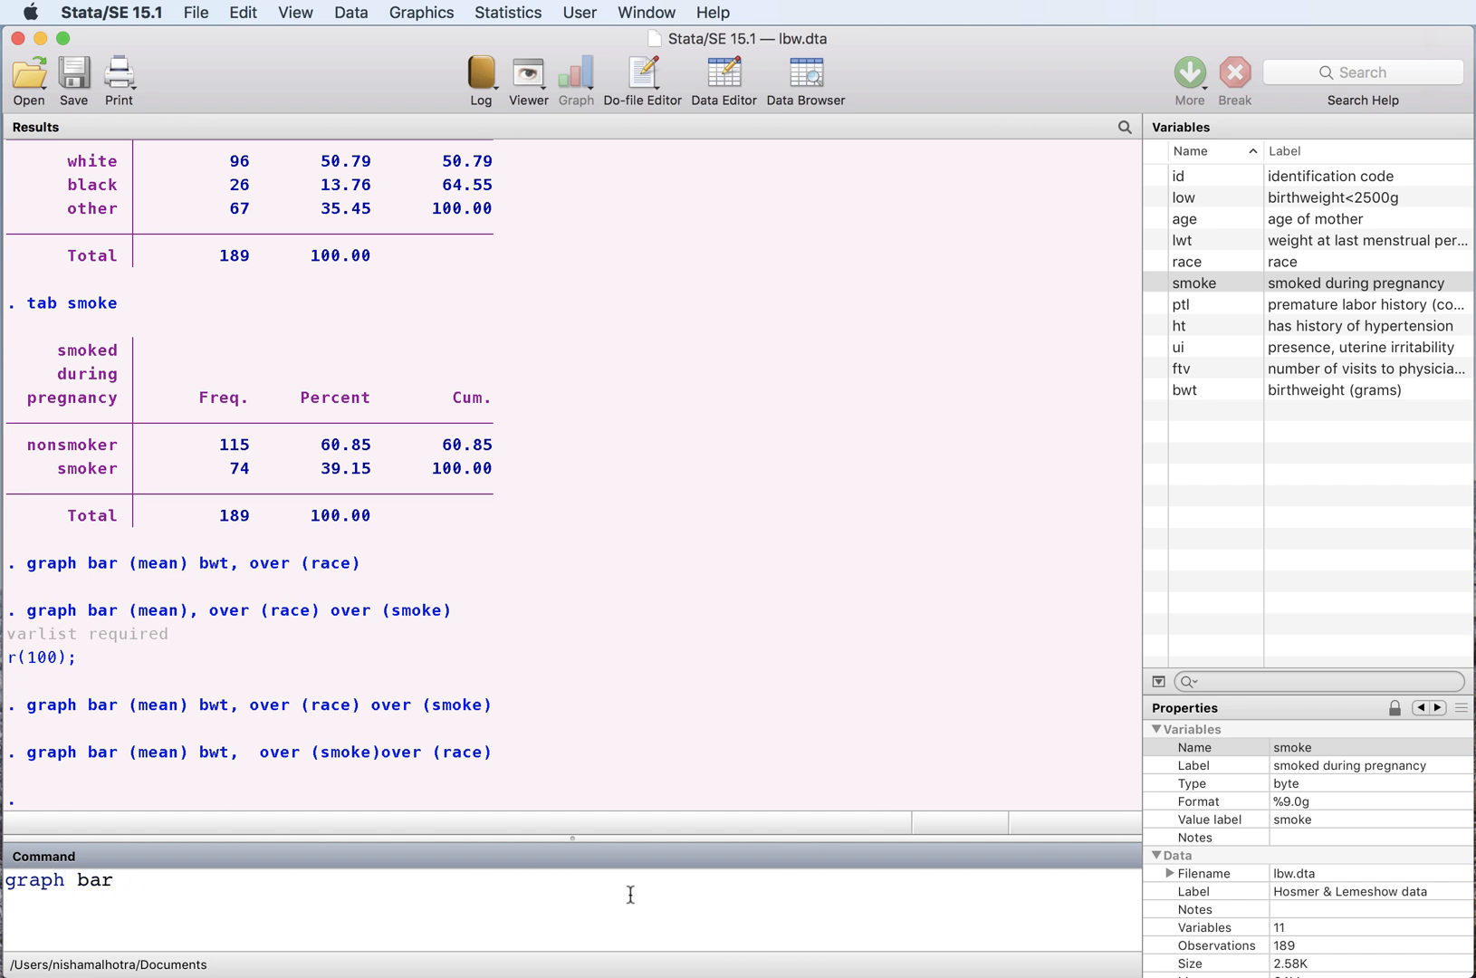
text((mean))
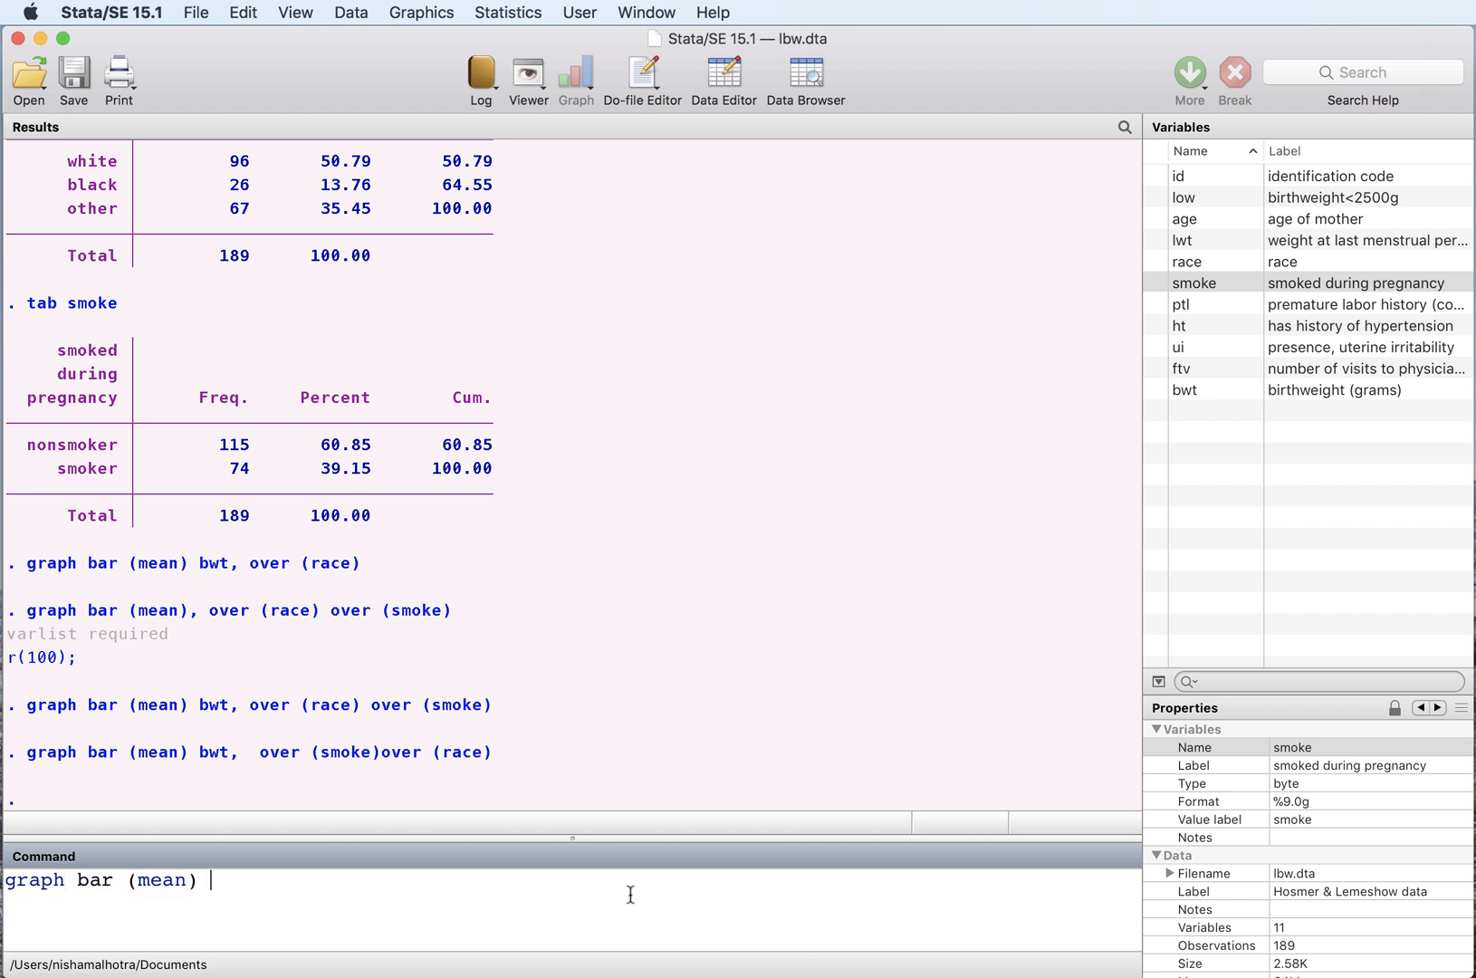
text(low)
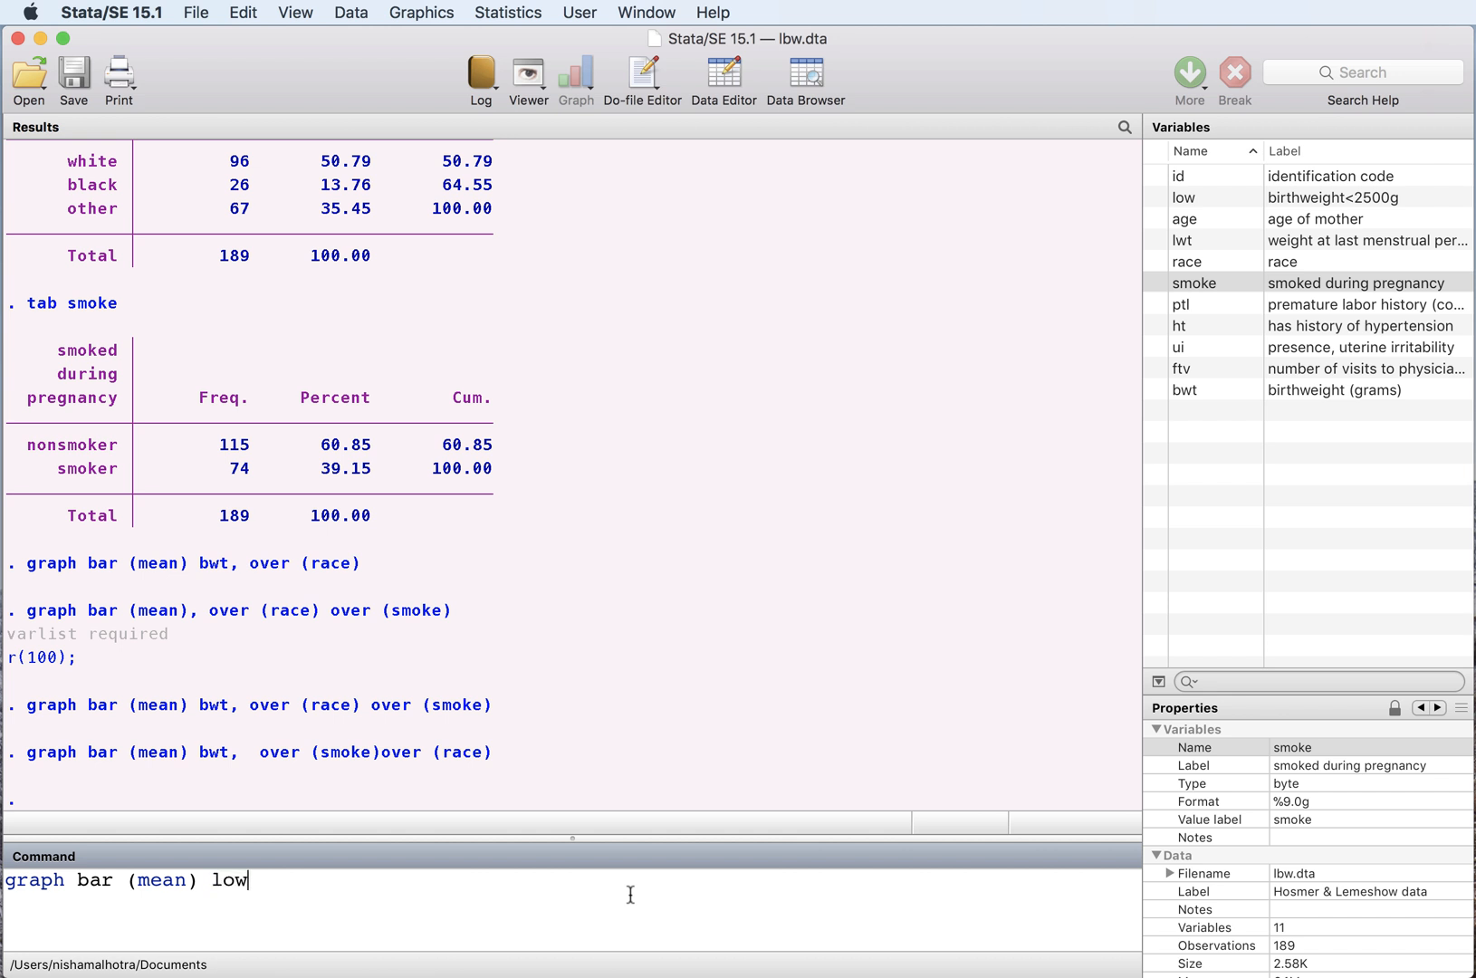
text(, ove)
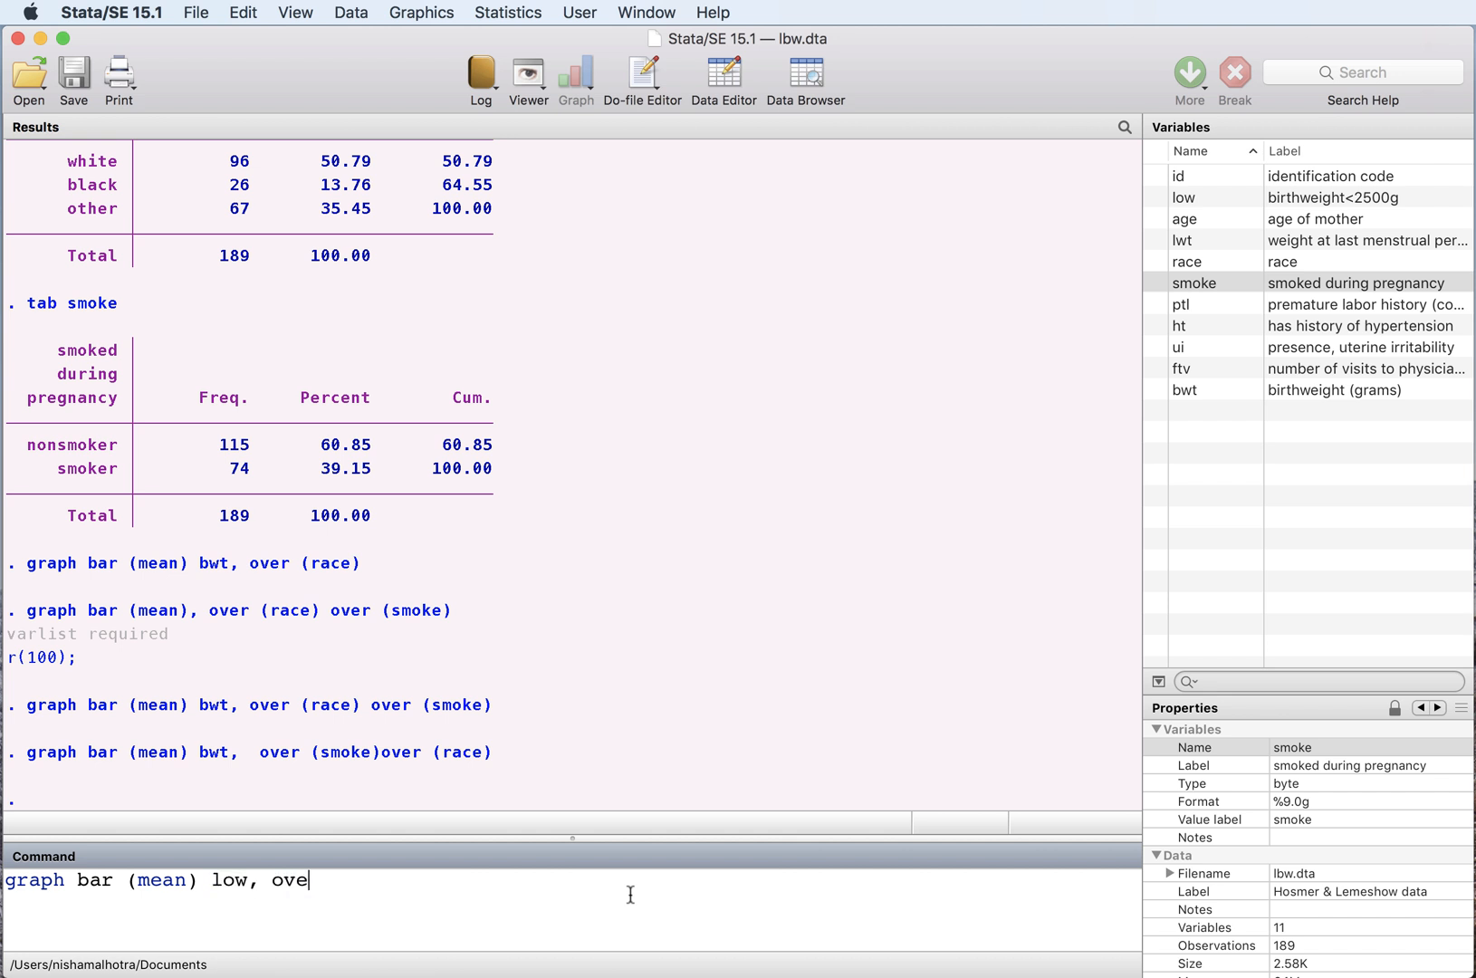
text(r (rac)
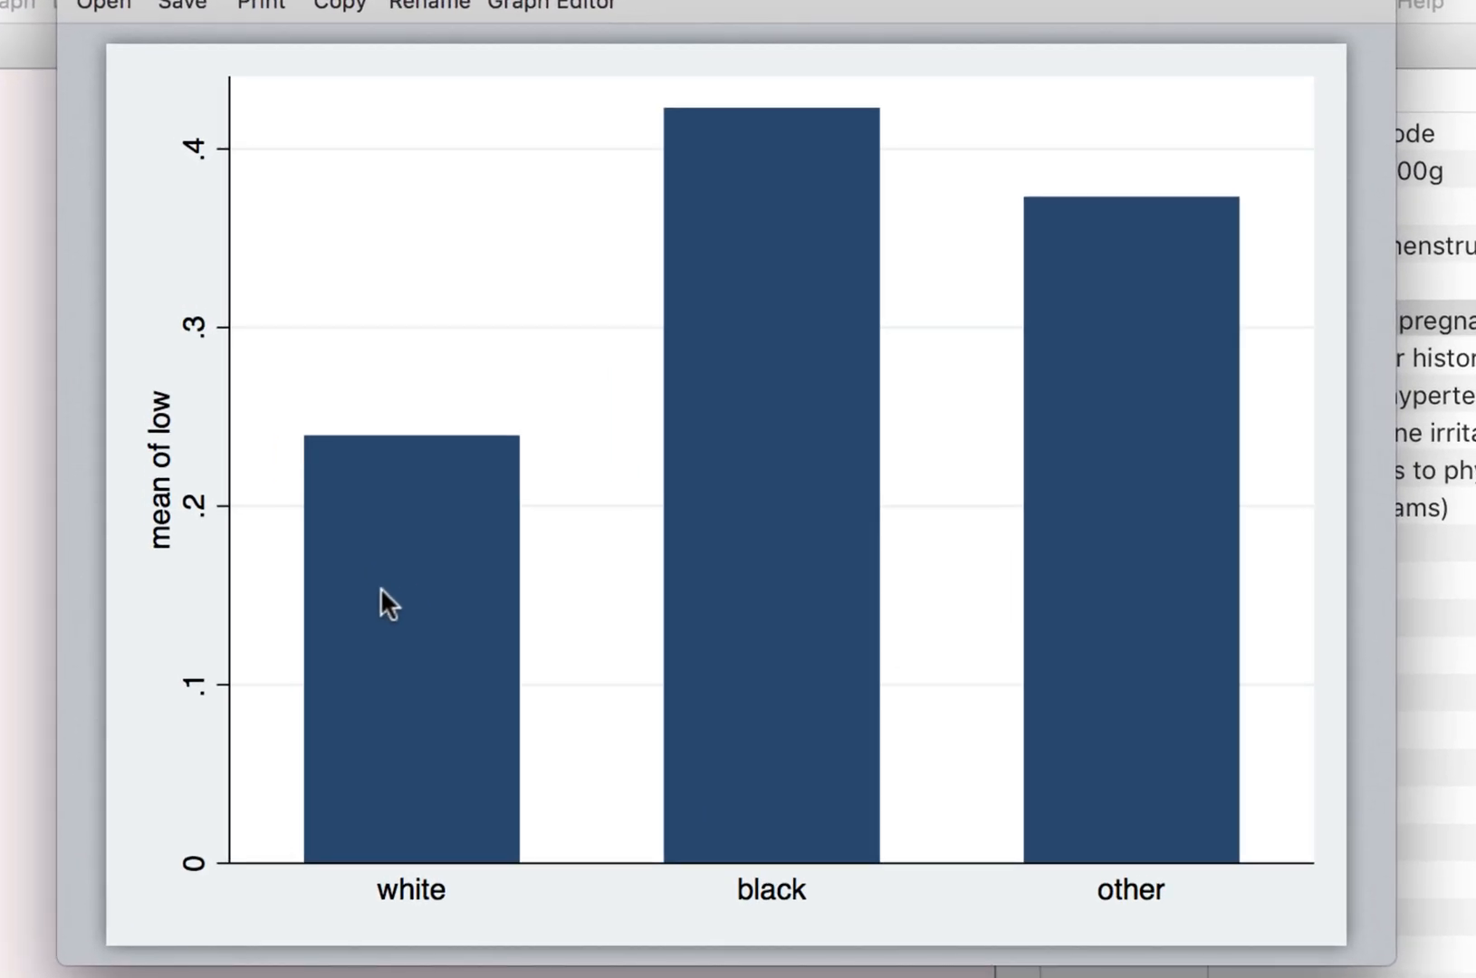
mouse_move(634, 353)
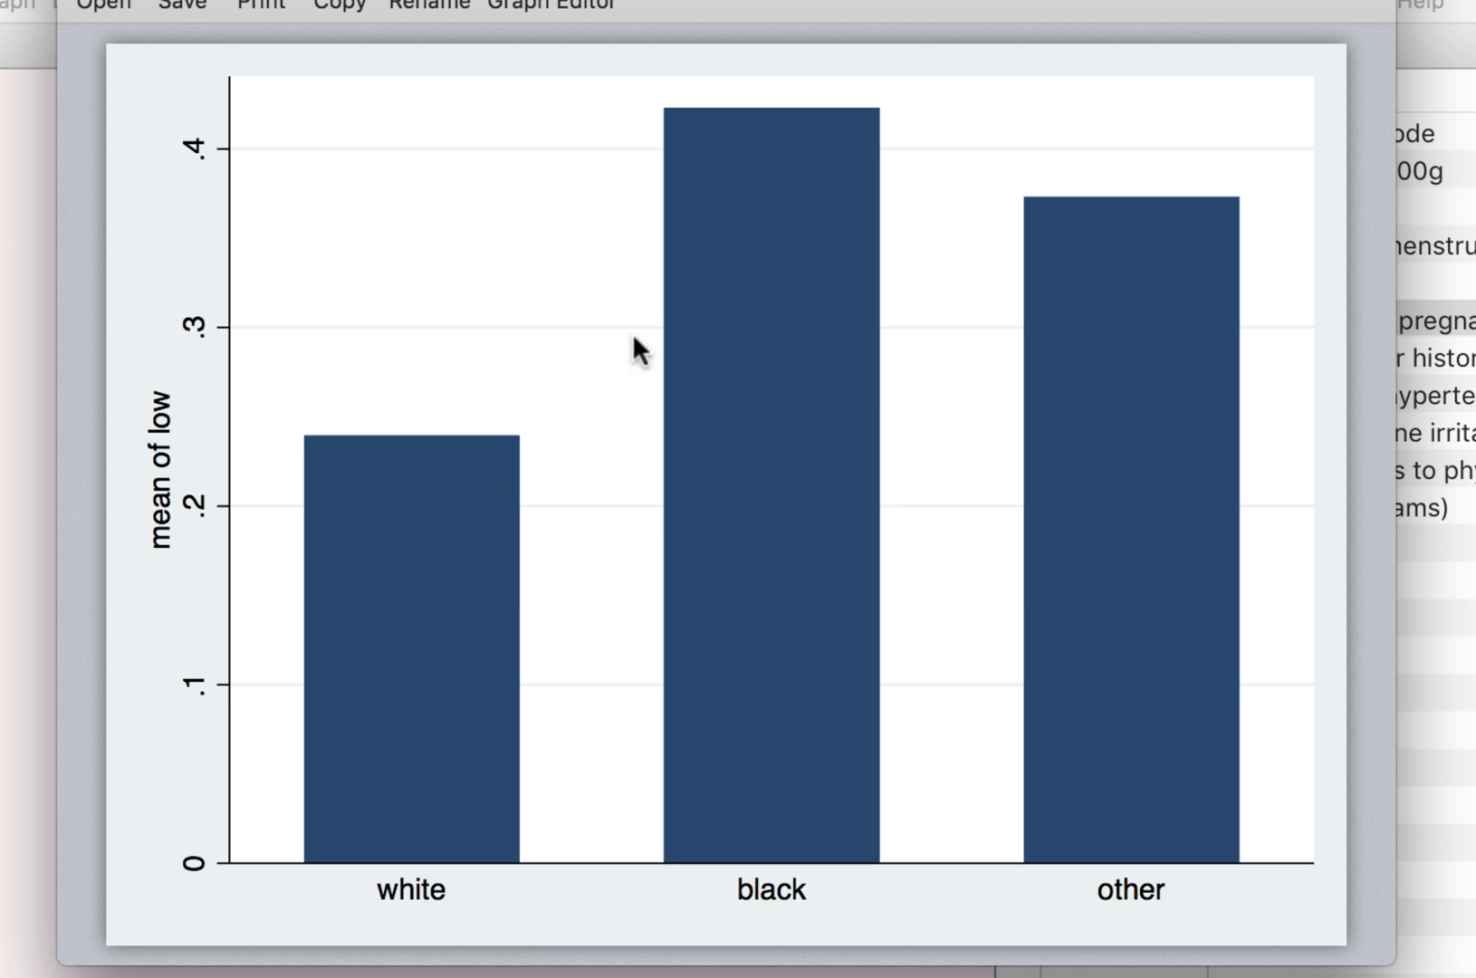
mouse_move(773, 237)
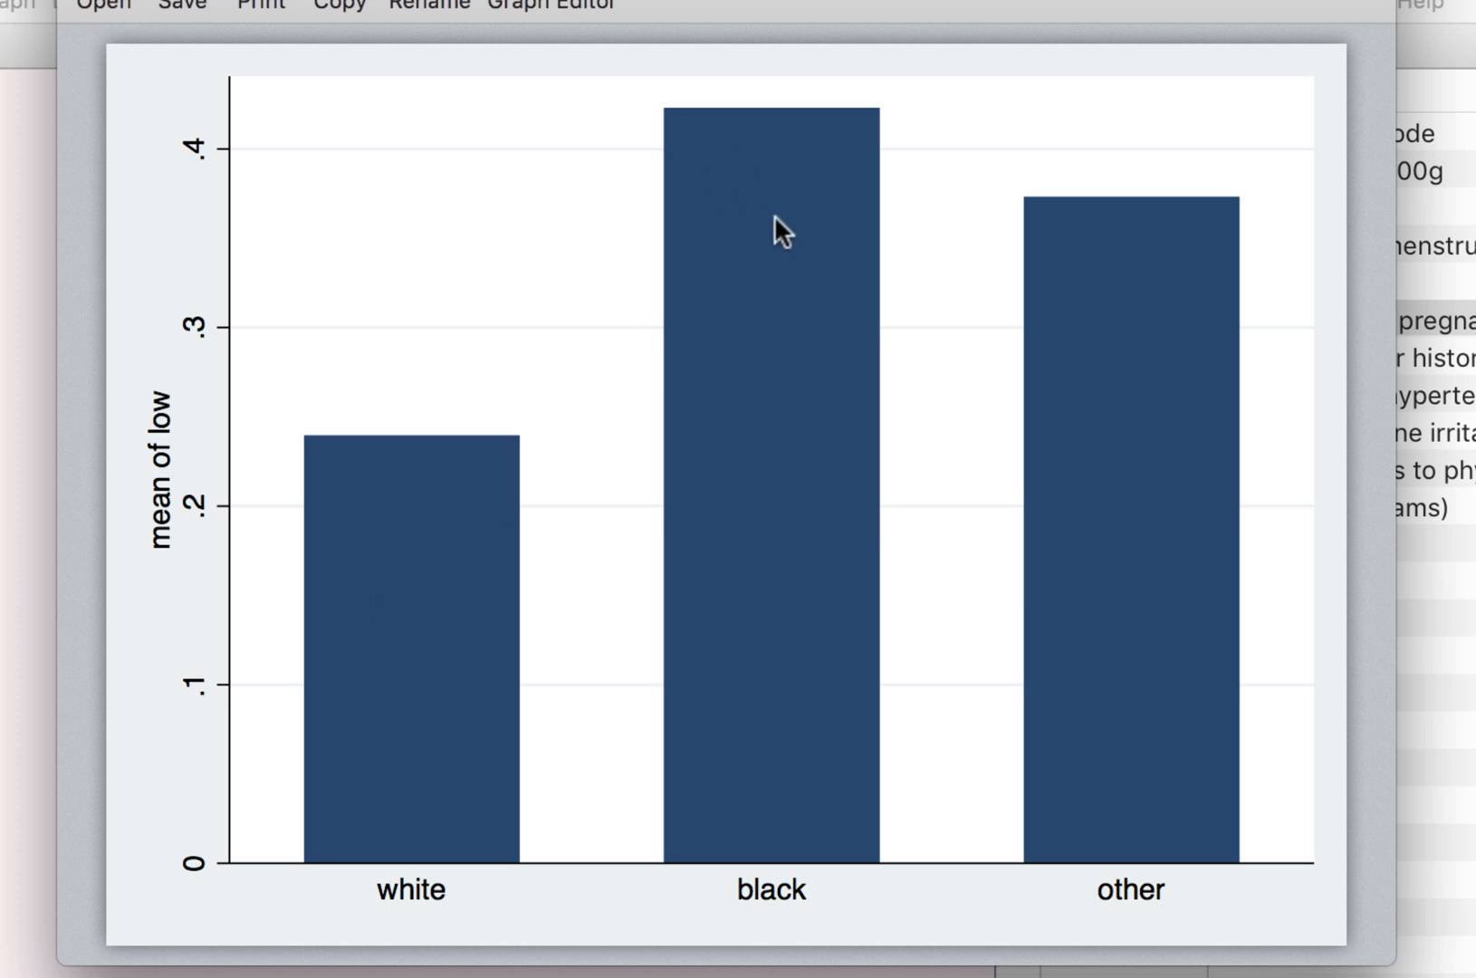
mouse_move(301, 714)
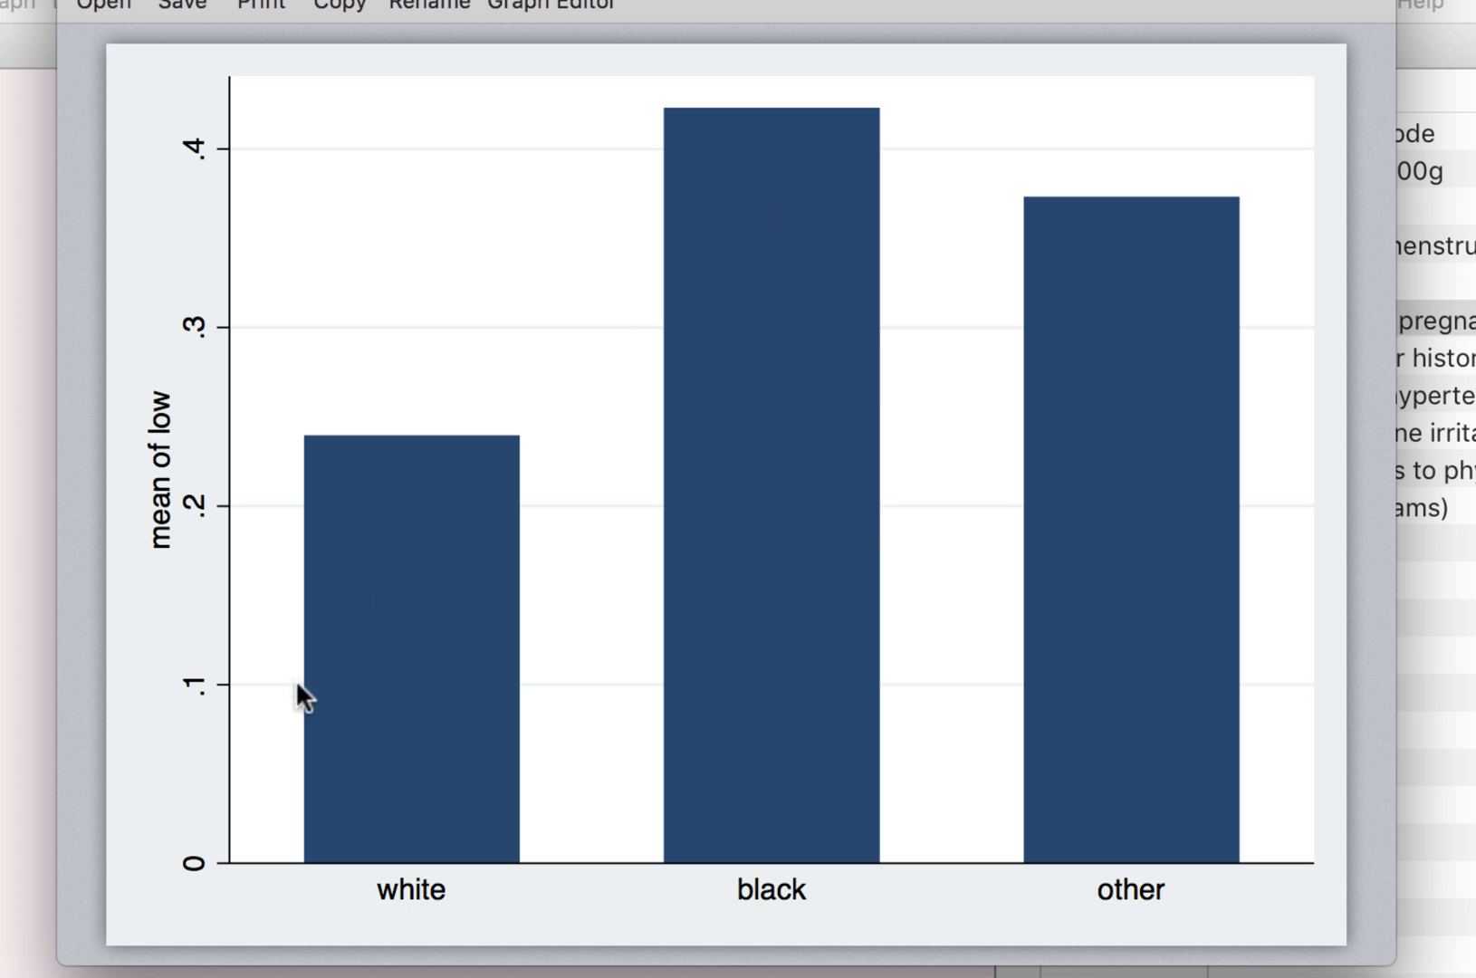
mouse_move(647, 432)
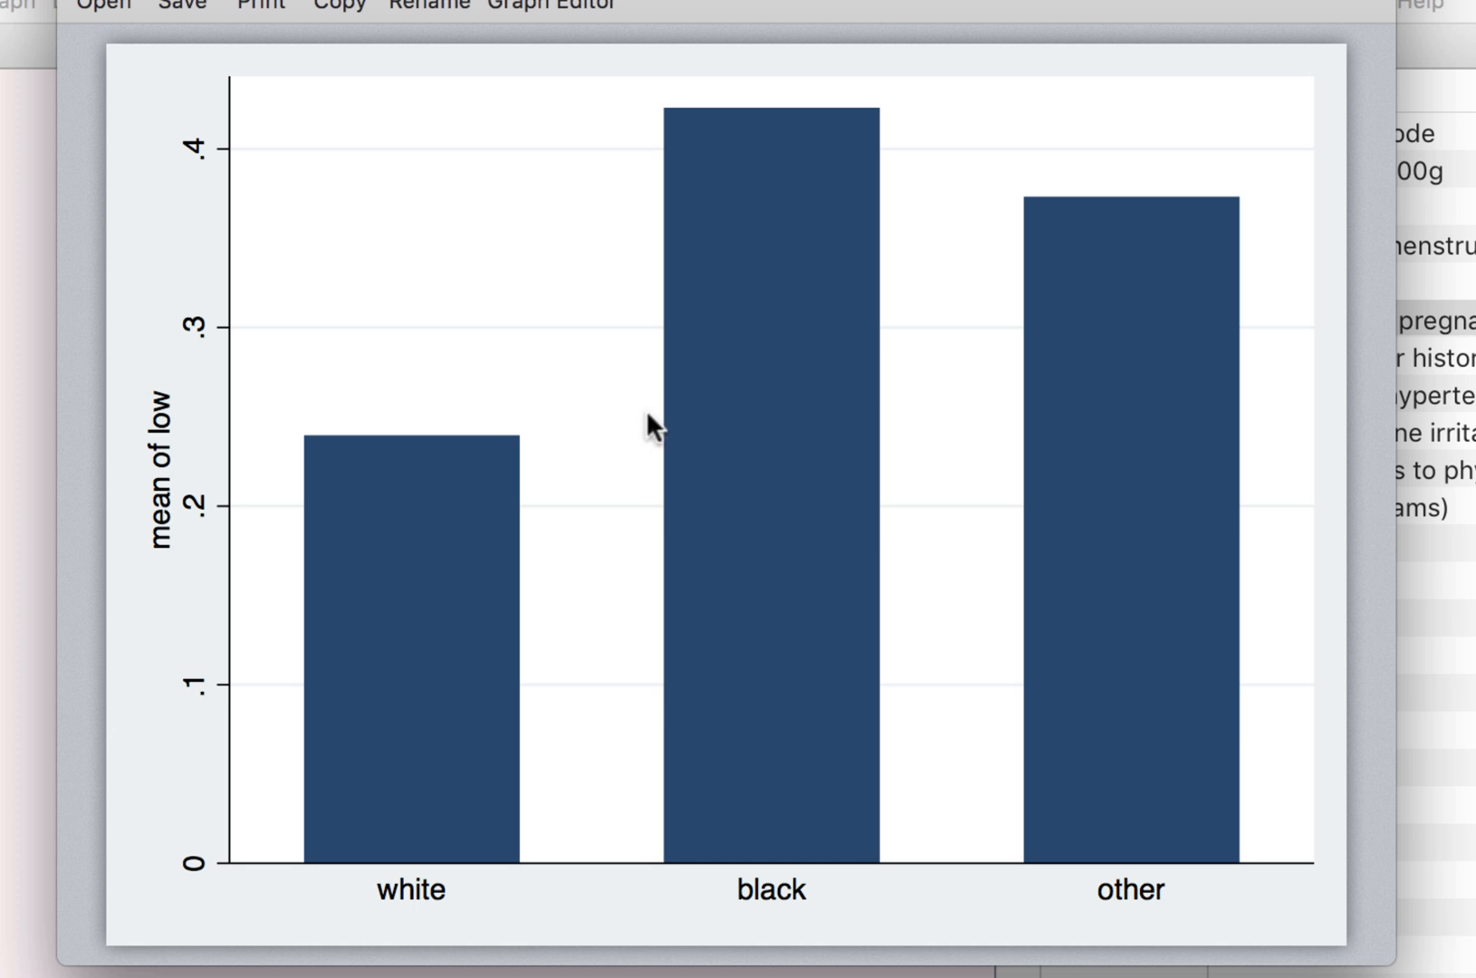
mouse_move(806, 137)
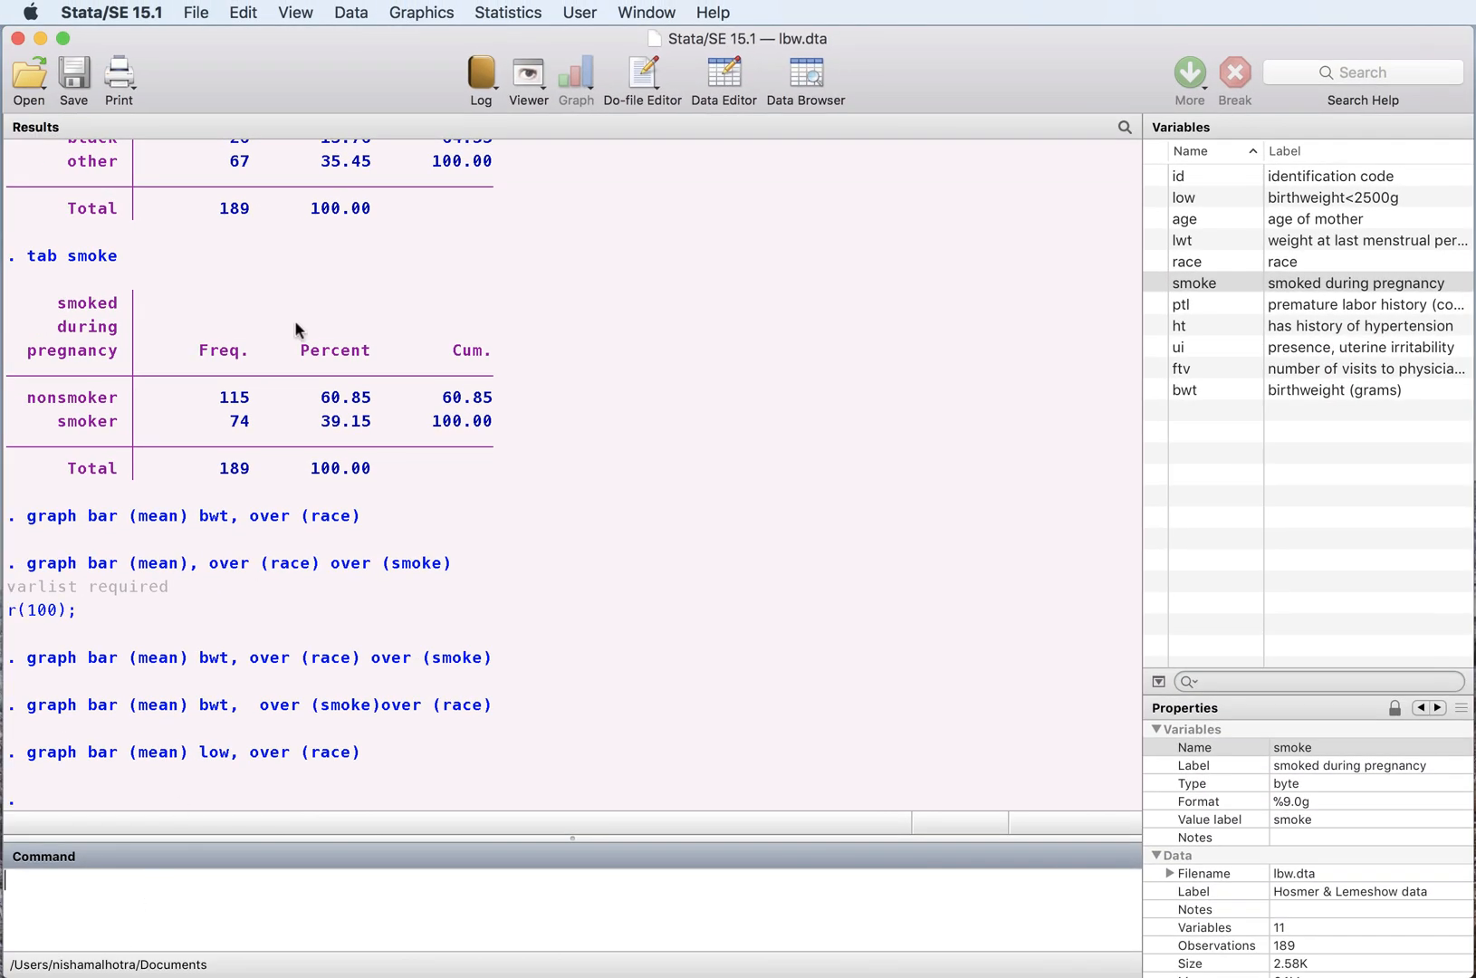
click(421, 12)
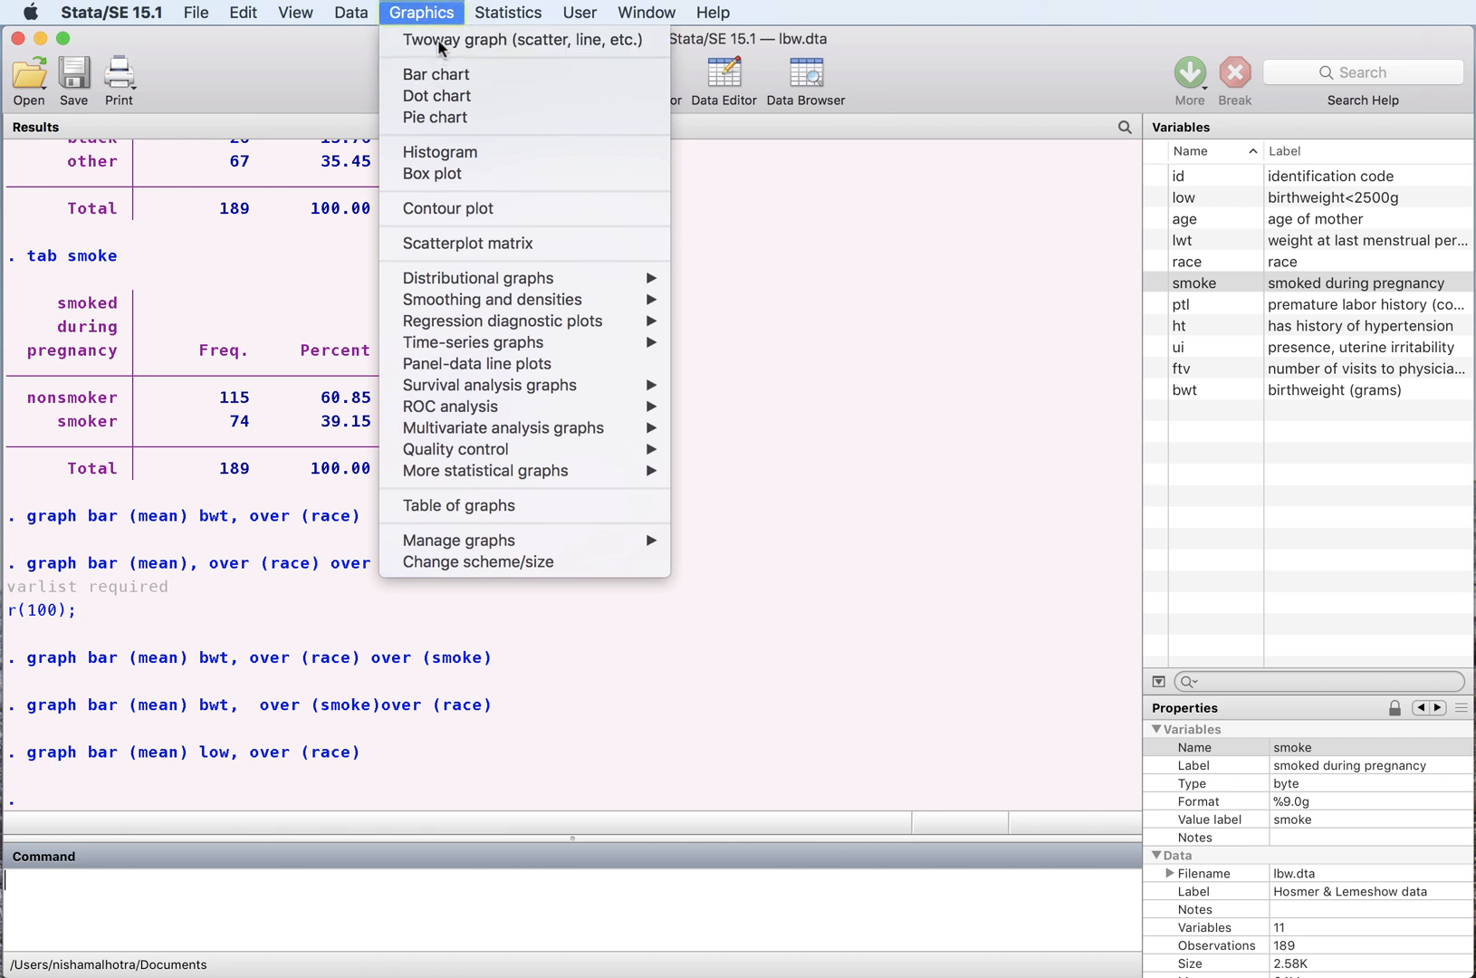
click(522, 40)
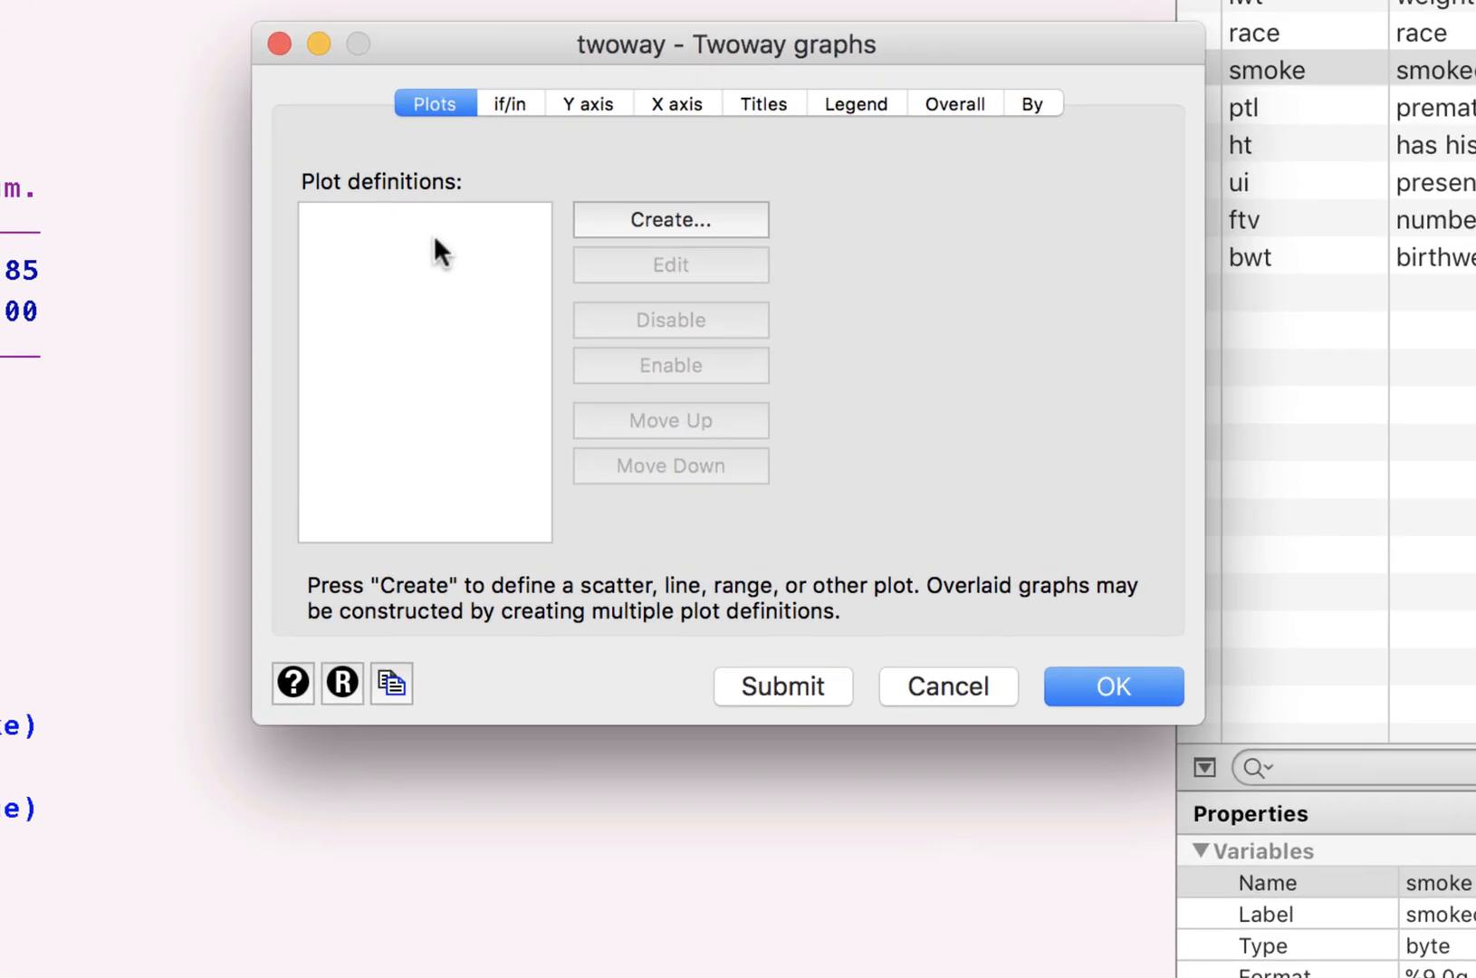
click(669, 219)
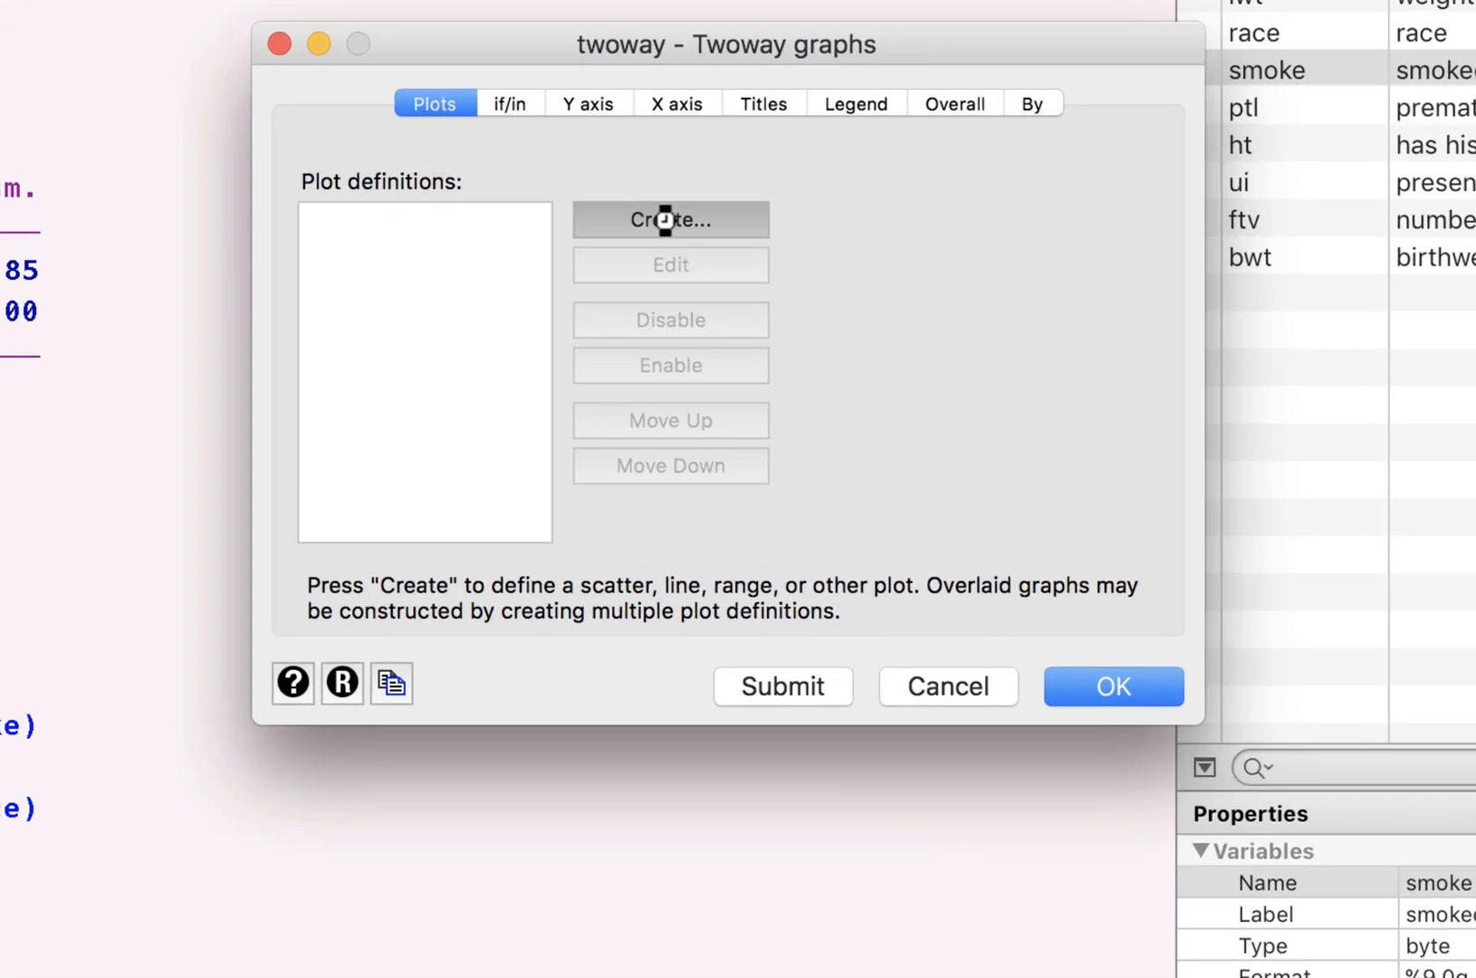
click(670, 219)
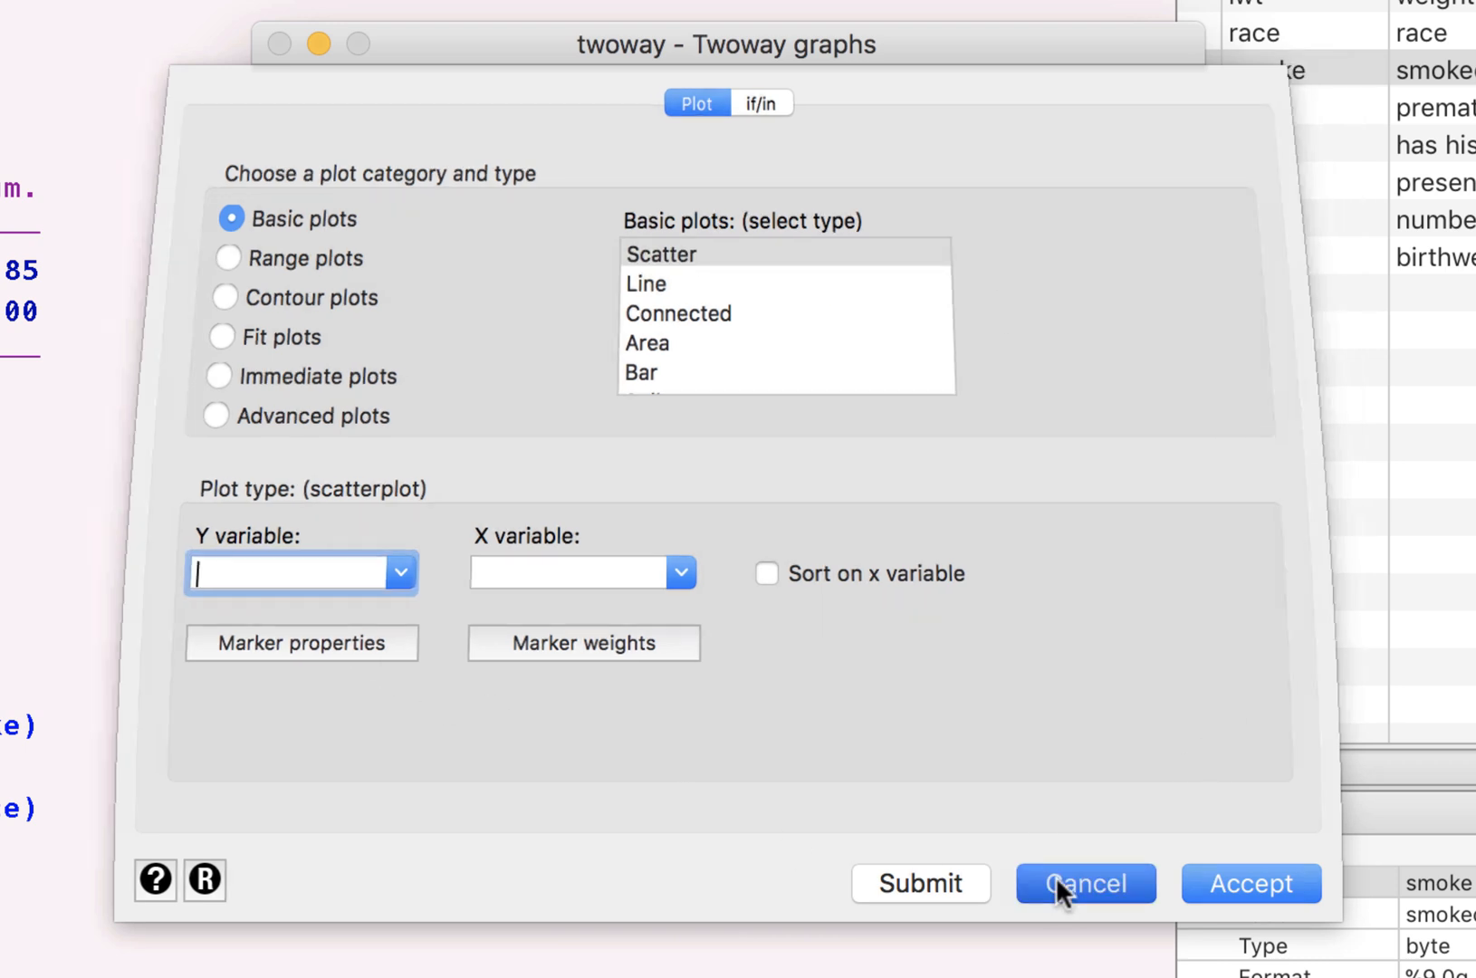
click(1084, 883)
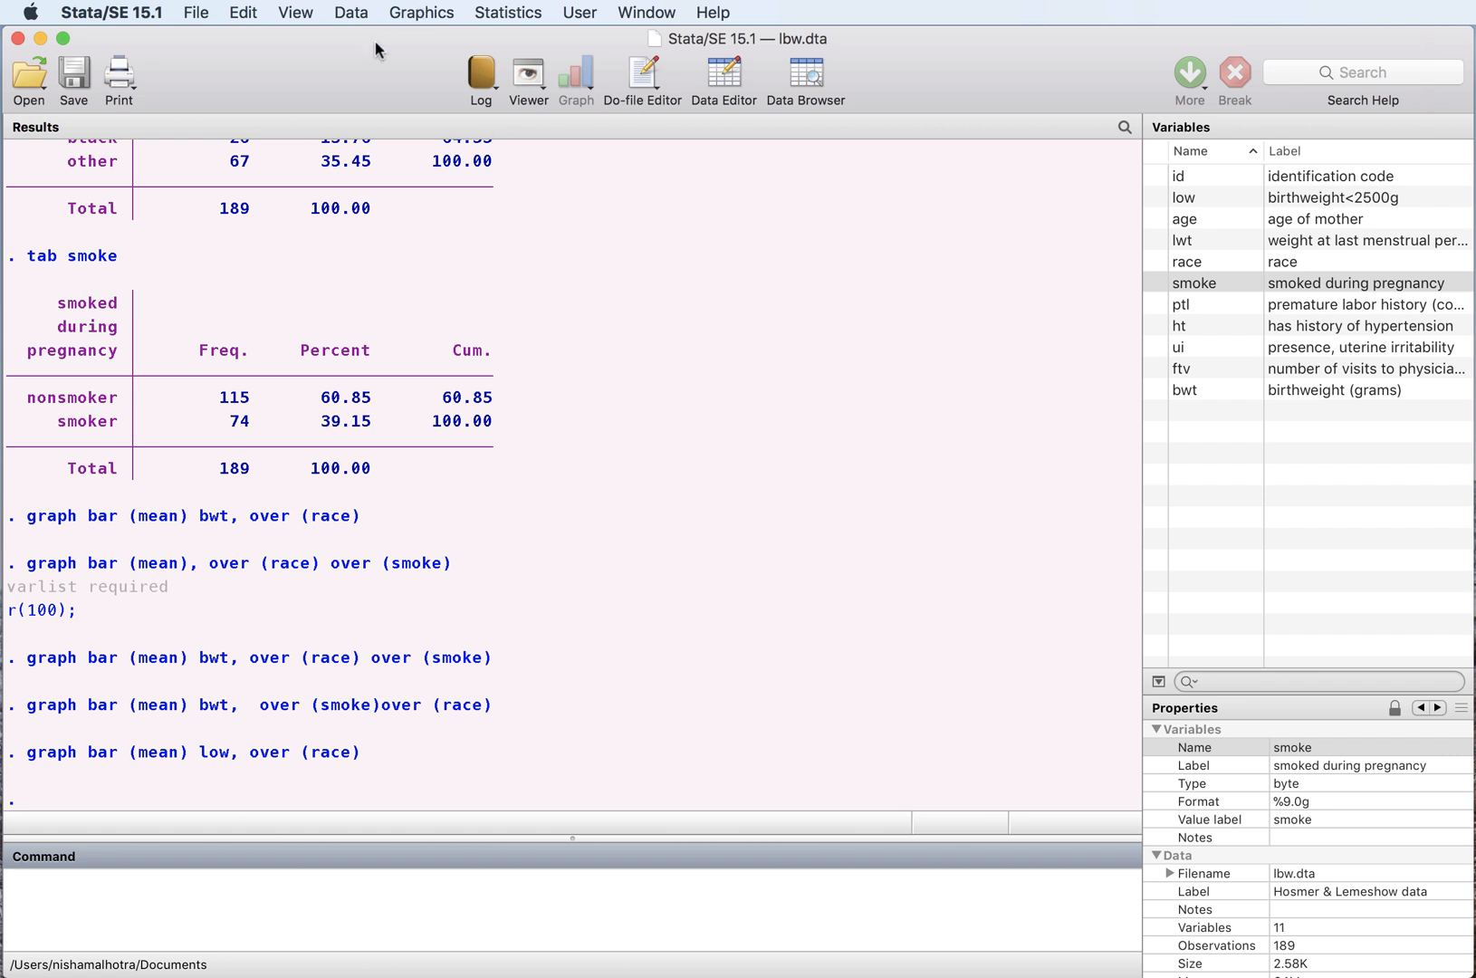
click(421, 12)
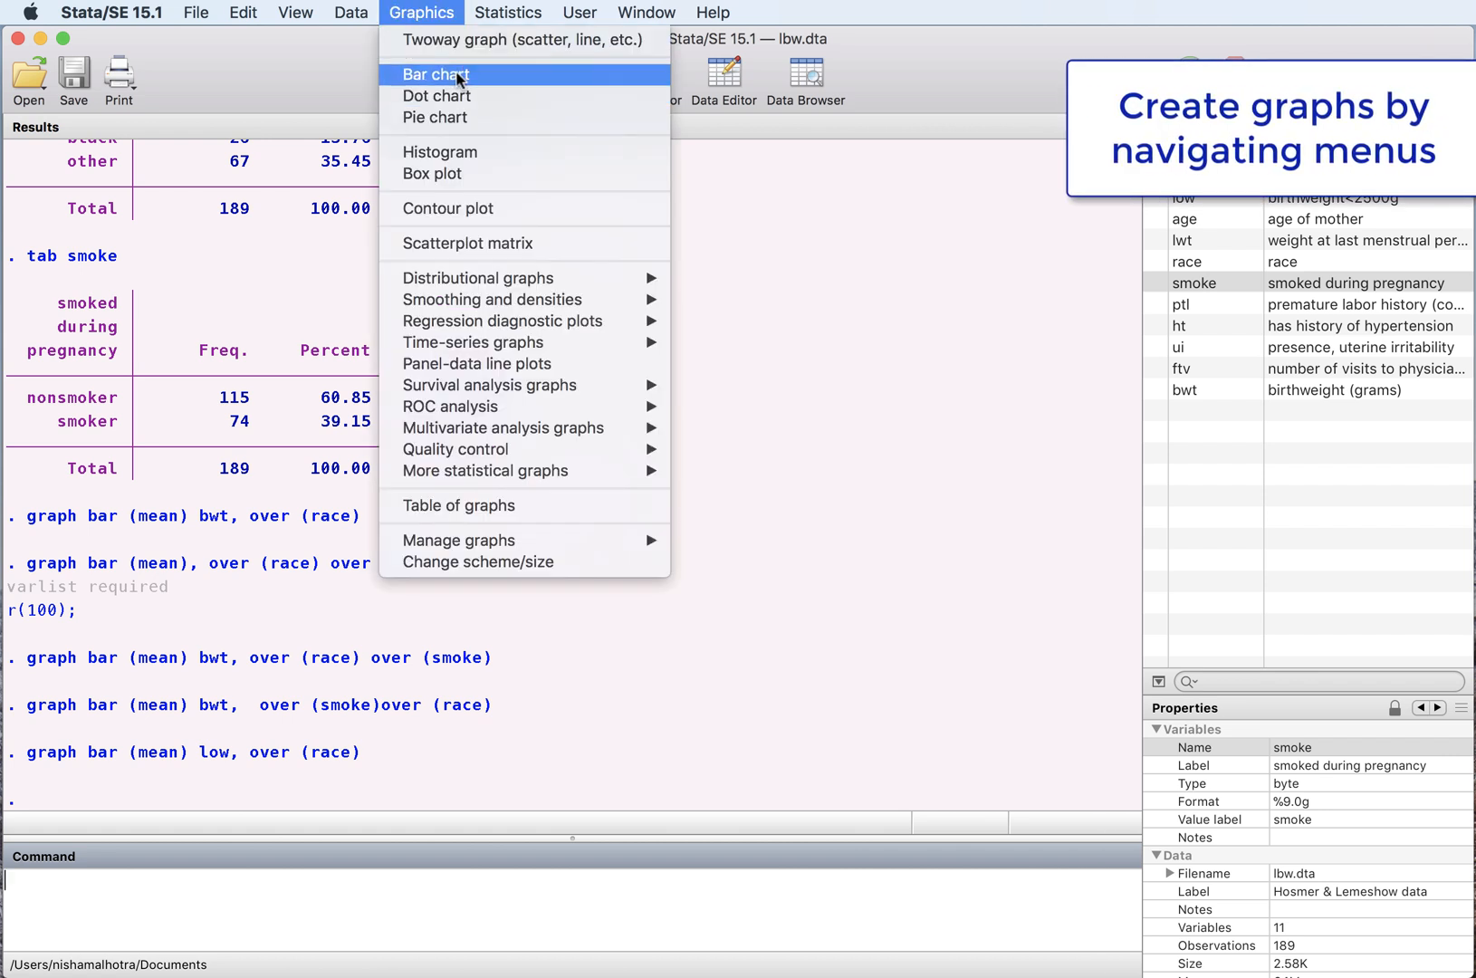
Submit a menu-built bar chart of mean bwt, with race as Group 1 and smoke as Group 2
click(437, 74)
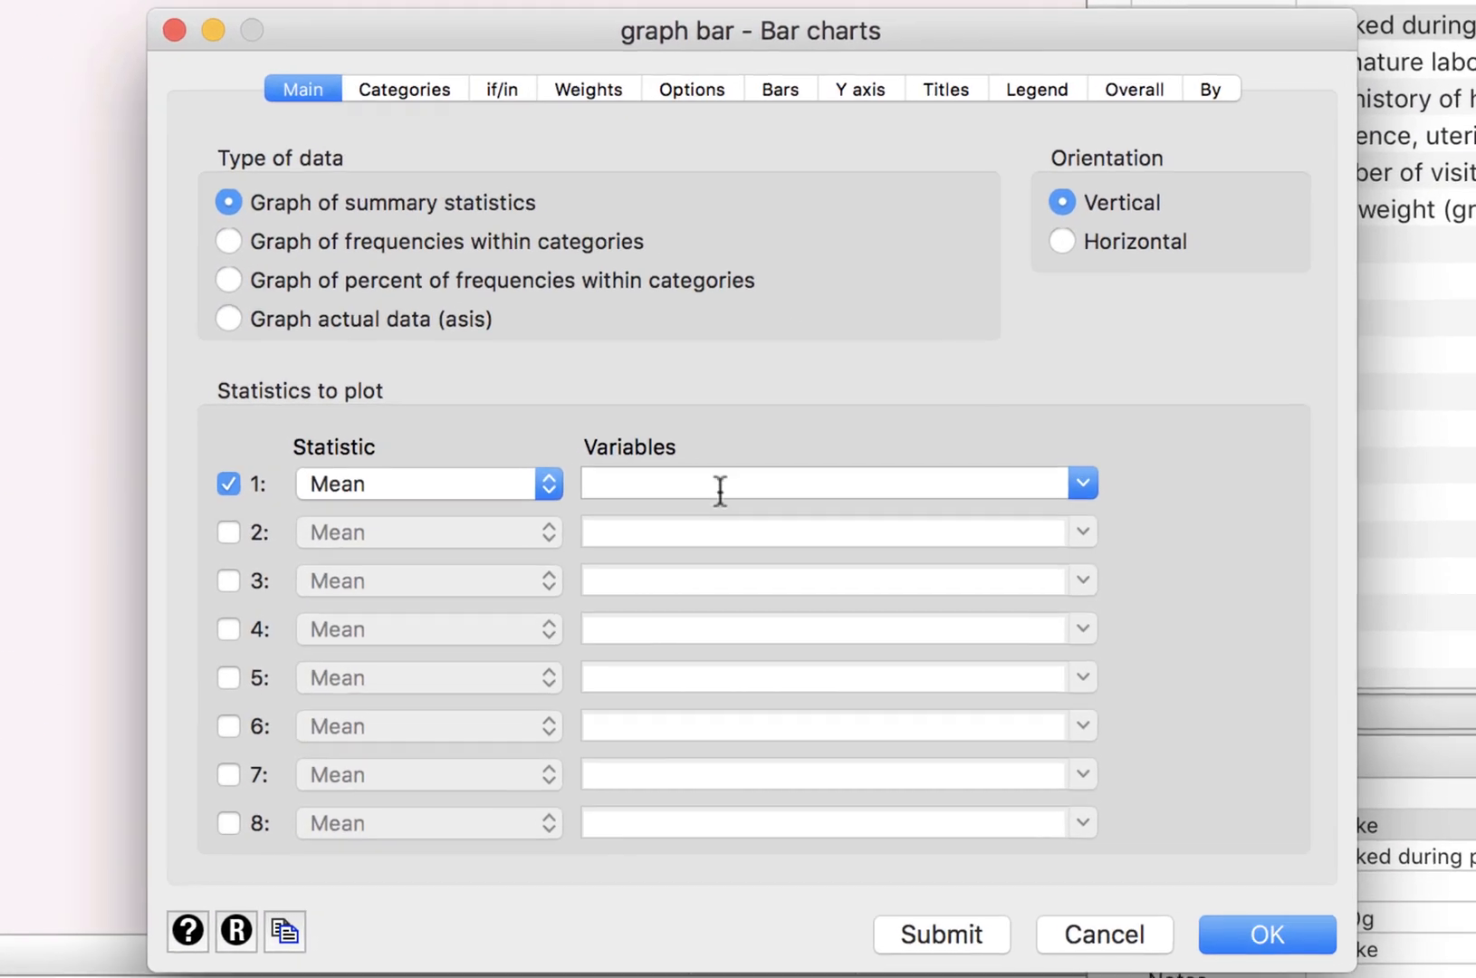
text(bw)
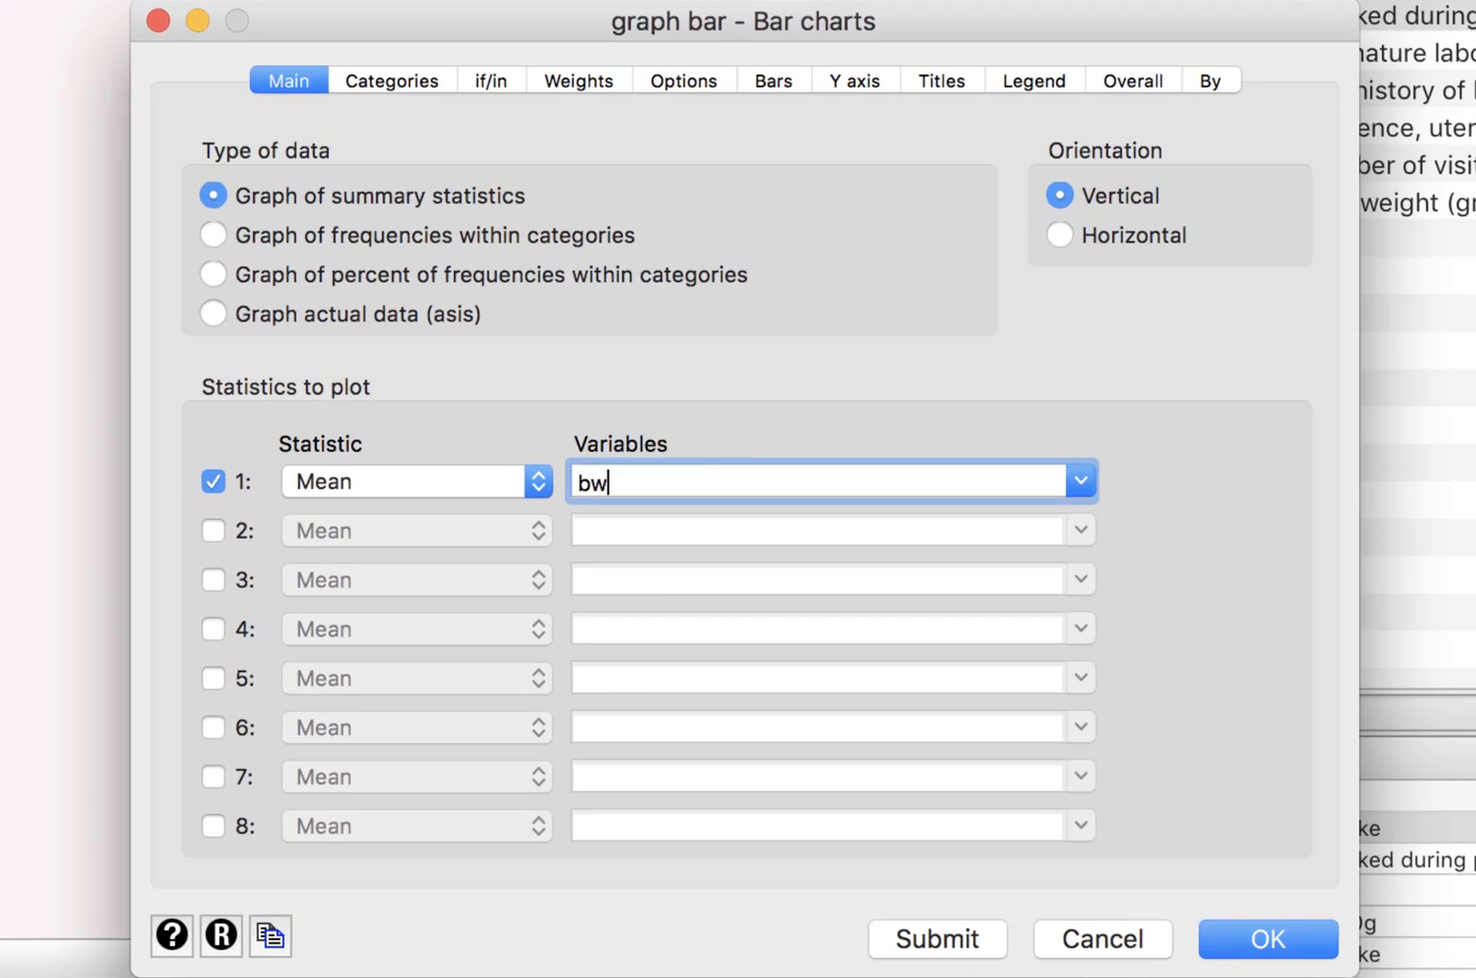
text(t)
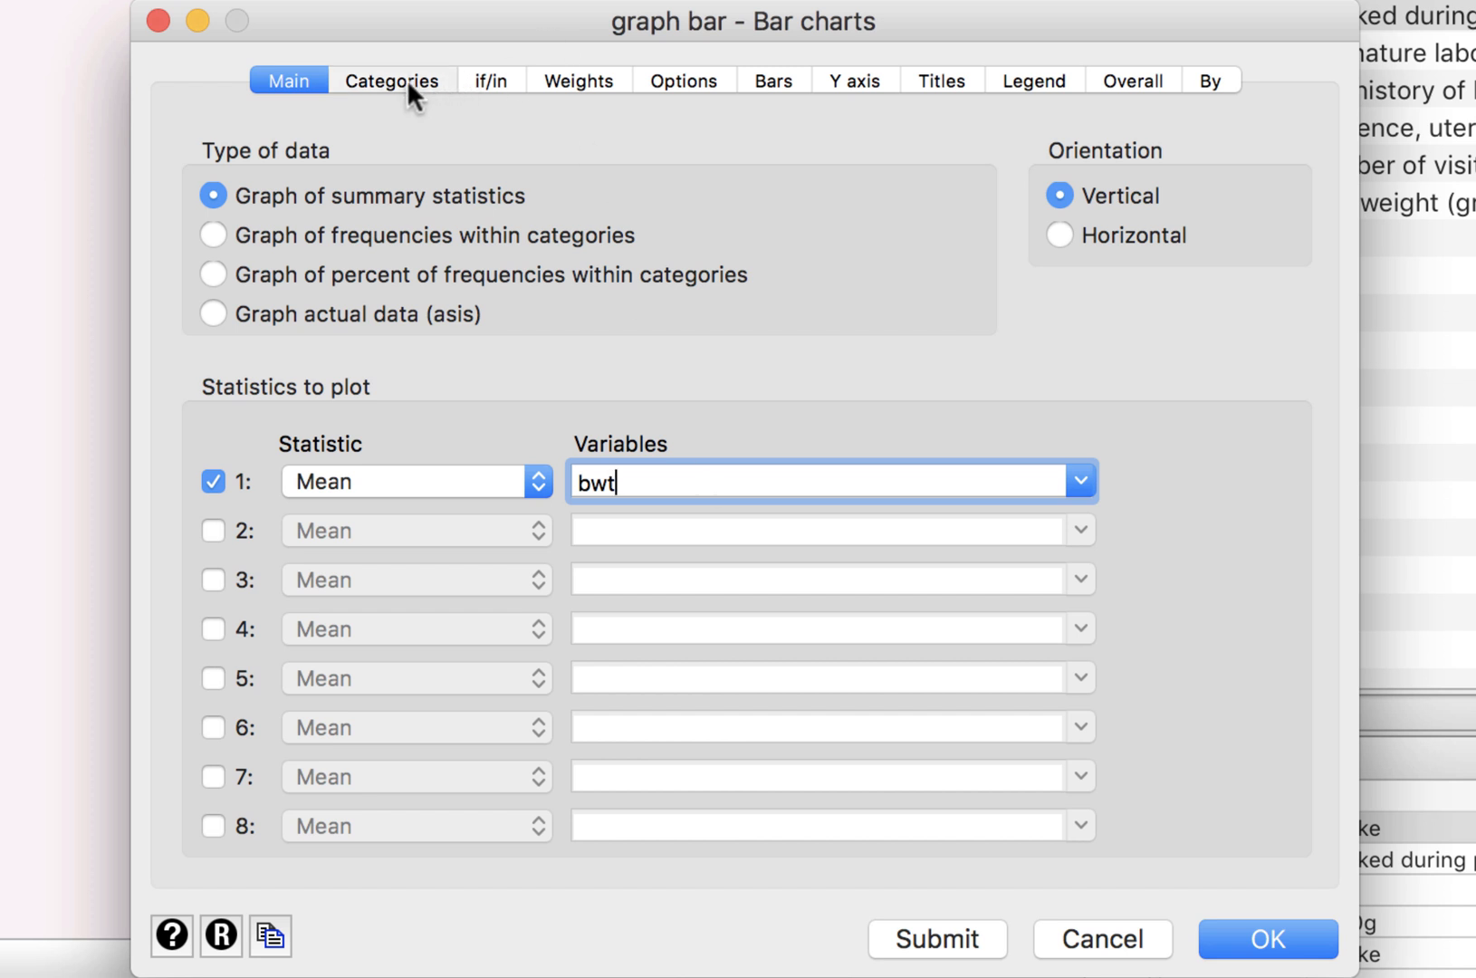
click(390, 80)
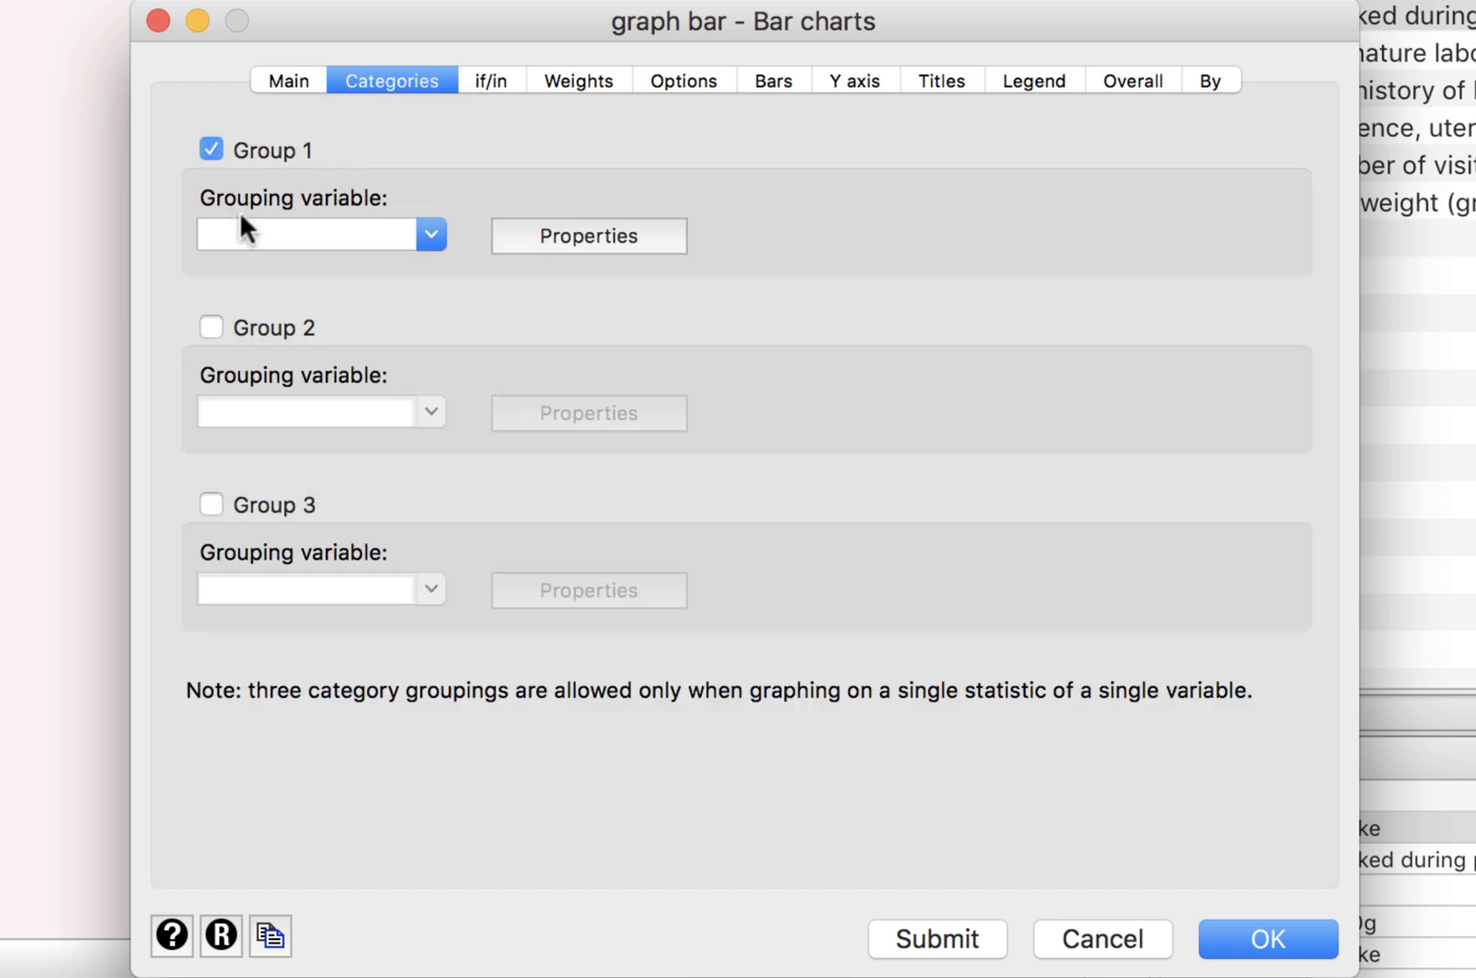
click(308, 234)
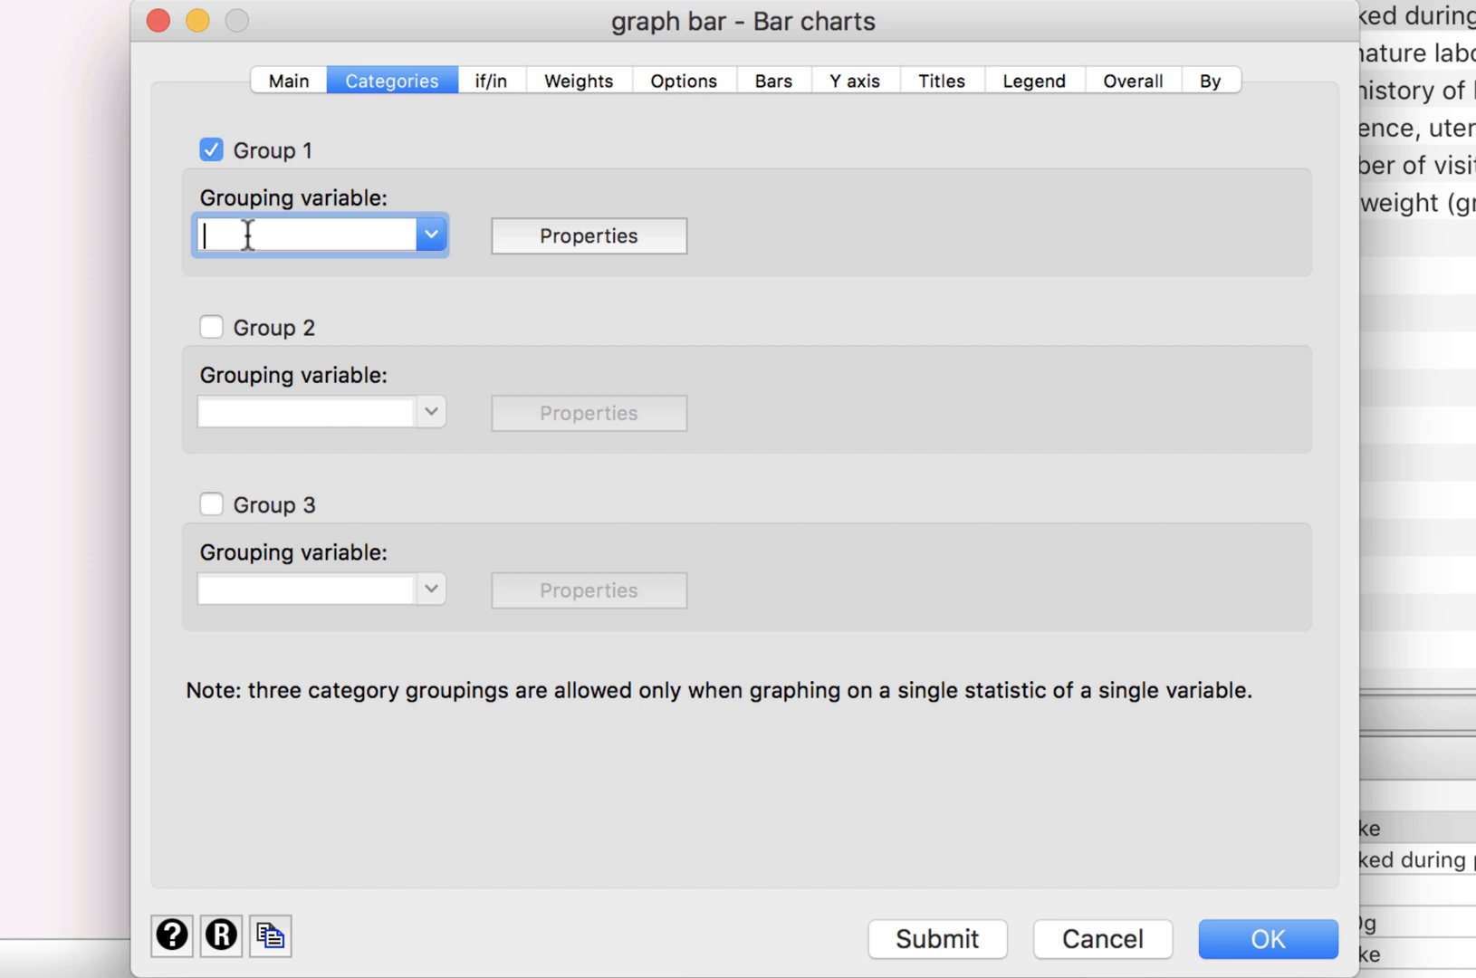
text(race)
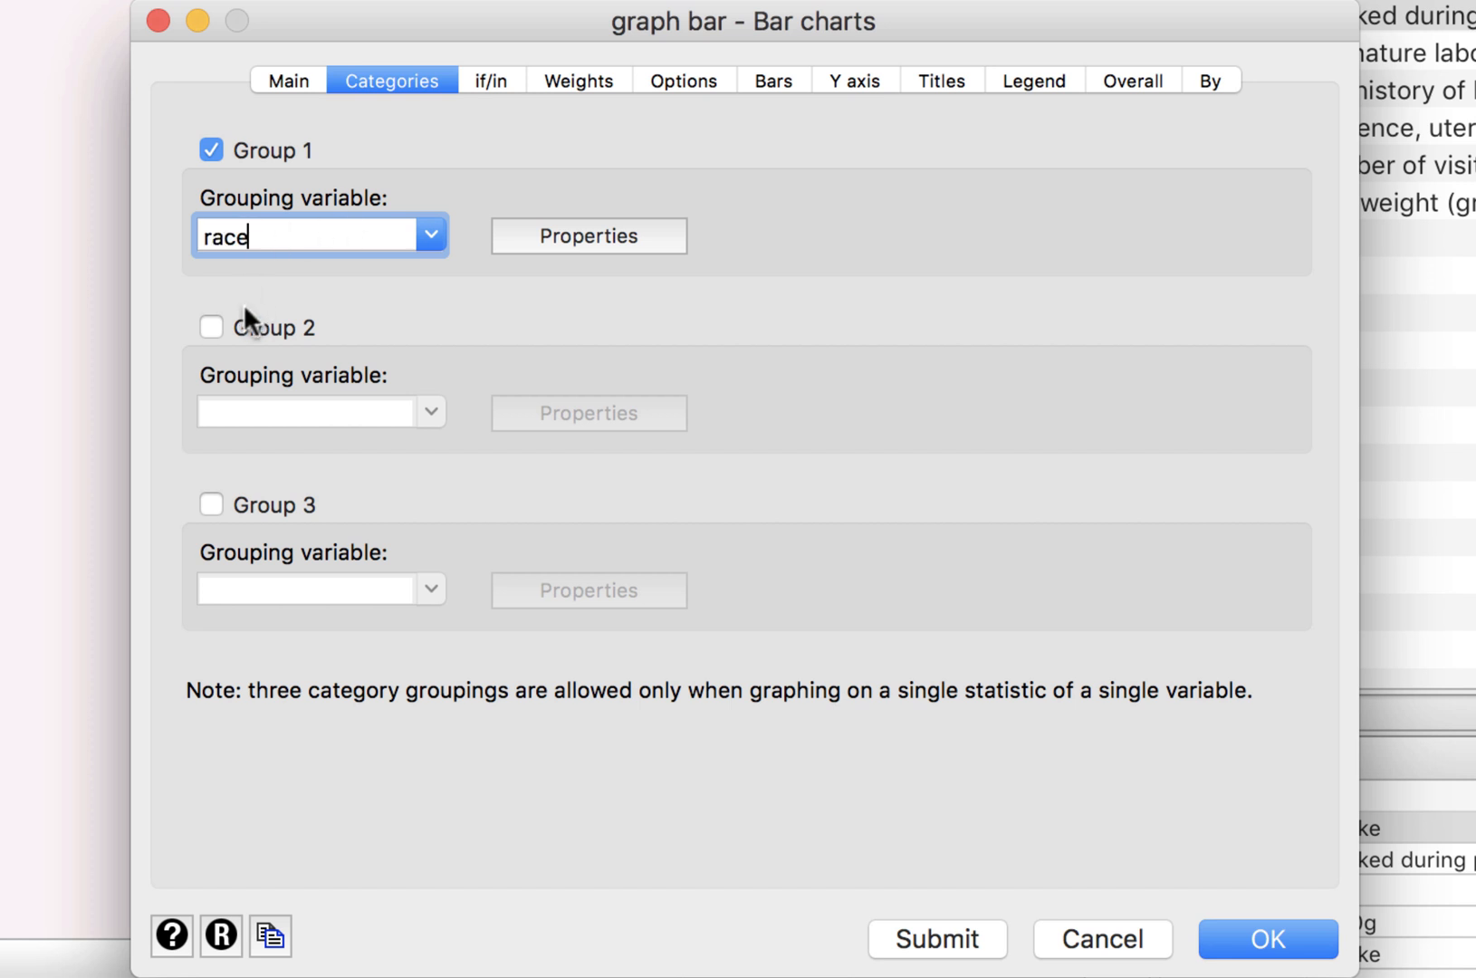
click(211, 327)
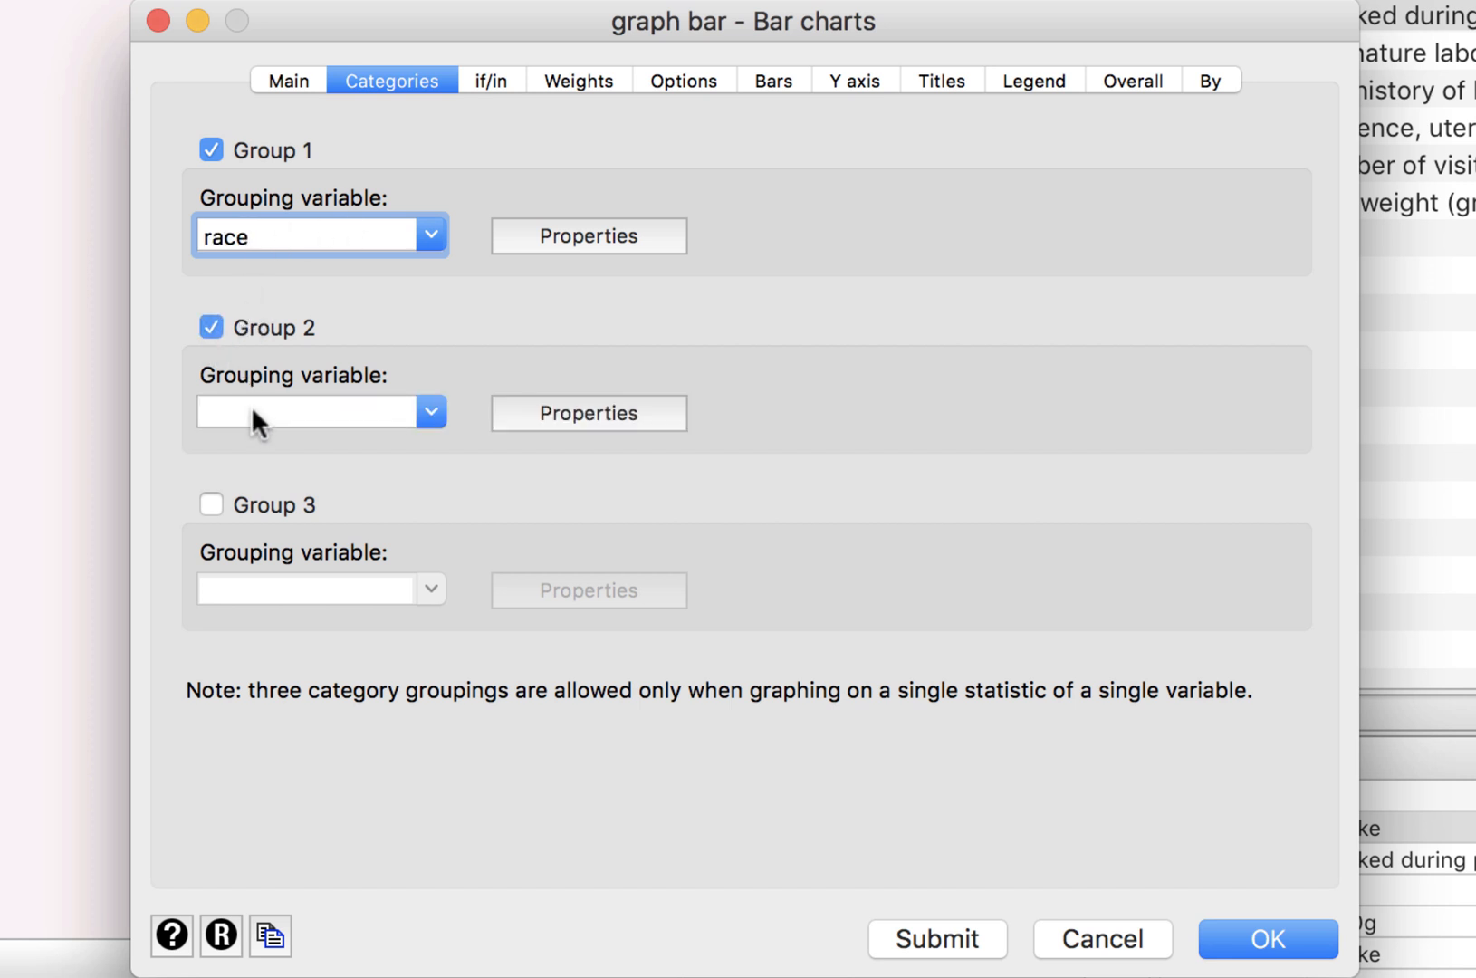
text(smoke)
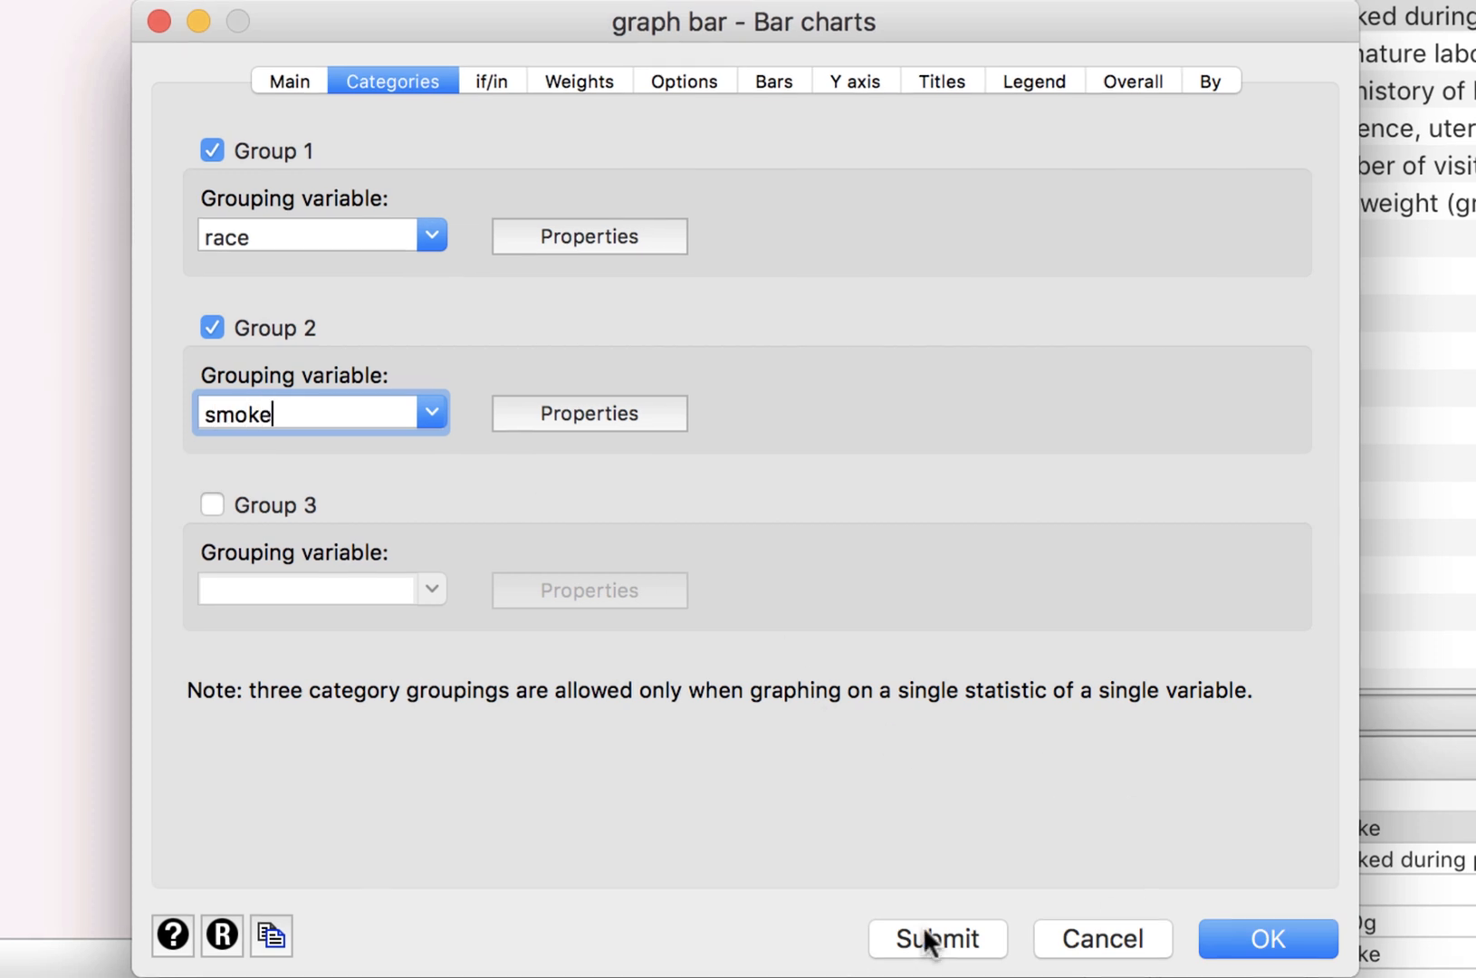
click(937, 939)
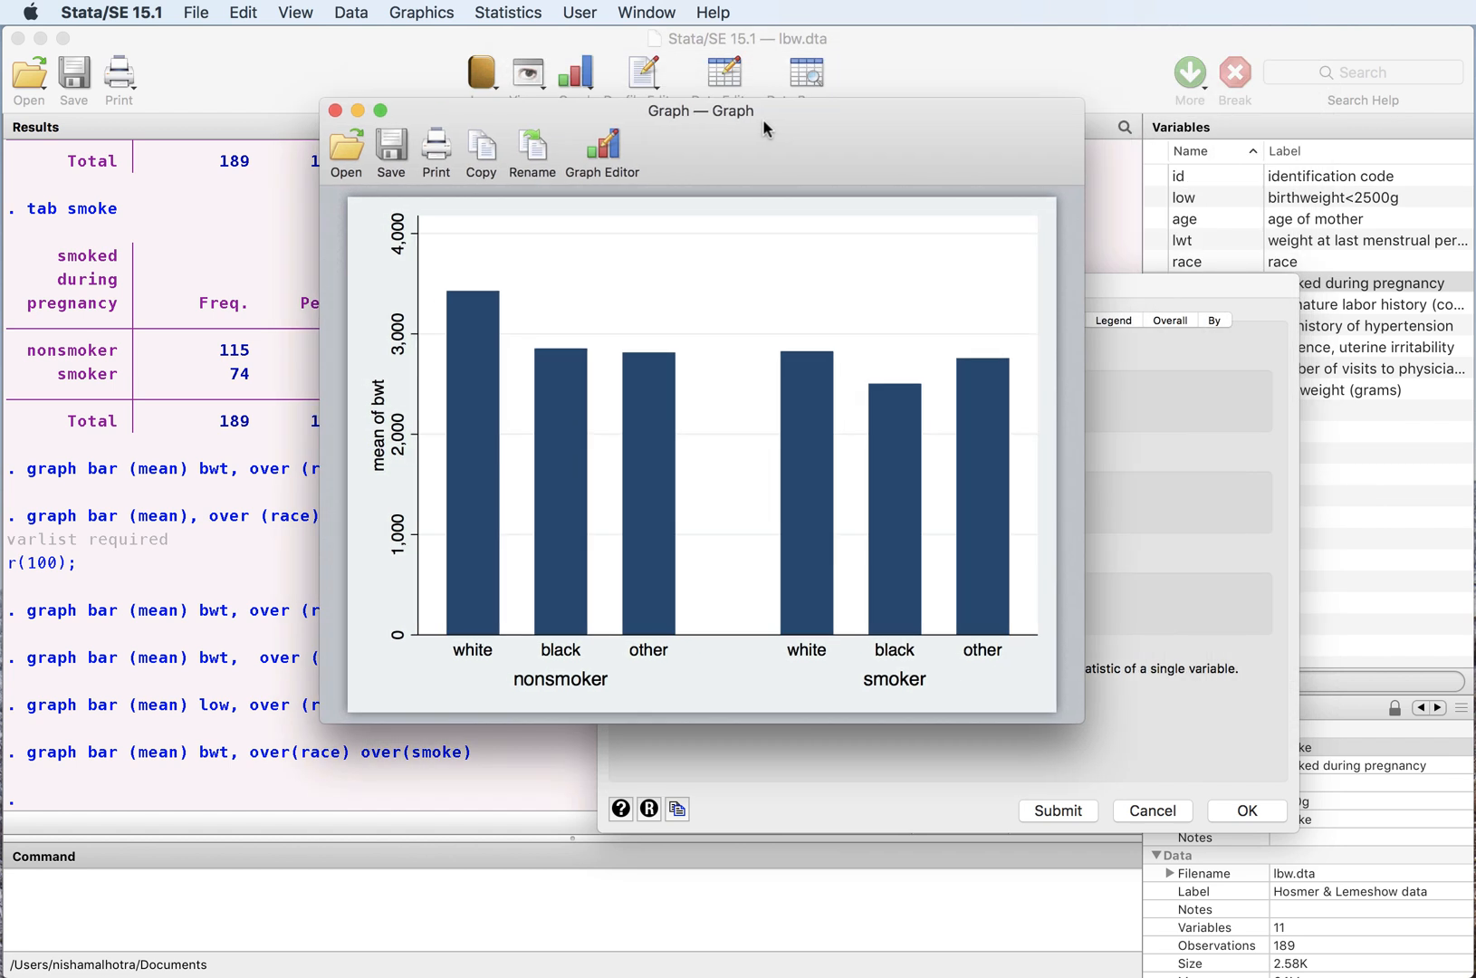
mouse_move(325, 112)
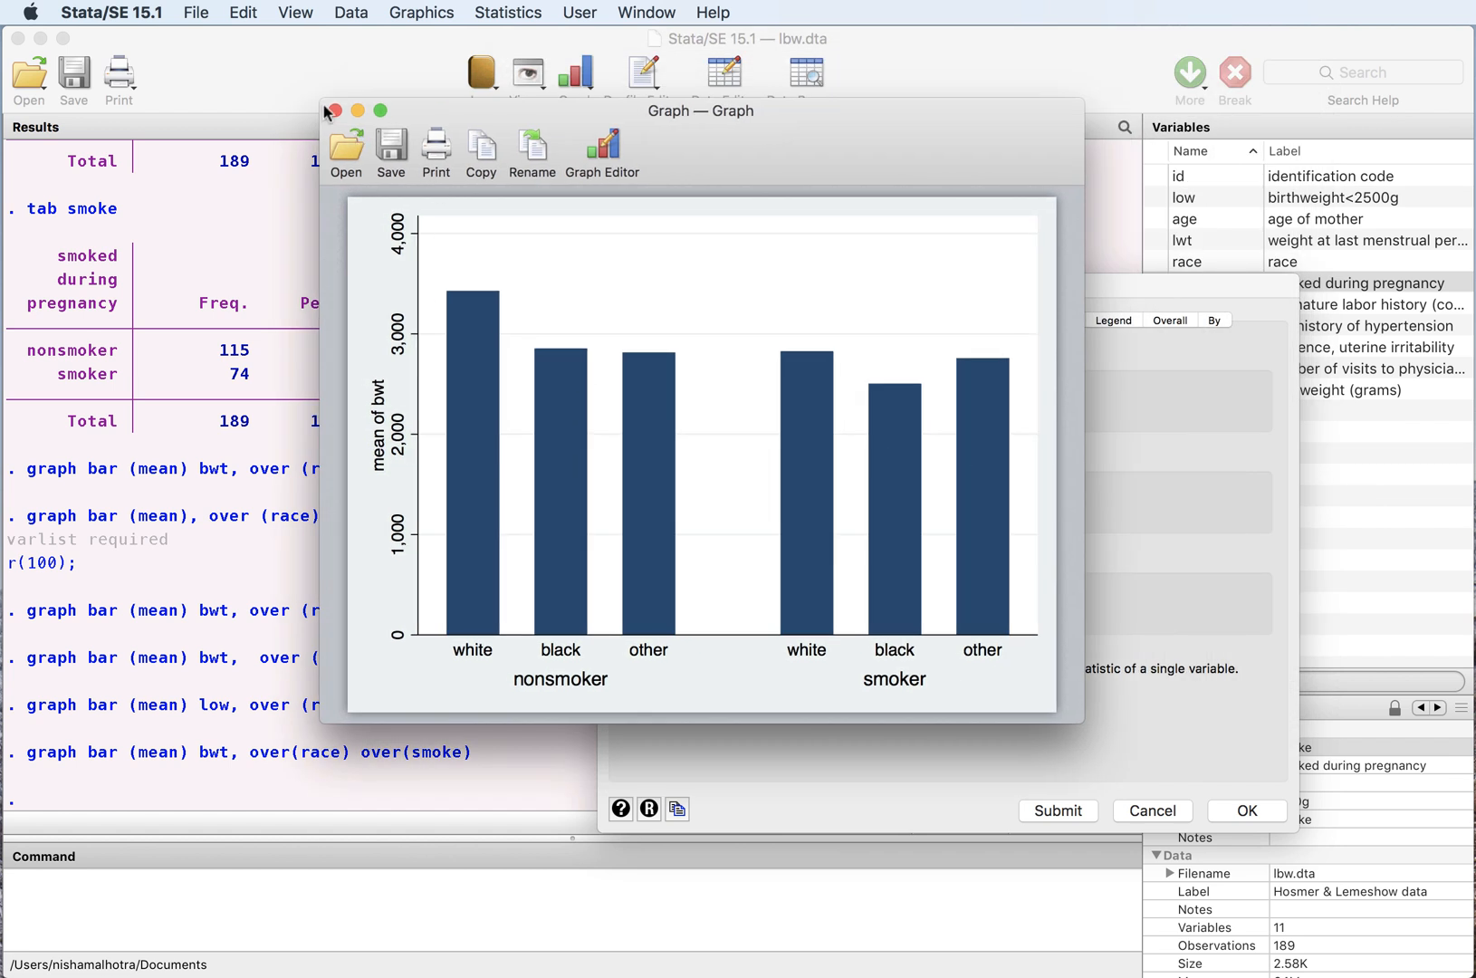